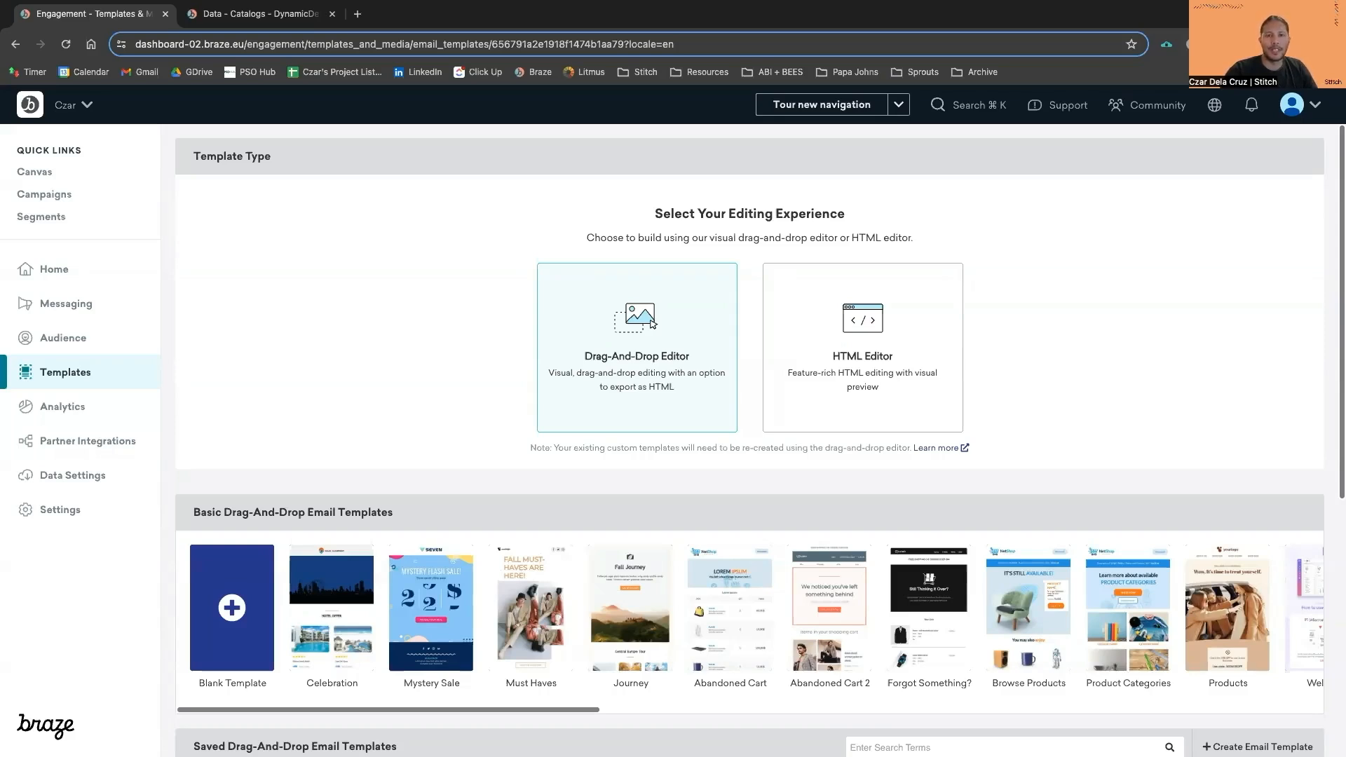
- Open the saved template 'Dynamic Content Blocks Using Drag and Drop Demo' from the drag-and-drop list
scroll("down", 3)
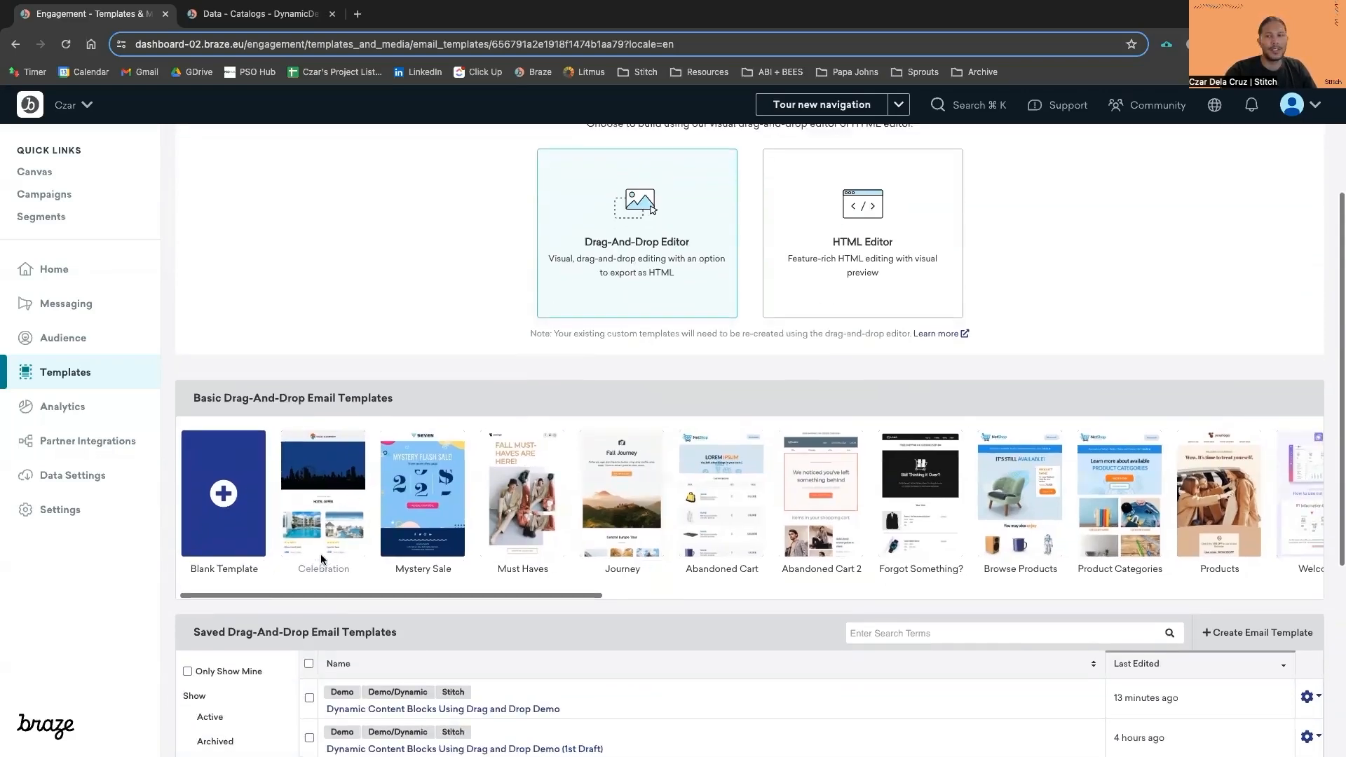
scroll("down", 3)
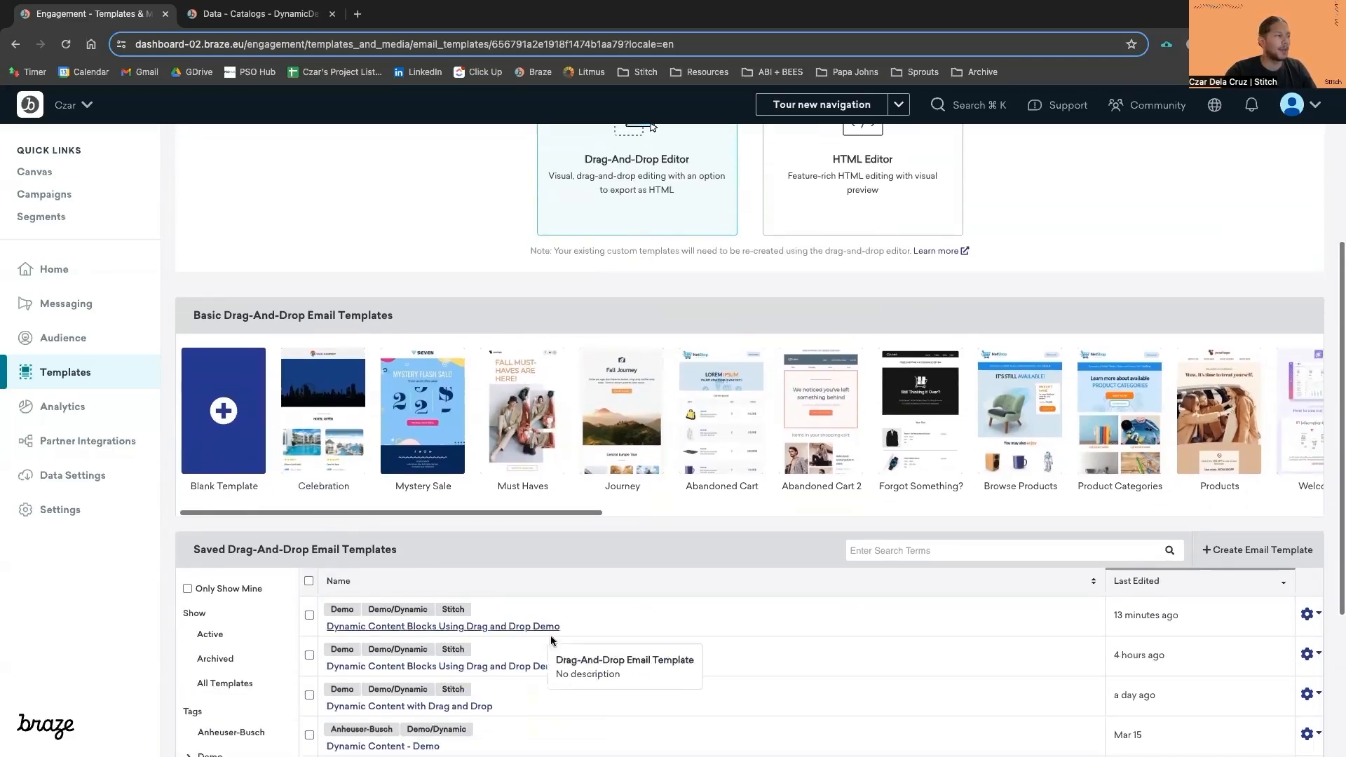
left_click(441, 625)
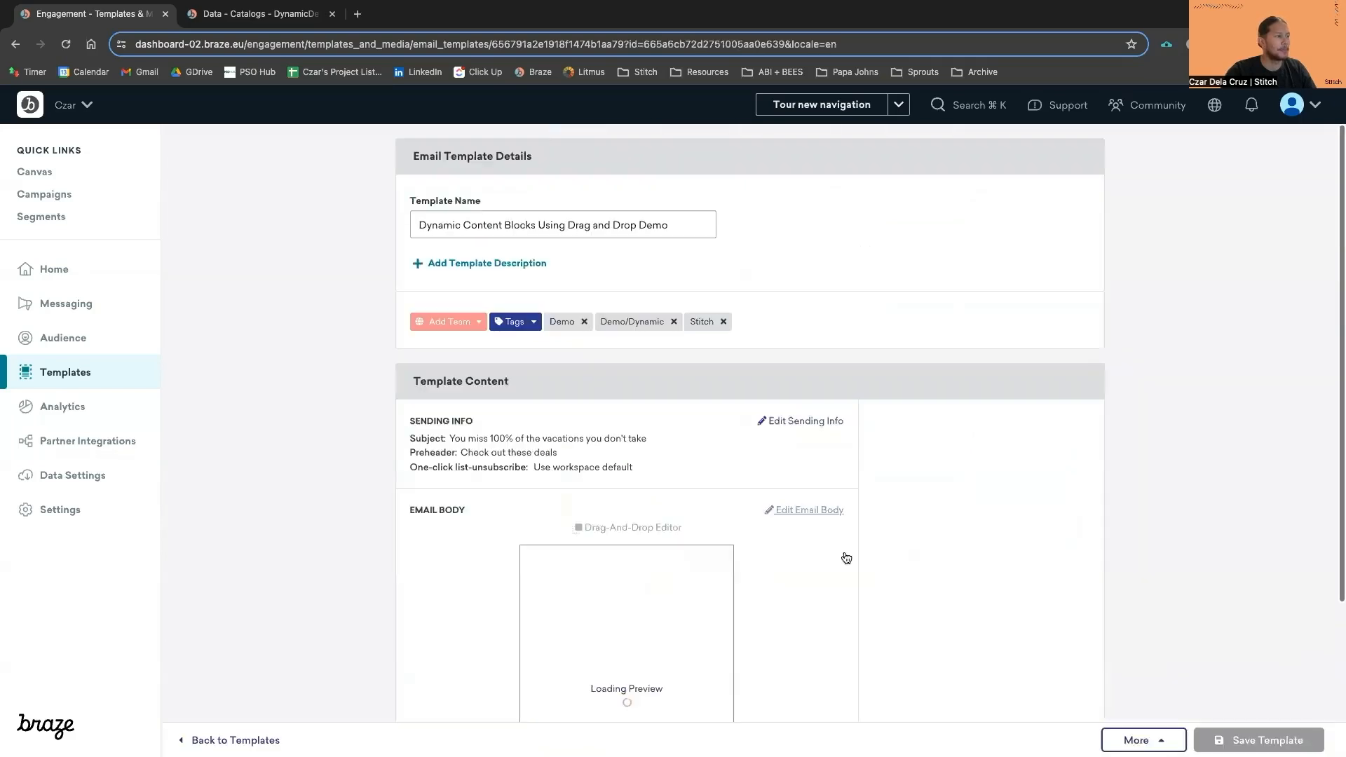
- Open the email body in the editor and review its hotel, offers and adventures sections
left_click(808, 509)
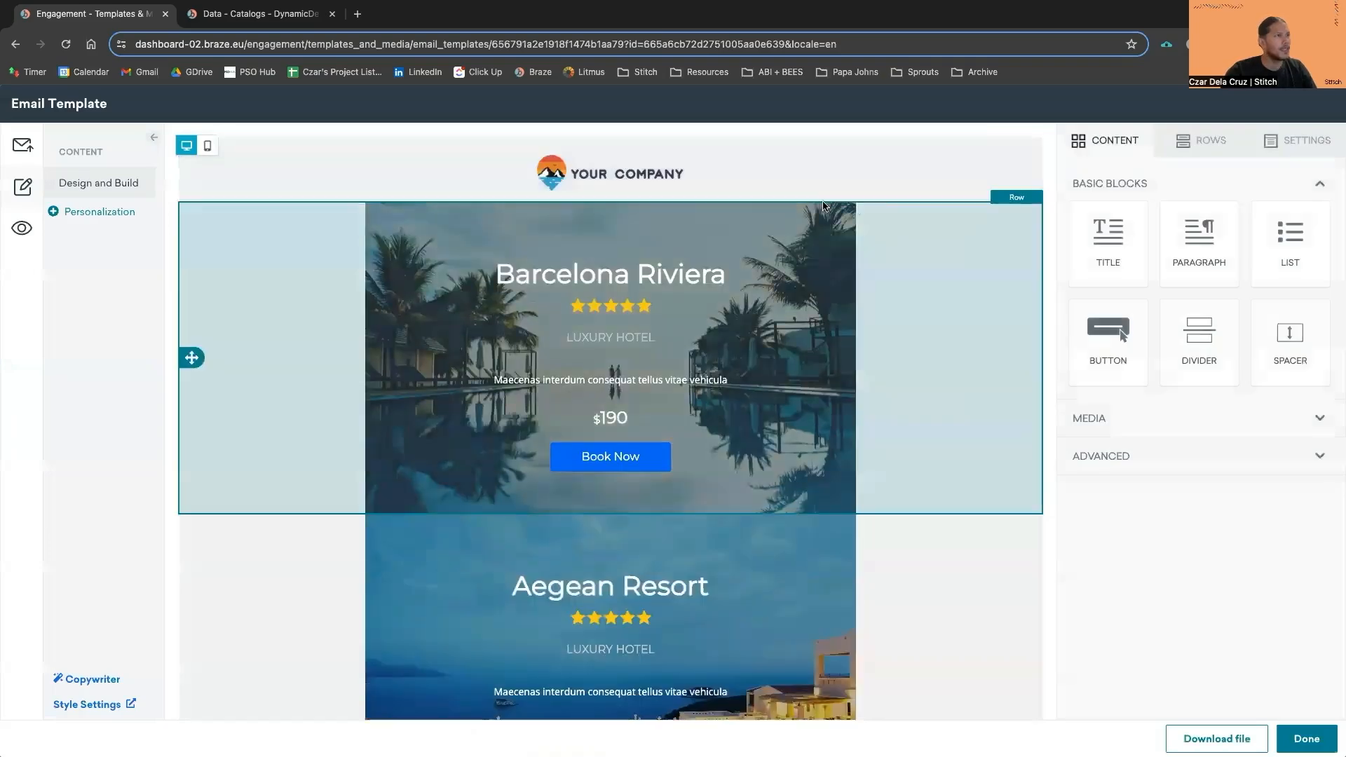
scroll("down", 3)
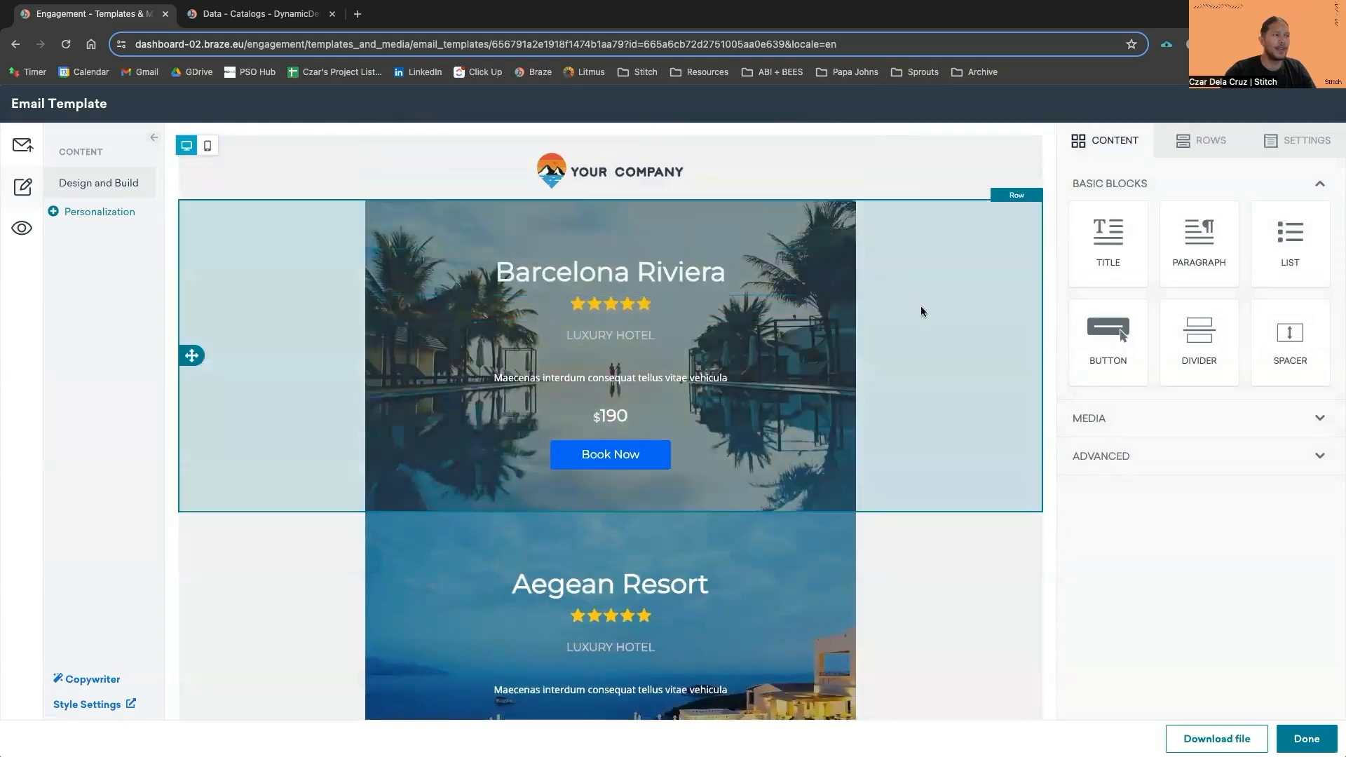
scroll("down", 3)
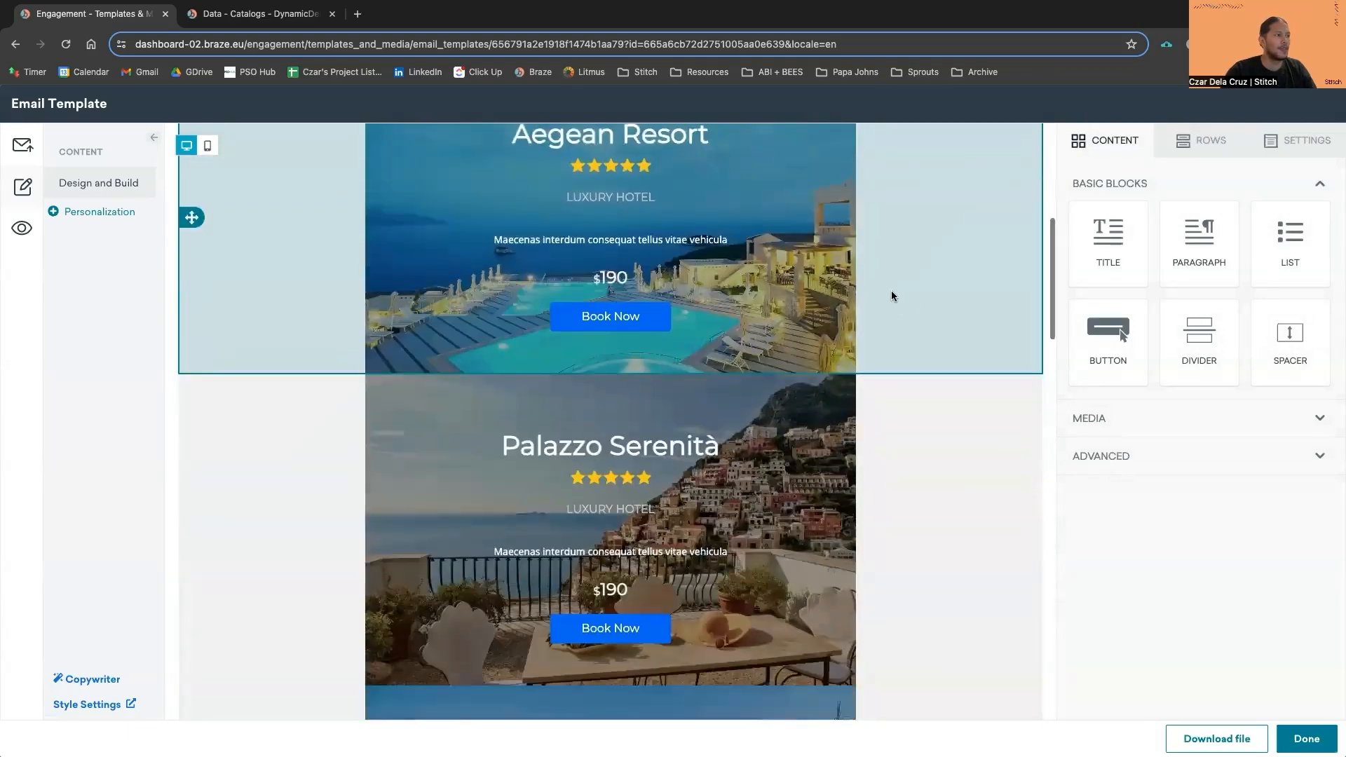
scroll("down", 3)
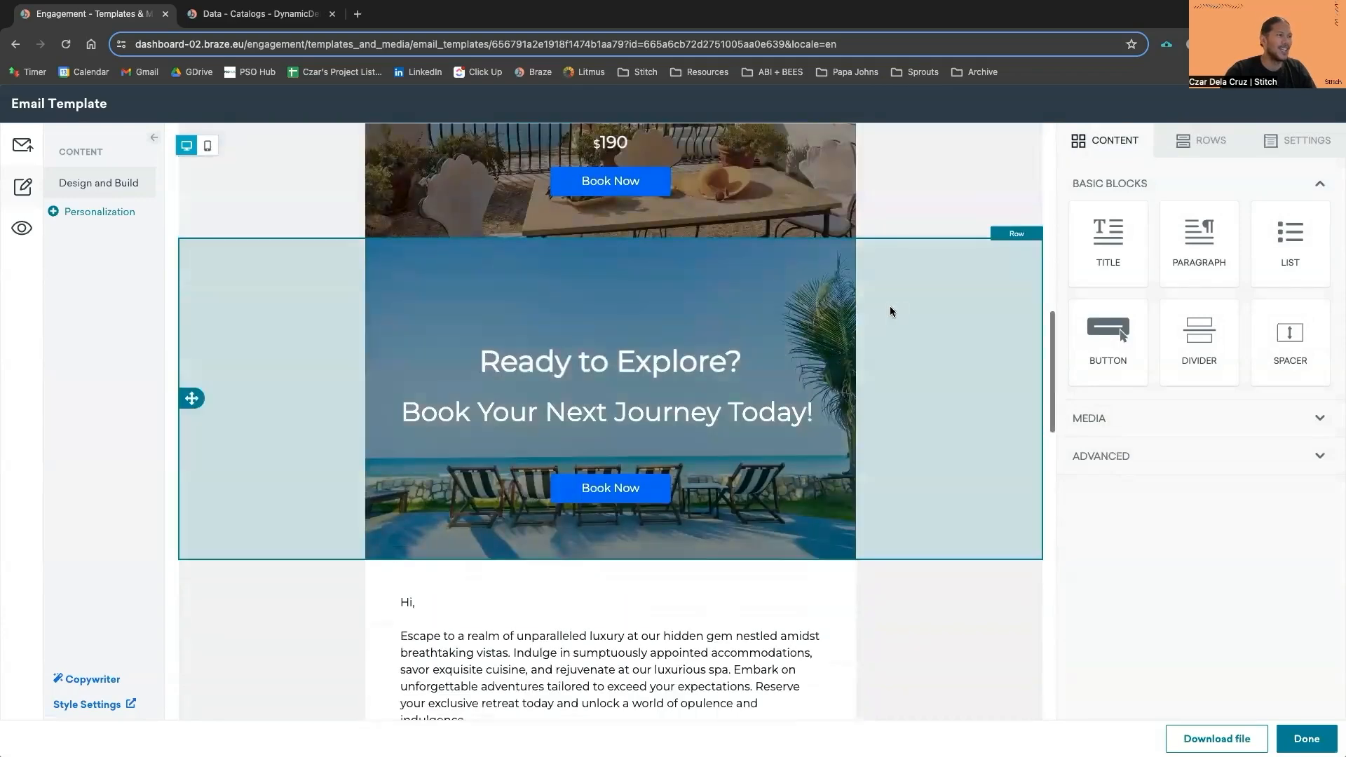
scroll("down", 3)
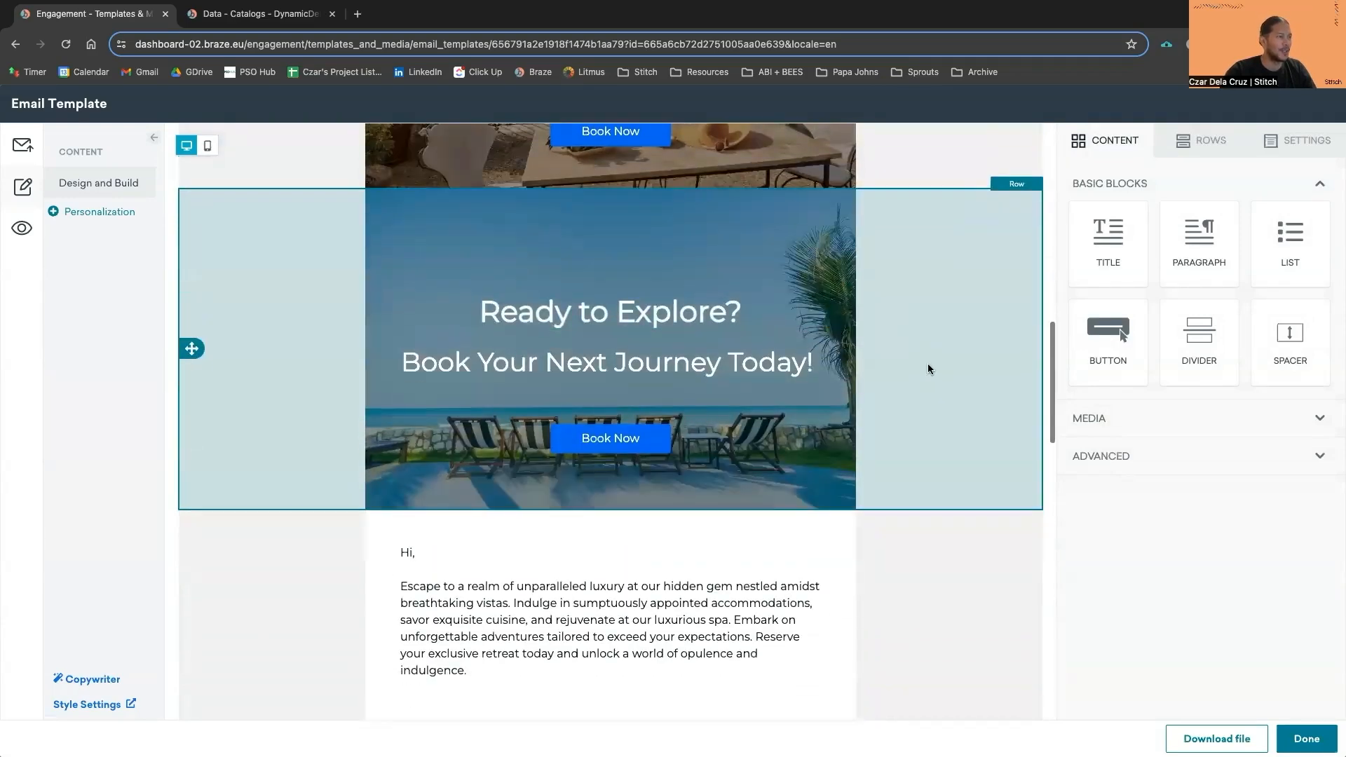
scroll("down", 3)
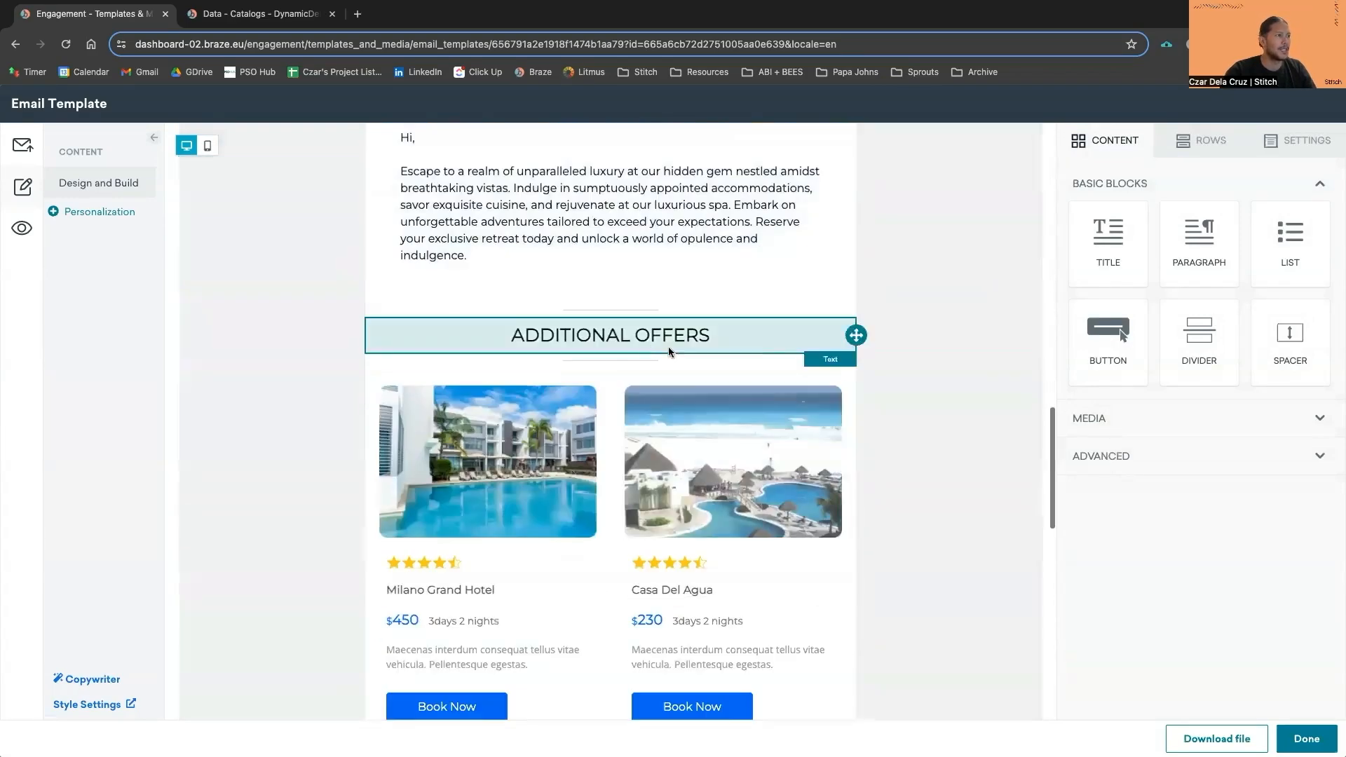
scroll("down", 3)
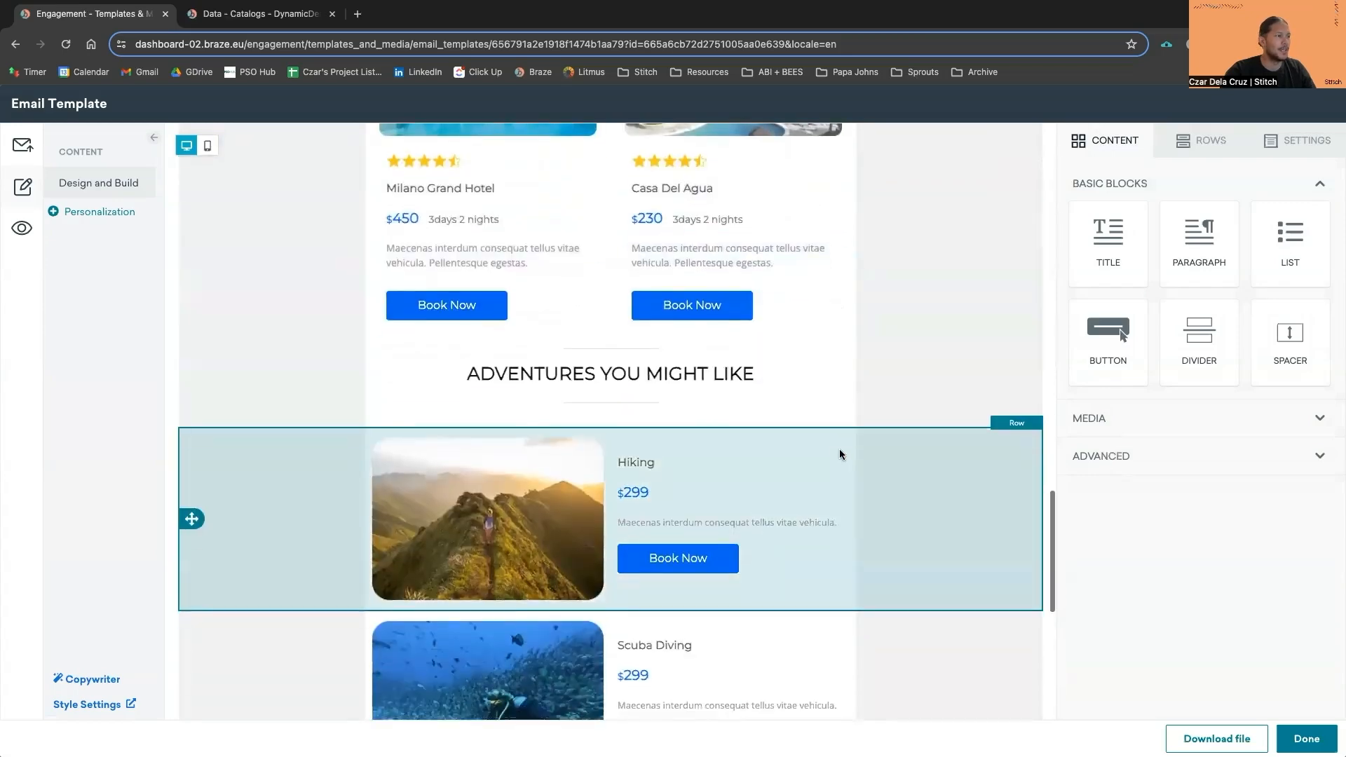
scroll("down", 3)
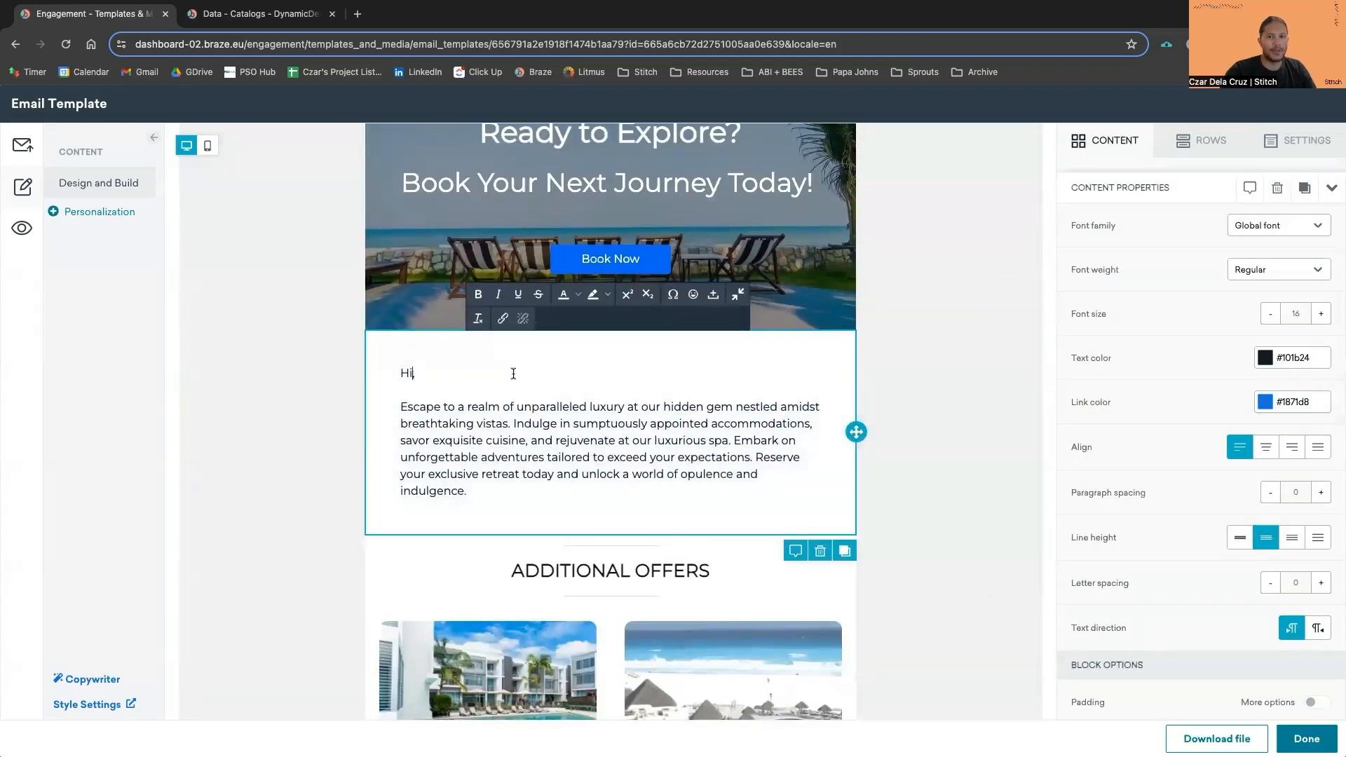
- Place the text cursor in the greeting between 'Hi' and the comma, ready for a name
type(",")
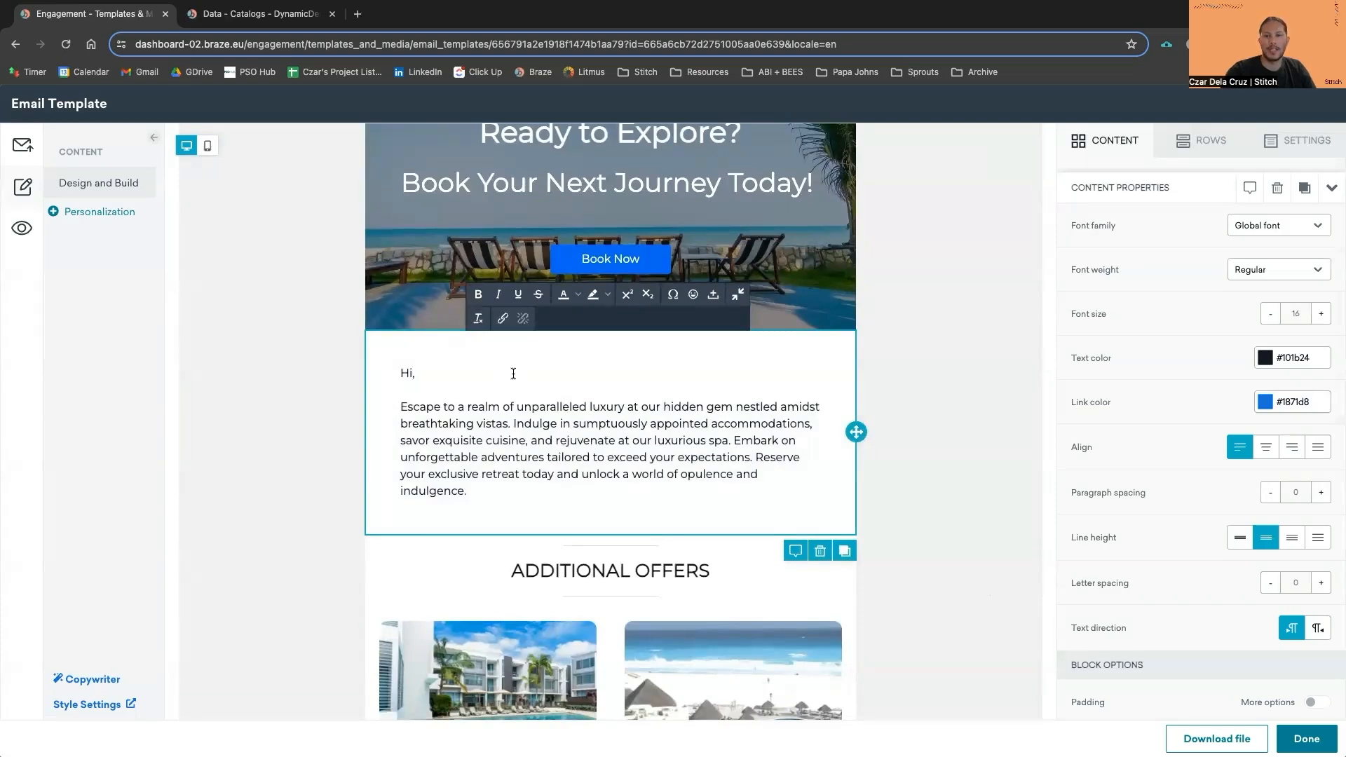
left_click(412, 373)
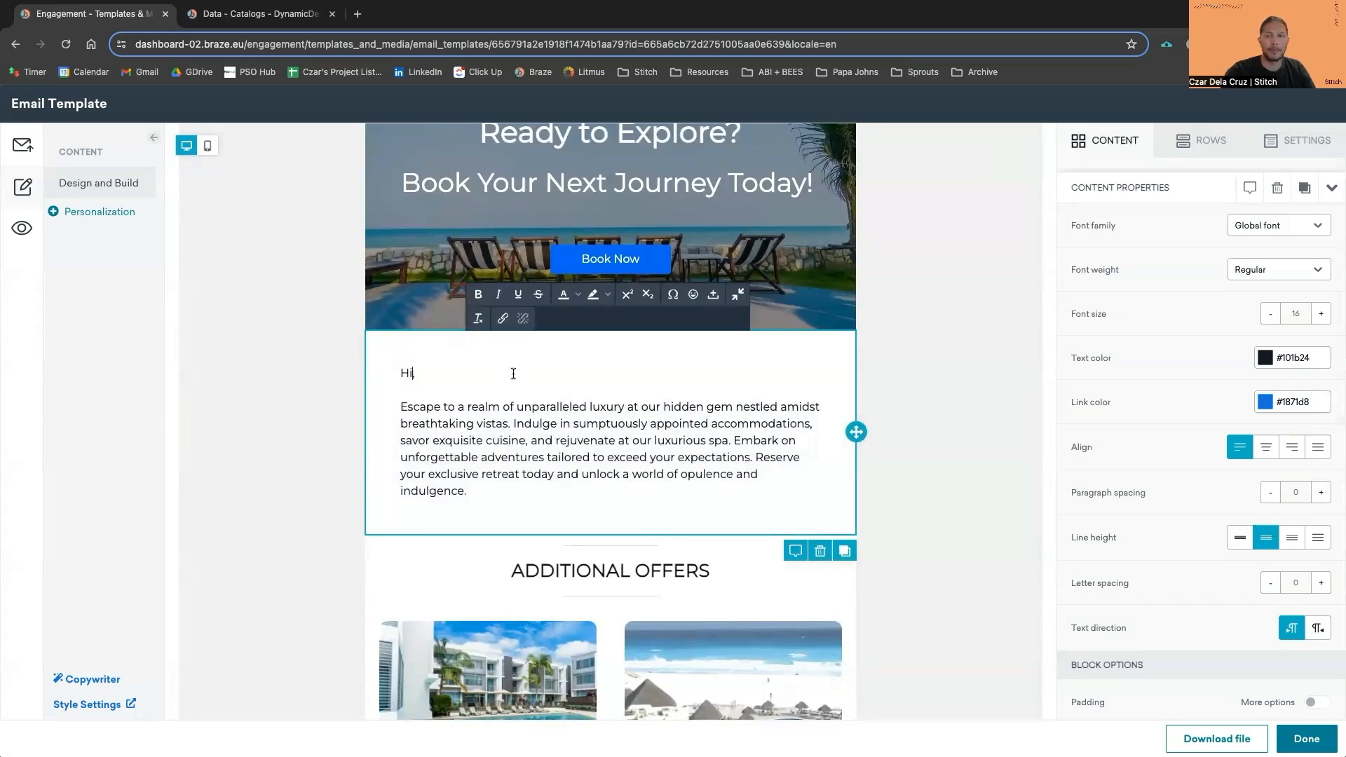
type(",")
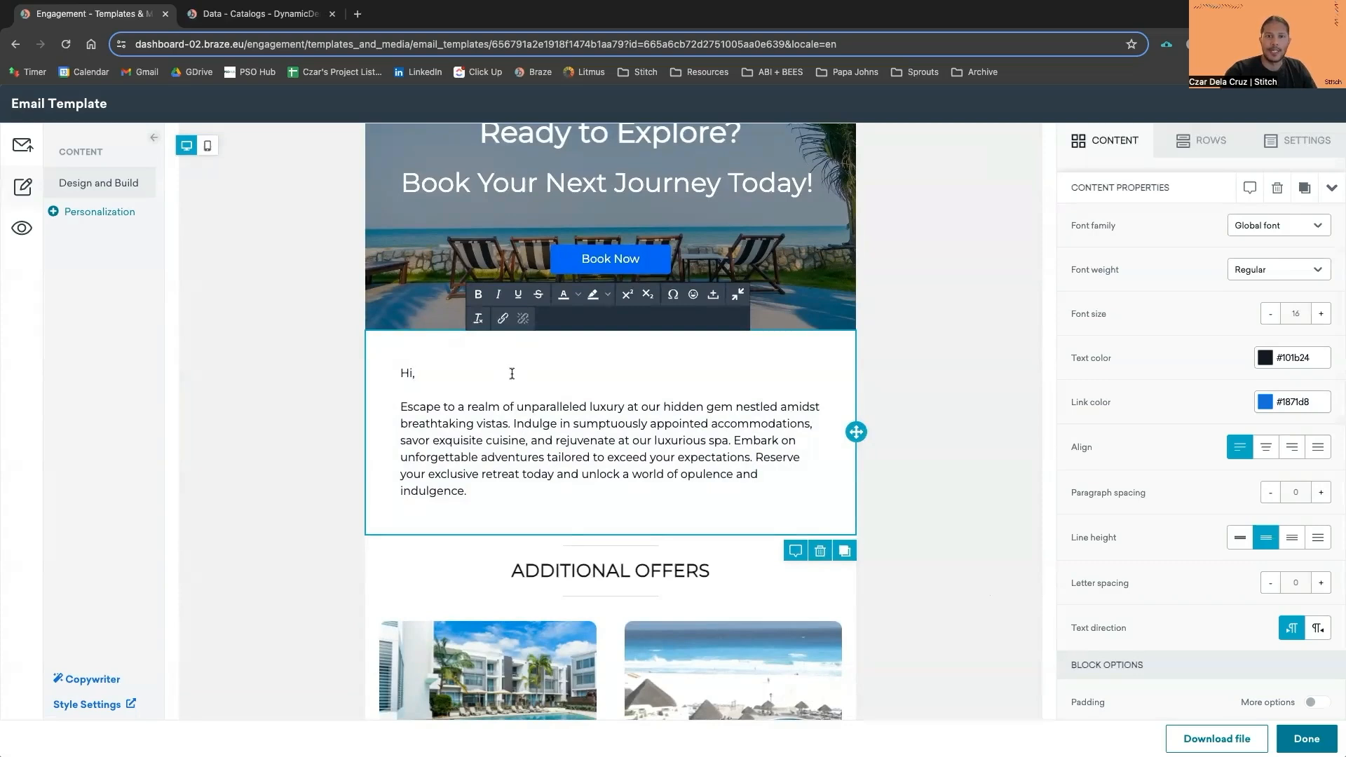
left_click(416, 373)
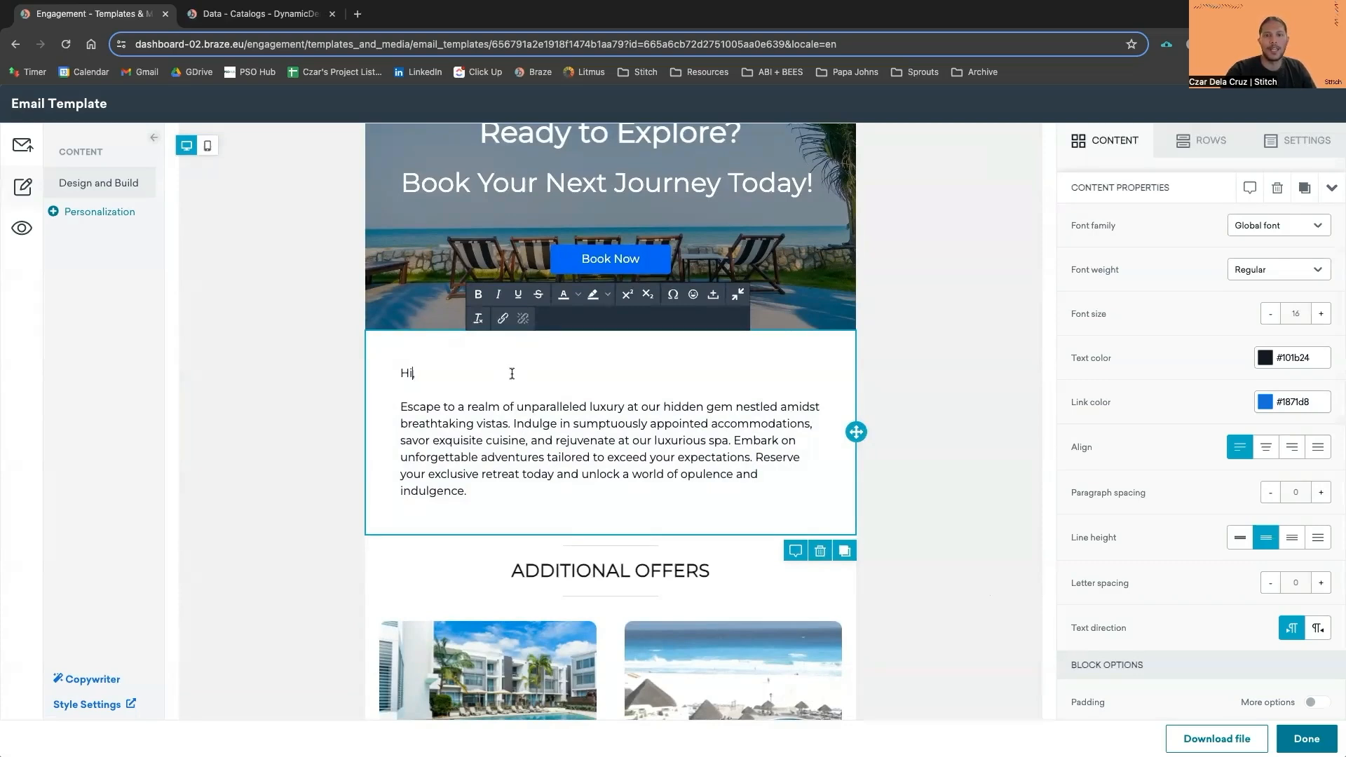
type(",")
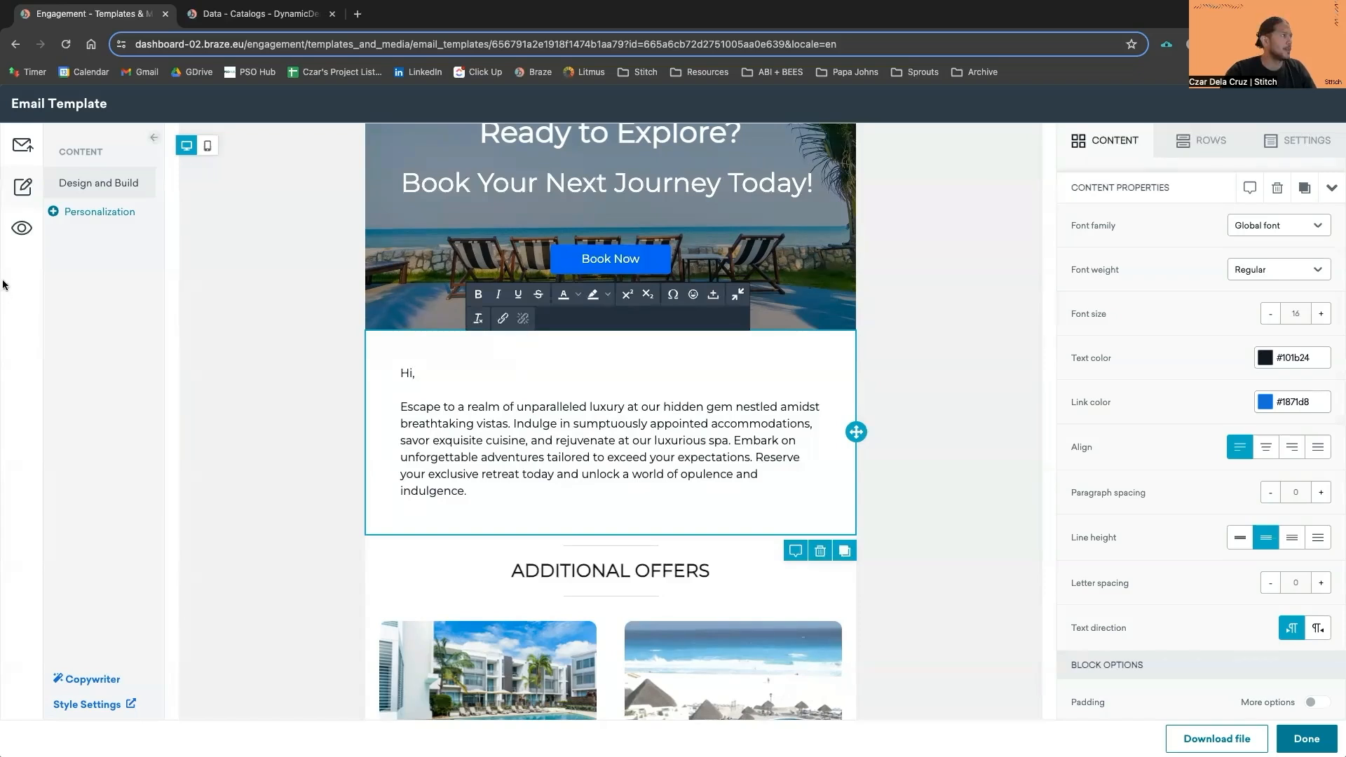
mouse_move(101, 211)
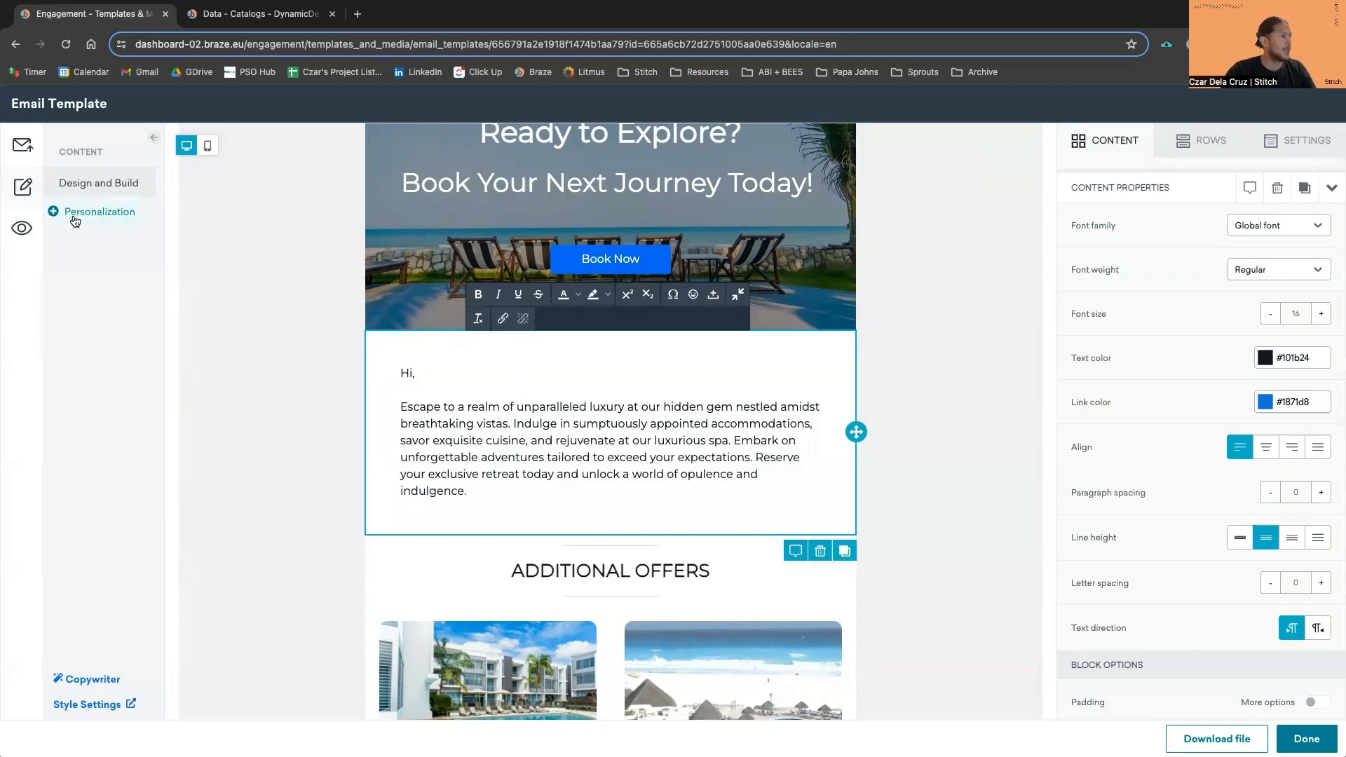
- Insert the first_name attribute snippet after 'Hi' with default 'Valued Customer'
left_click(100, 212)
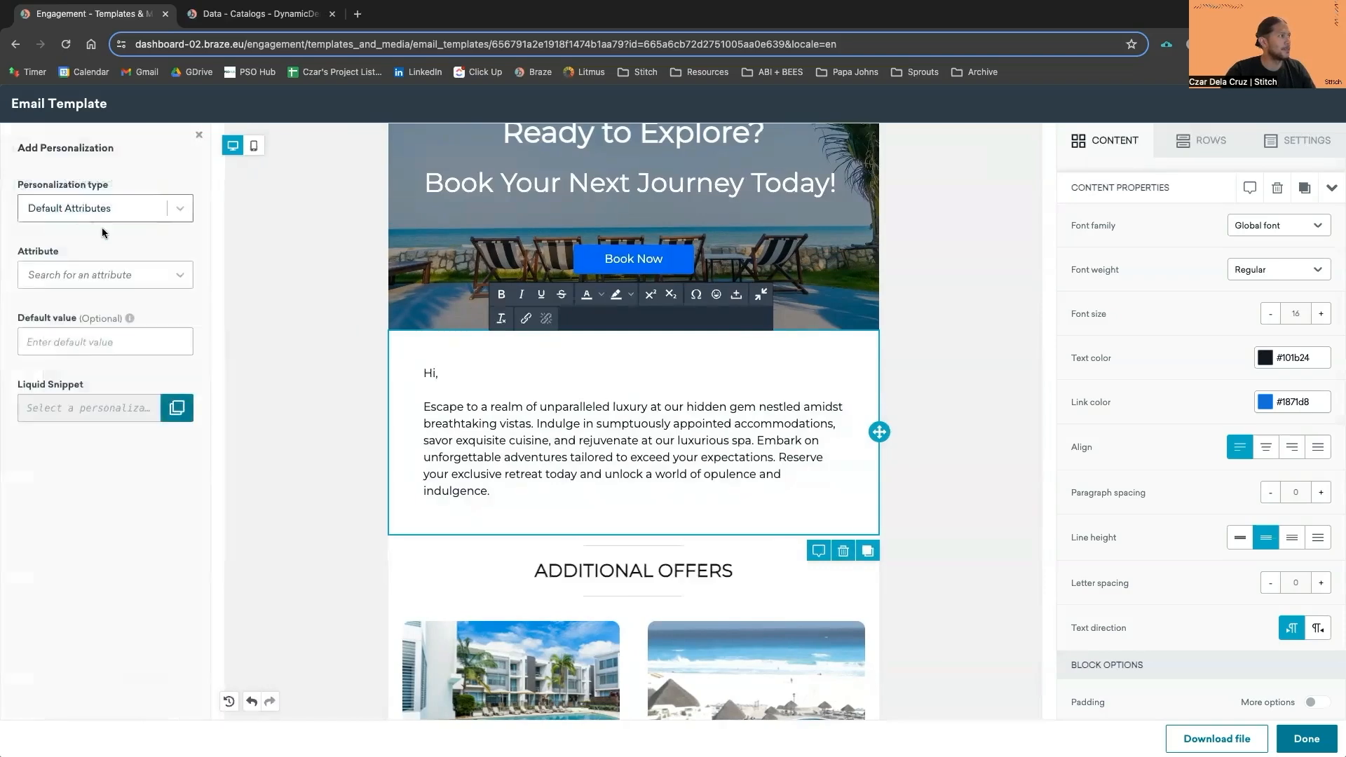
left_click(102, 274)
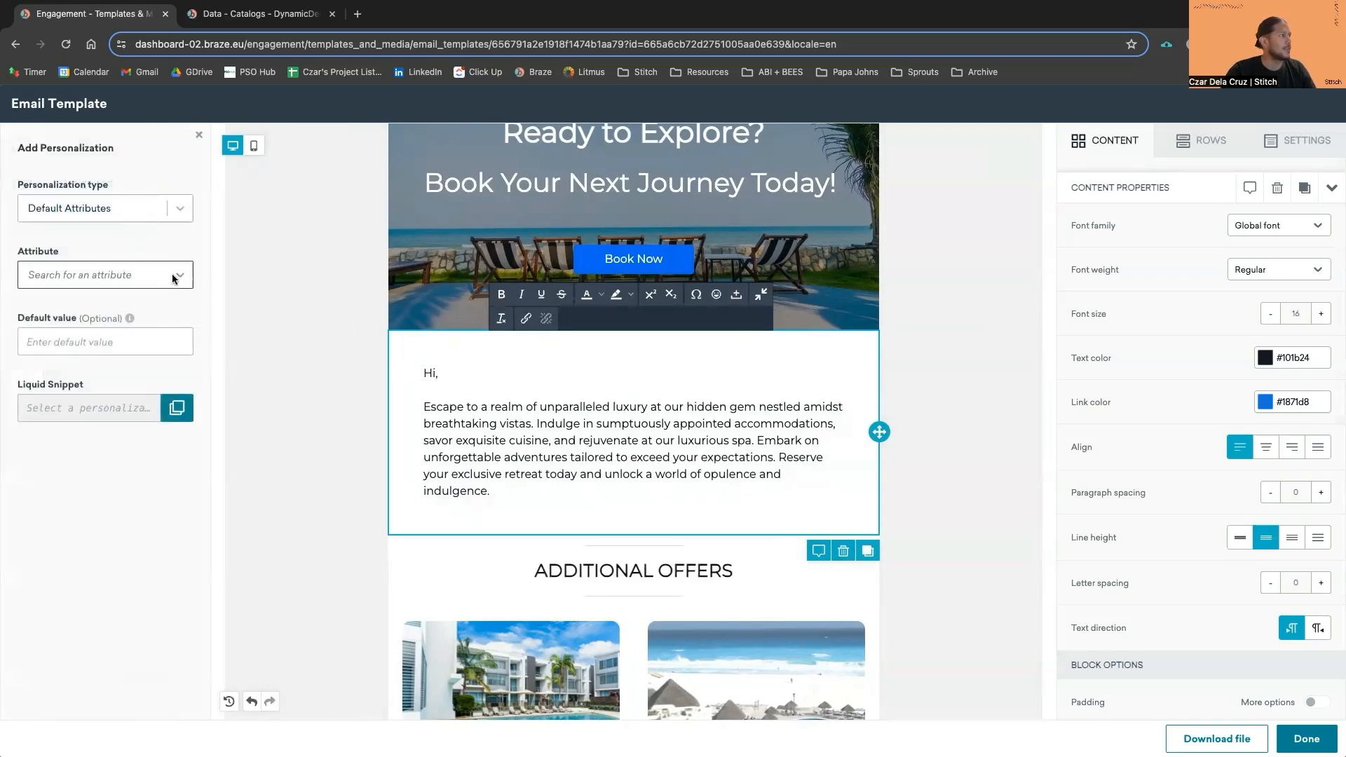
left_click(94, 275)
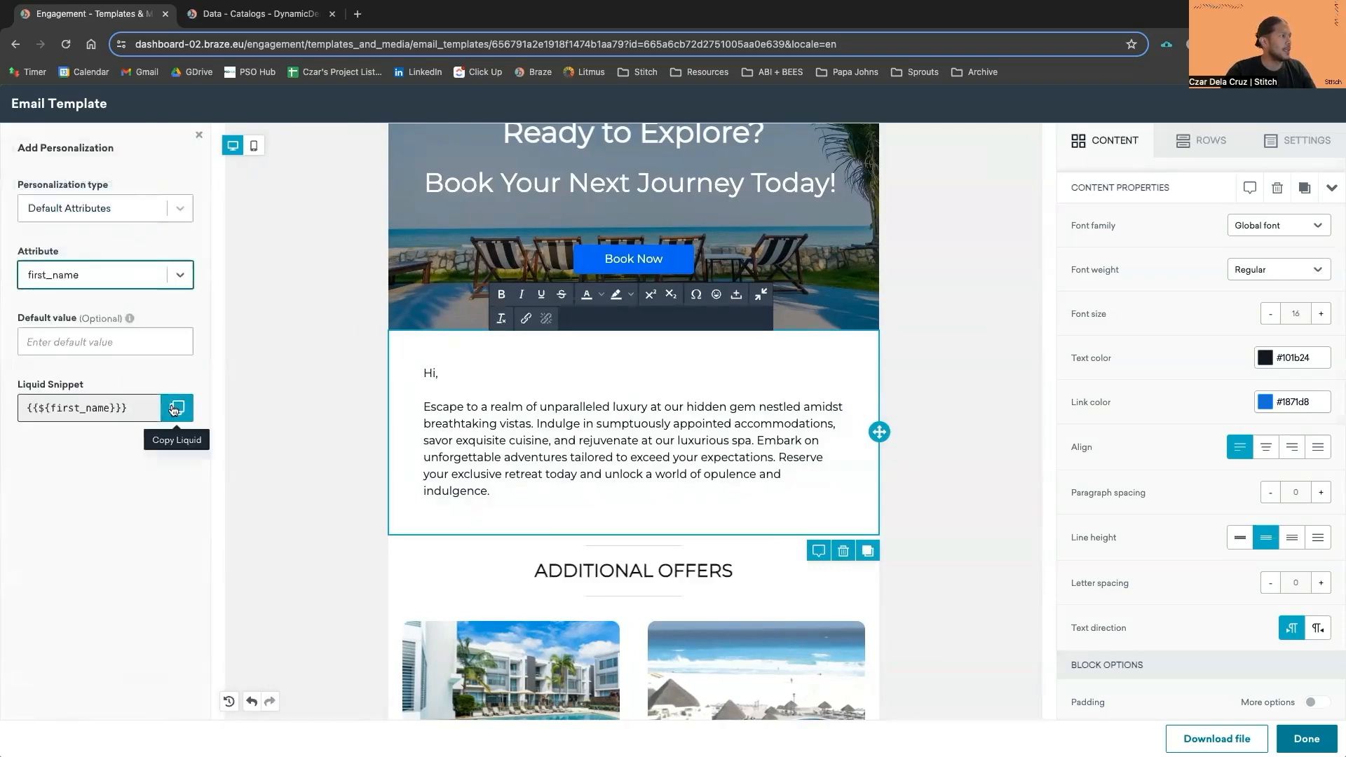
left_click(178, 408)
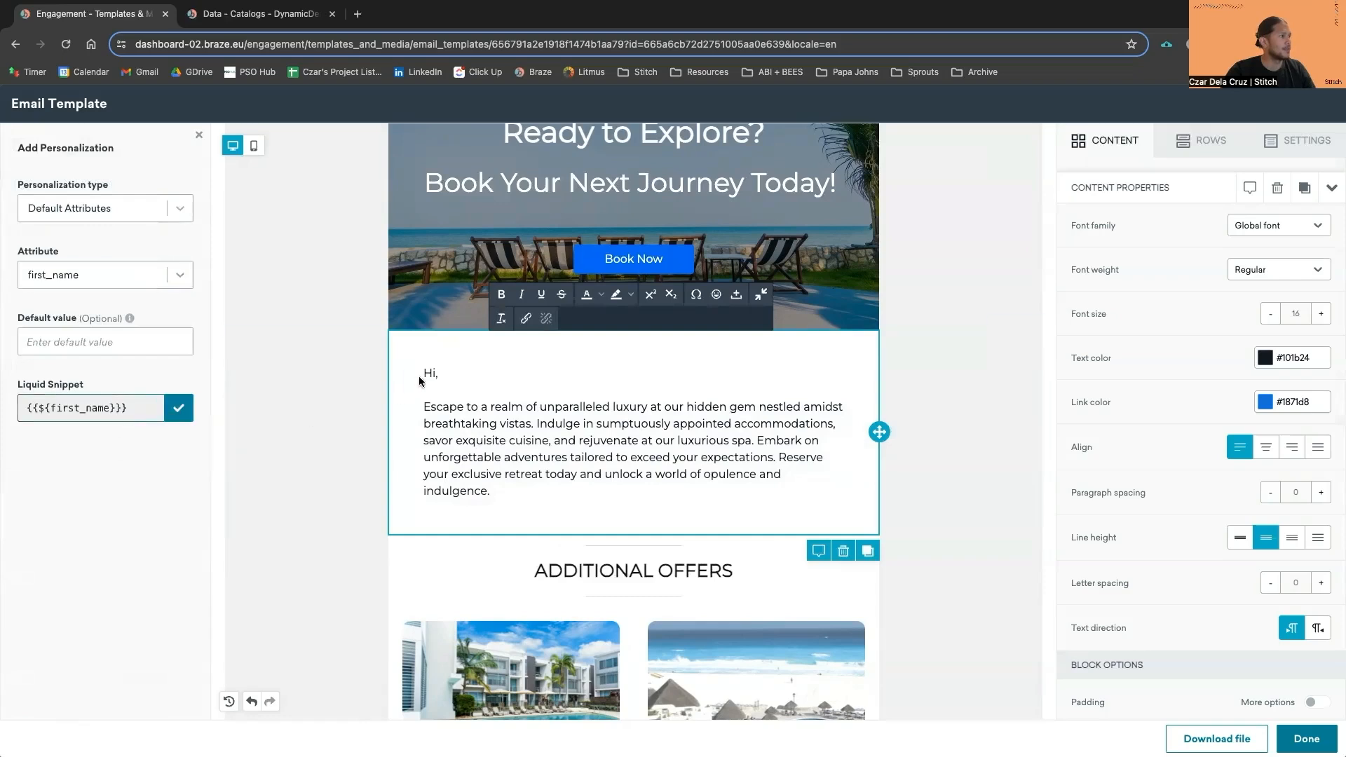
left_click(178, 408)
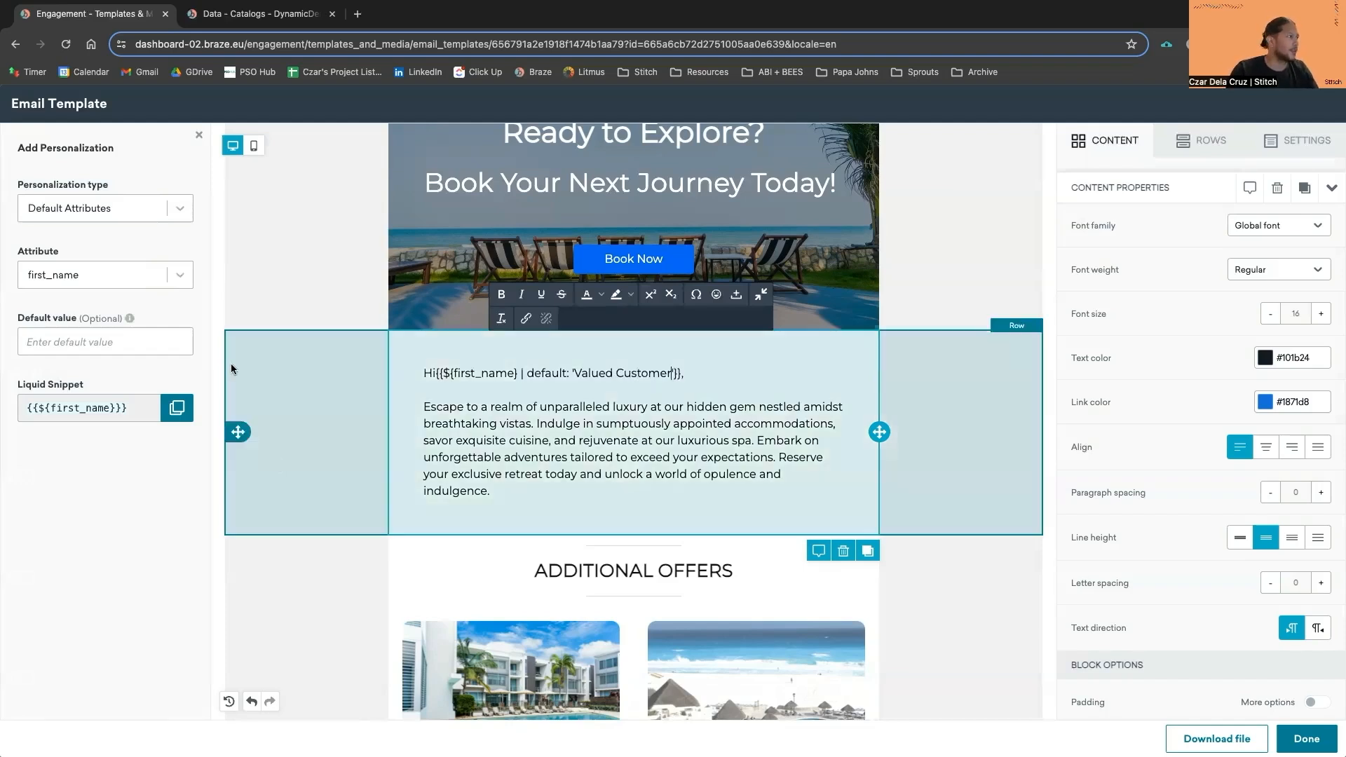
left_click(198, 134)
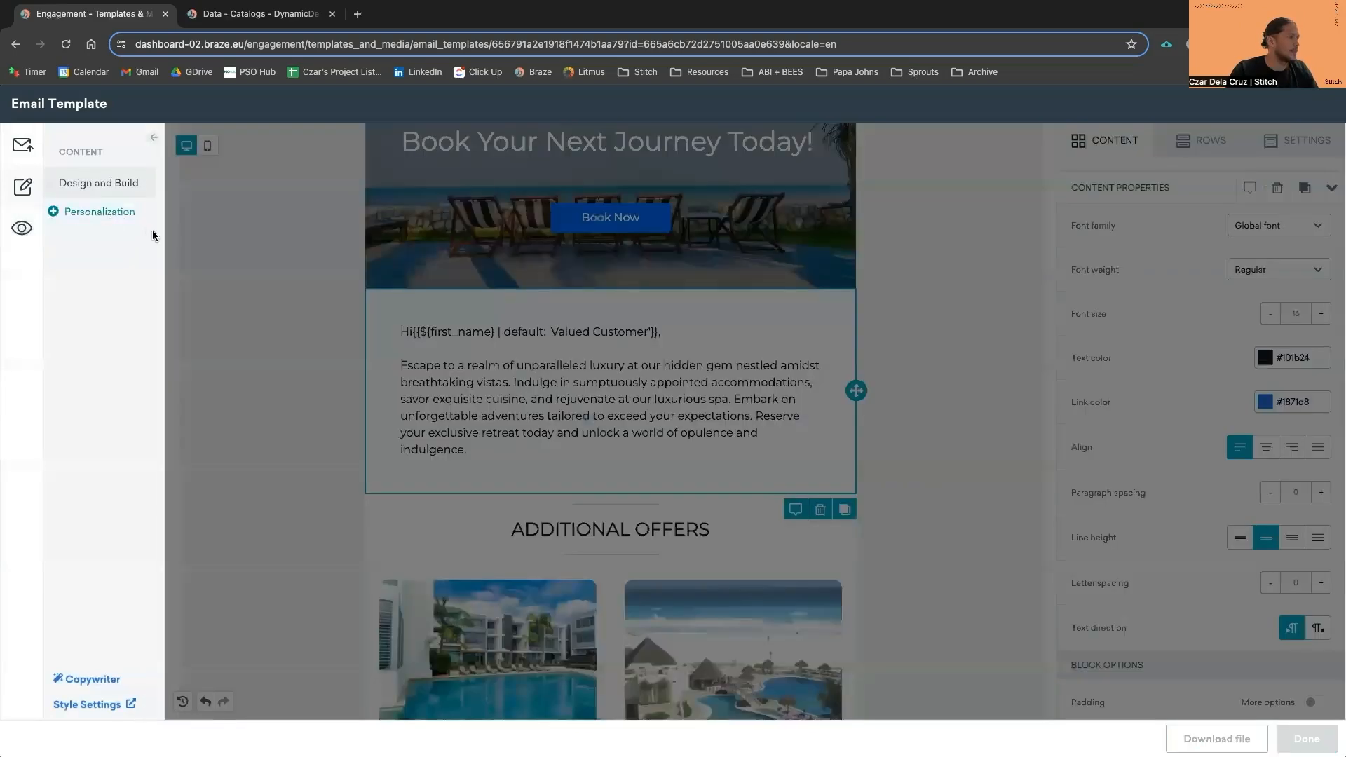
- Preview as random users to confirm the greeting shows a first name or 'Valued Customer', then return to content editing
left_click(21, 227)
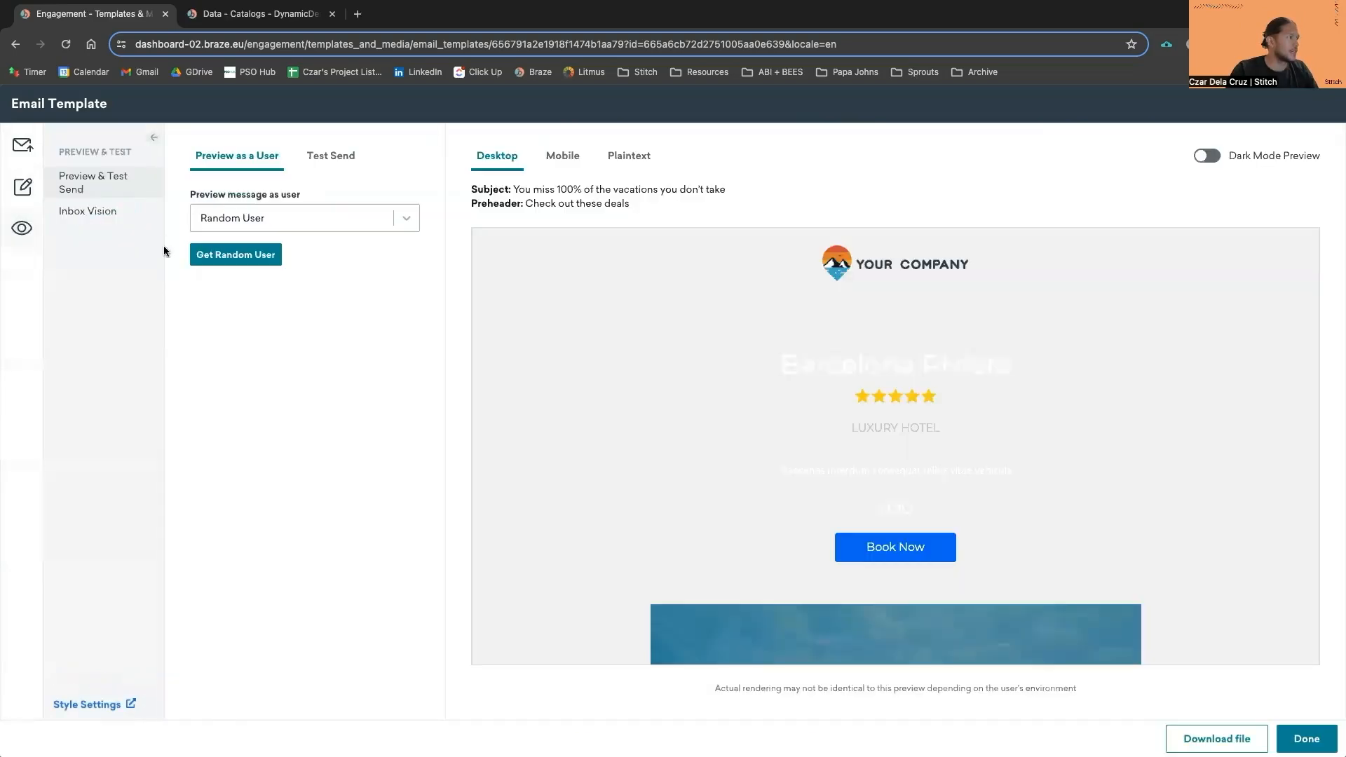
left_click(234, 254)
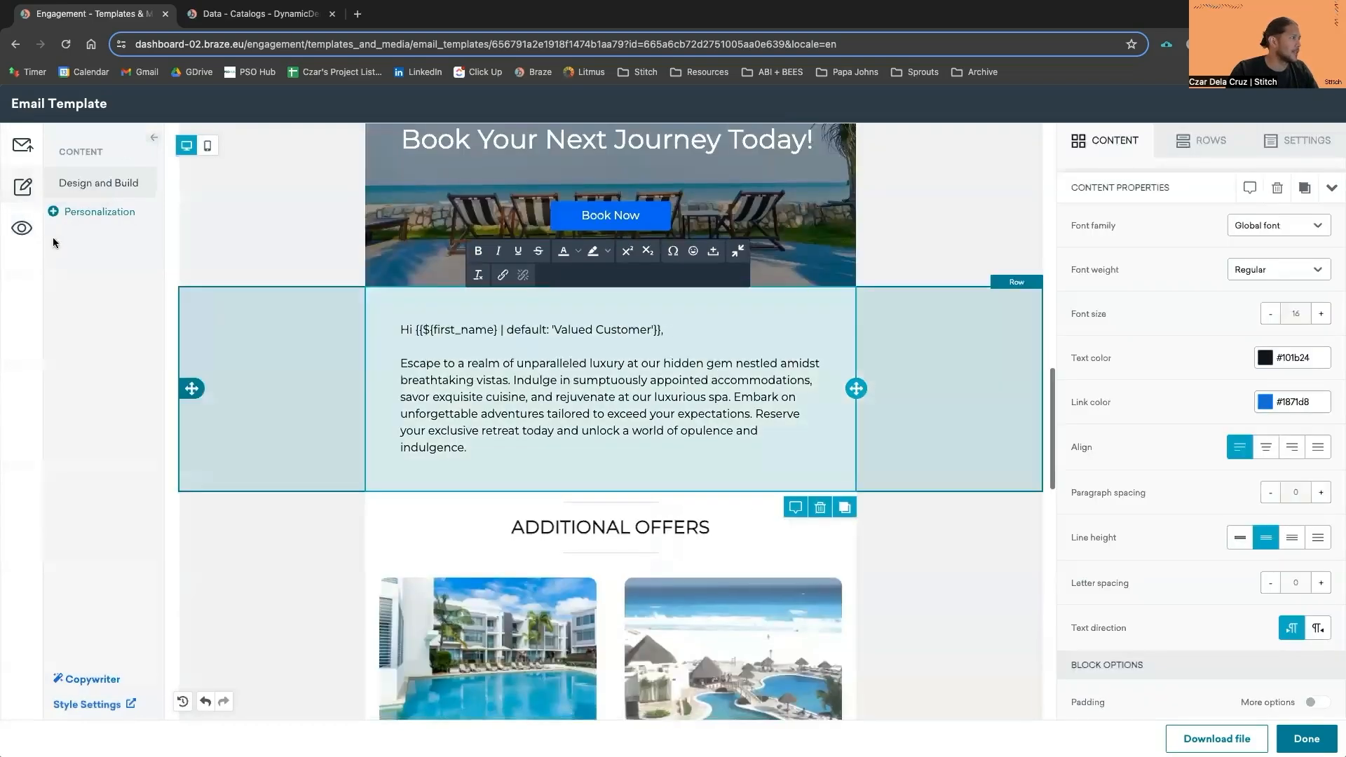
left_click(21, 227)
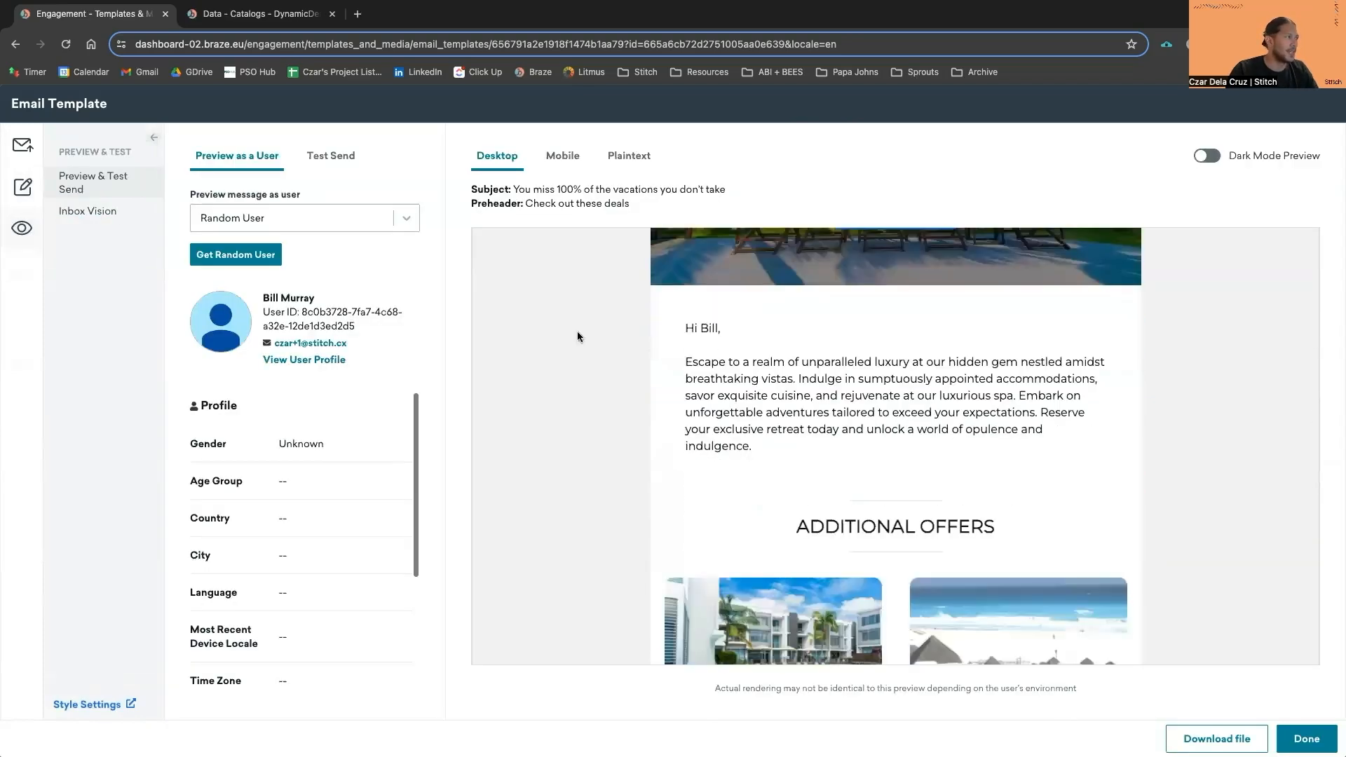
left_click(236, 254)
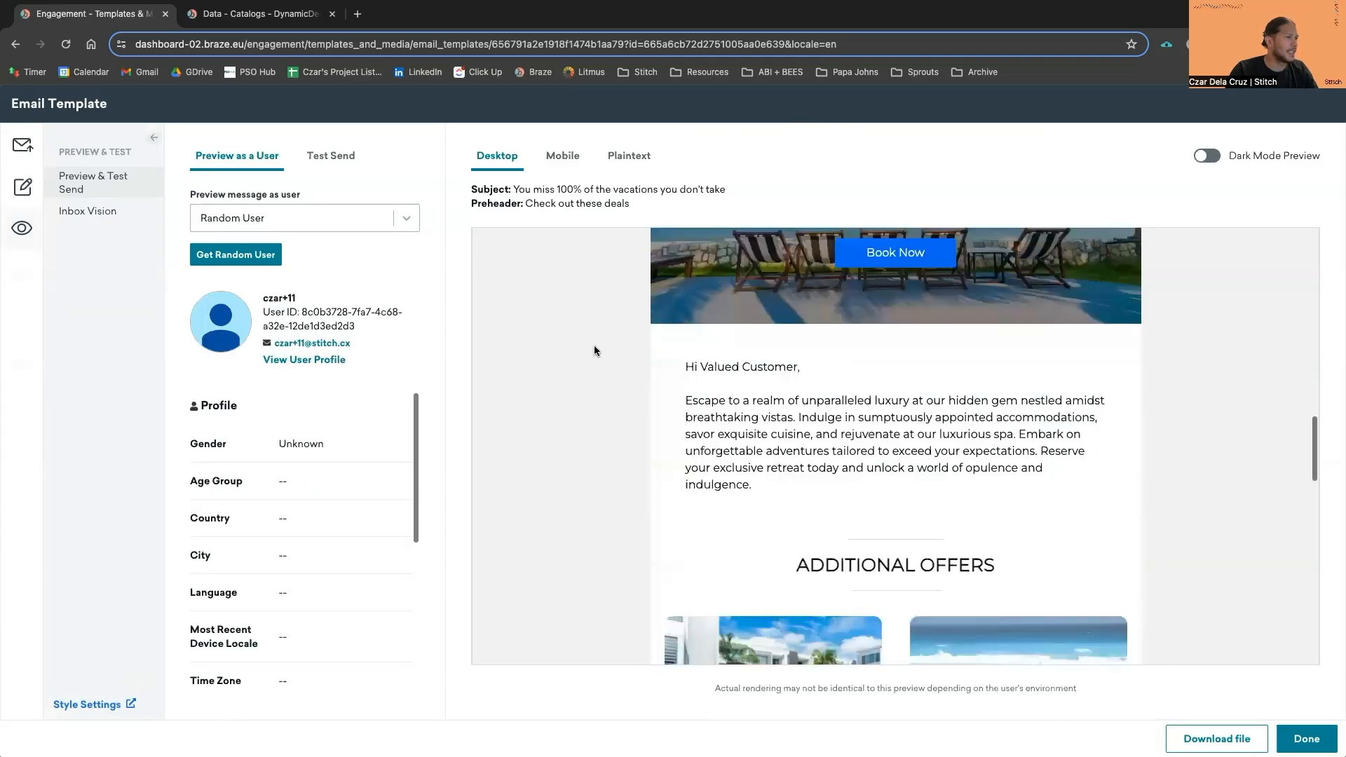
scroll("down", 3)
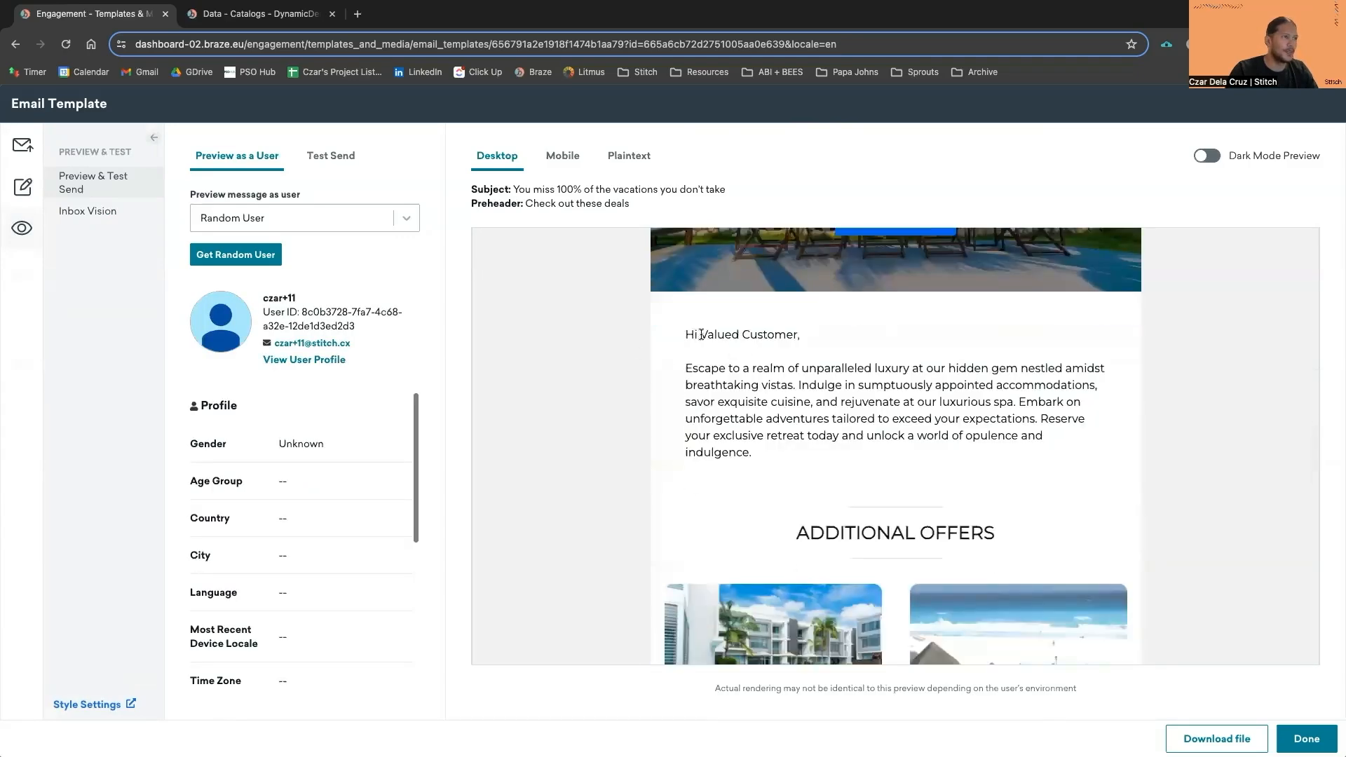
double_click(748, 334)
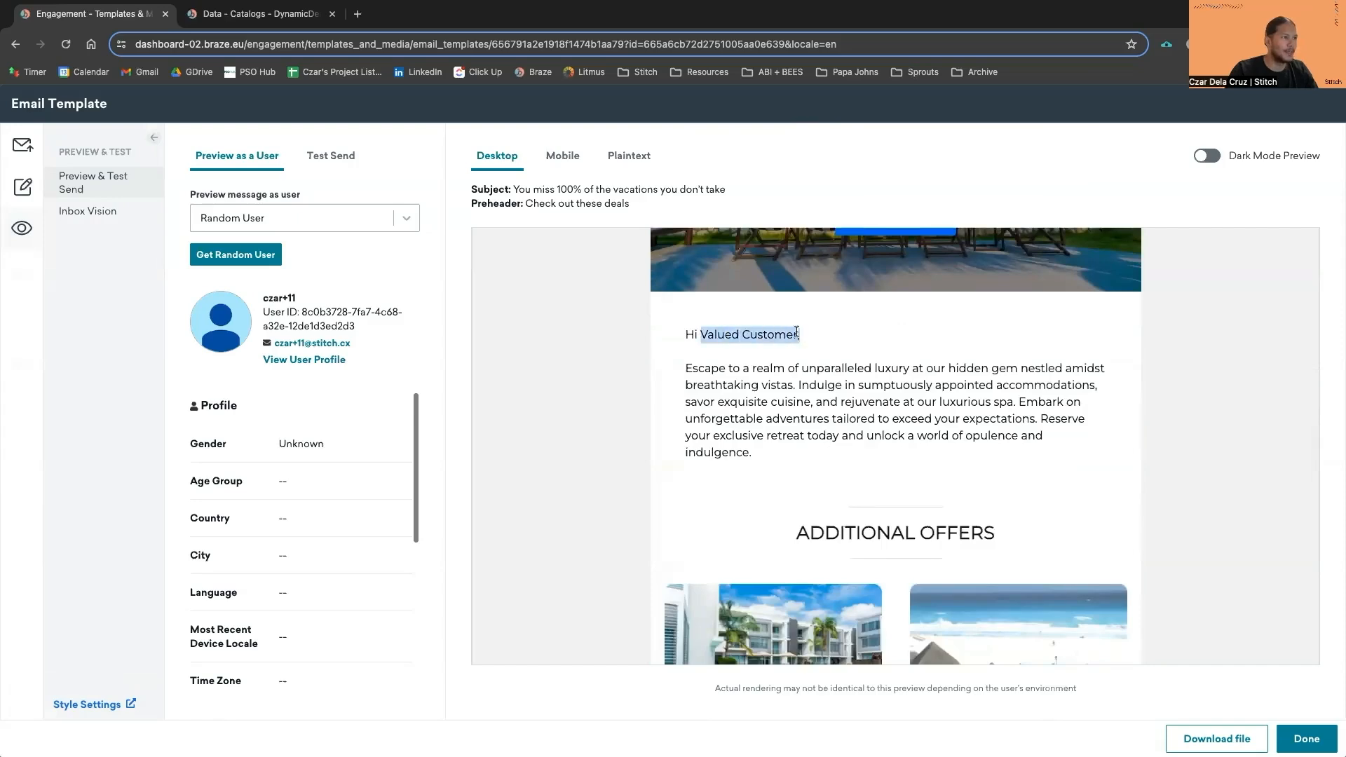
mouse_move(21, 188)
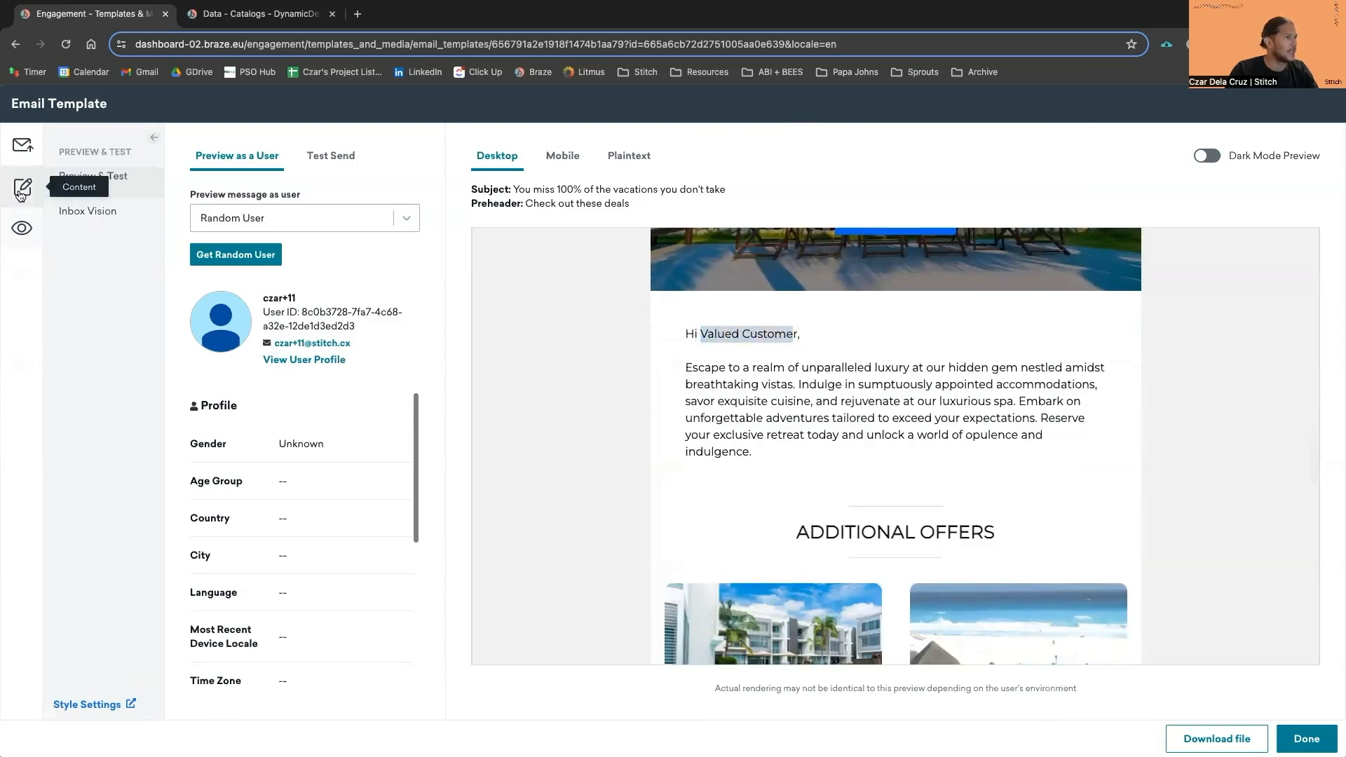
left_click(22, 188)
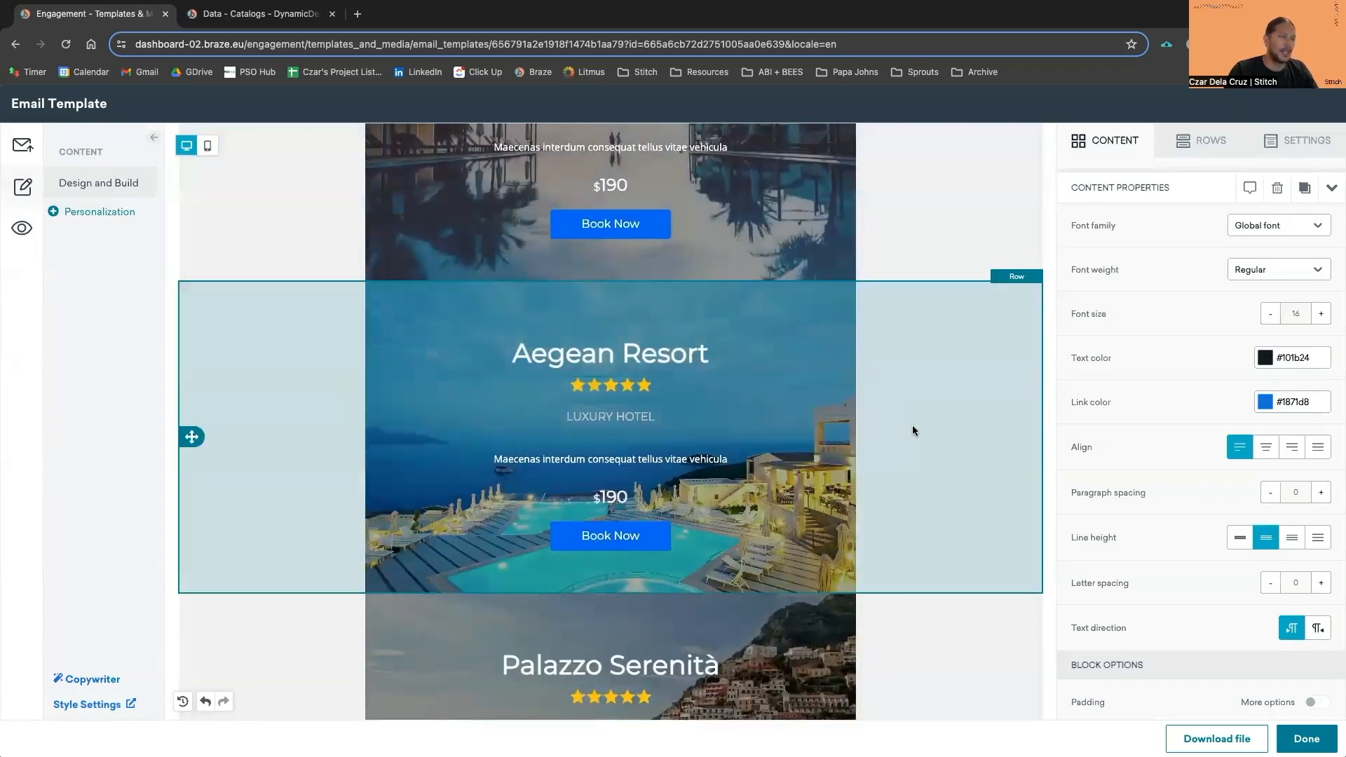
- Add an Empty row at the very top, above the Barcelona Riviera hotel offer
scroll("down", 3)
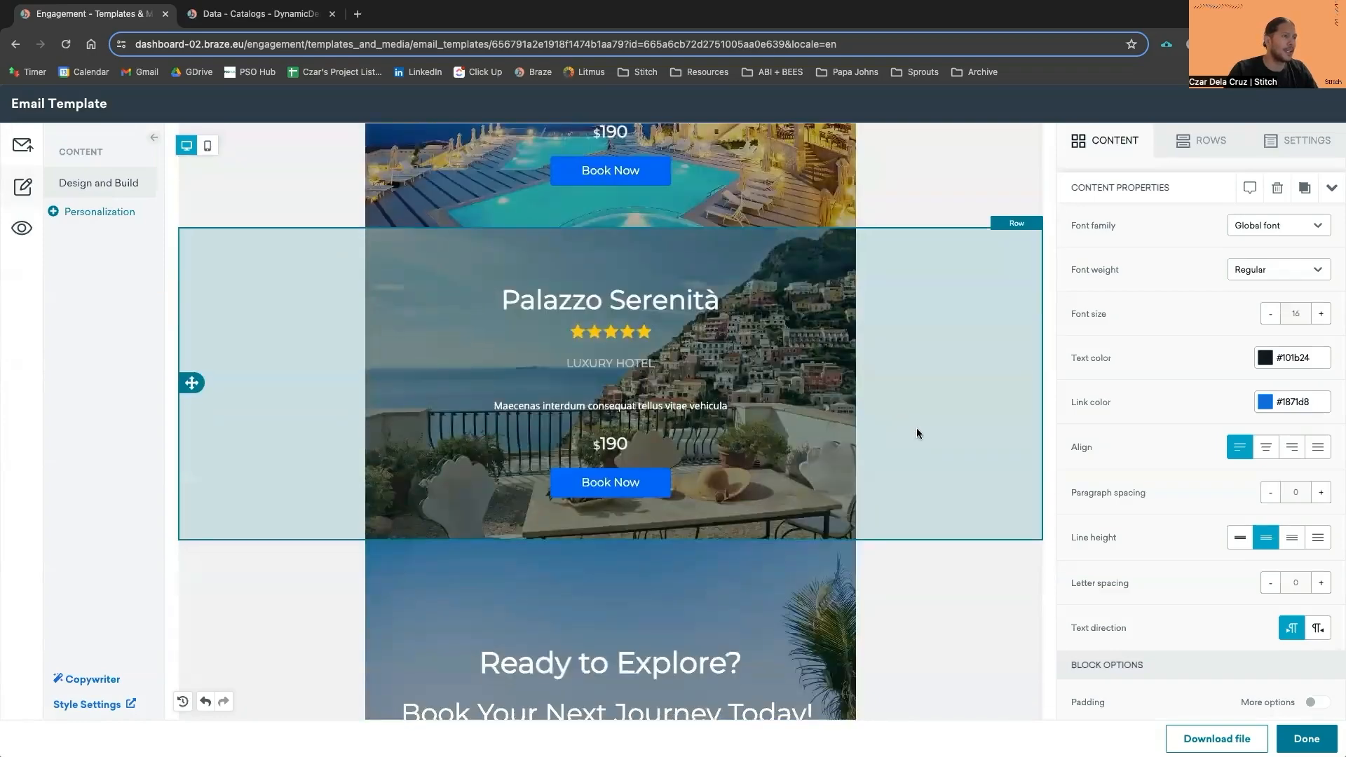
scroll("up", 3)
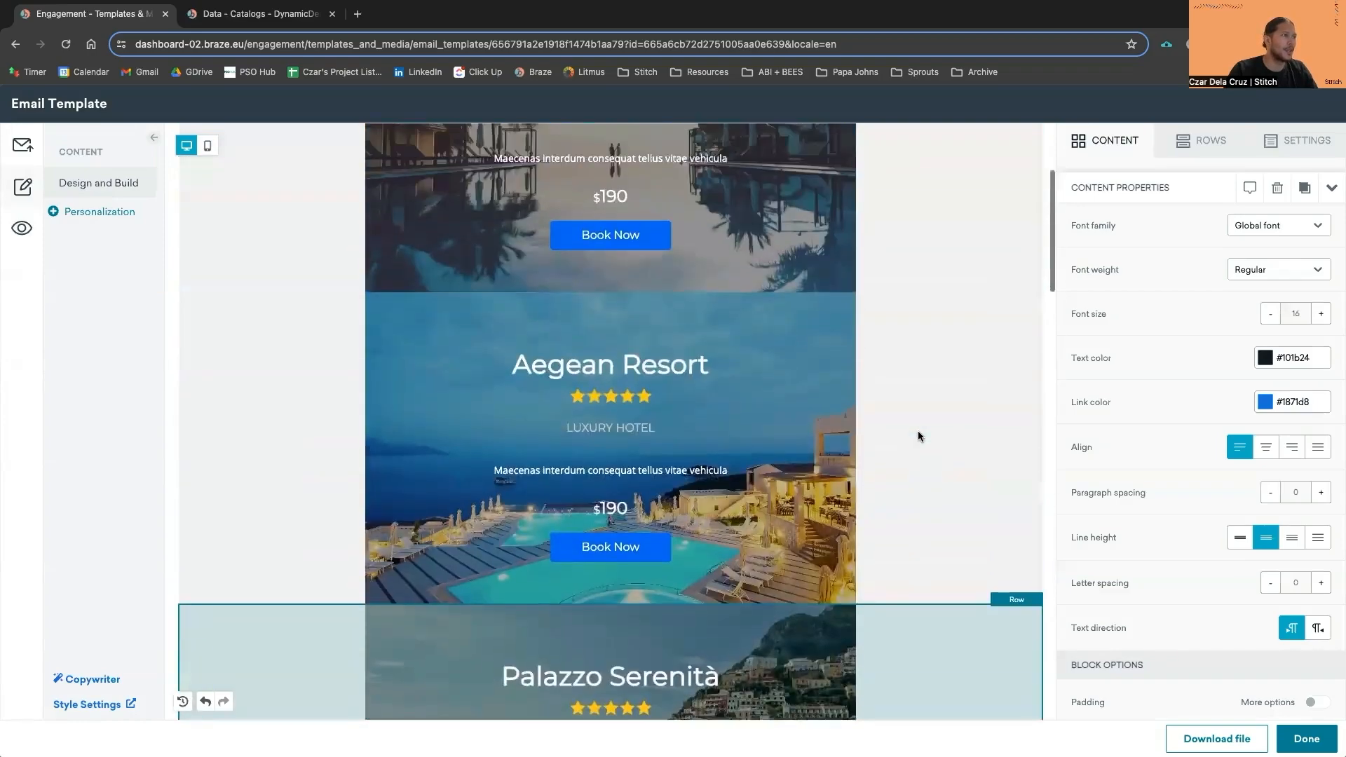
scroll("up", 3)
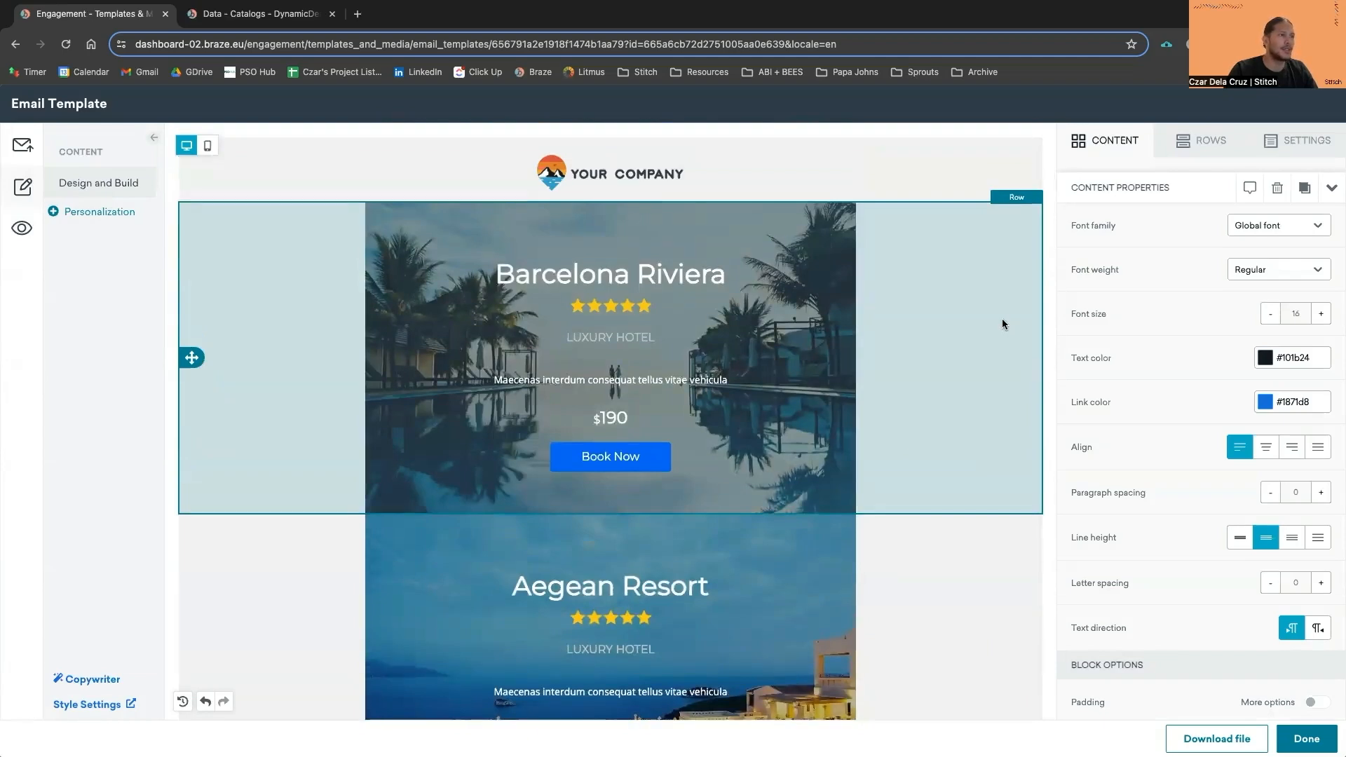
scroll("down", 3)
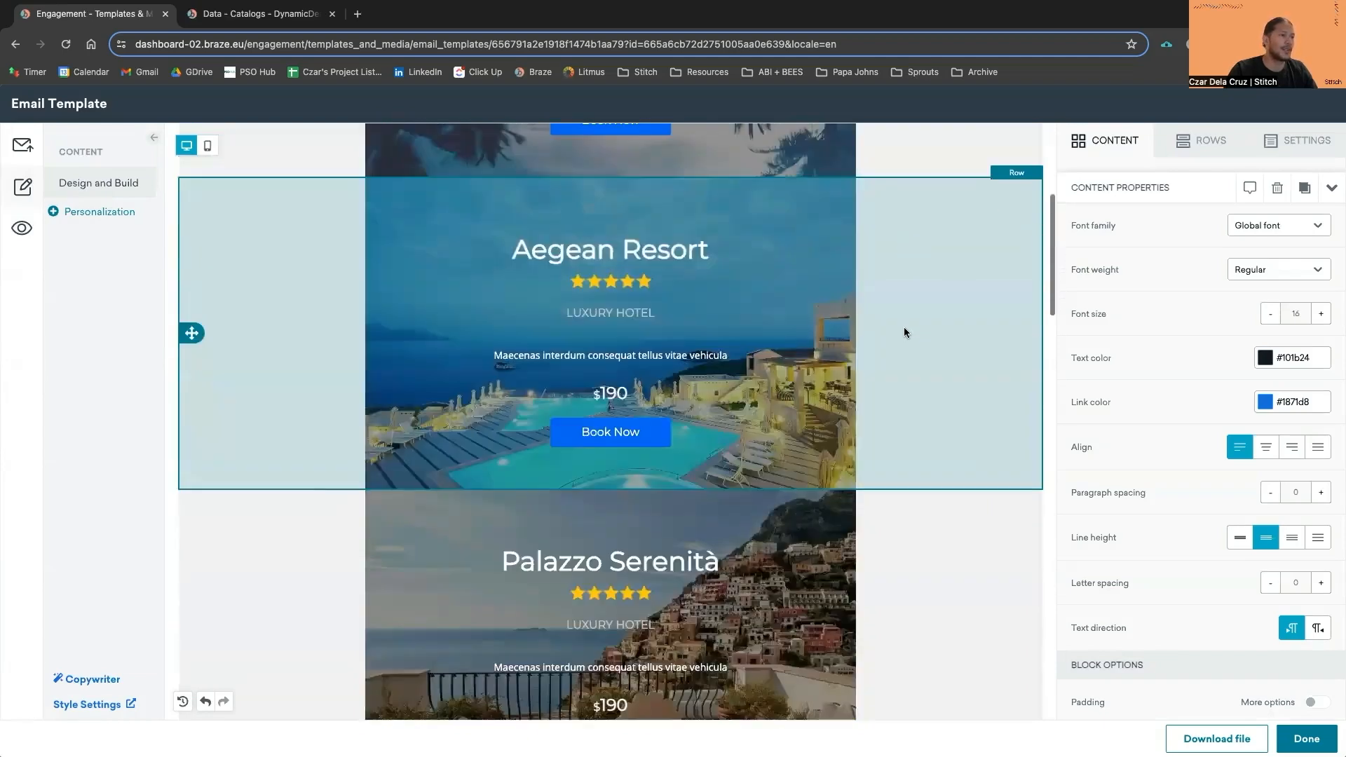
scroll("down", 3)
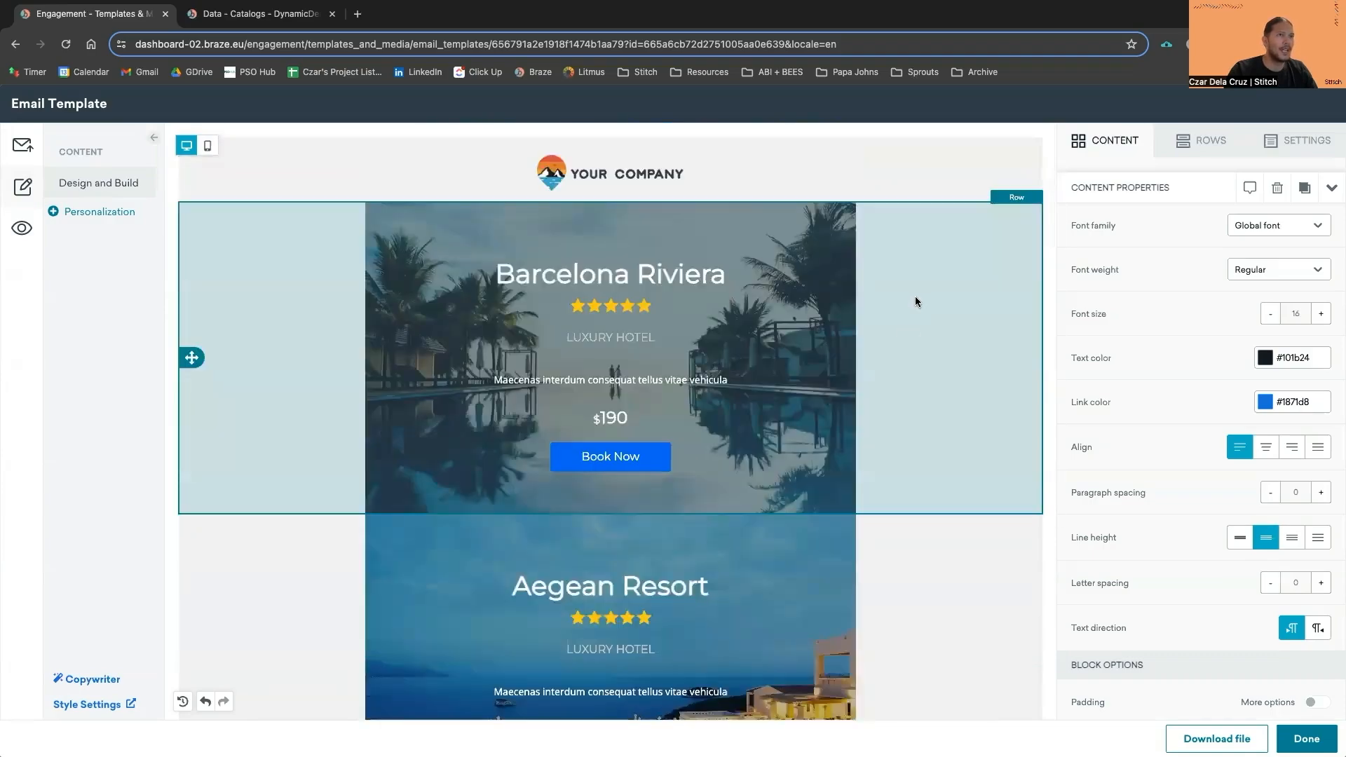
left_click(1211, 141)
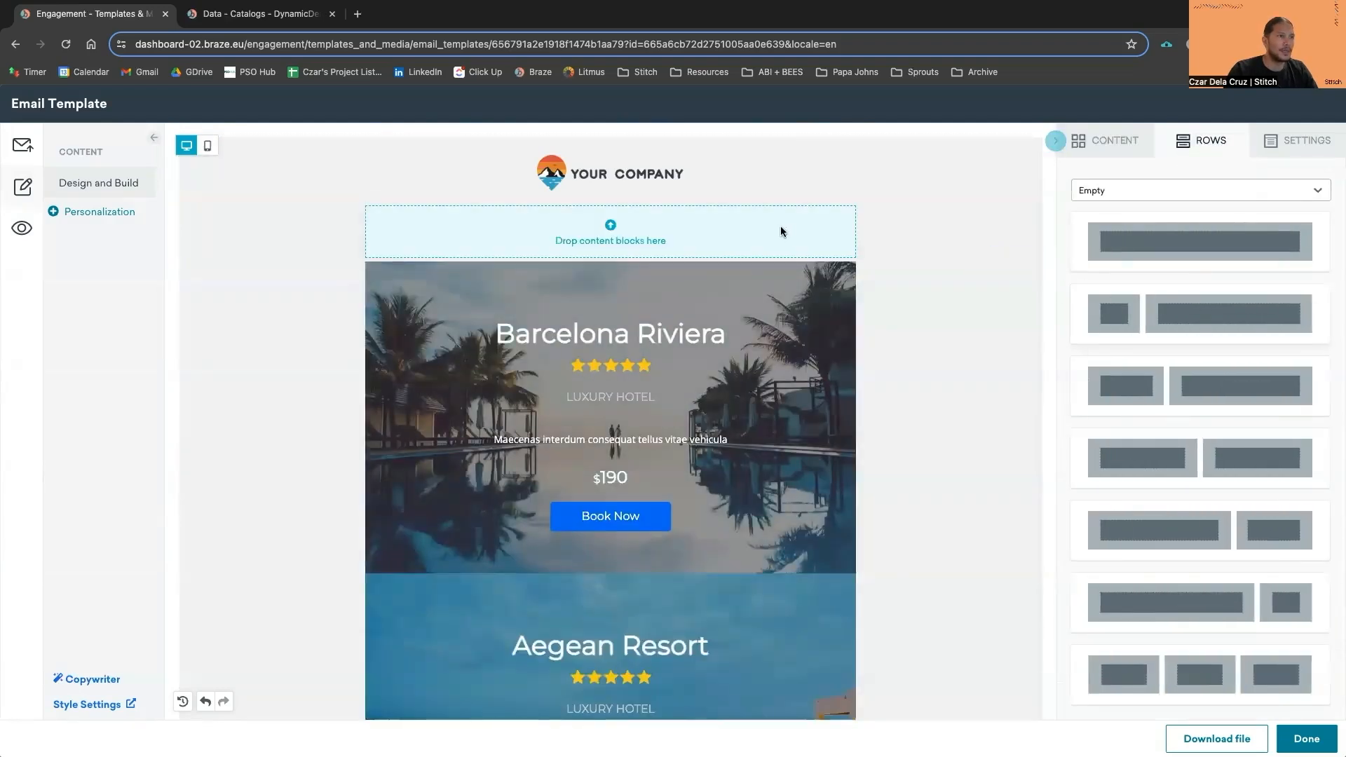
- Add an HTML block assigning country from vacation_interest and starting if country == "Spain"
left_click(1113, 141)
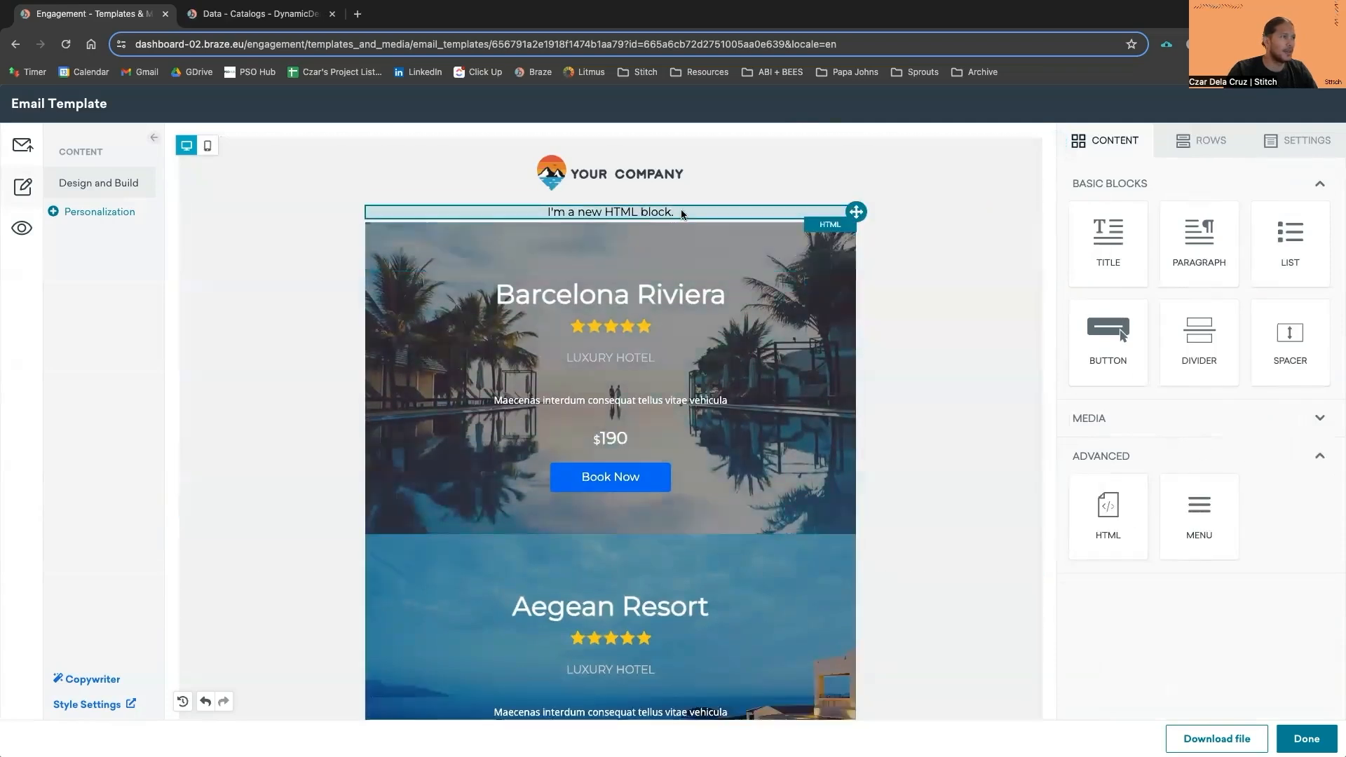
left_click(610, 211)
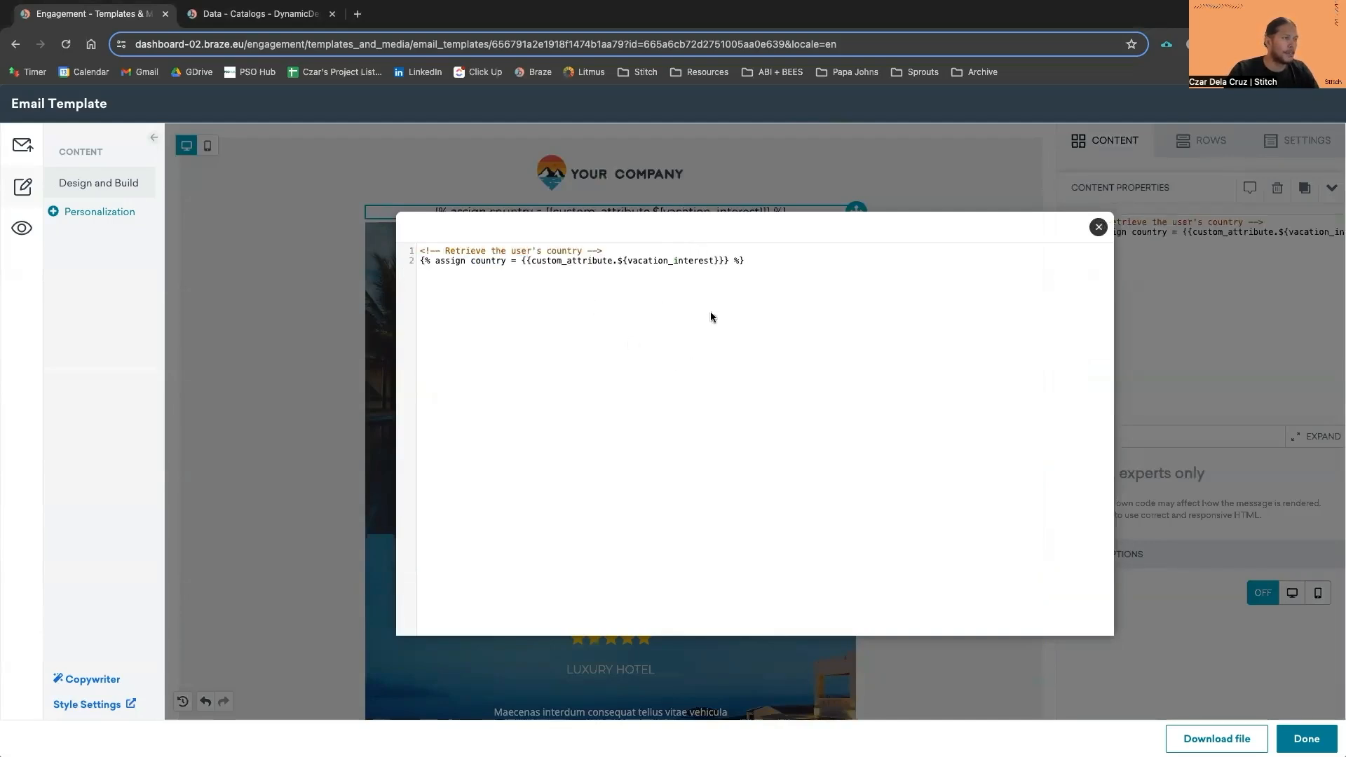
mouse_move(648, 296)
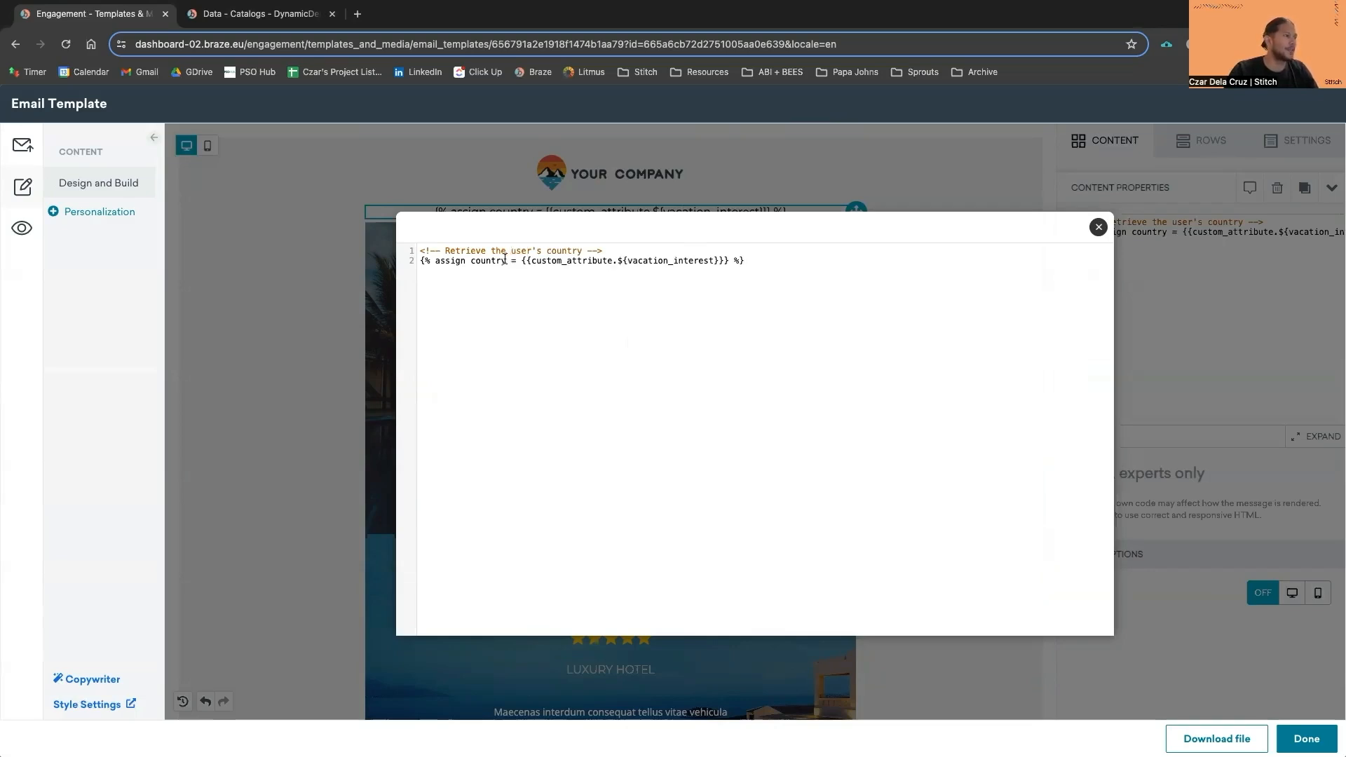
double_click(486, 261)
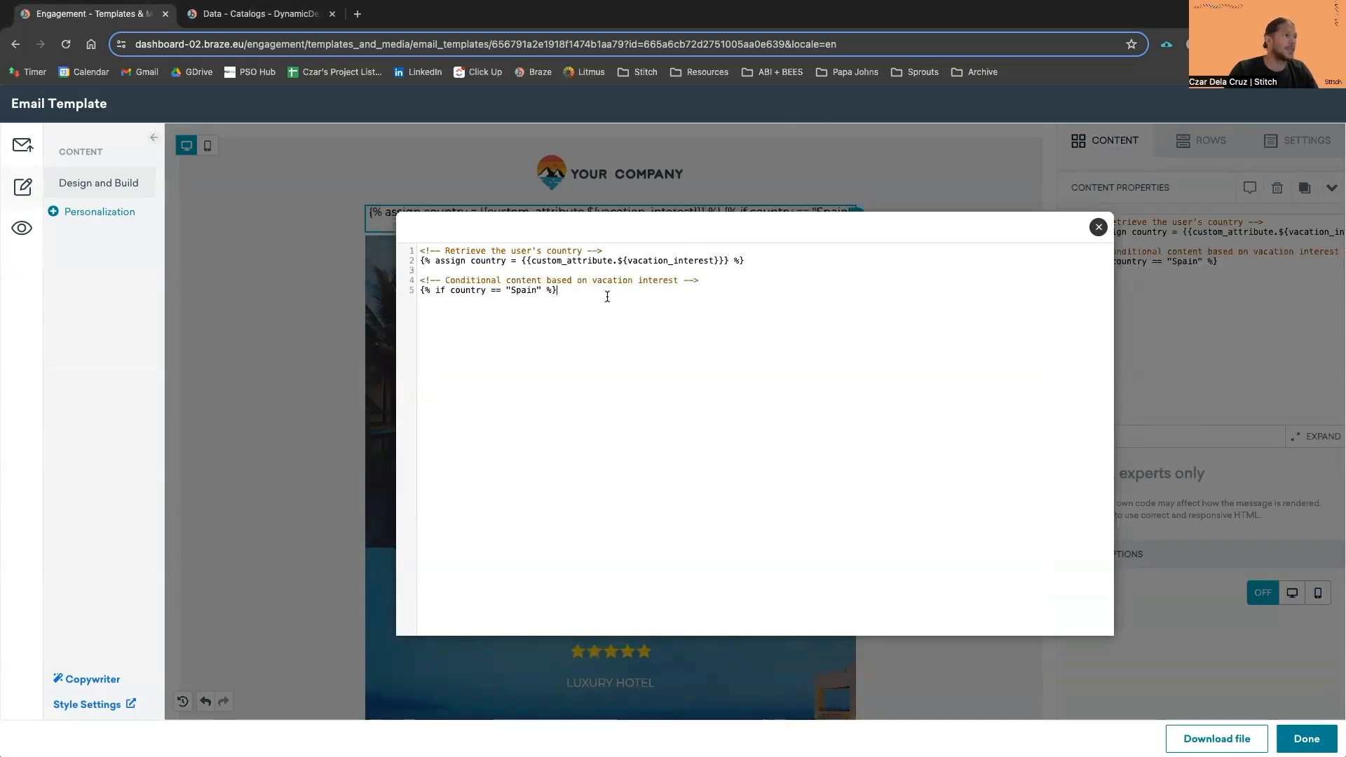
left_click(1097, 227)
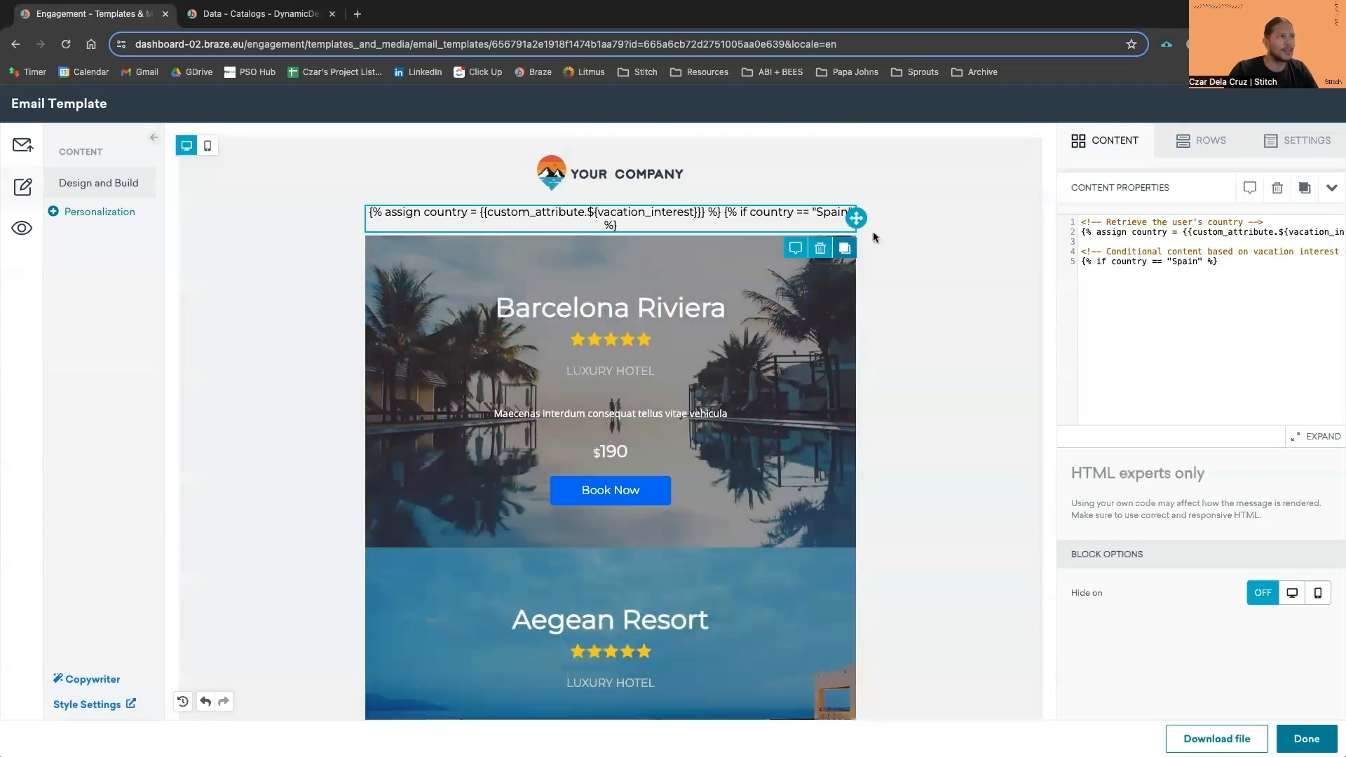
- Add an HTML block with elsif country == "Greece" before Aegean Resort, plus an empty row below it
left_click(1209, 140)
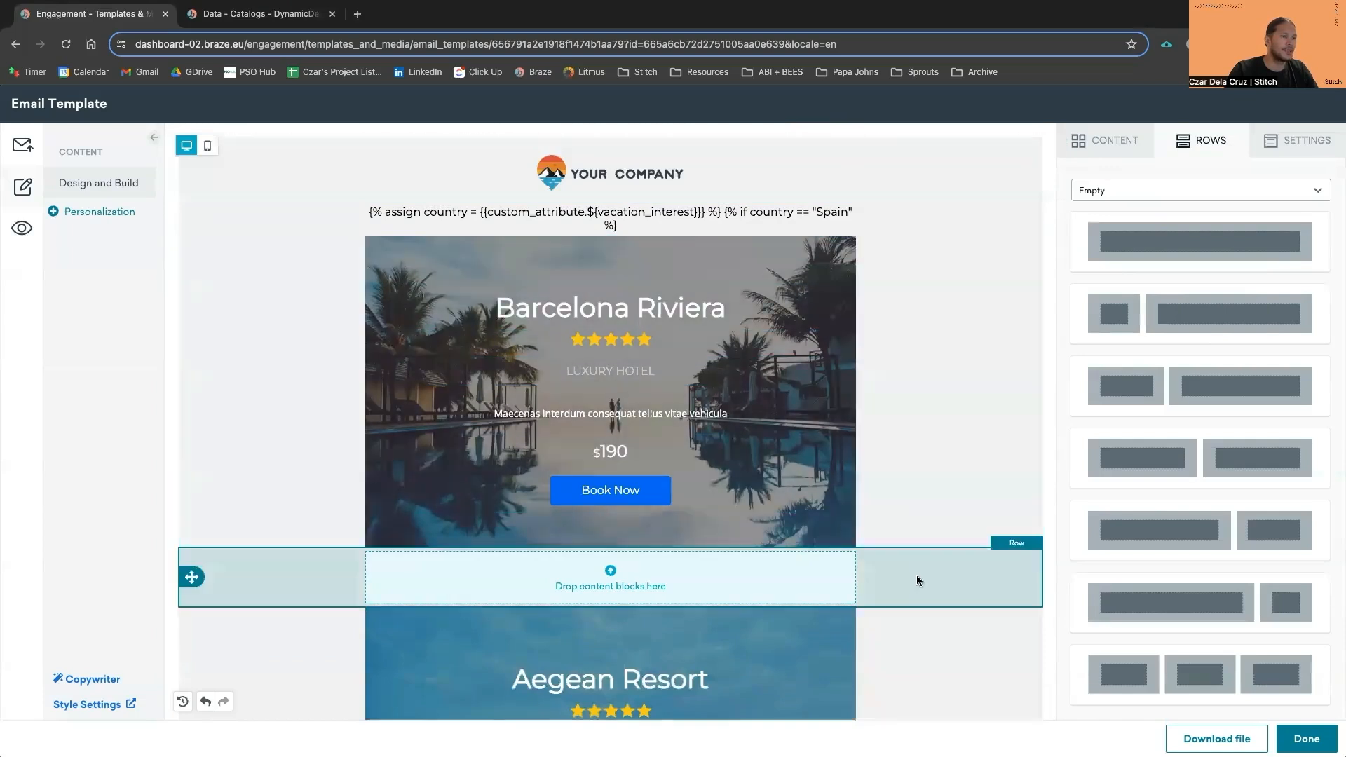
left_click(611, 577)
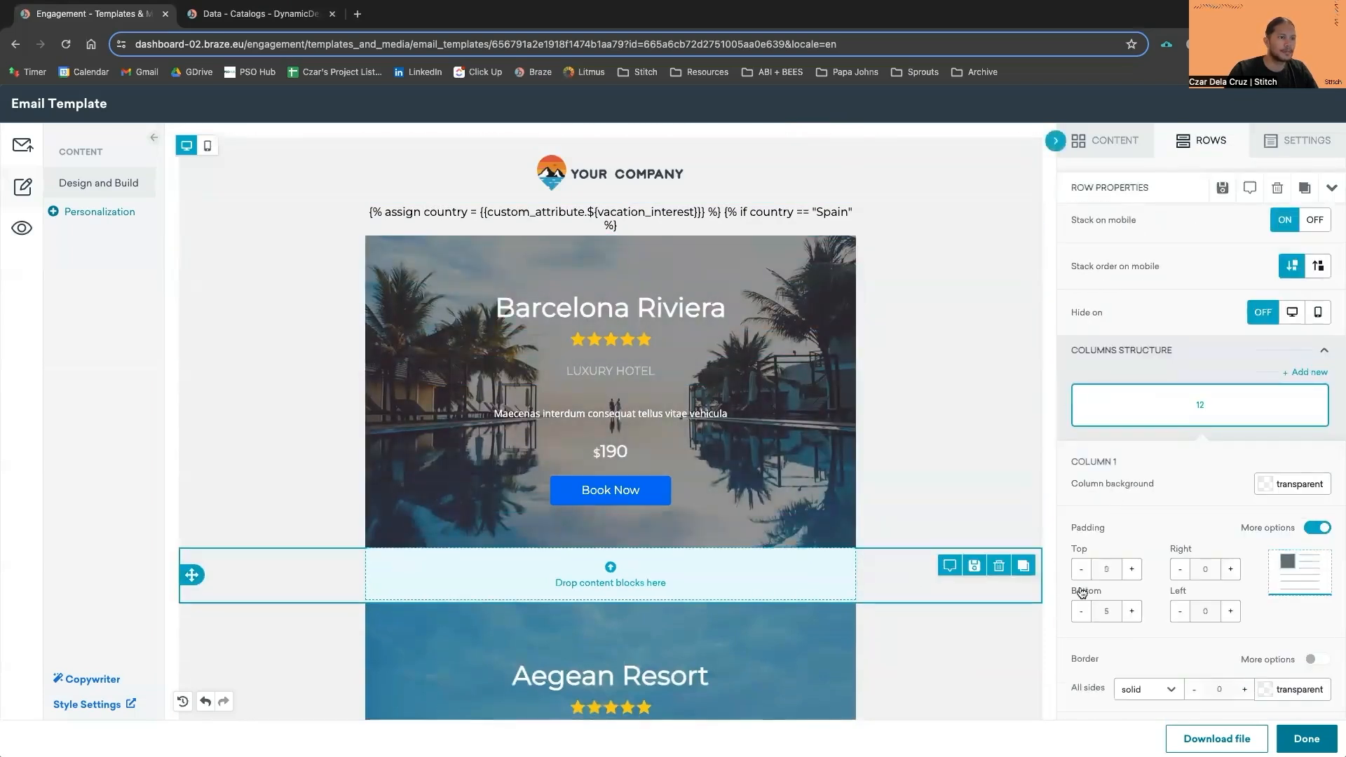
left_click(1115, 141)
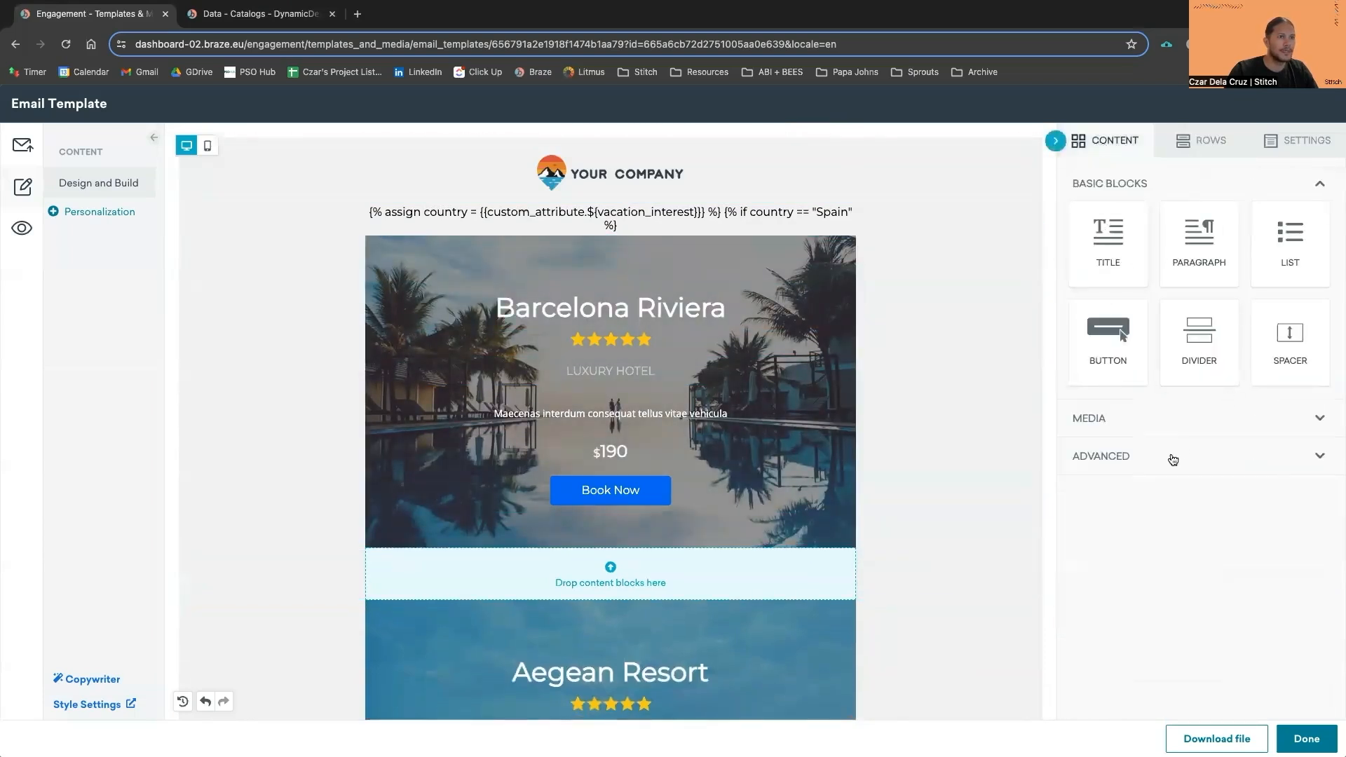
left_click(1099, 455)
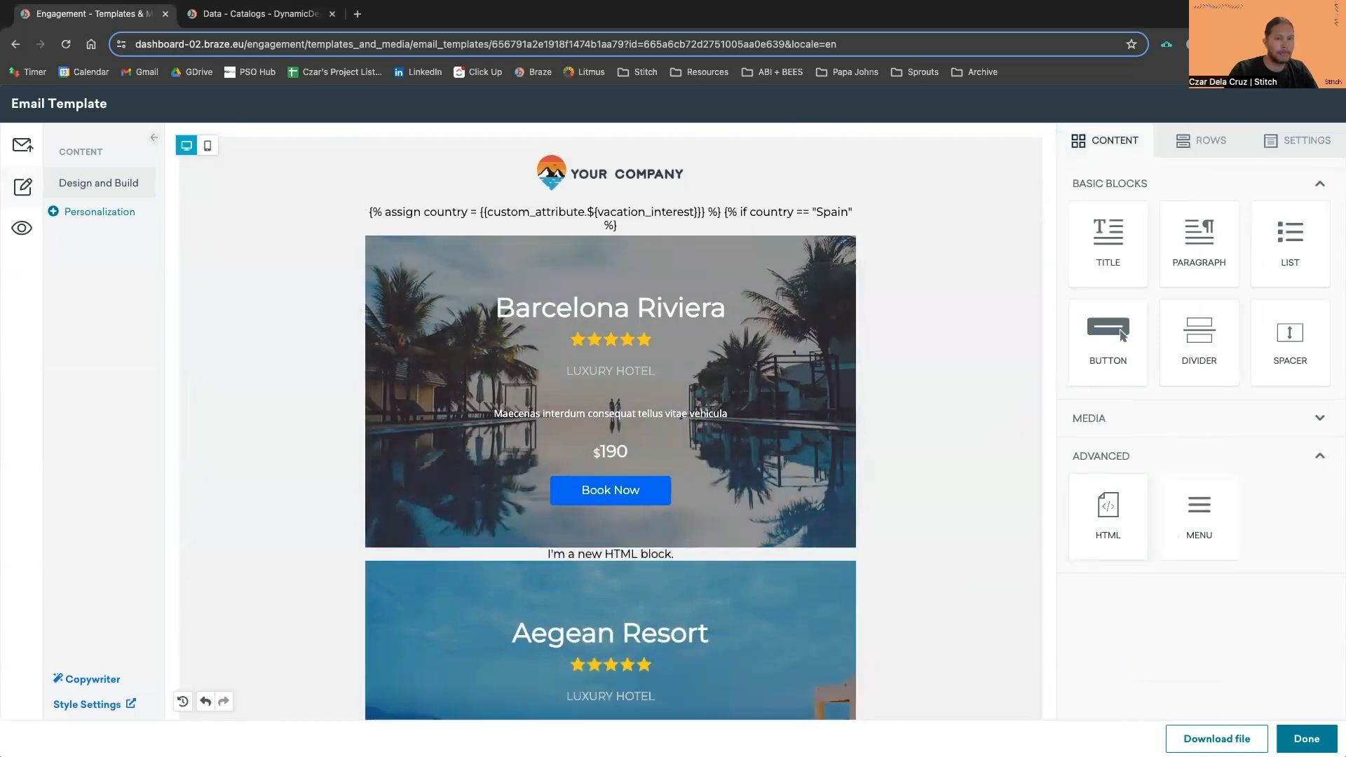
left_click(610, 552)
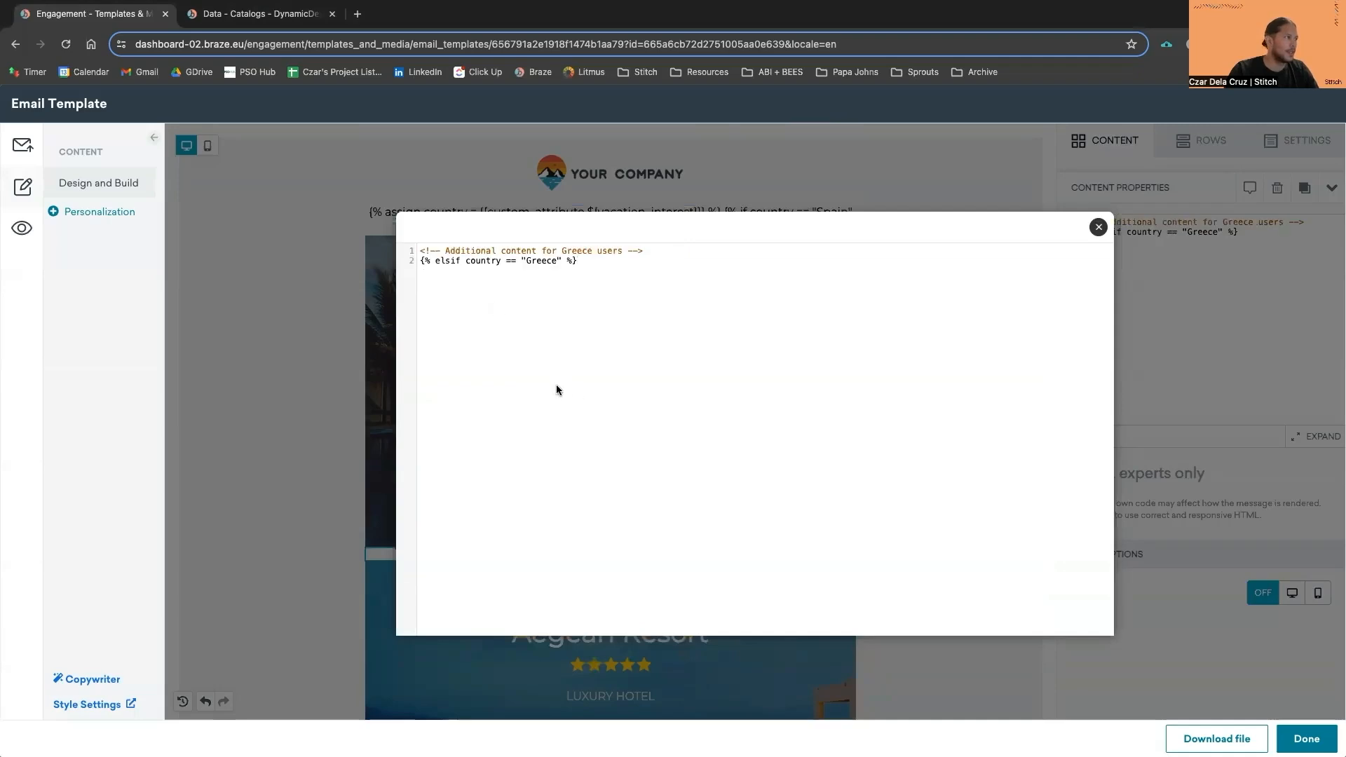
mouse_move(475, 280)
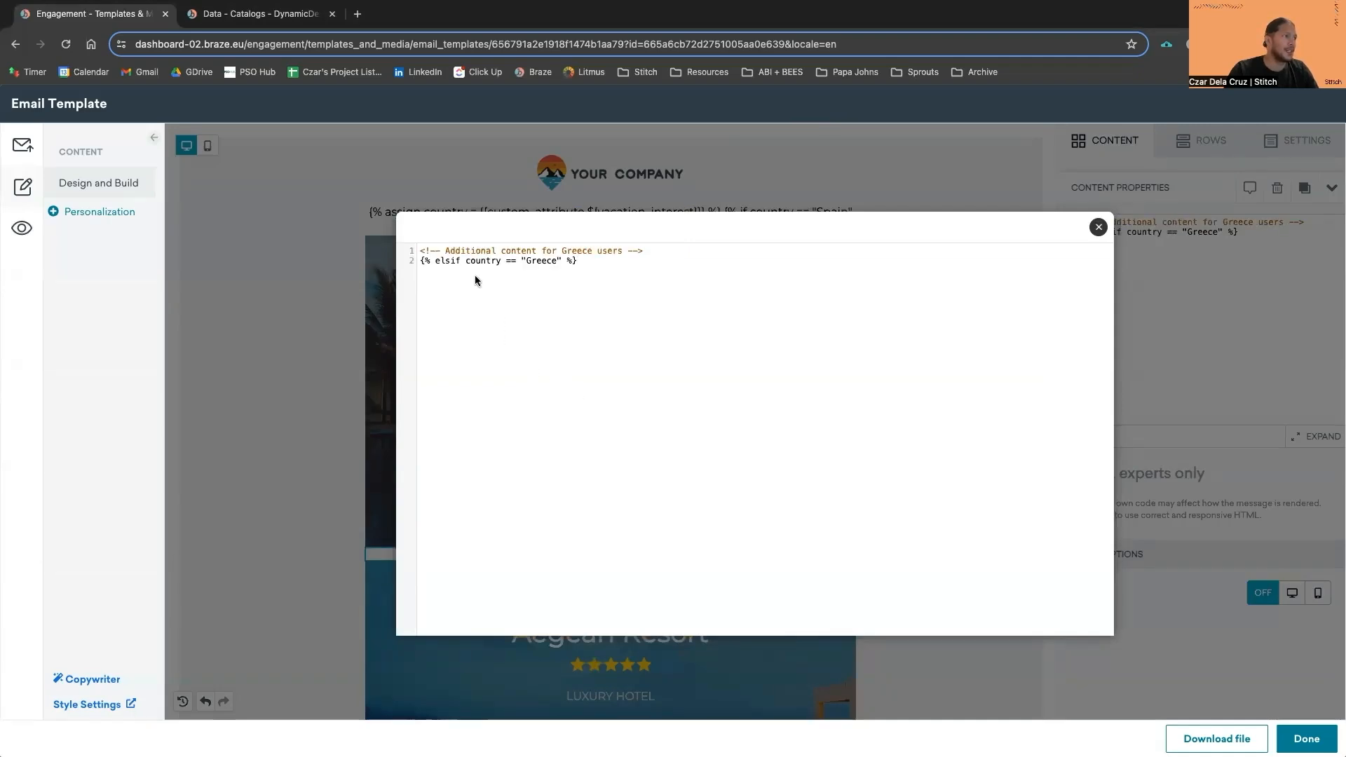
left_click(1097, 227)
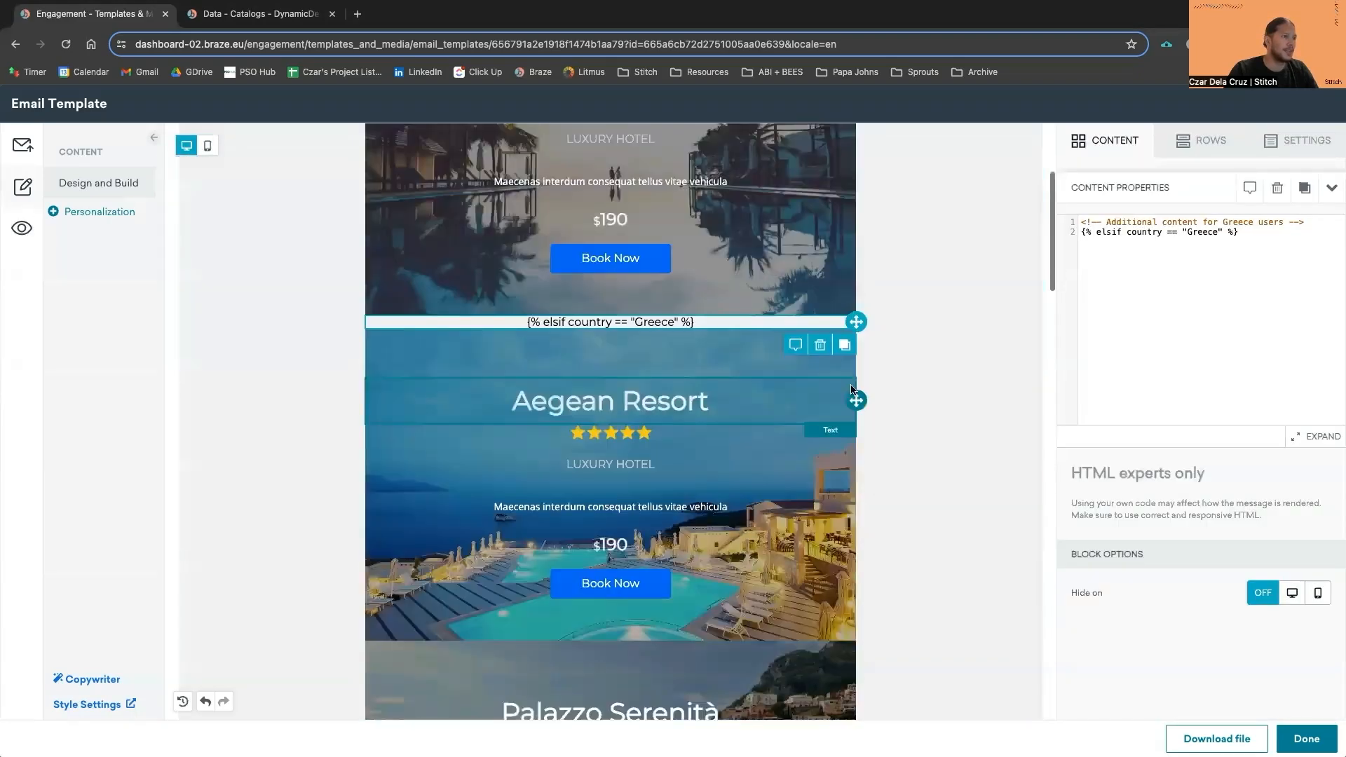
left_click(1210, 140)
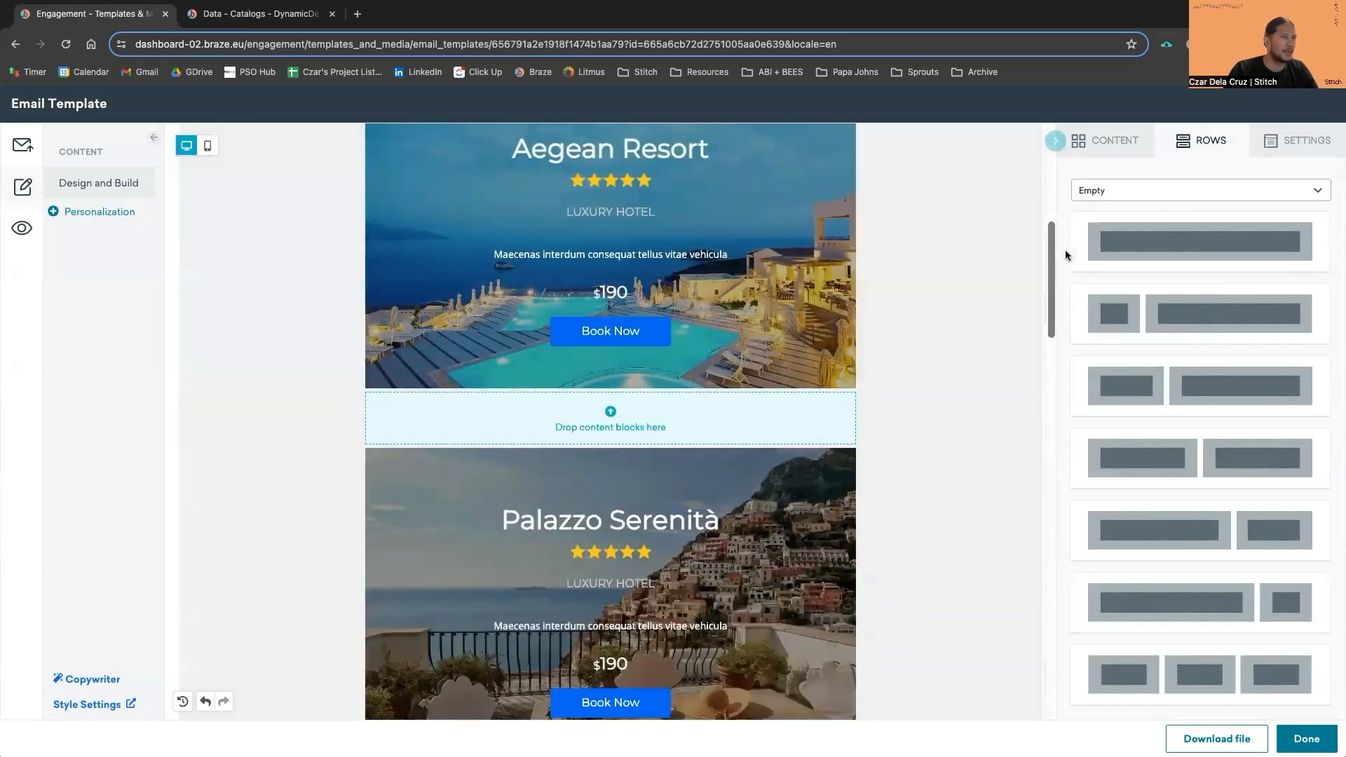
- Add the Italy elsif HTML block above Palazzo Serenità
left_click(1107, 141)
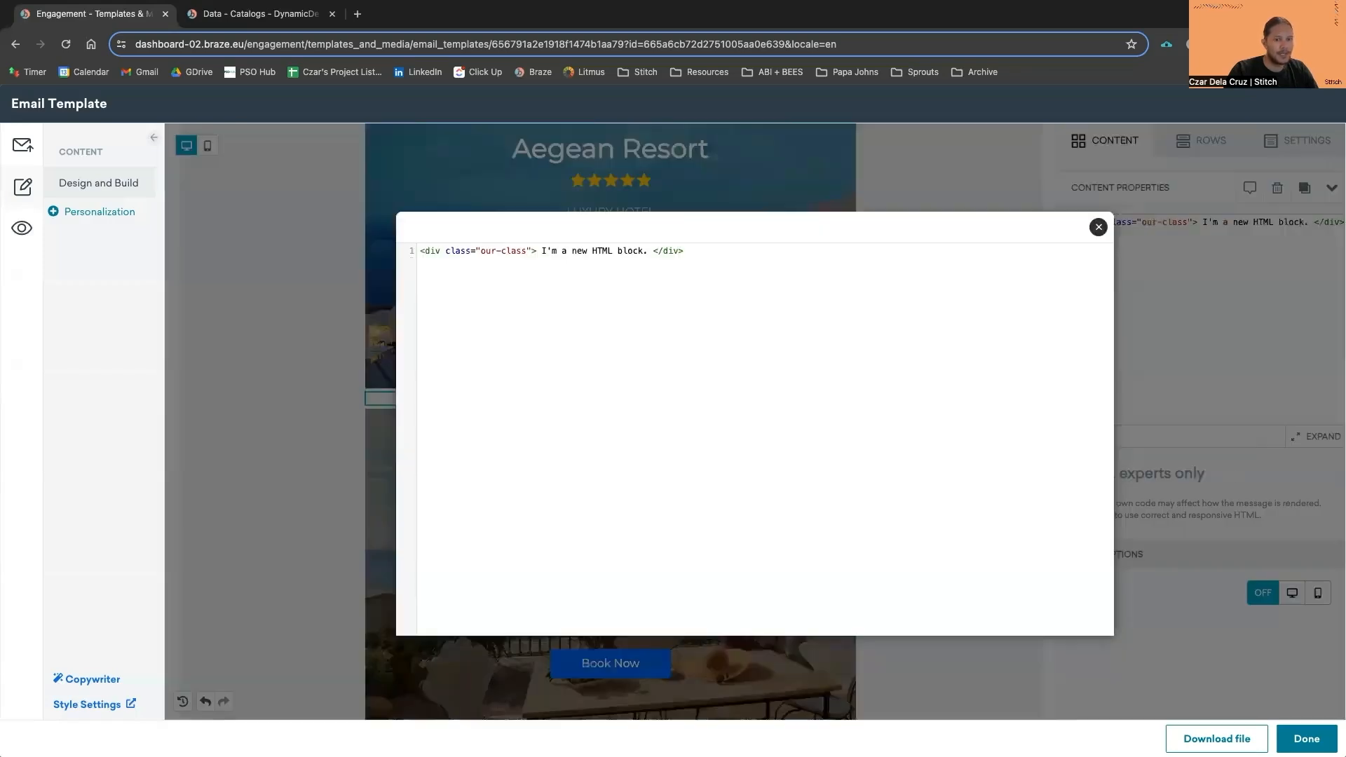
mouse_move(670, 346)
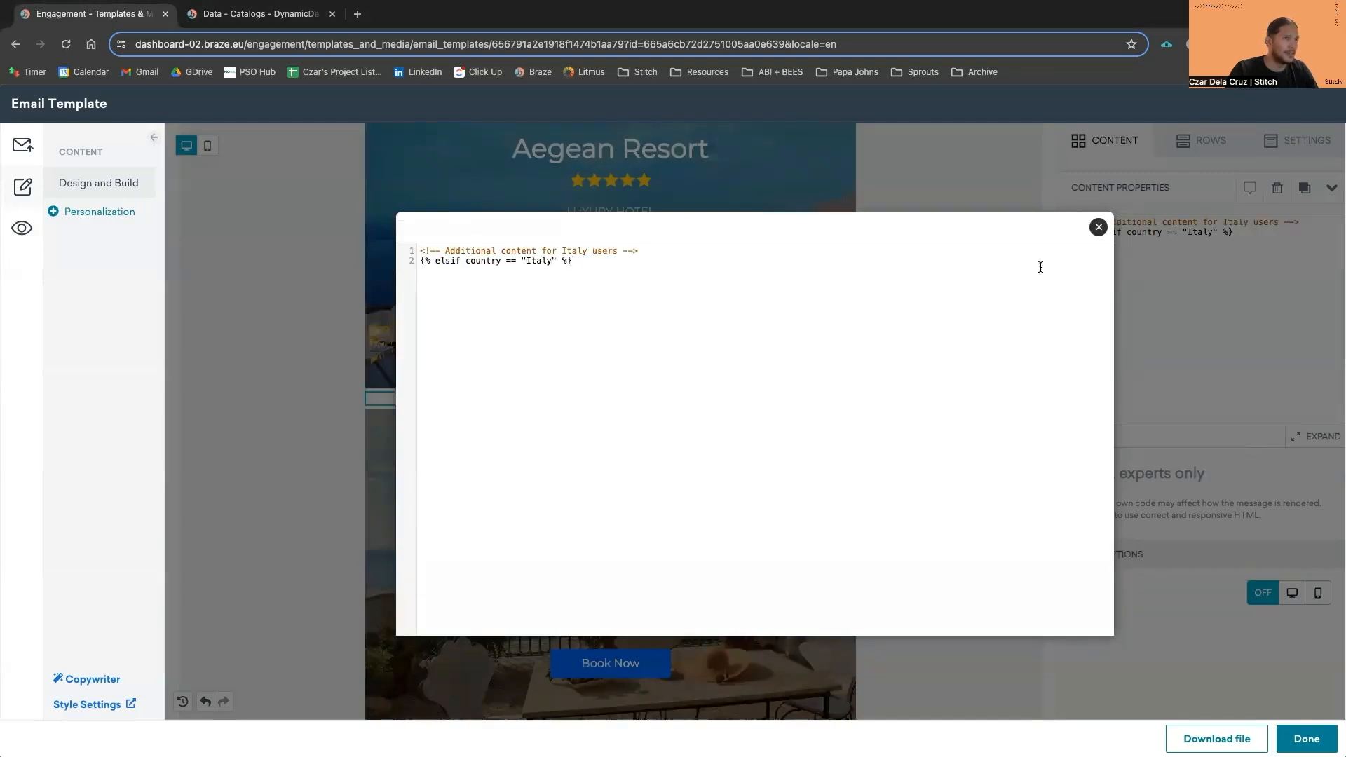
left_click(1097, 228)
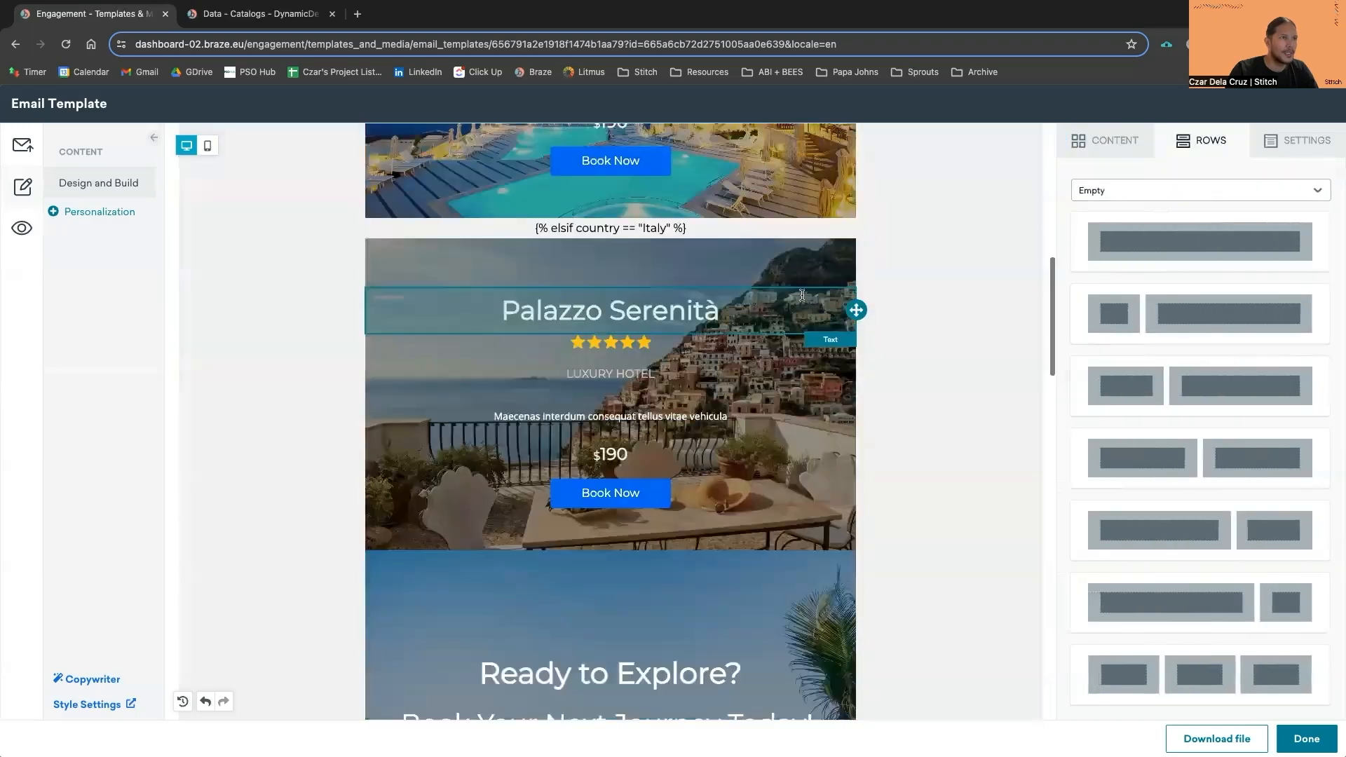
scroll("down", 3)
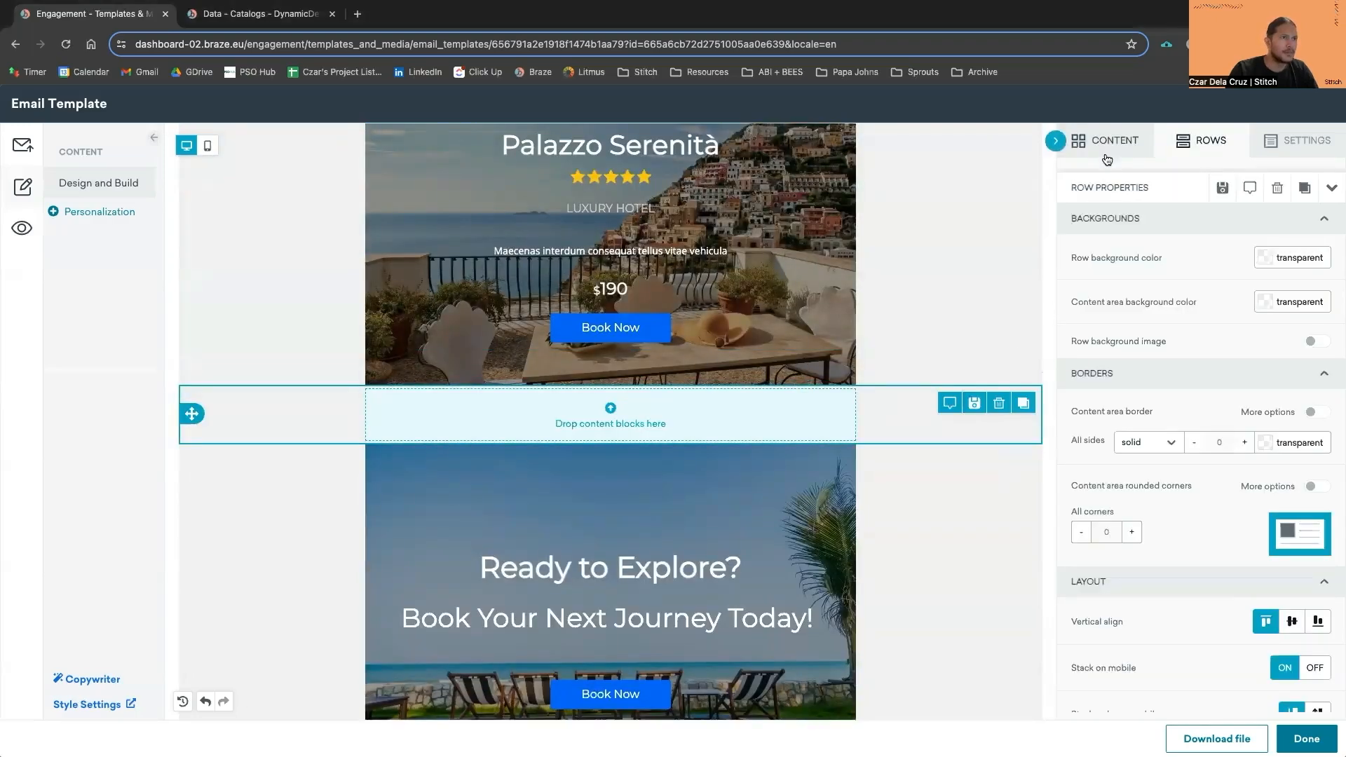
left_click(1114, 140)
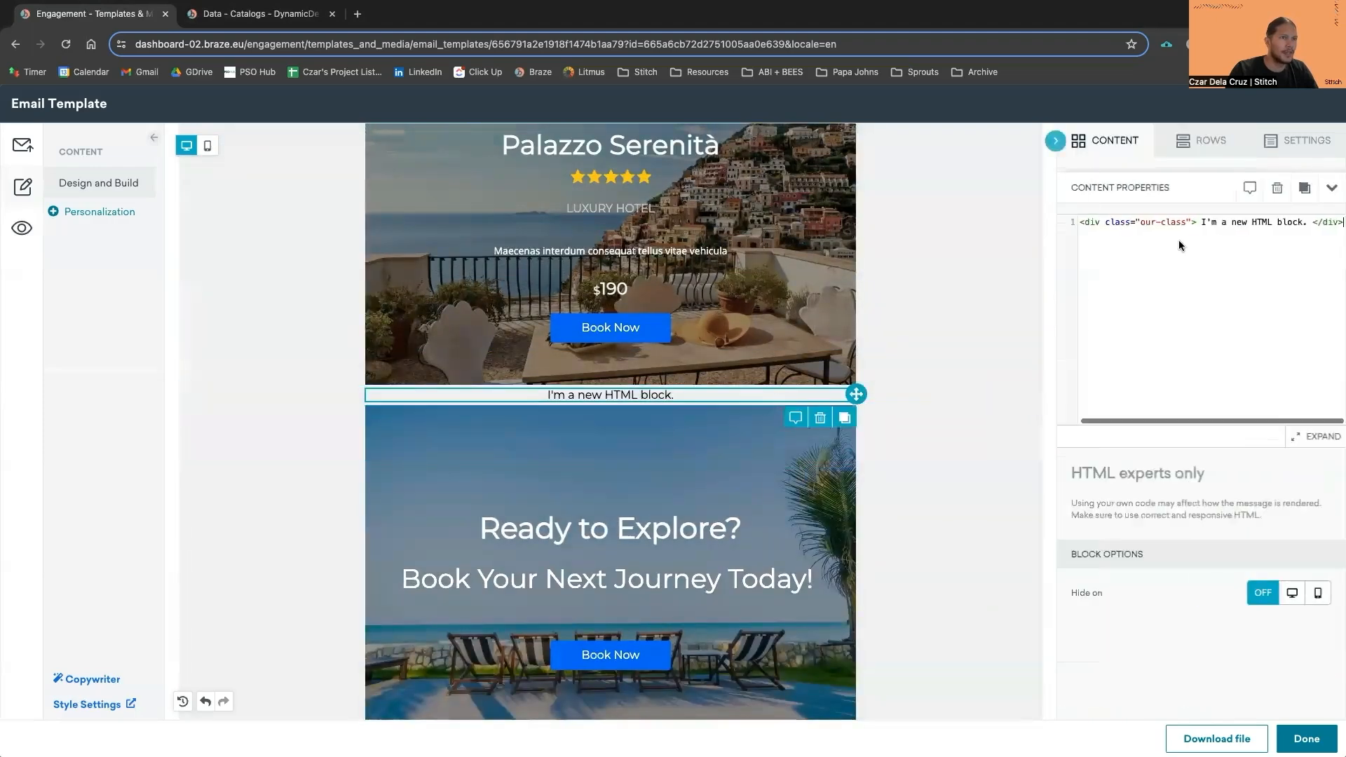
- Add a '<!-- Default content -->' {% else %} block above the Ready to Explore hero, then an empty row below it
left_click(1317, 437)
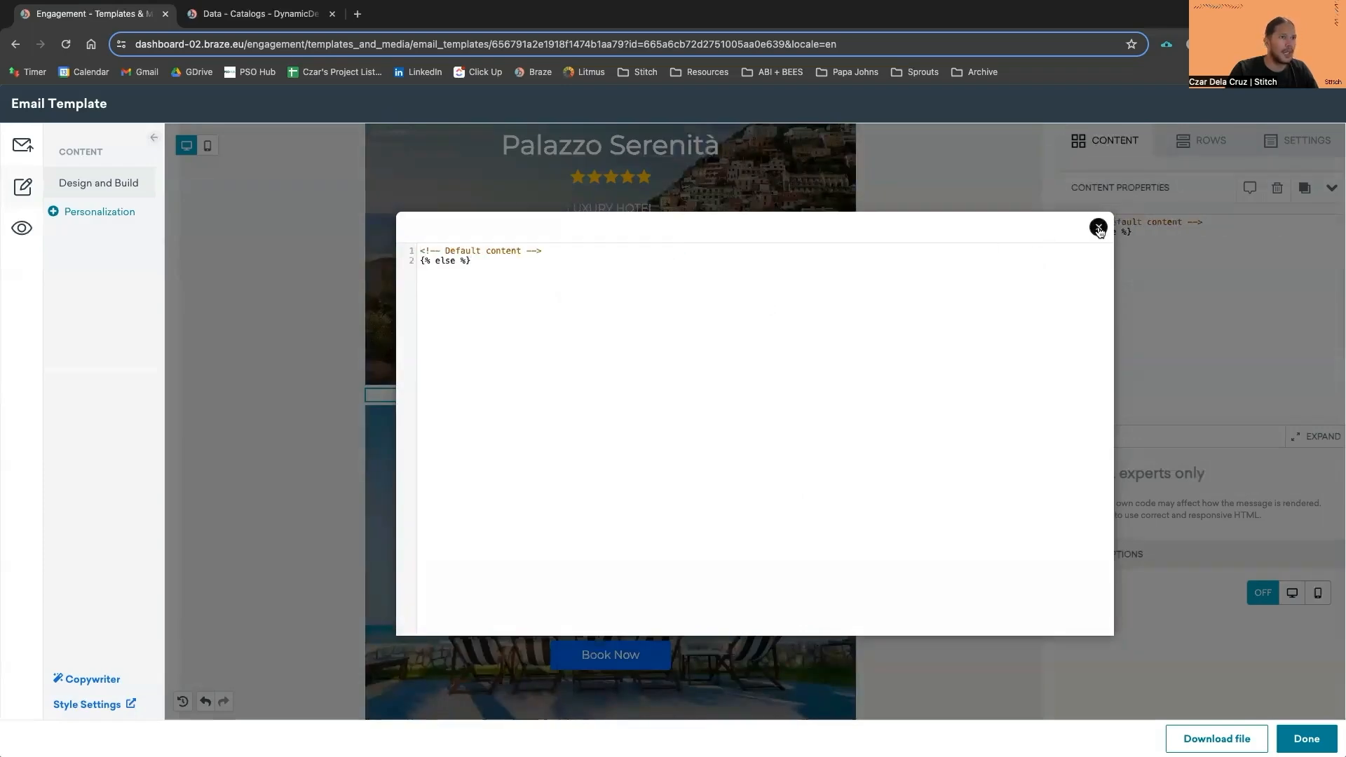
left_click(1100, 228)
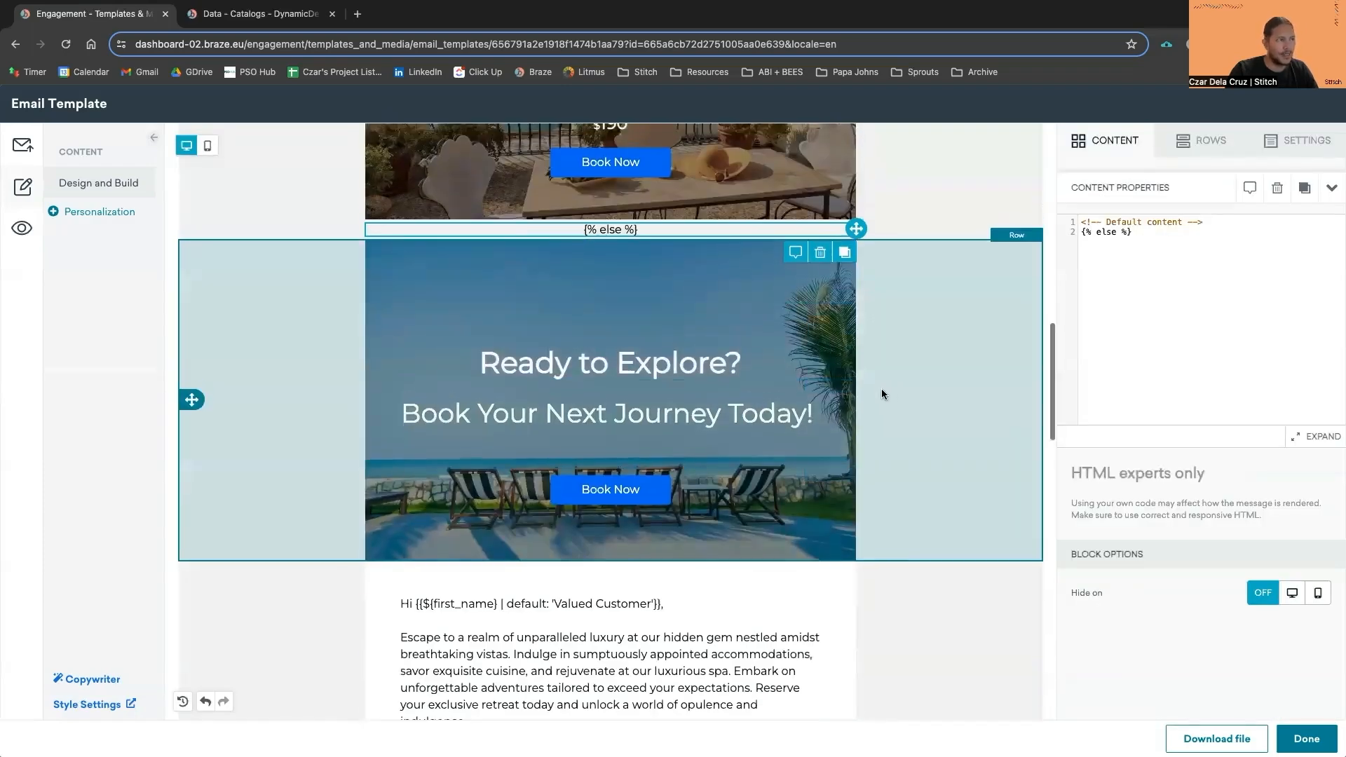
scroll("down", 3)
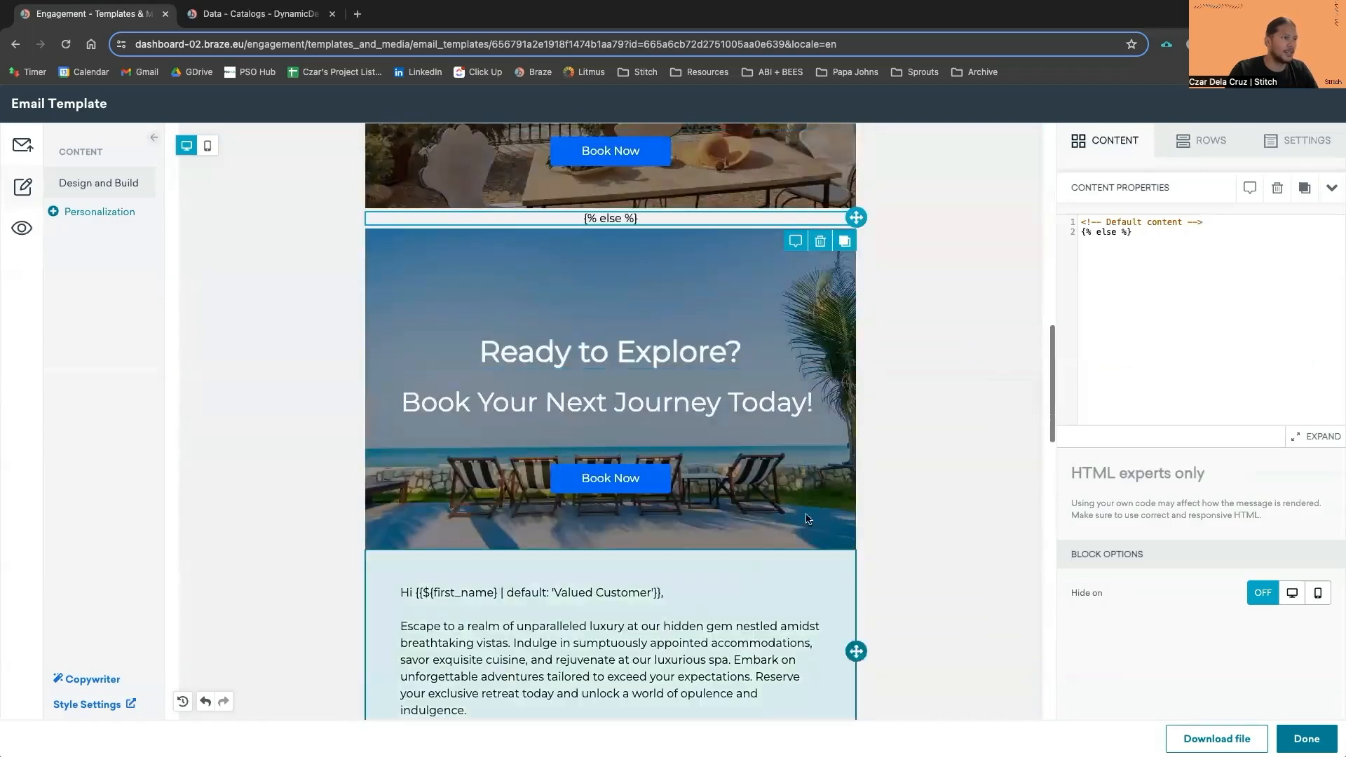
left_click(1210, 140)
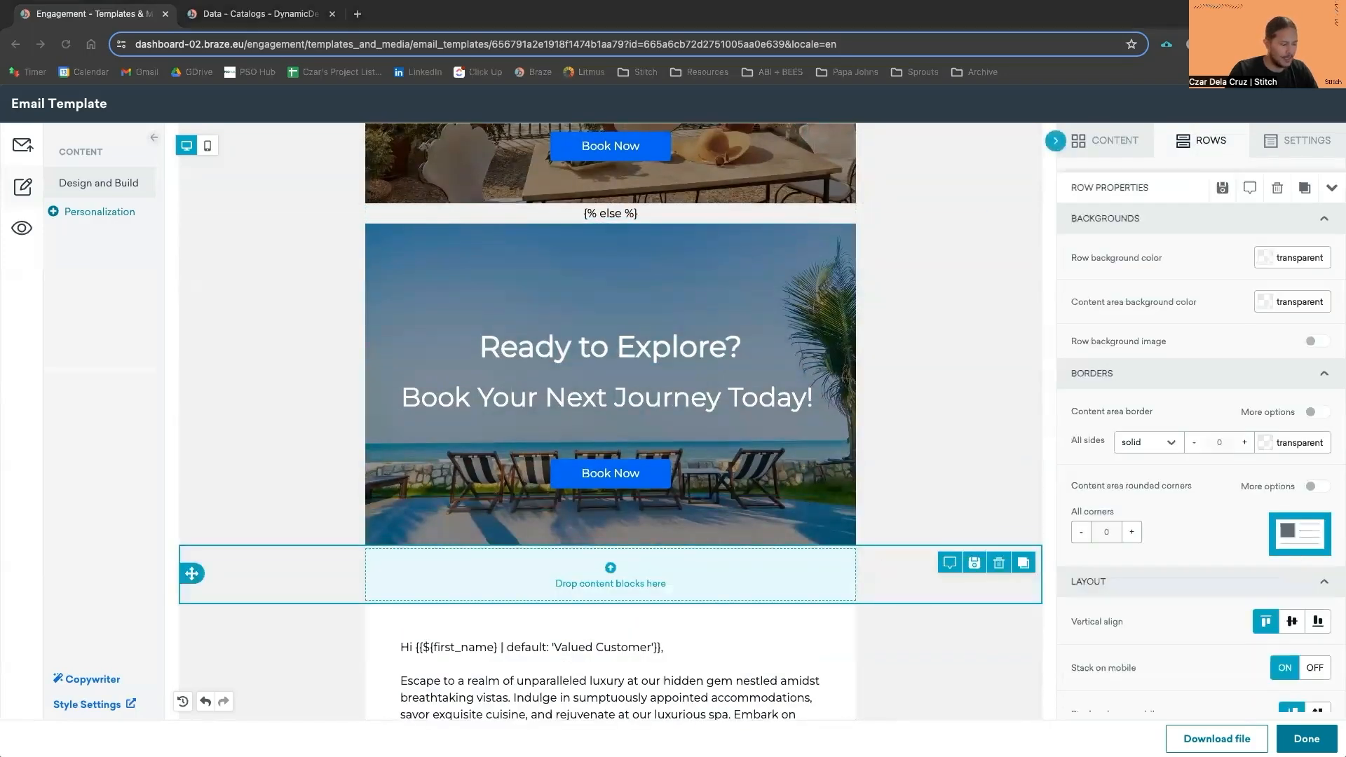
- Drop an HTML block under the default hero and open its code in the expanded editor
left_click(1106, 140)
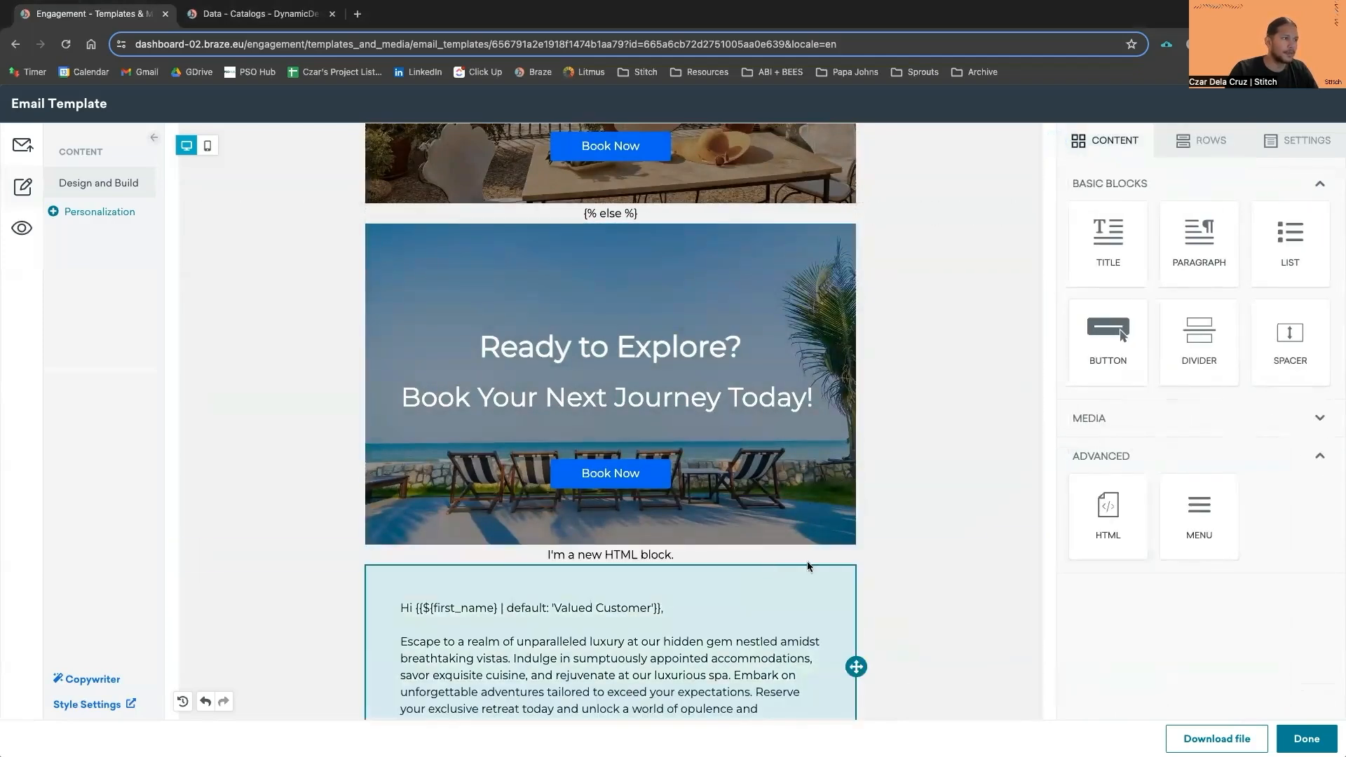
left_click(610, 554)
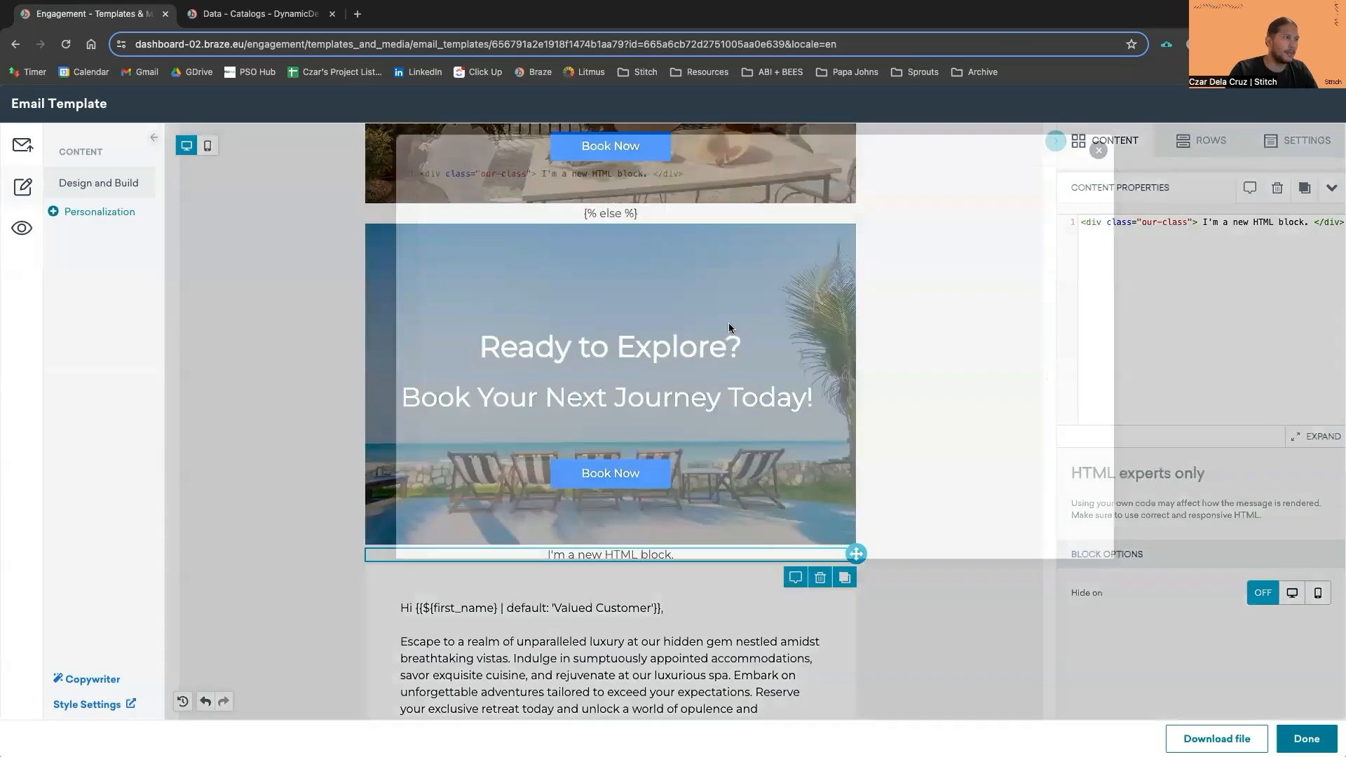
left_click(1321, 436)
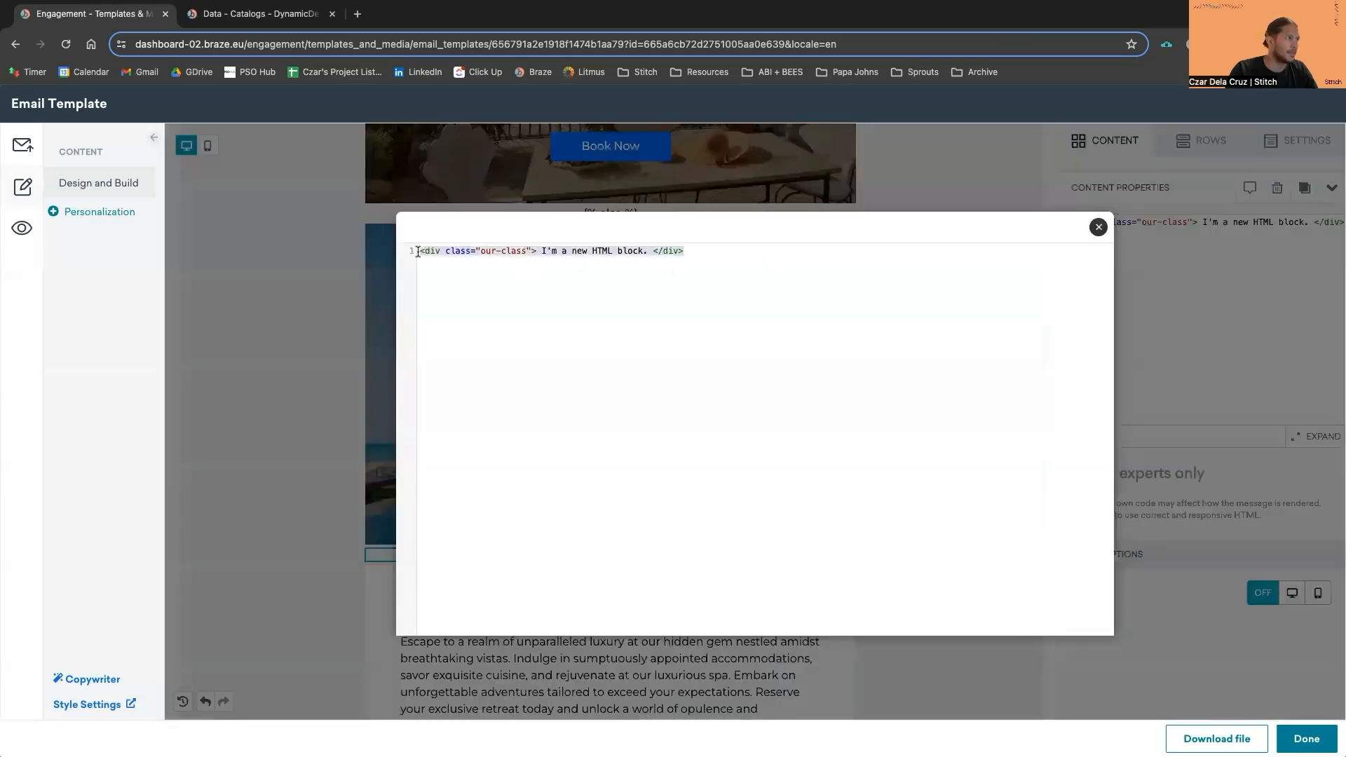
left_click(1097, 227)
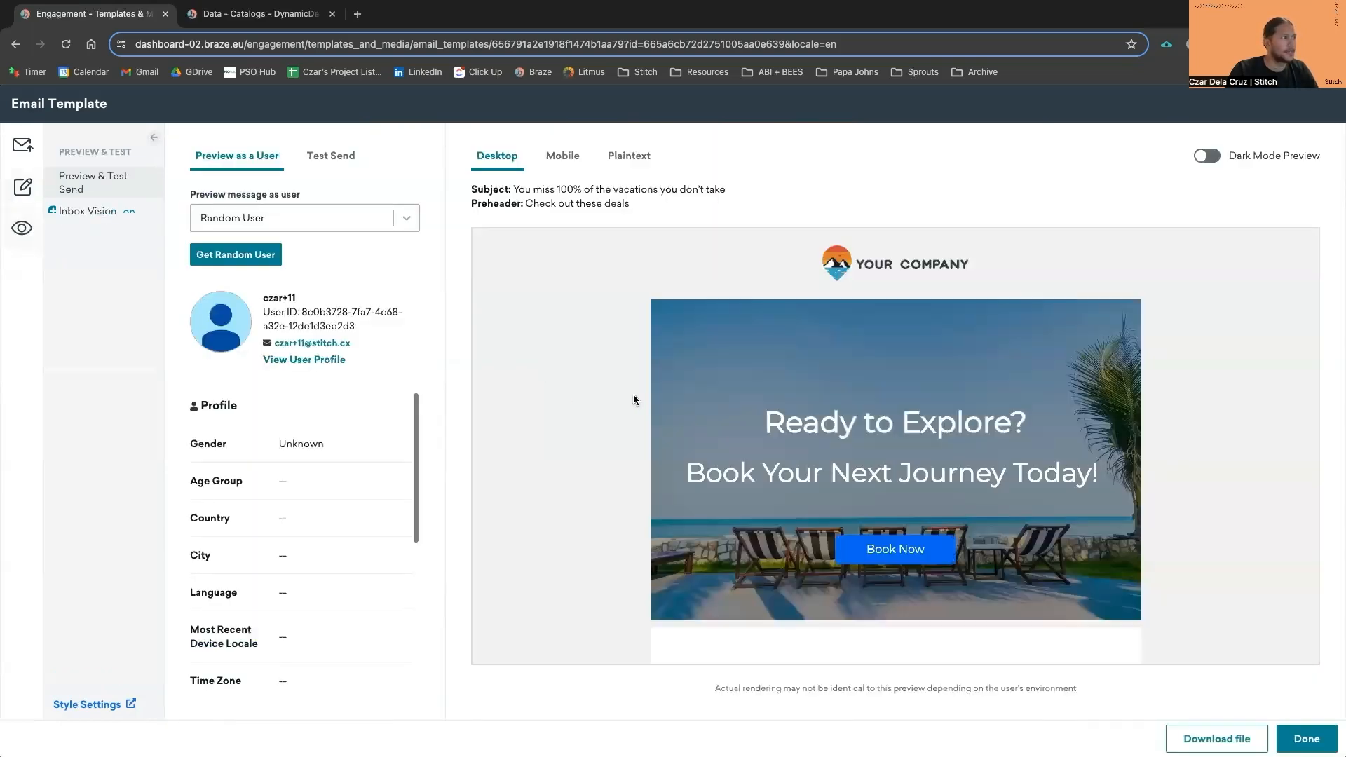
- Switch the Preview message as user choice from Random User to Search User
scroll("down", 3)
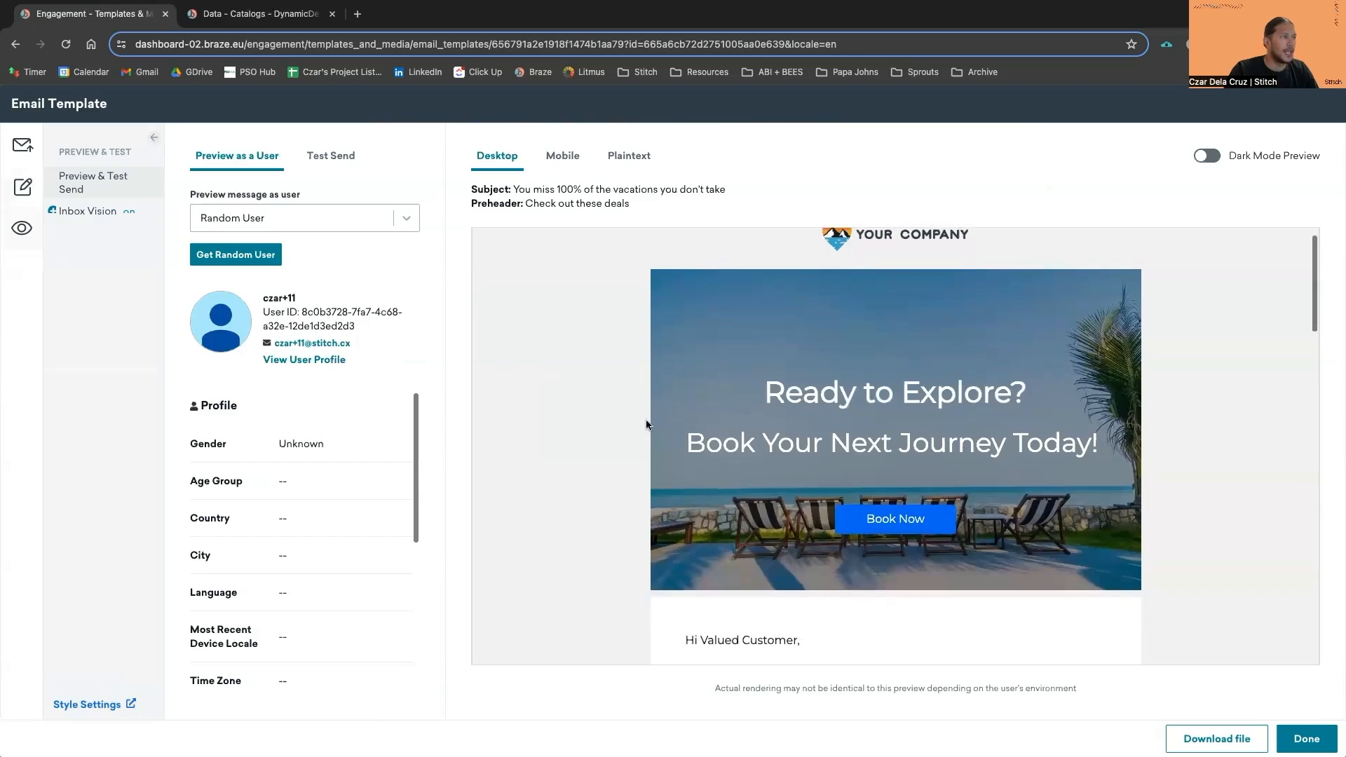
mouse_move(669, 433)
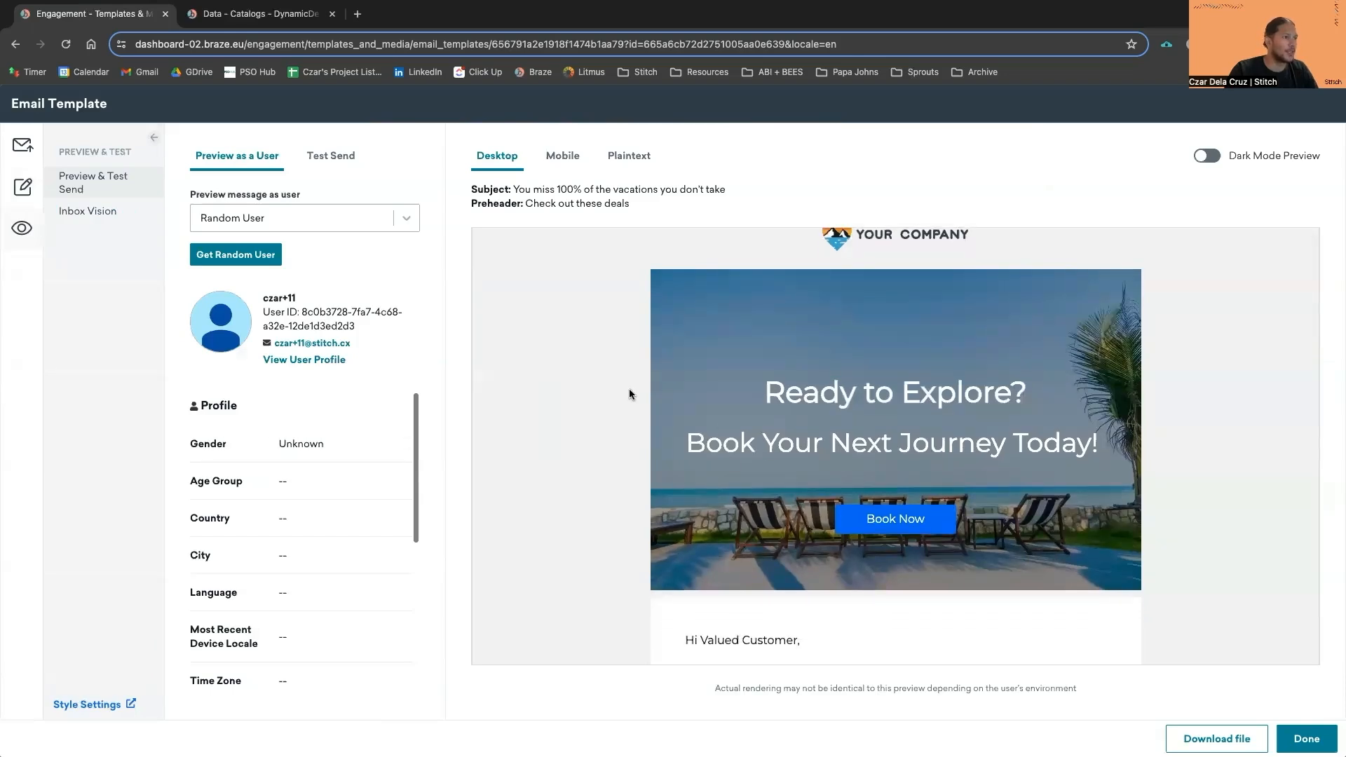
mouse_move(797, 427)
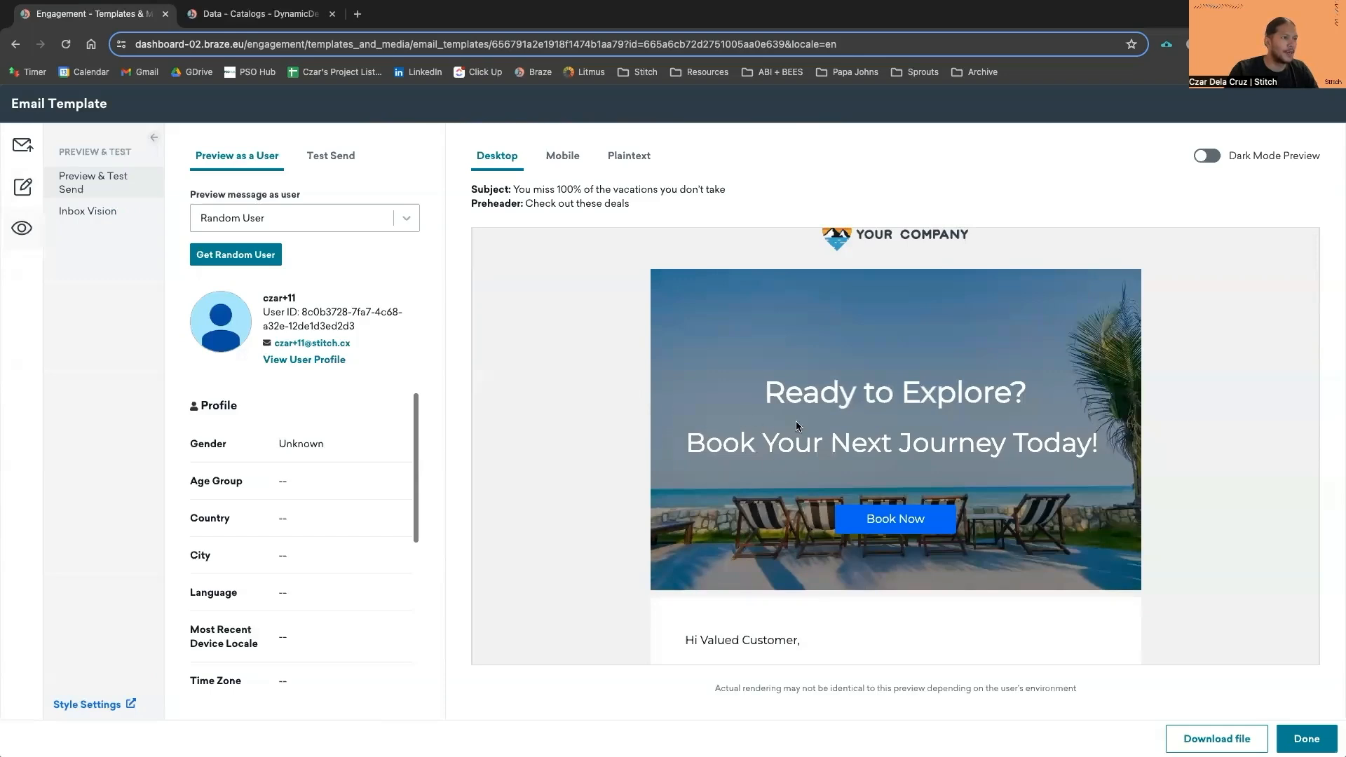
left_click(303, 217)
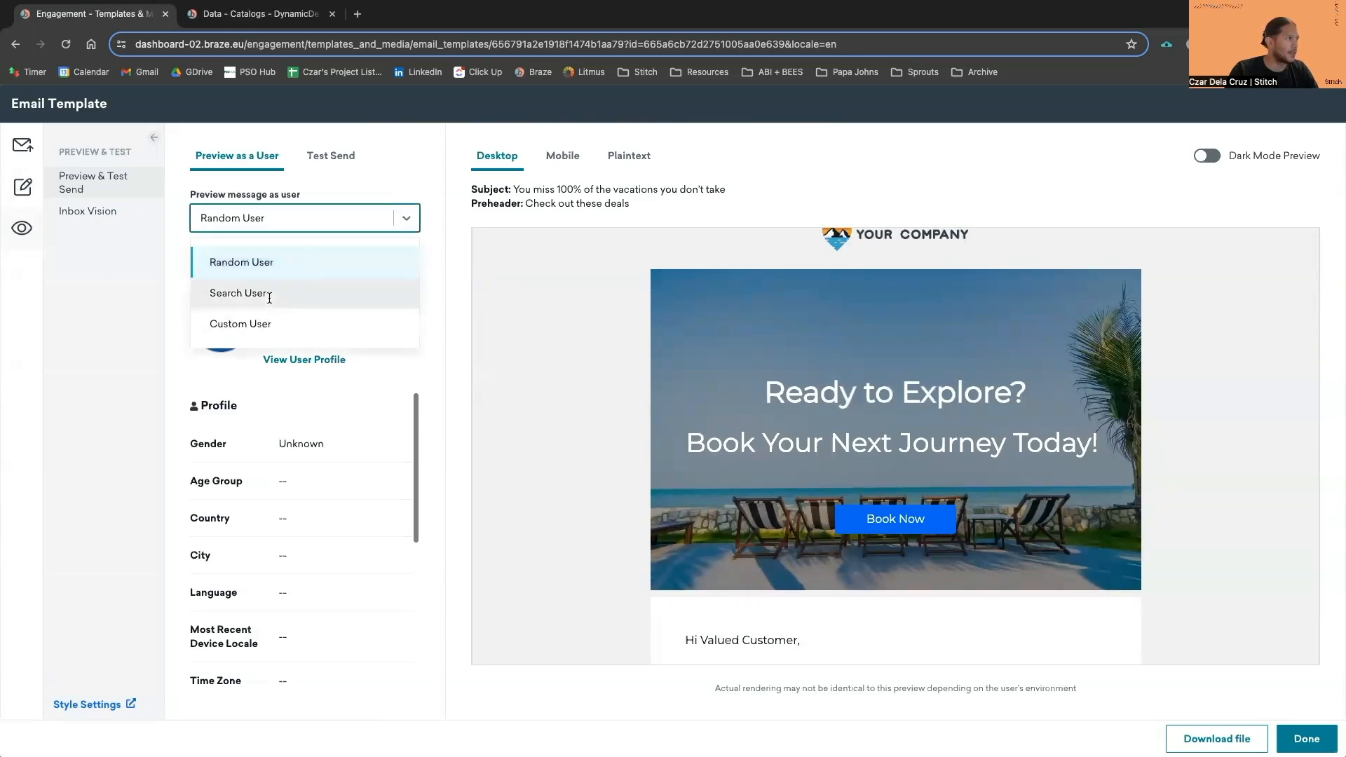
left_click(240, 293)
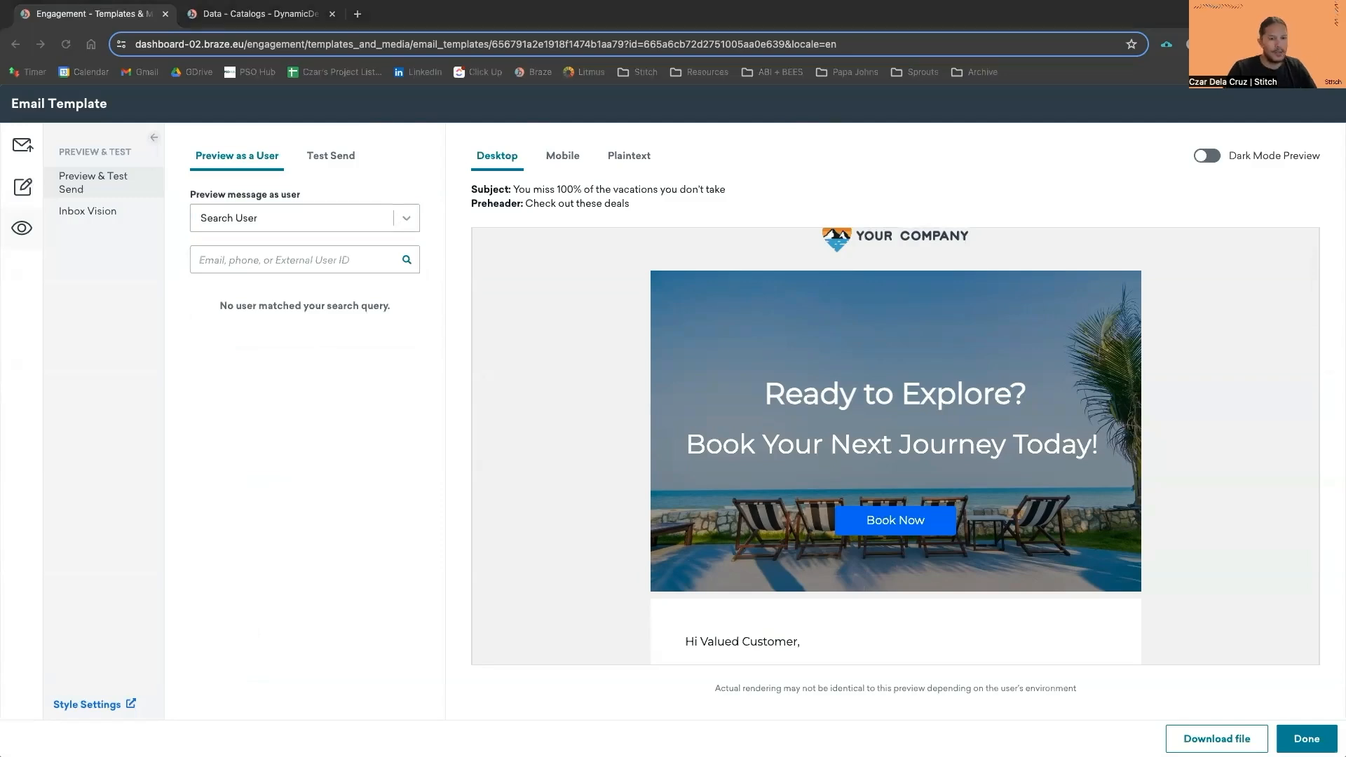
type("jhalpert@dundermifflin.com")
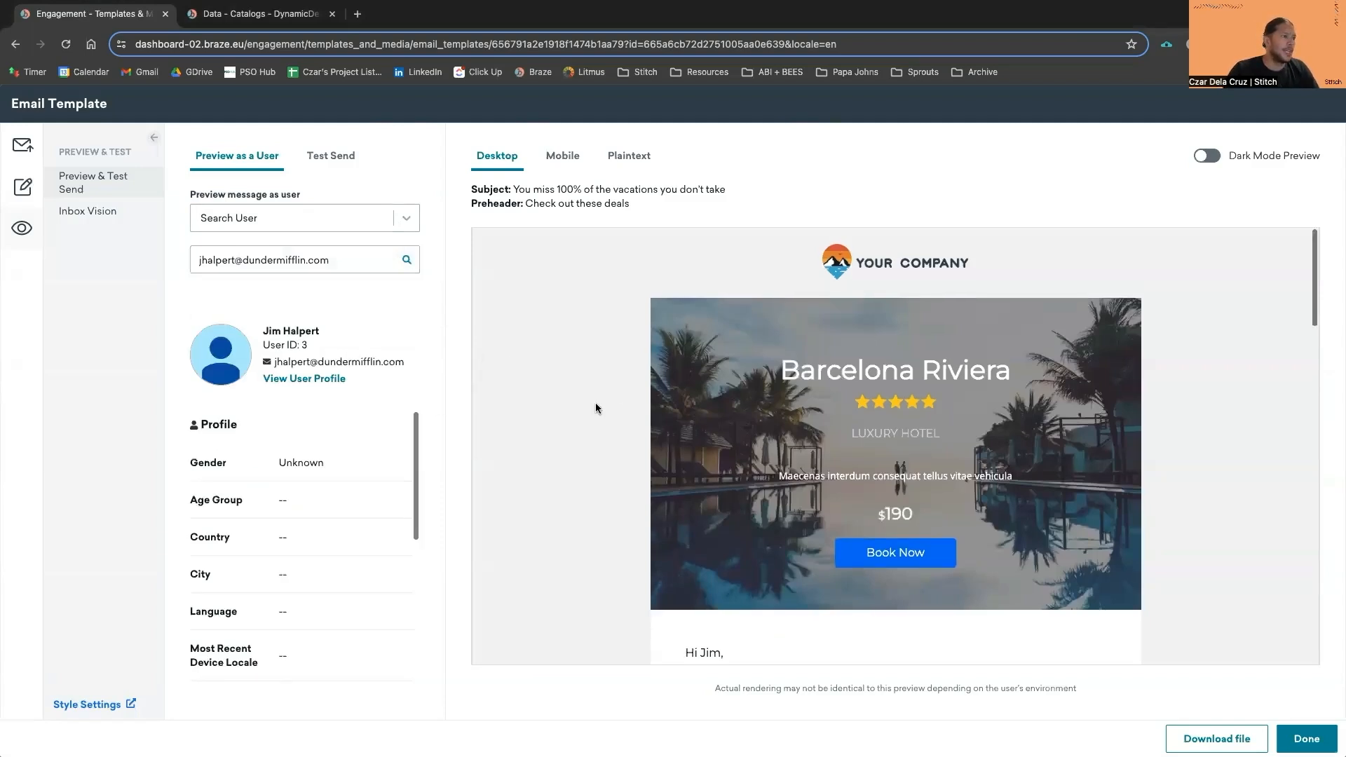
scroll("down", 3)
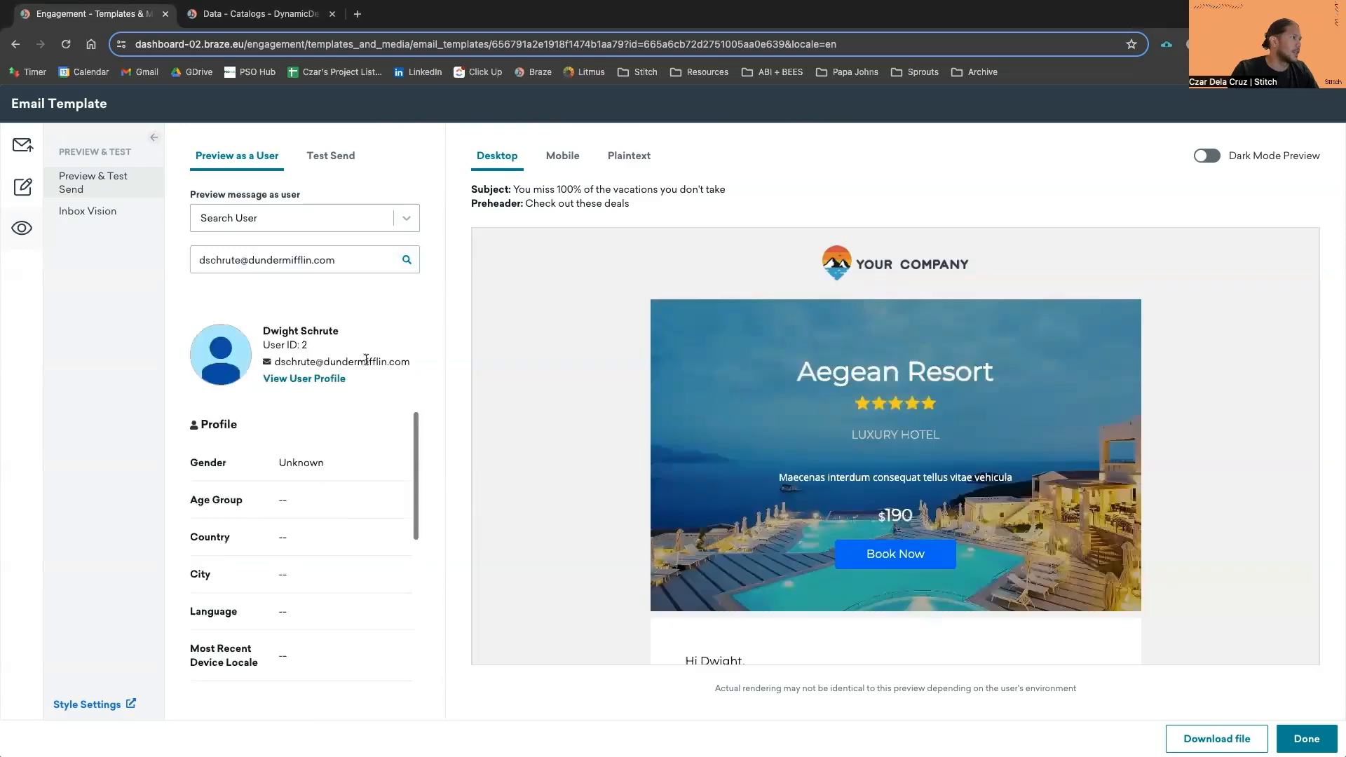
scroll("down", 3)
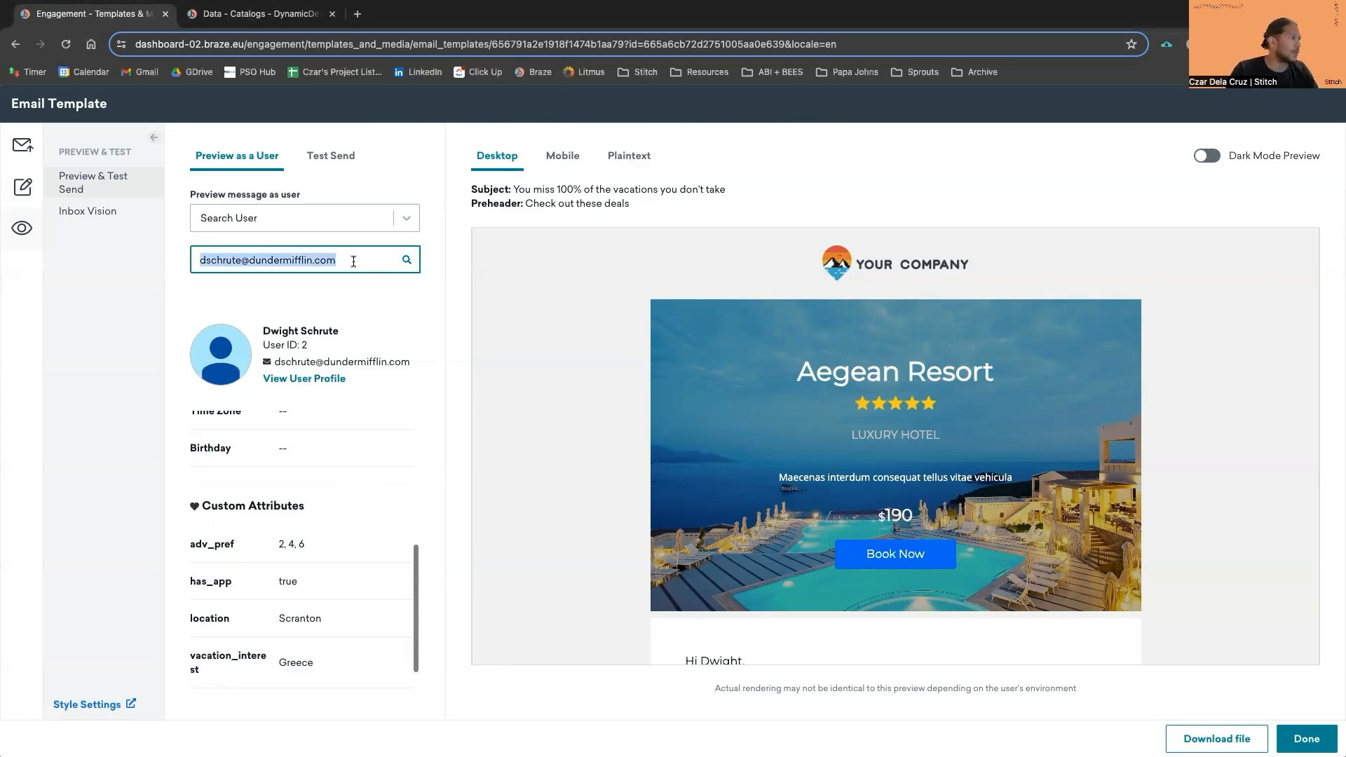
type("mscott@dundermifflin.com")
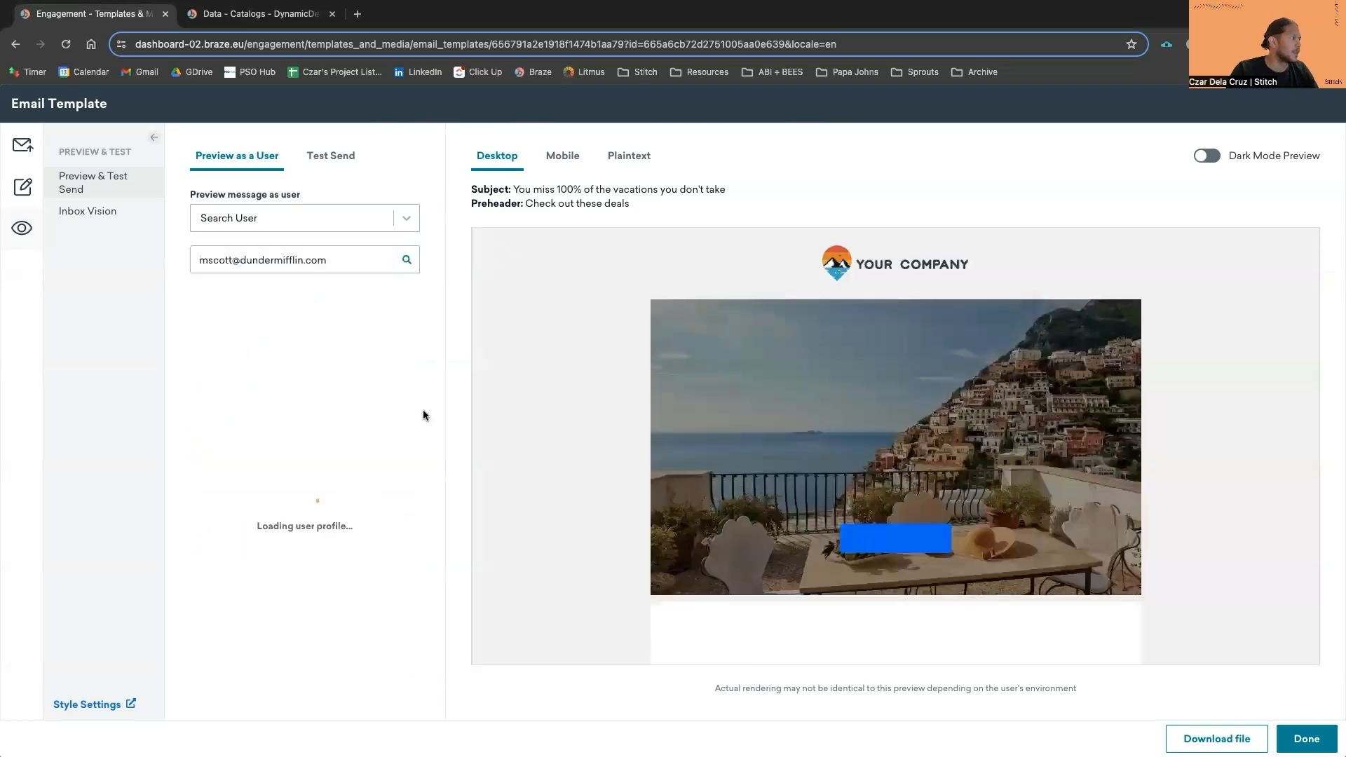
left_click(406, 260)
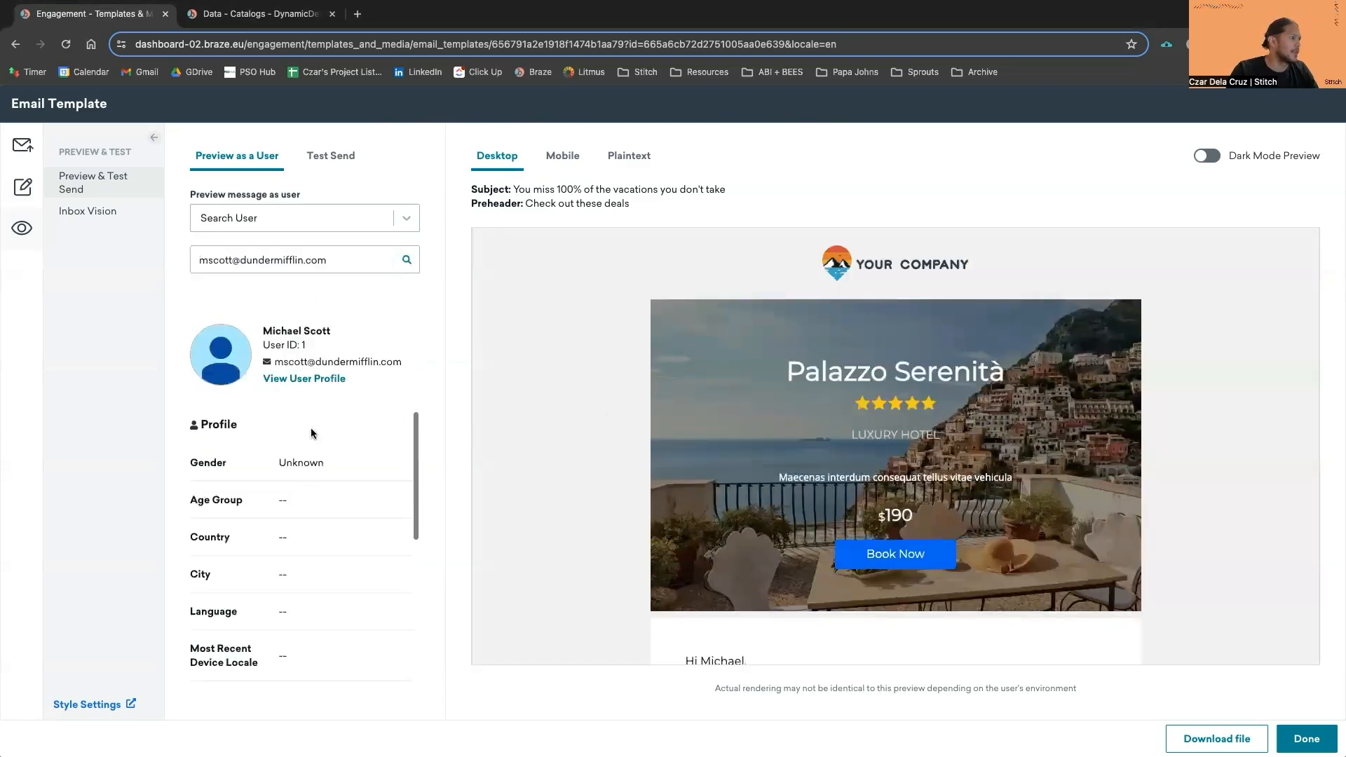
scroll("down", 3)
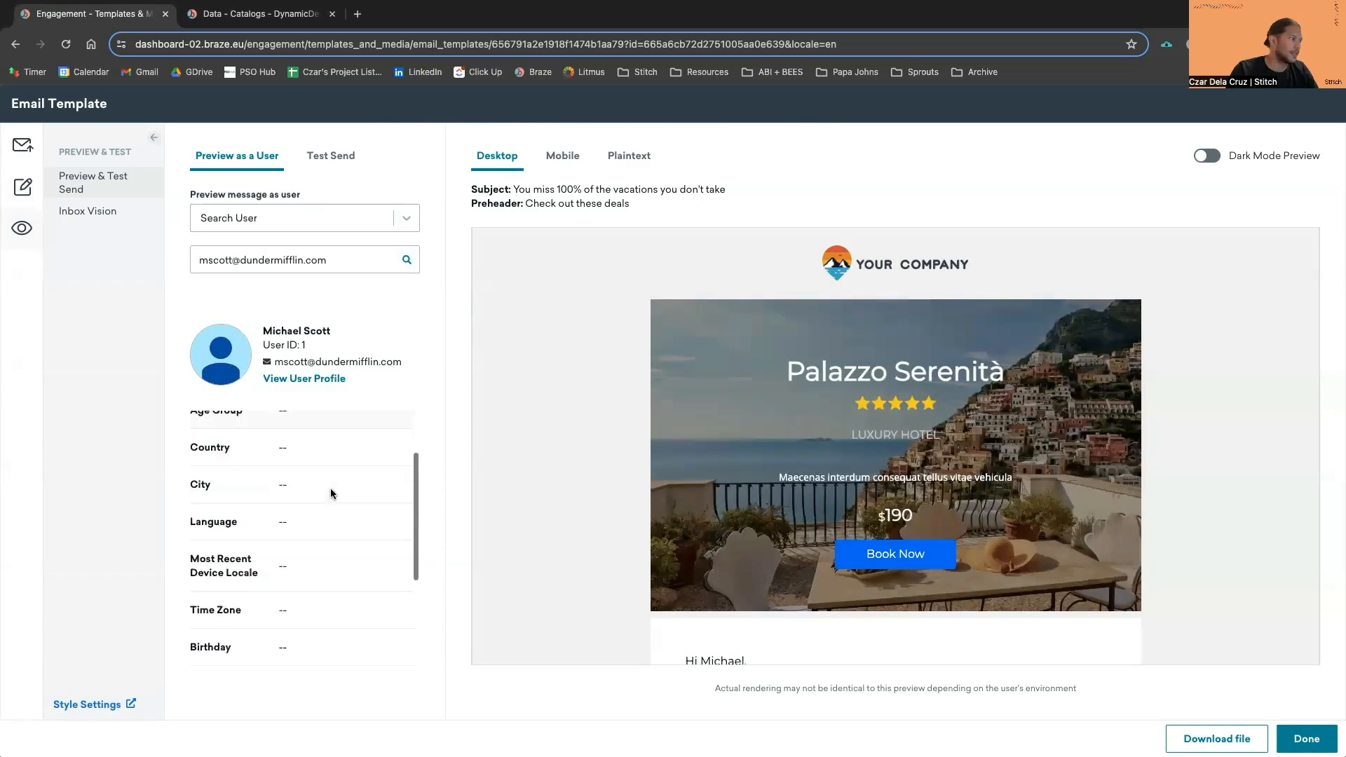
scroll("down", 3)
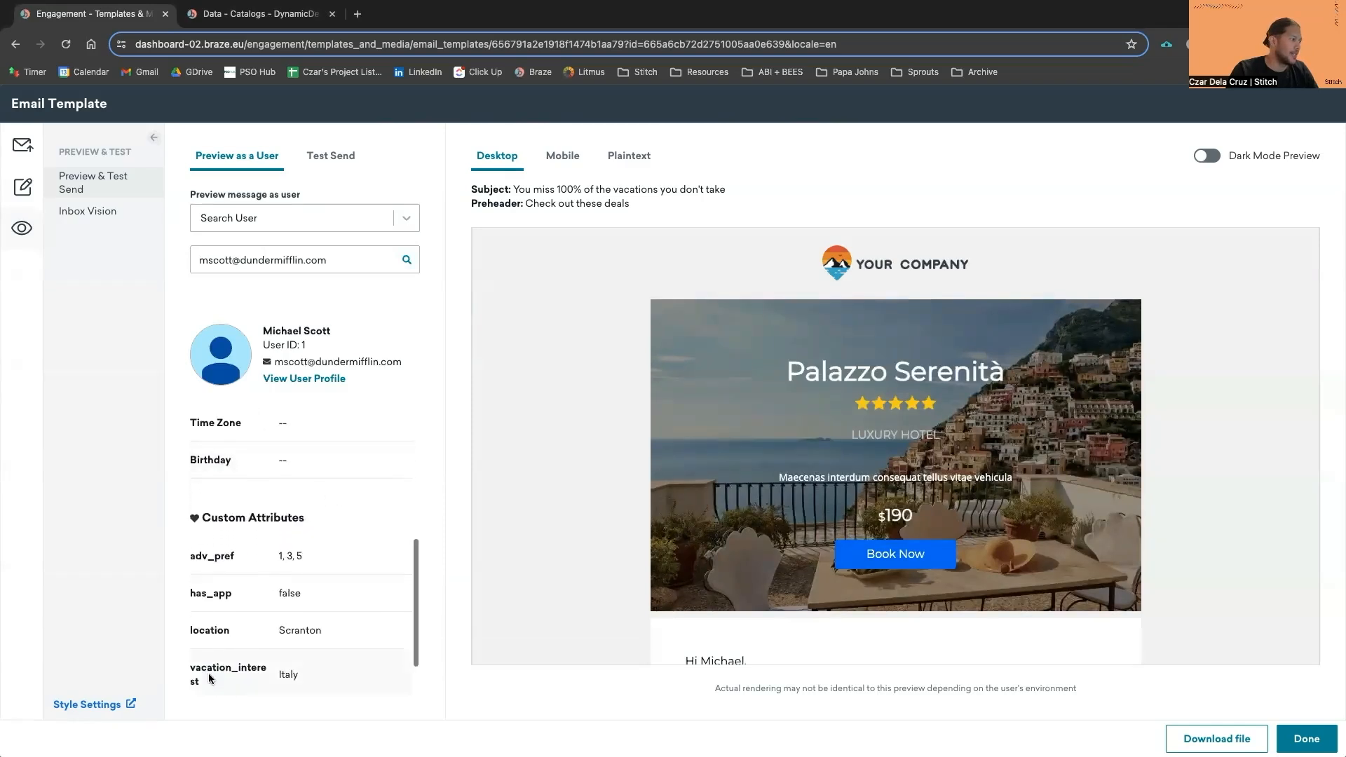
mouse_move(315, 680)
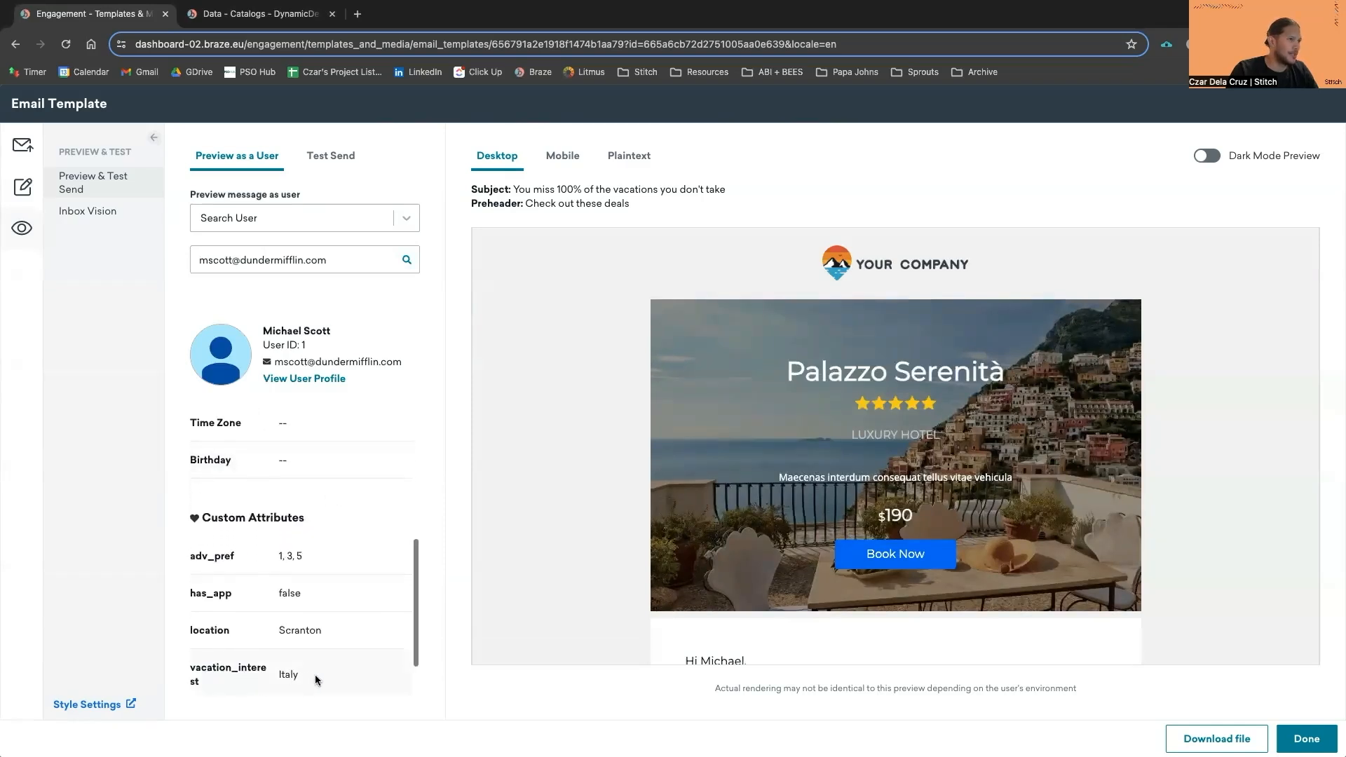
mouse_move(21, 188)
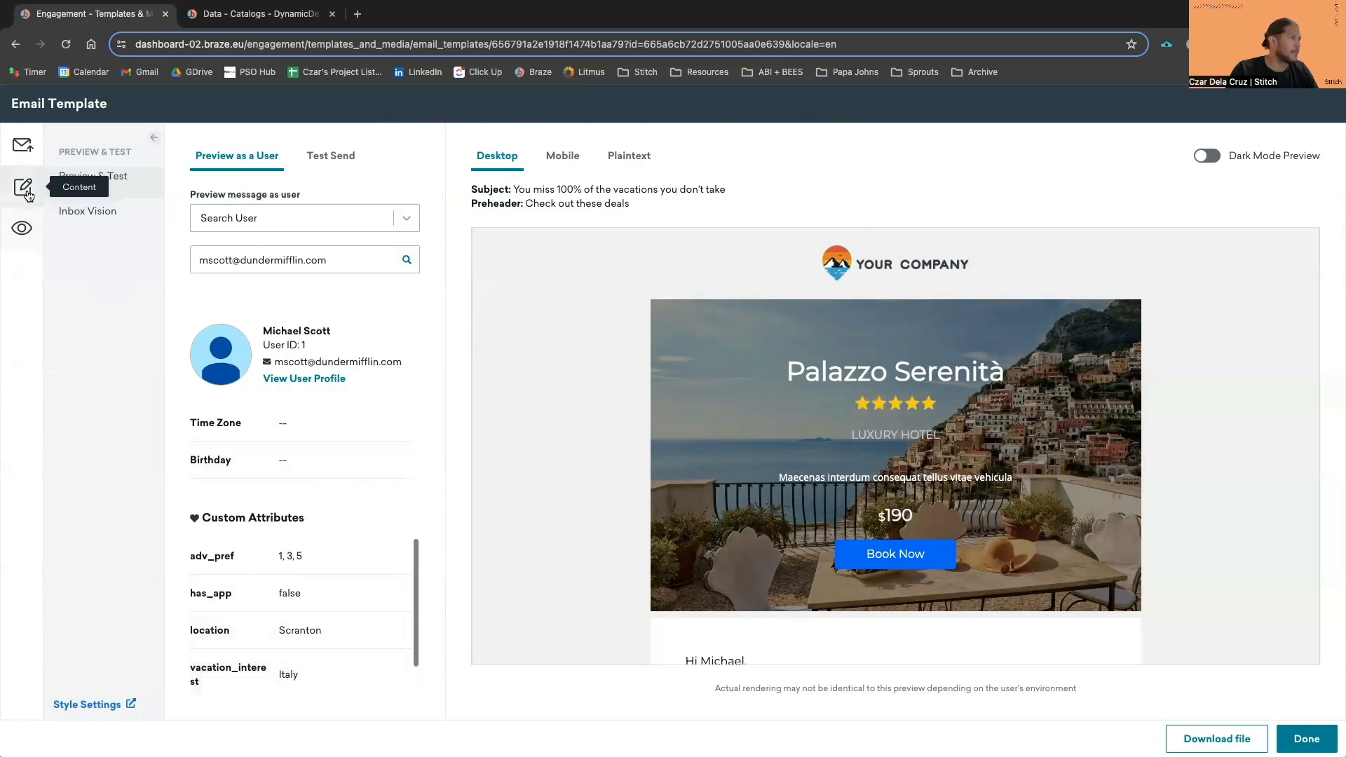
- Return to the content editor and select the Hiking image and description in Adventures You Might Like
left_click(21, 187)
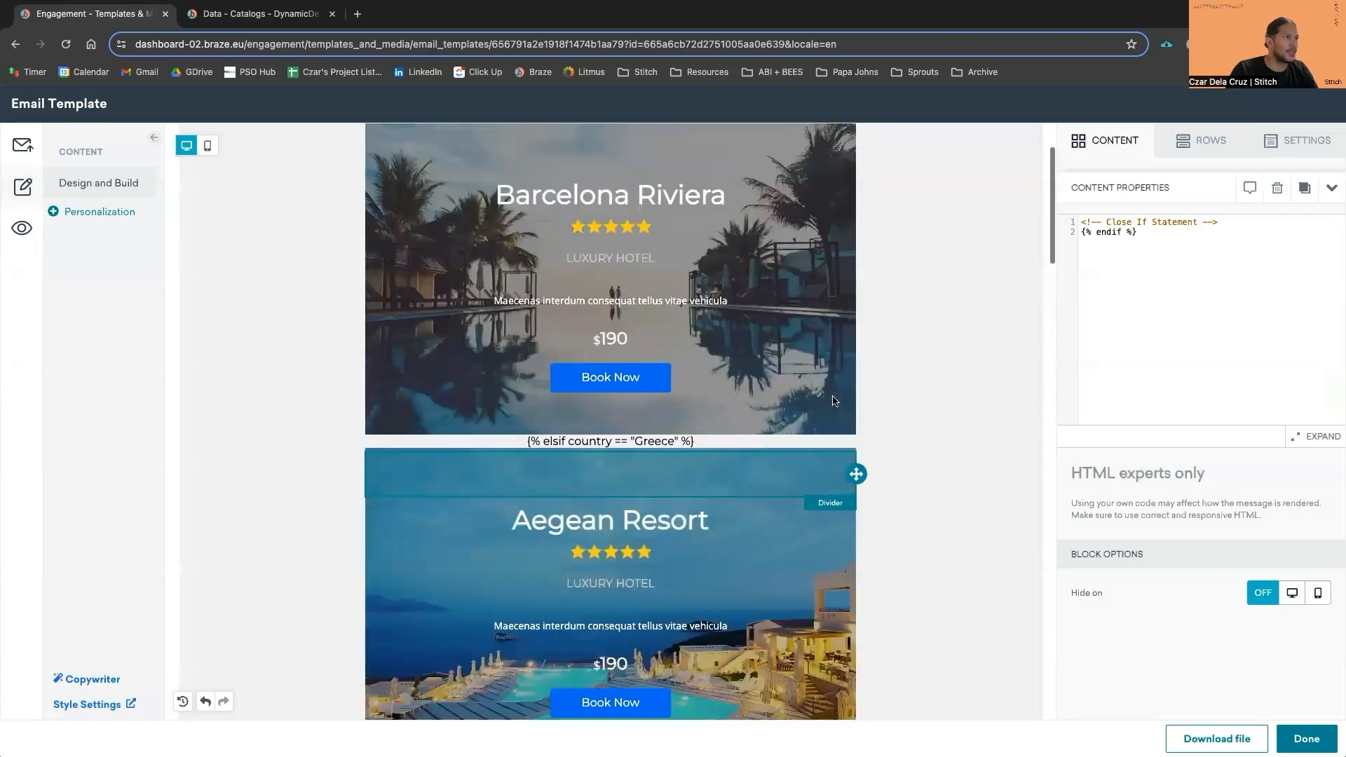
scroll("down", 3)
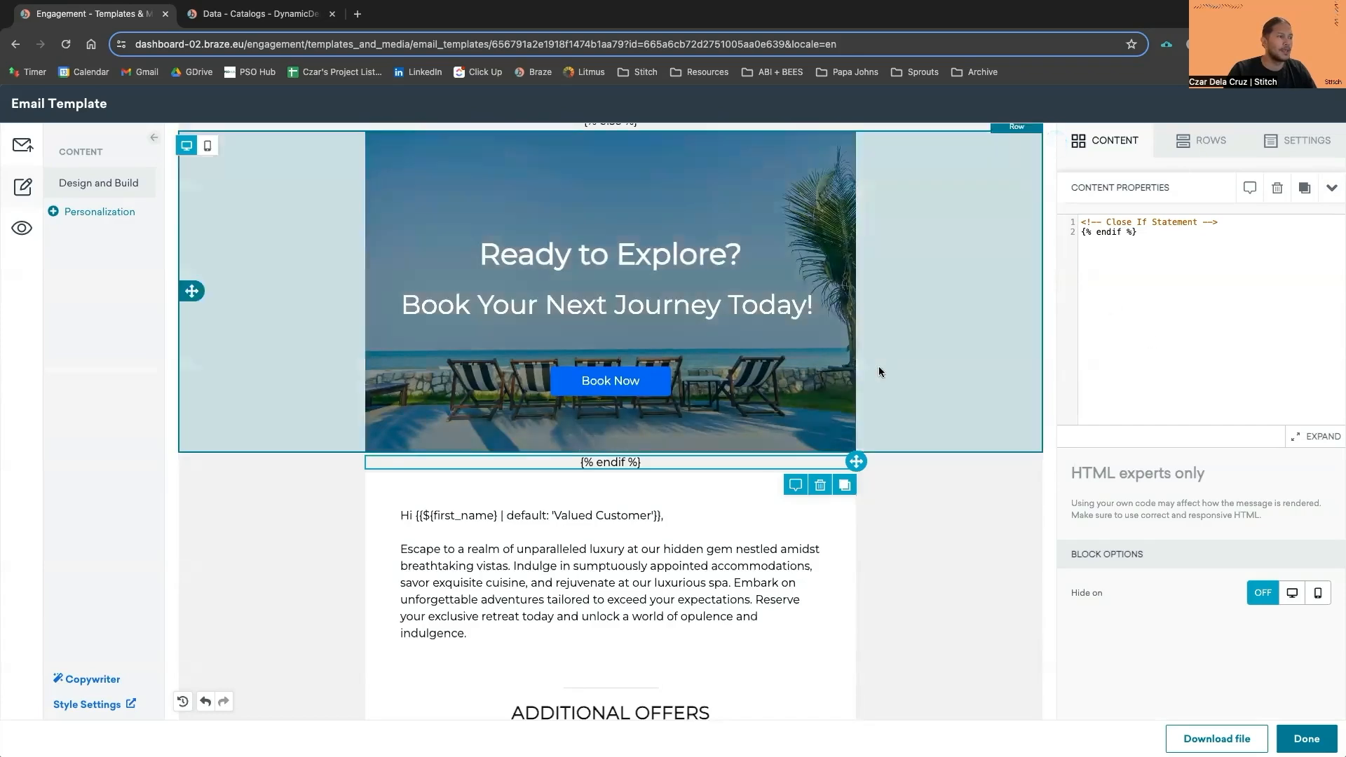
scroll("down", 3)
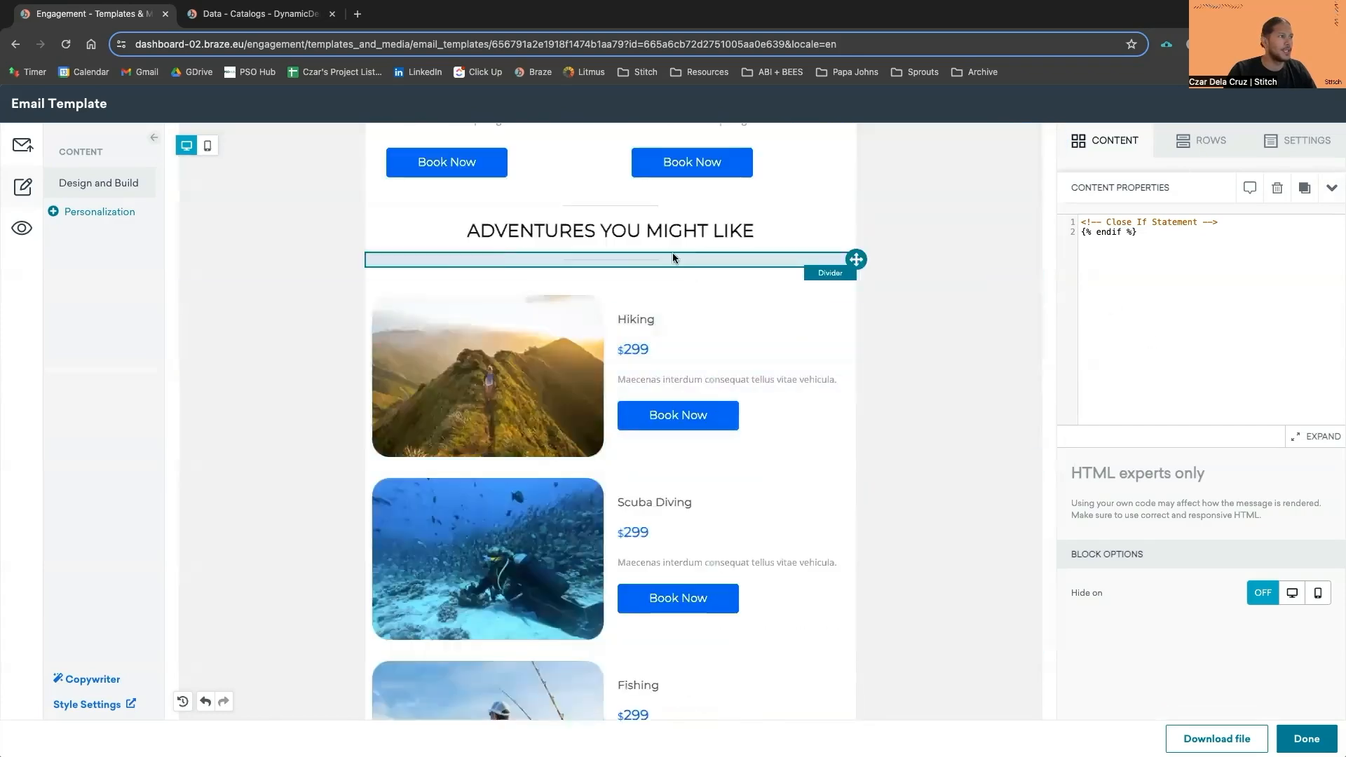
scroll("down", 3)
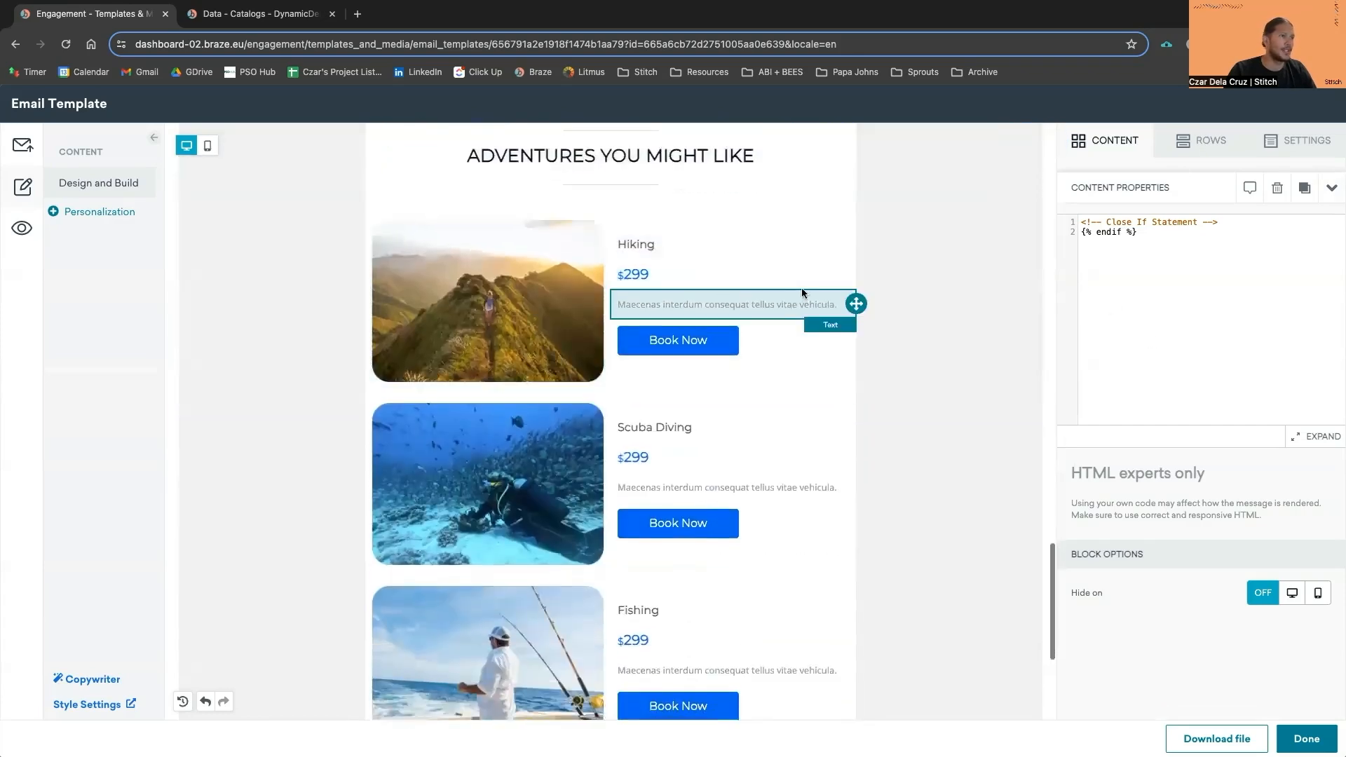
left_click(487, 300)
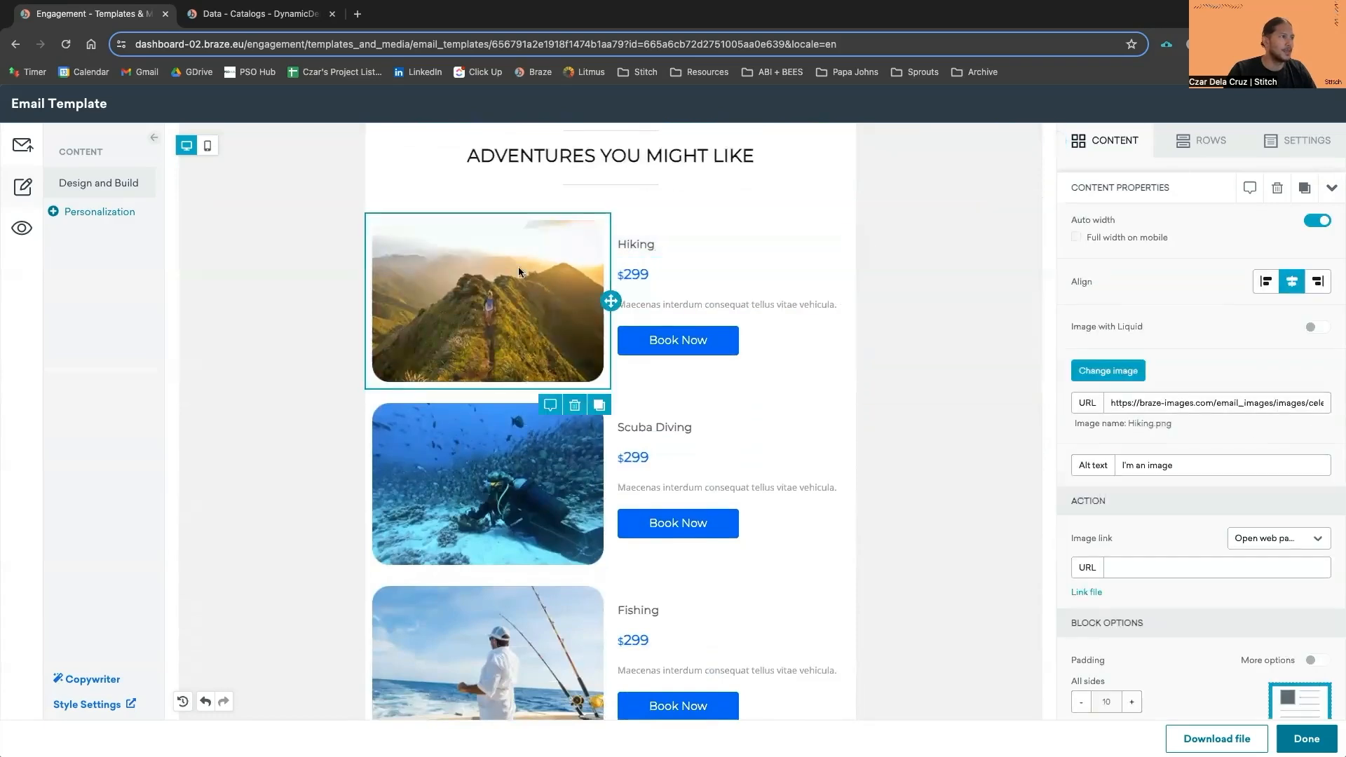
left_click(632, 458)
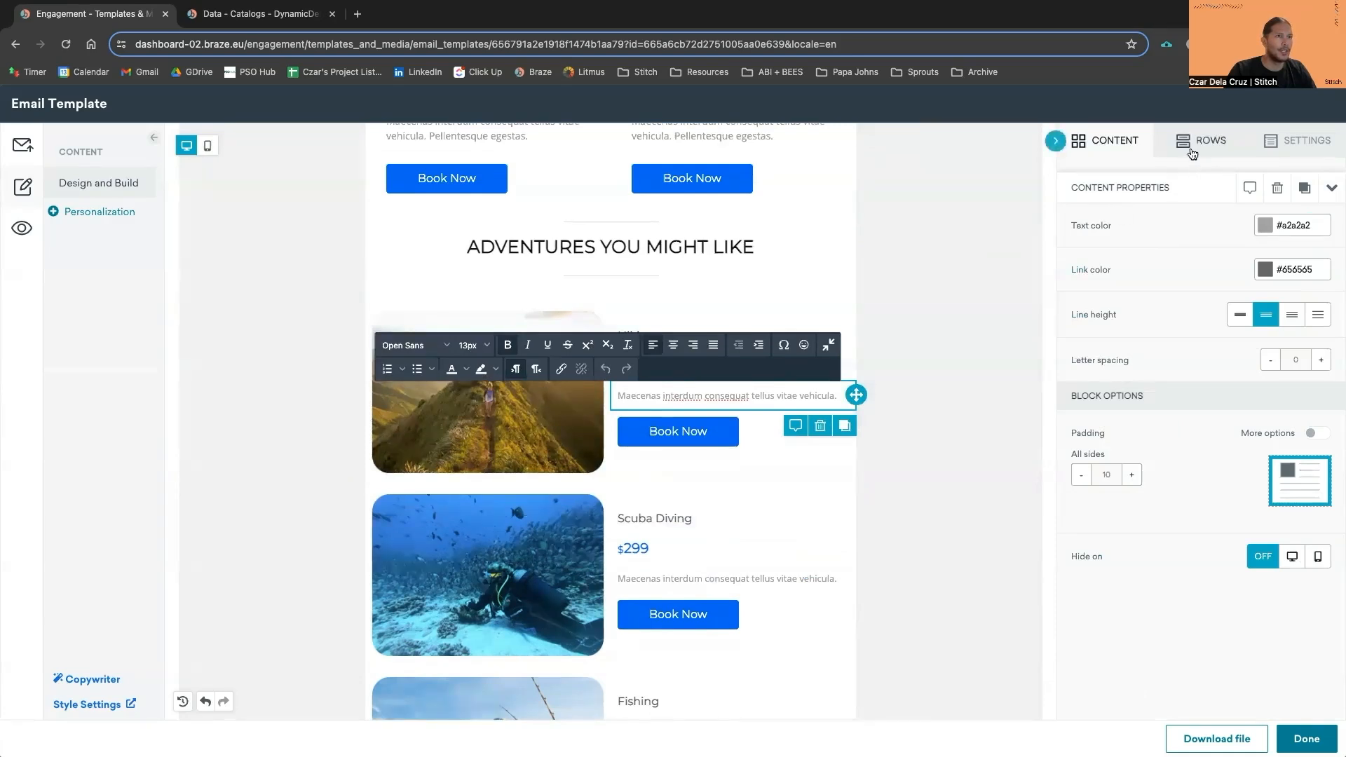
- Add an HTML block above Hiking with Liquid splitting adv_pref, looping ids, fetching DynamicDemo_Adv items and checking items.size > 0
left_click(1210, 140)
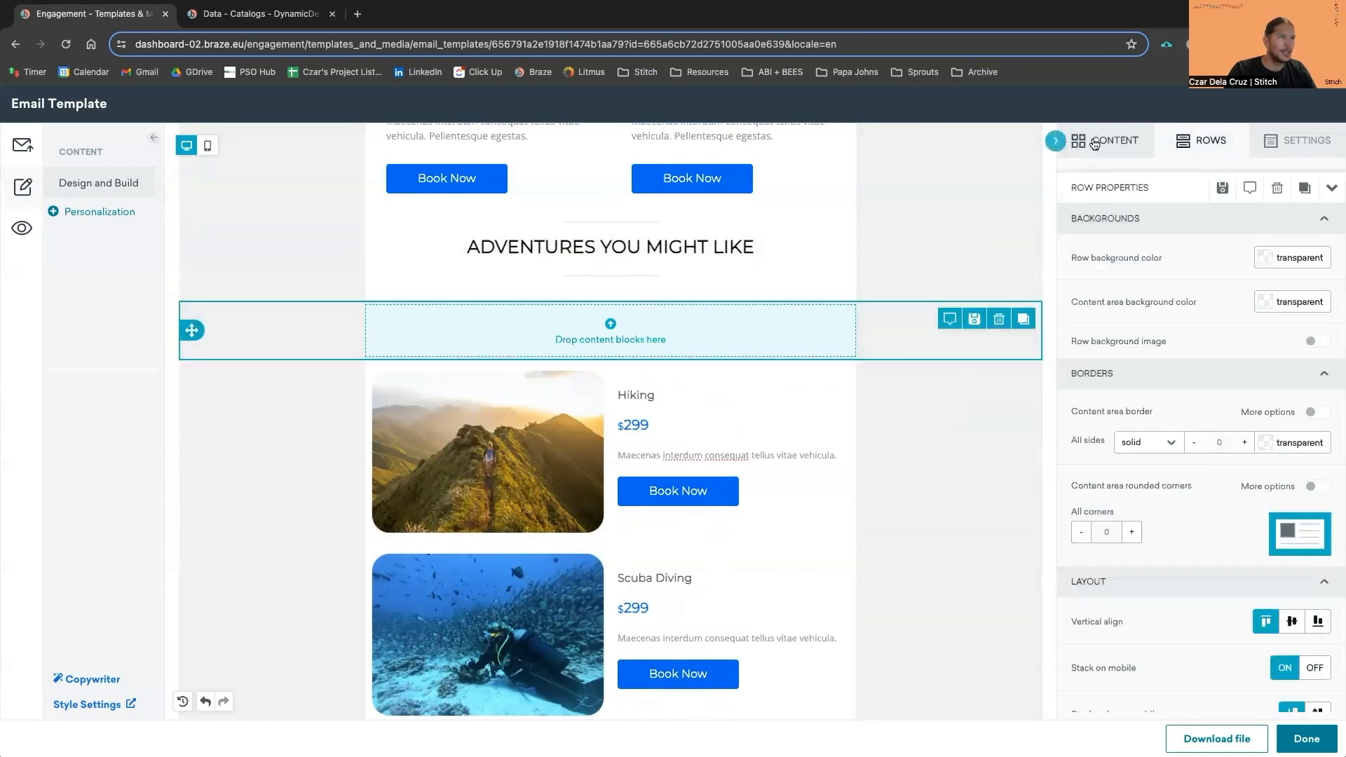
left_click(1115, 140)
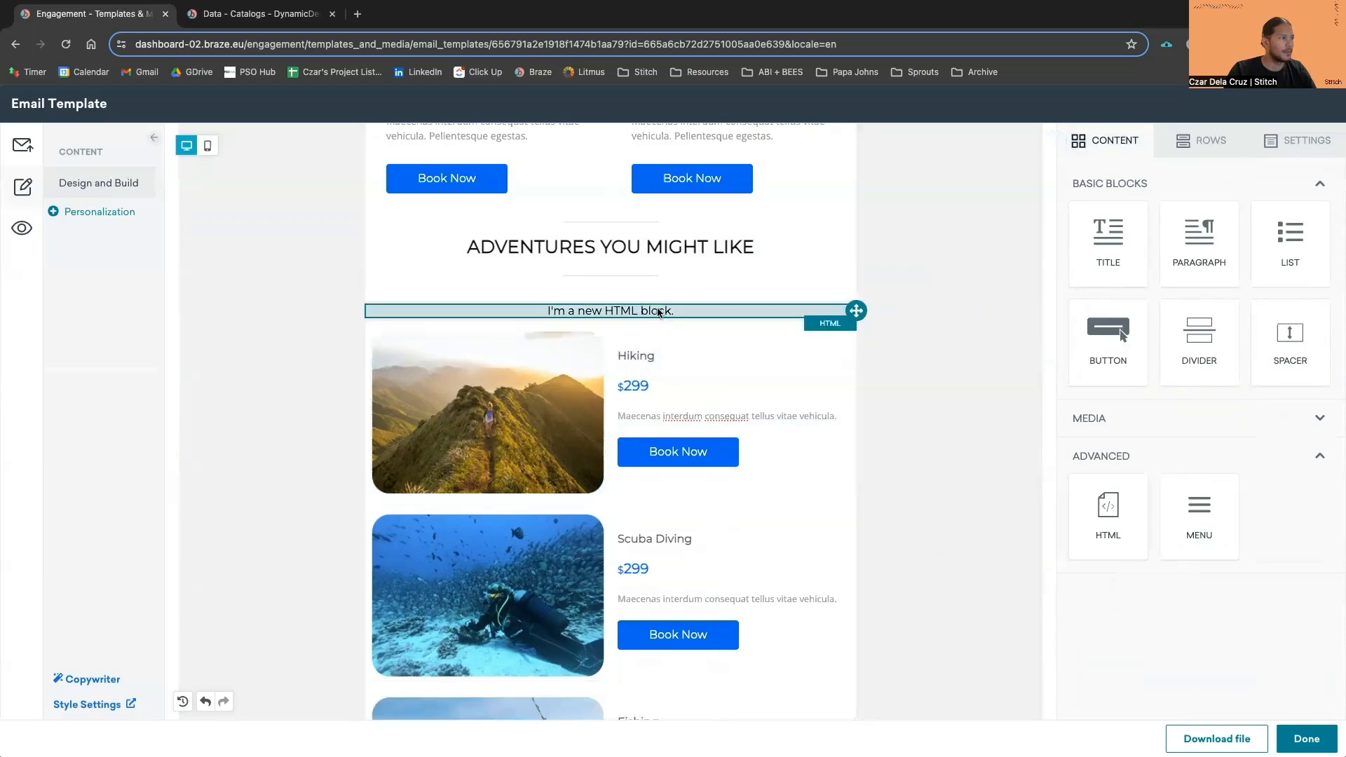
left_click(610, 310)
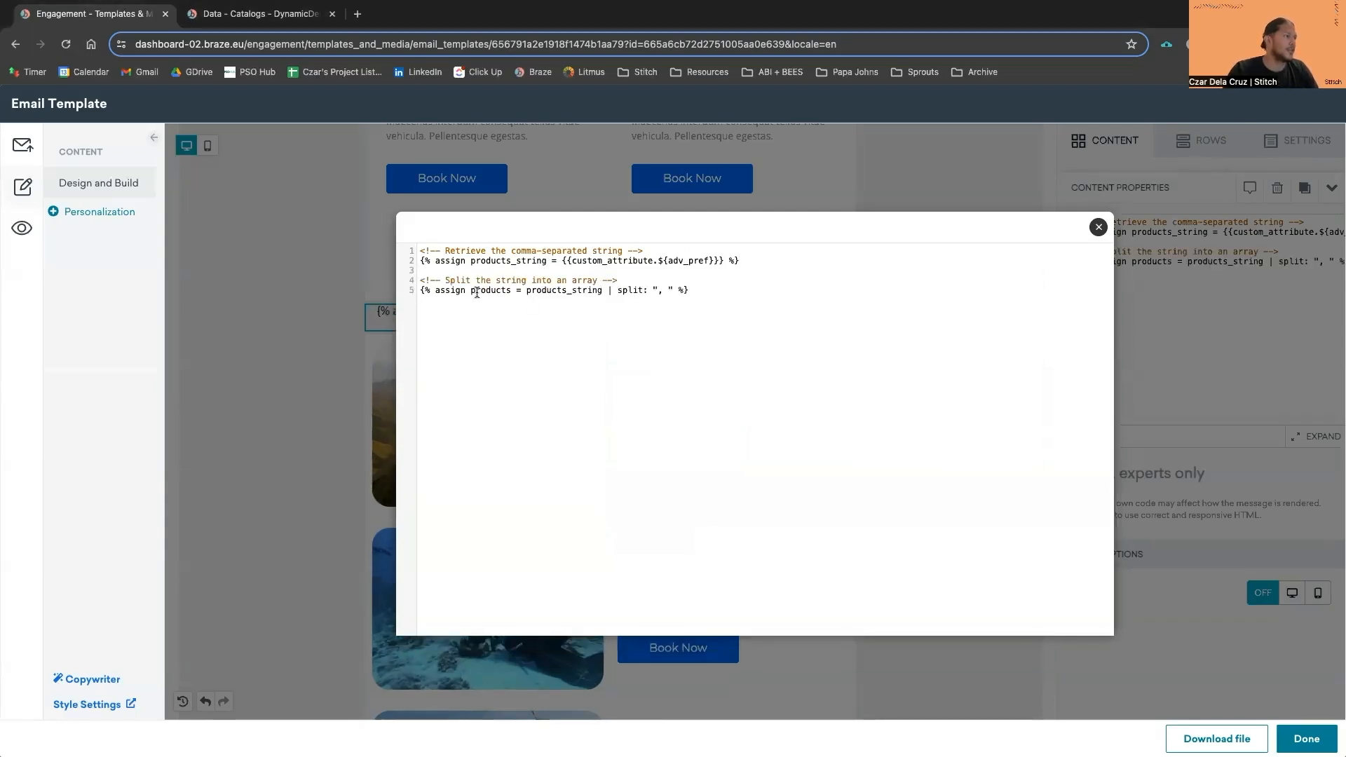
mouse_move(995, 326)
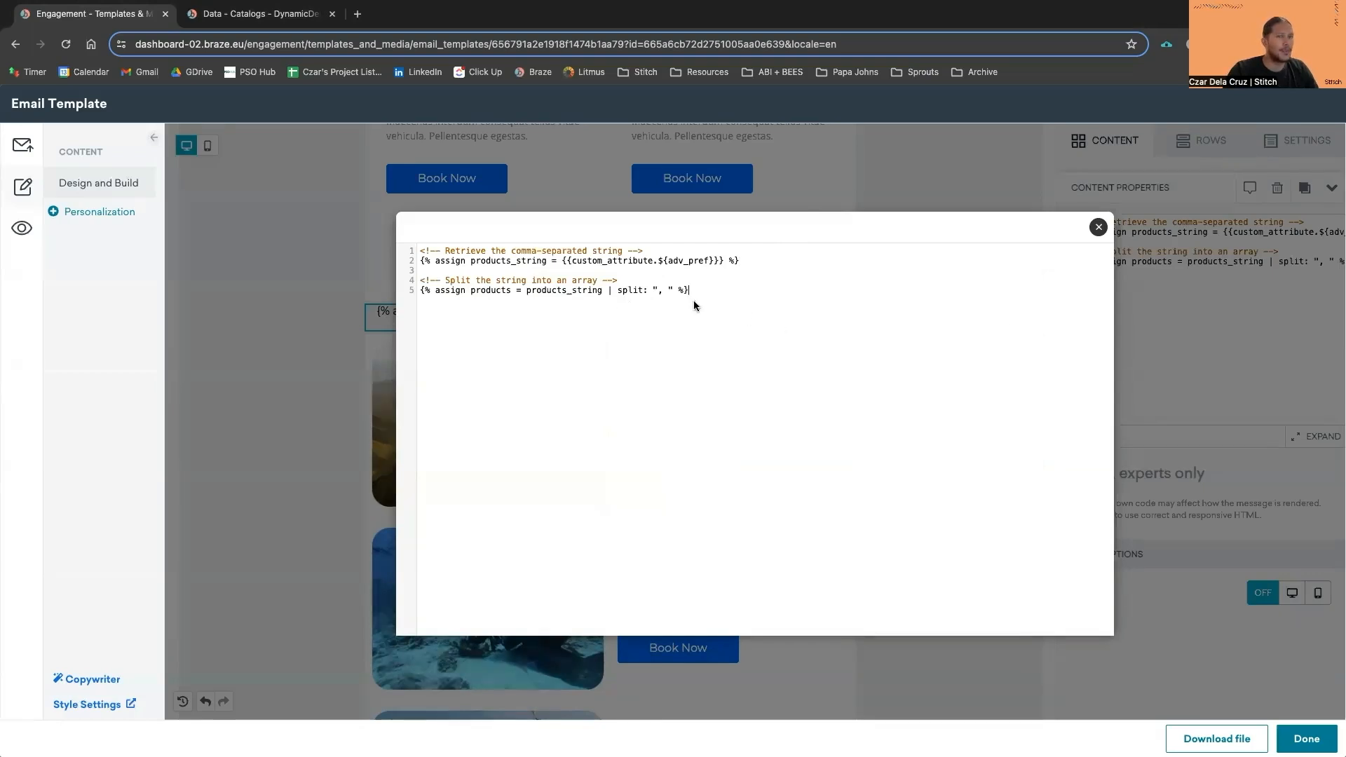
mouse_move(711, 305)
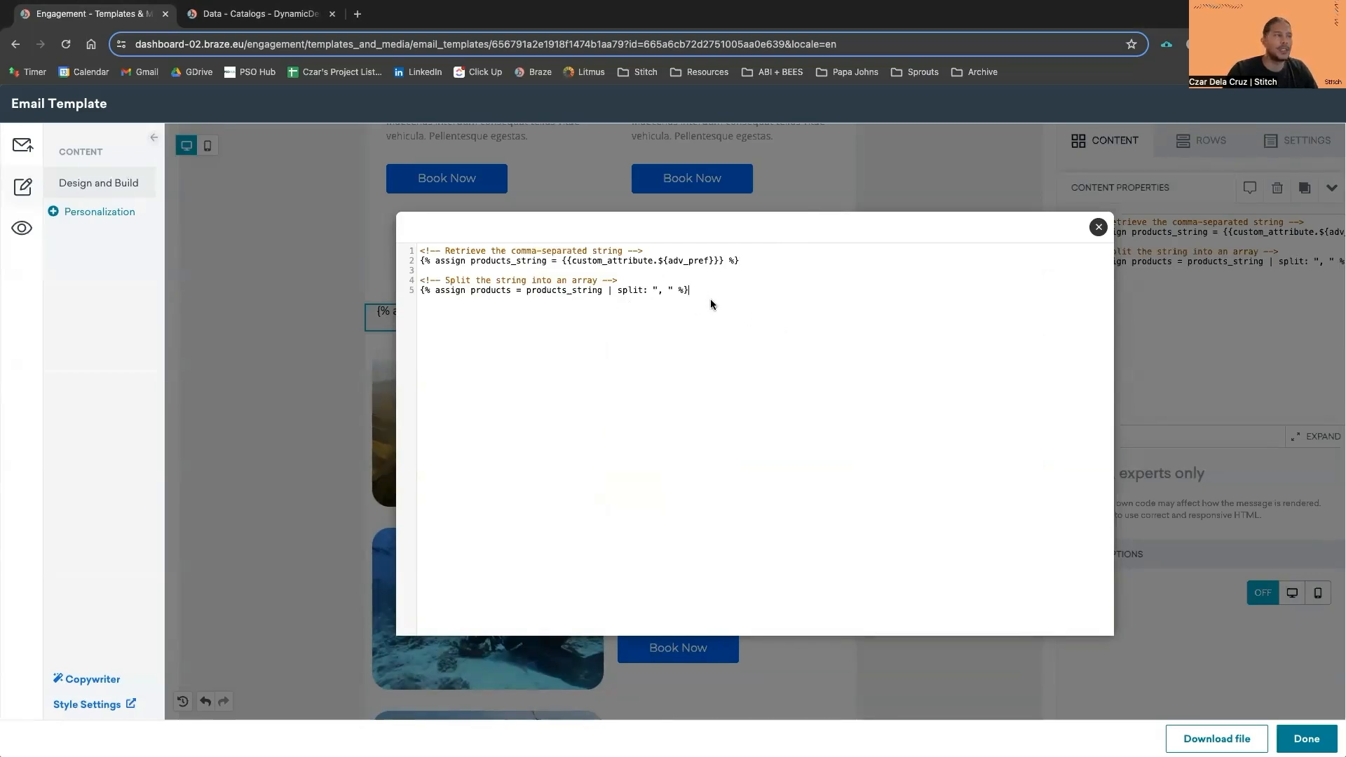
mouse_move(823, 341)
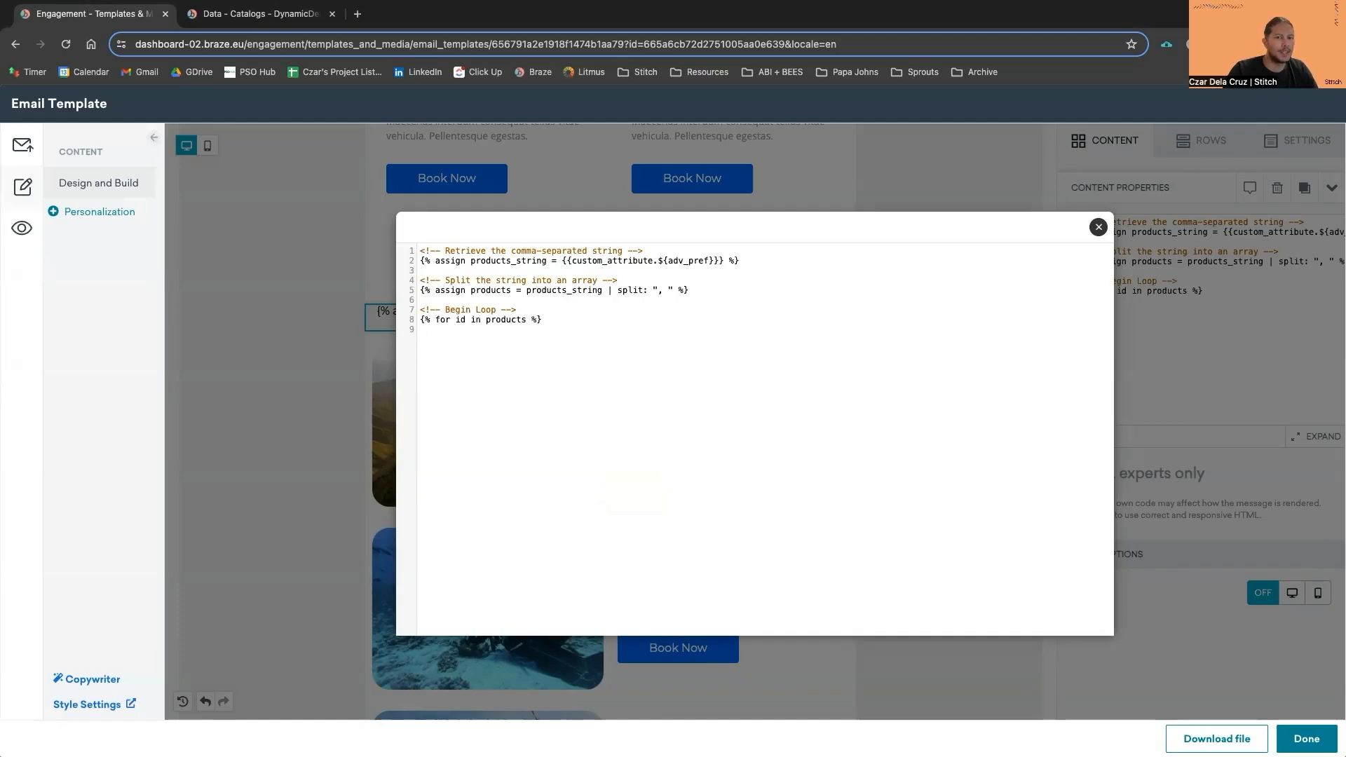
mouse_move(784, 380)
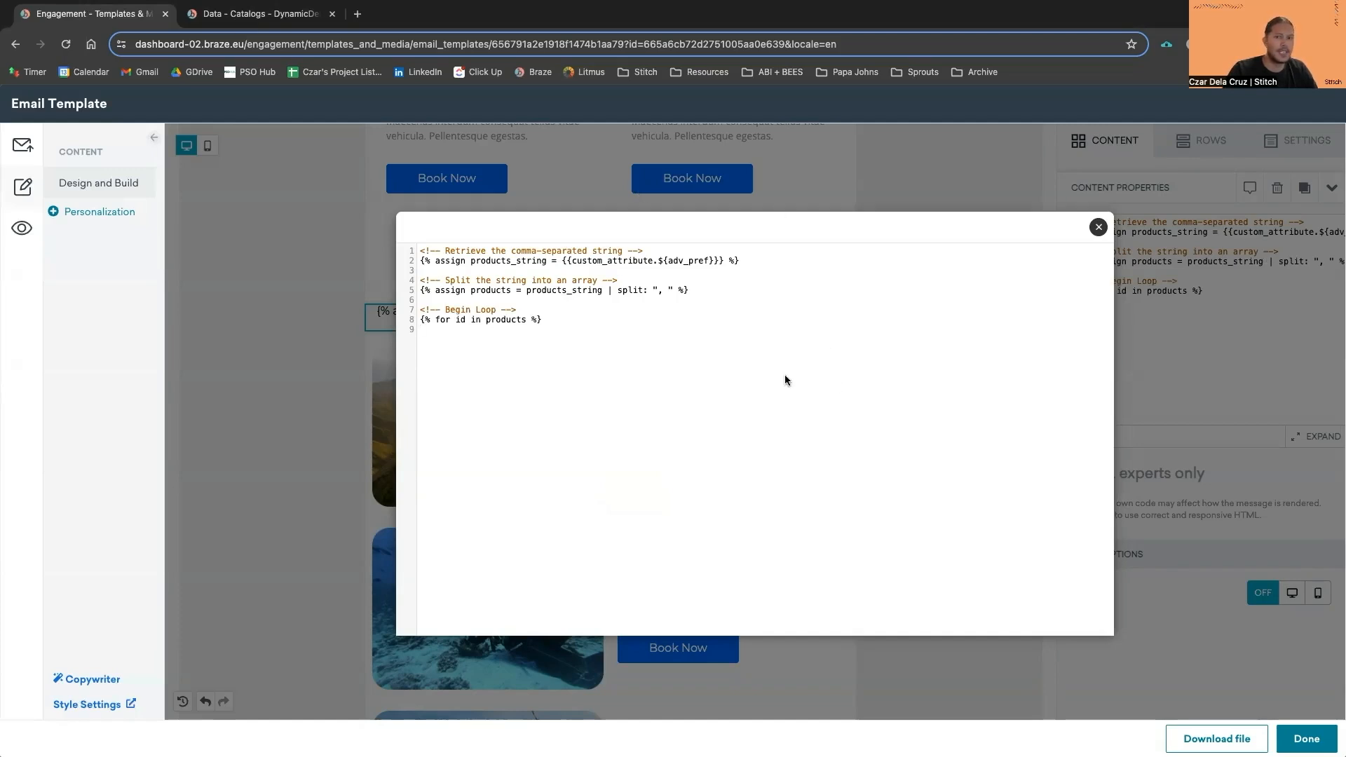
left_click(541, 320)
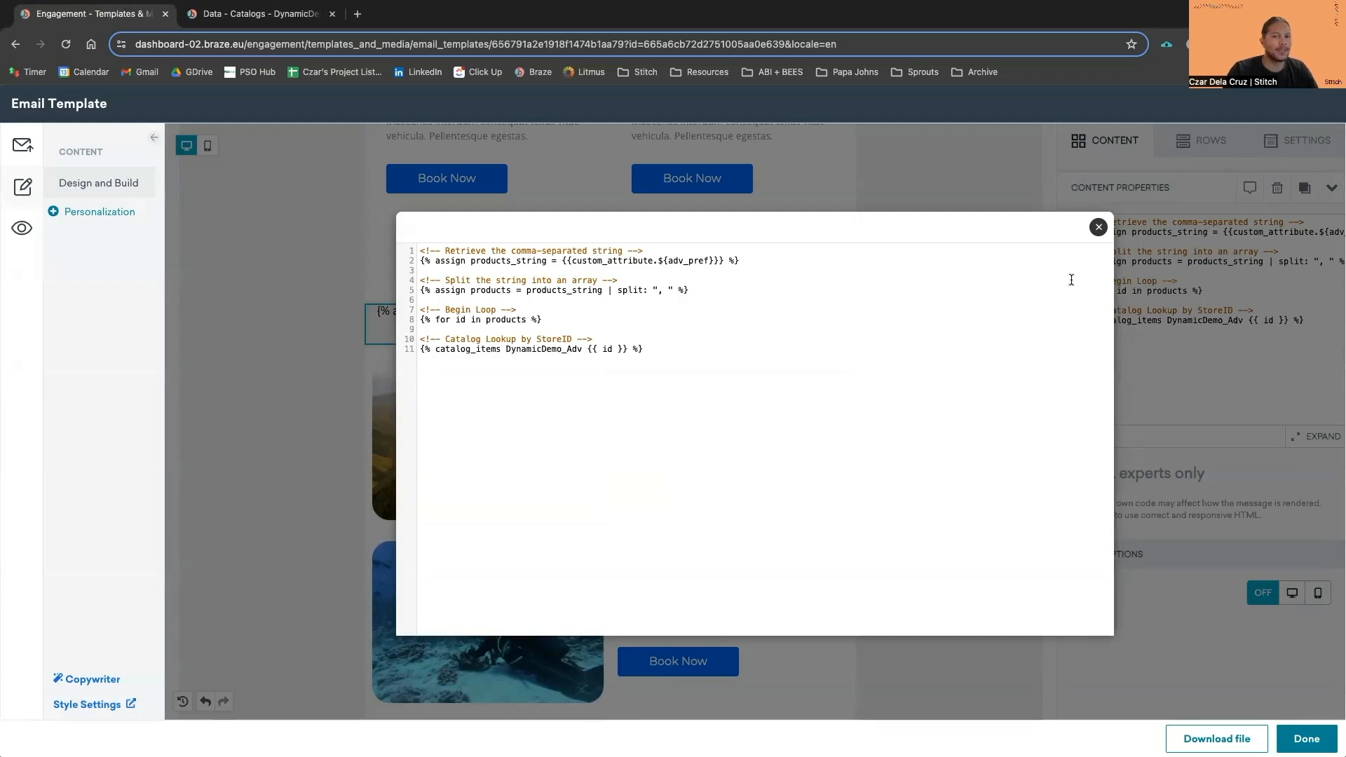
double_click(542, 349)
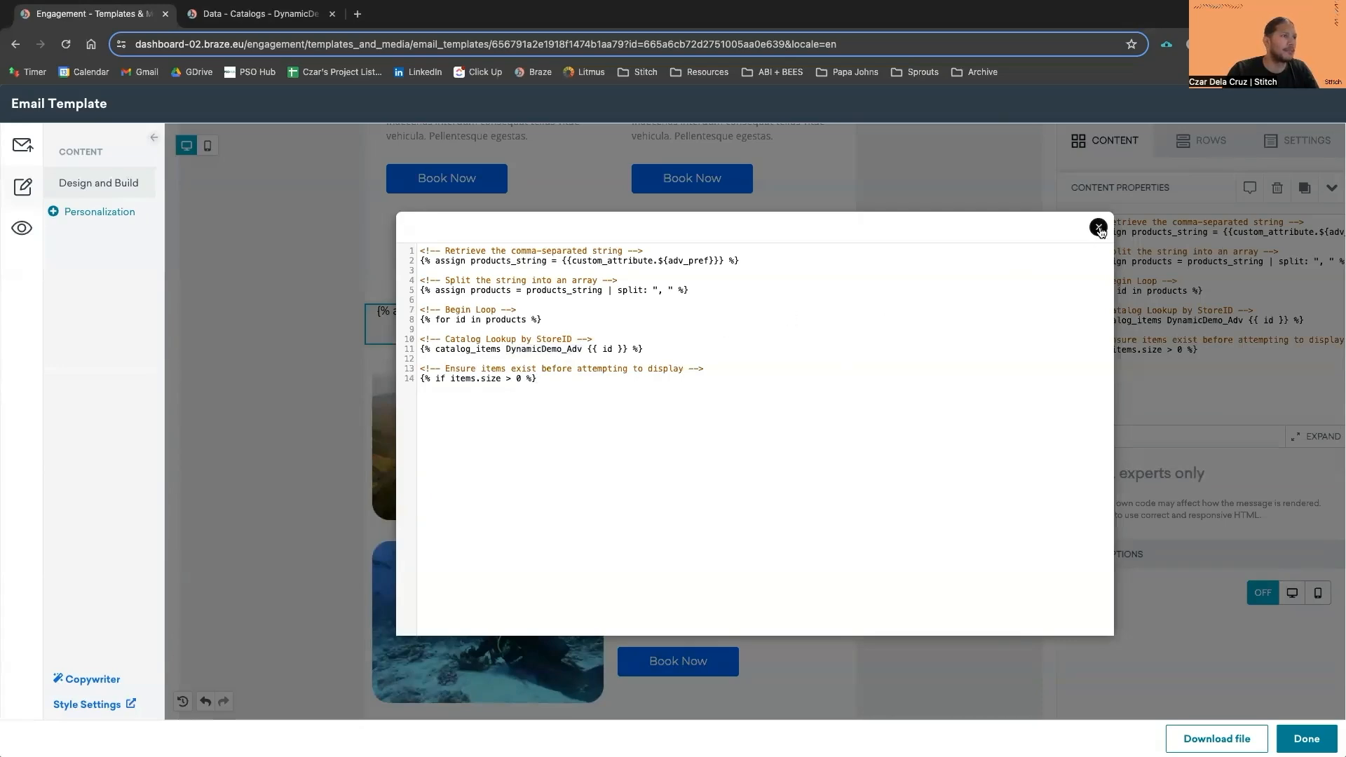
- Set the adventure image to {{ items[0].adv_image }} and replace the Hiking title with items[0].adv_name
left_click(1099, 227)
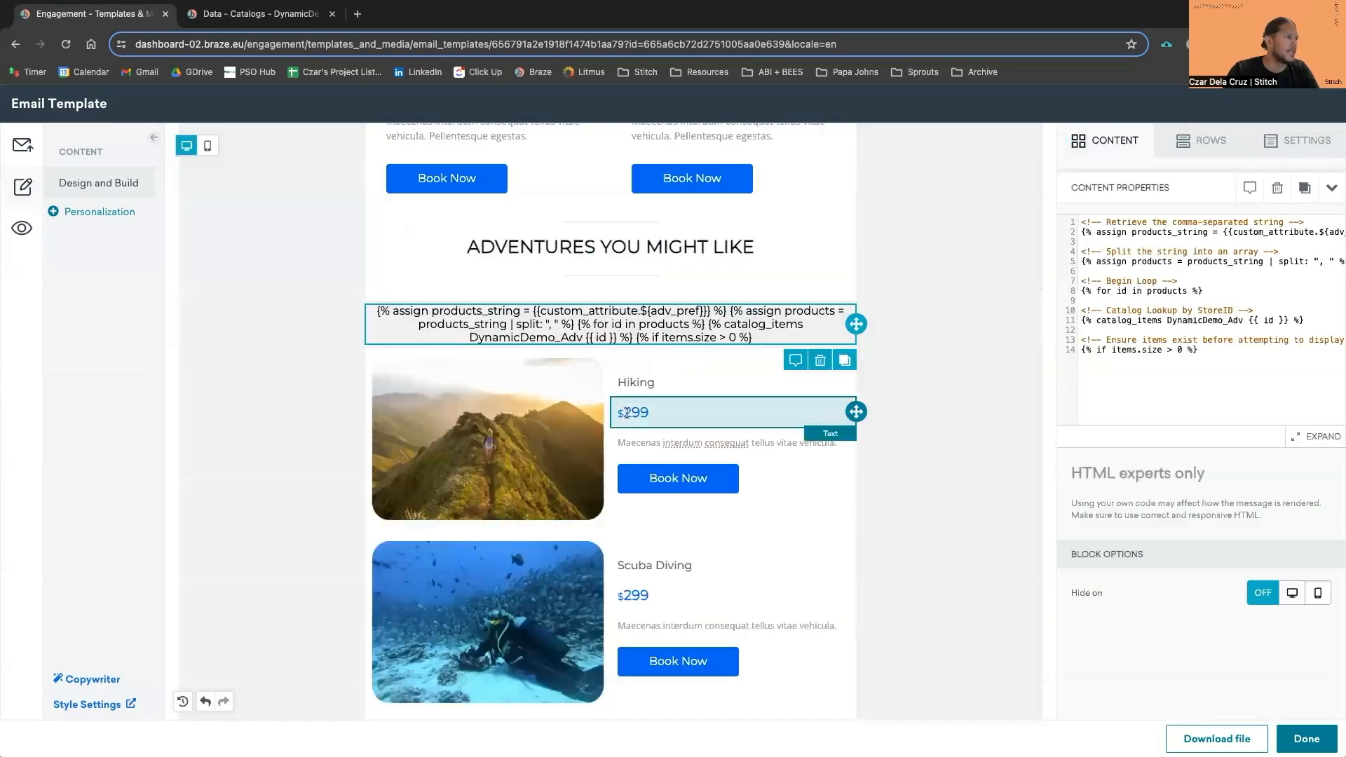
scroll("down", 3)
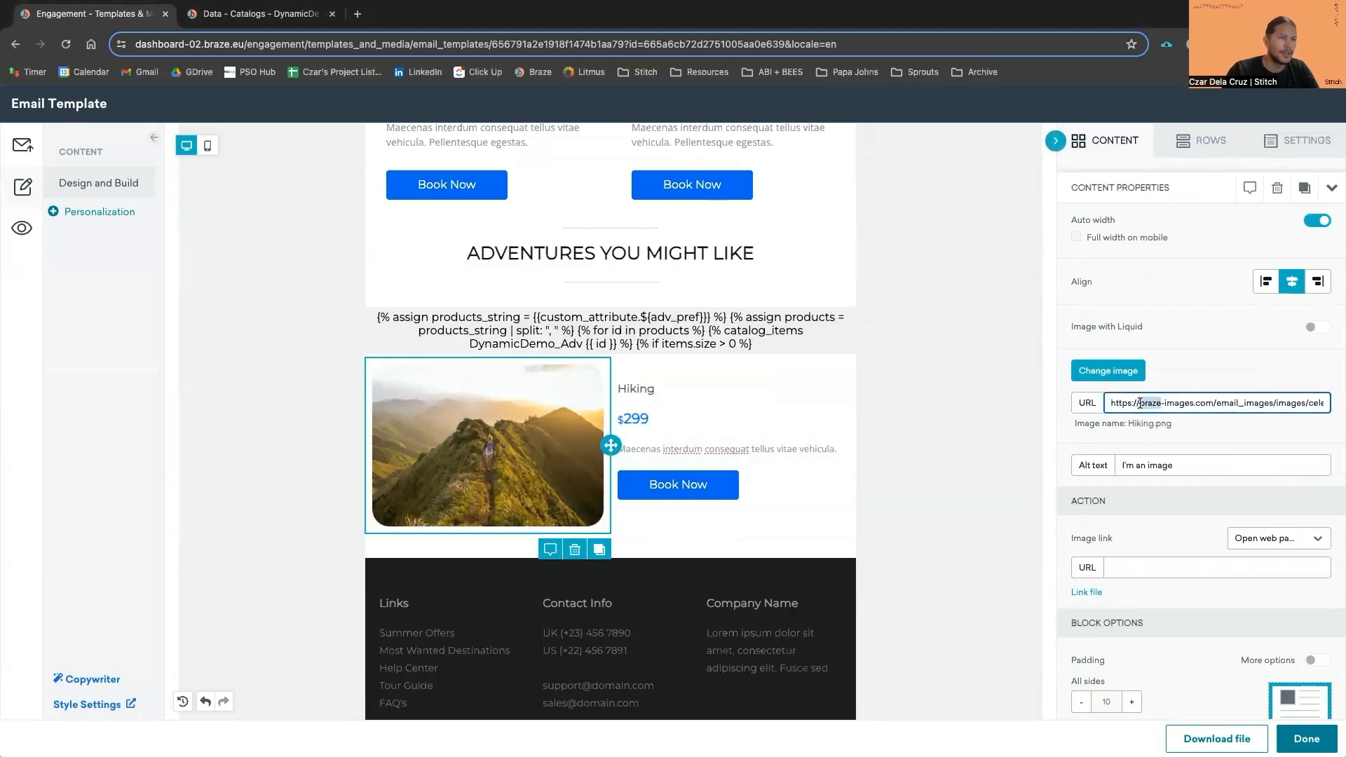
type("{{ items[0].adv_image }}")
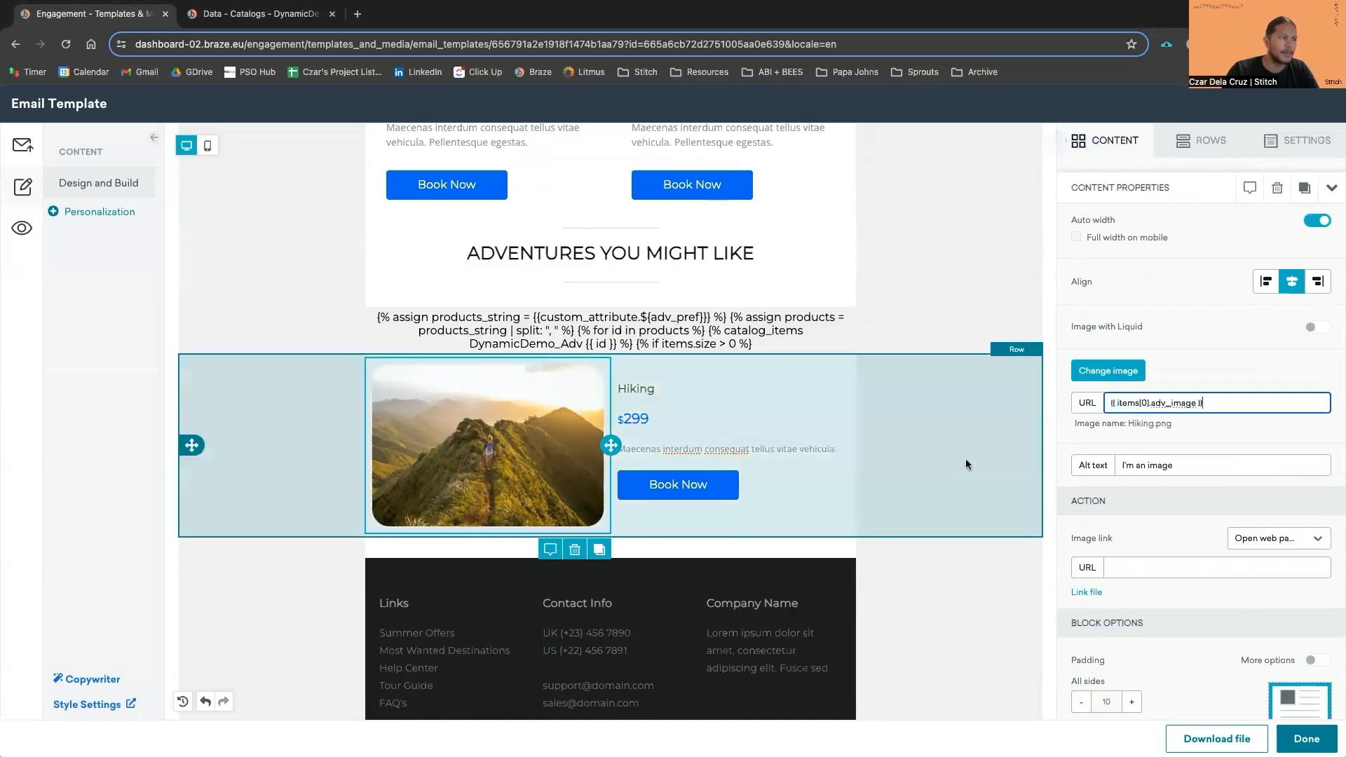
left_click(635, 389)
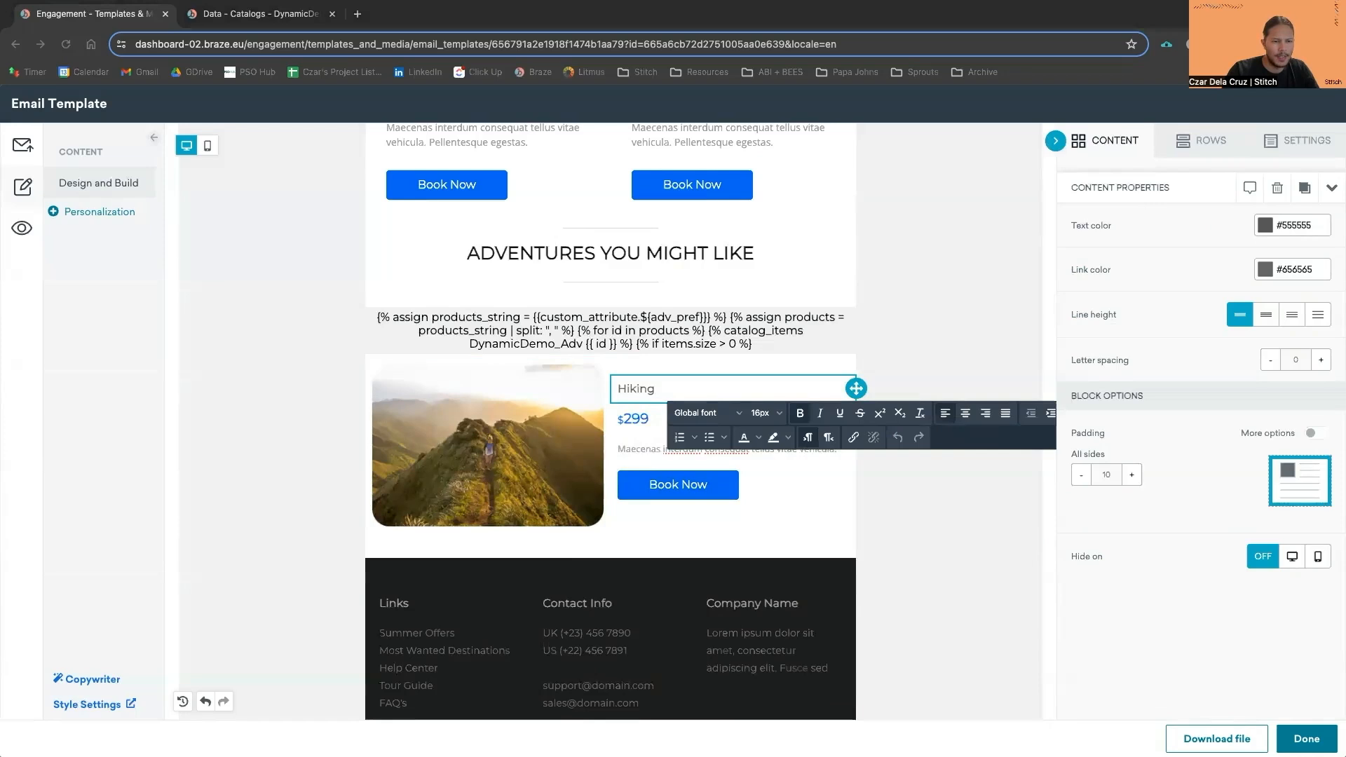
double_click(635, 388)
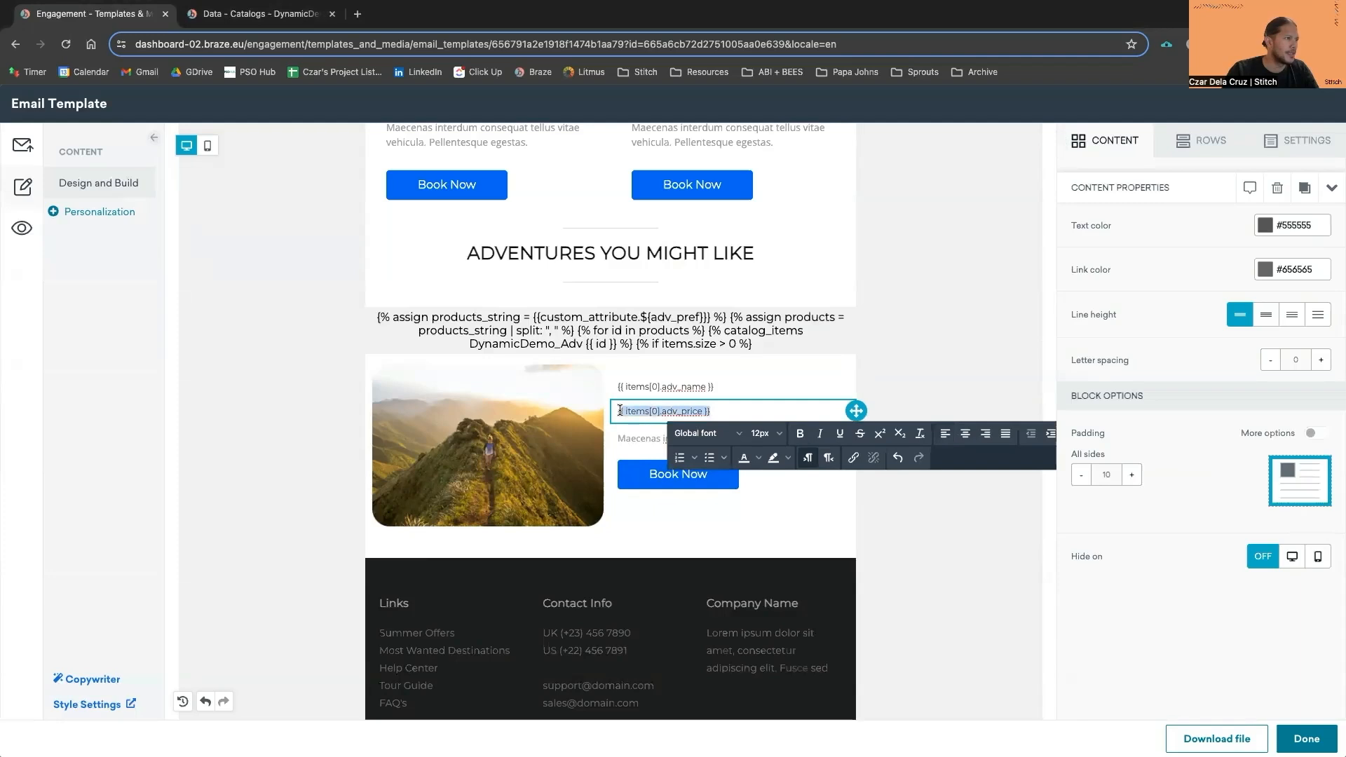
- Make the items[0].adv_price text 14px and coloured blue via the colour picker
left_click(762, 433)
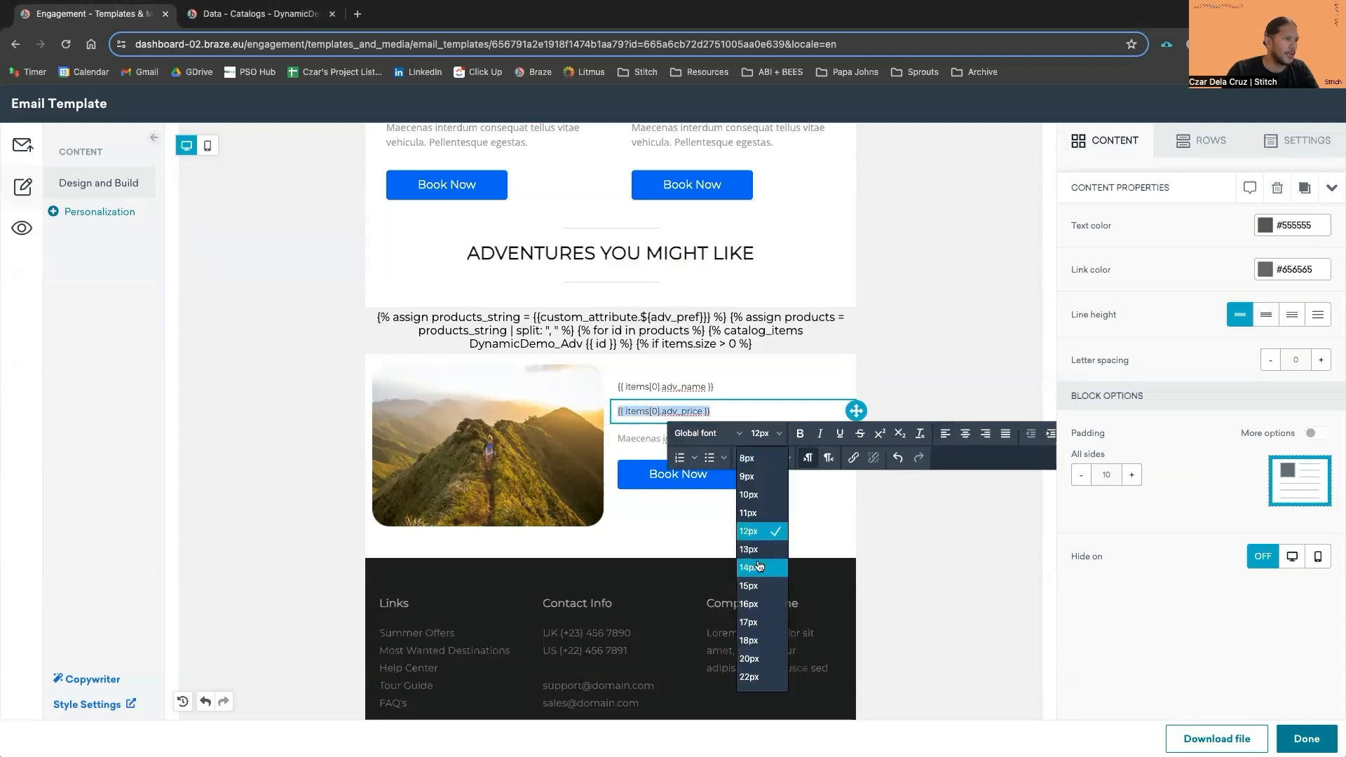
left_click(748, 568)
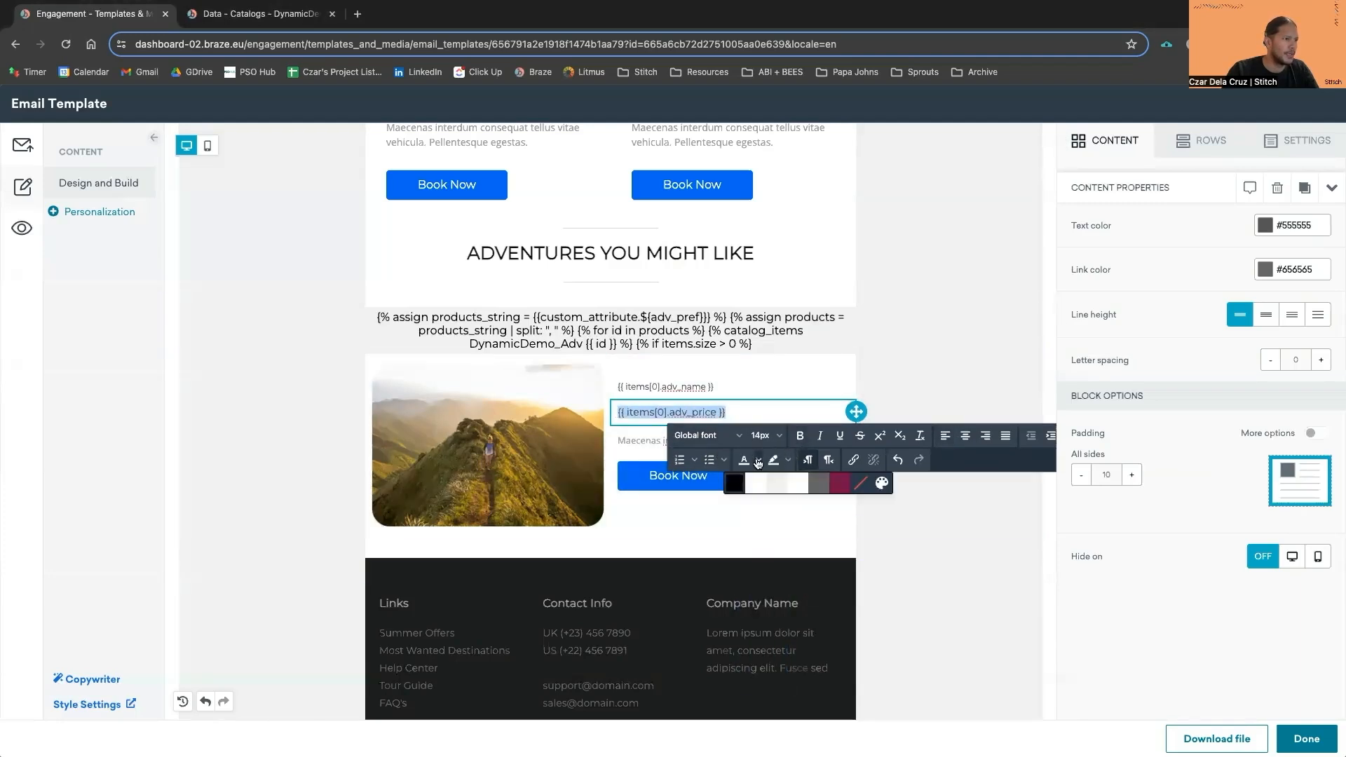
left_click(743, 460)
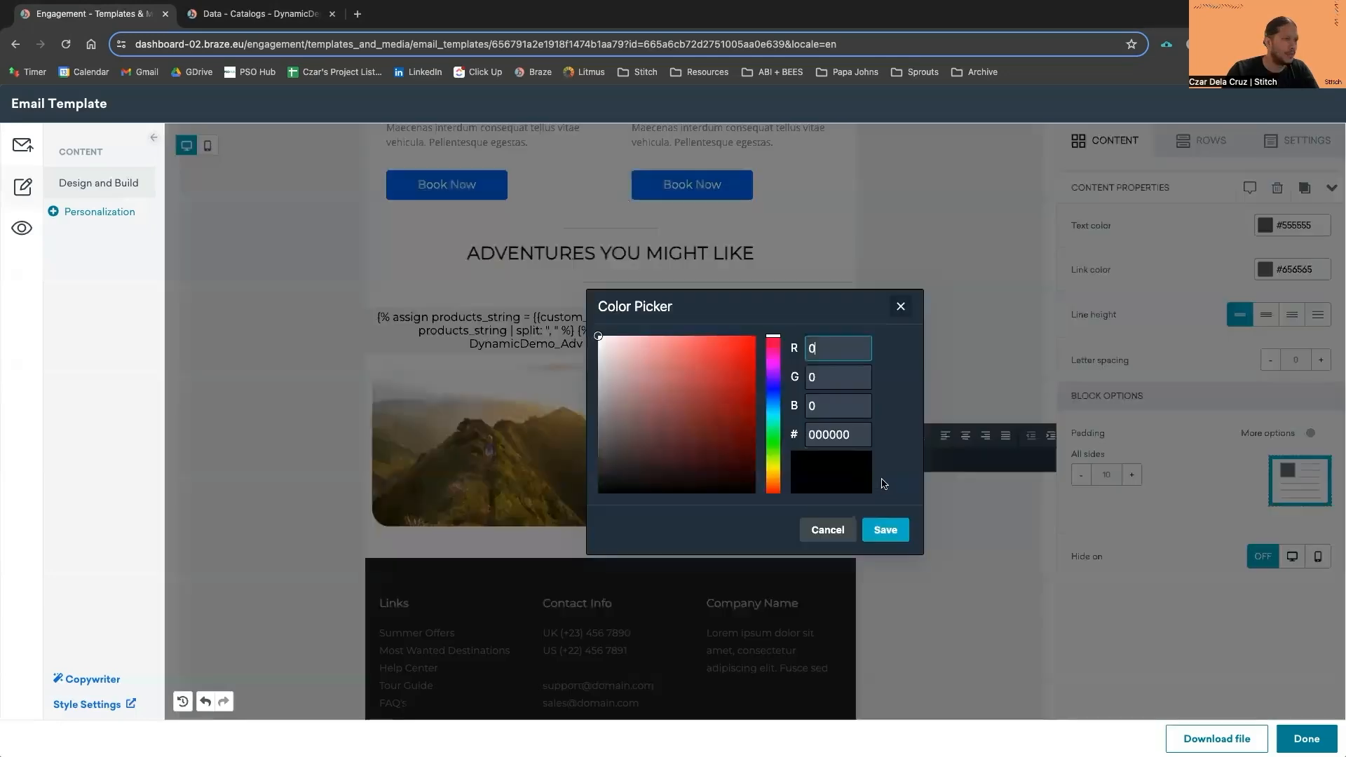
left_click(771, 405)
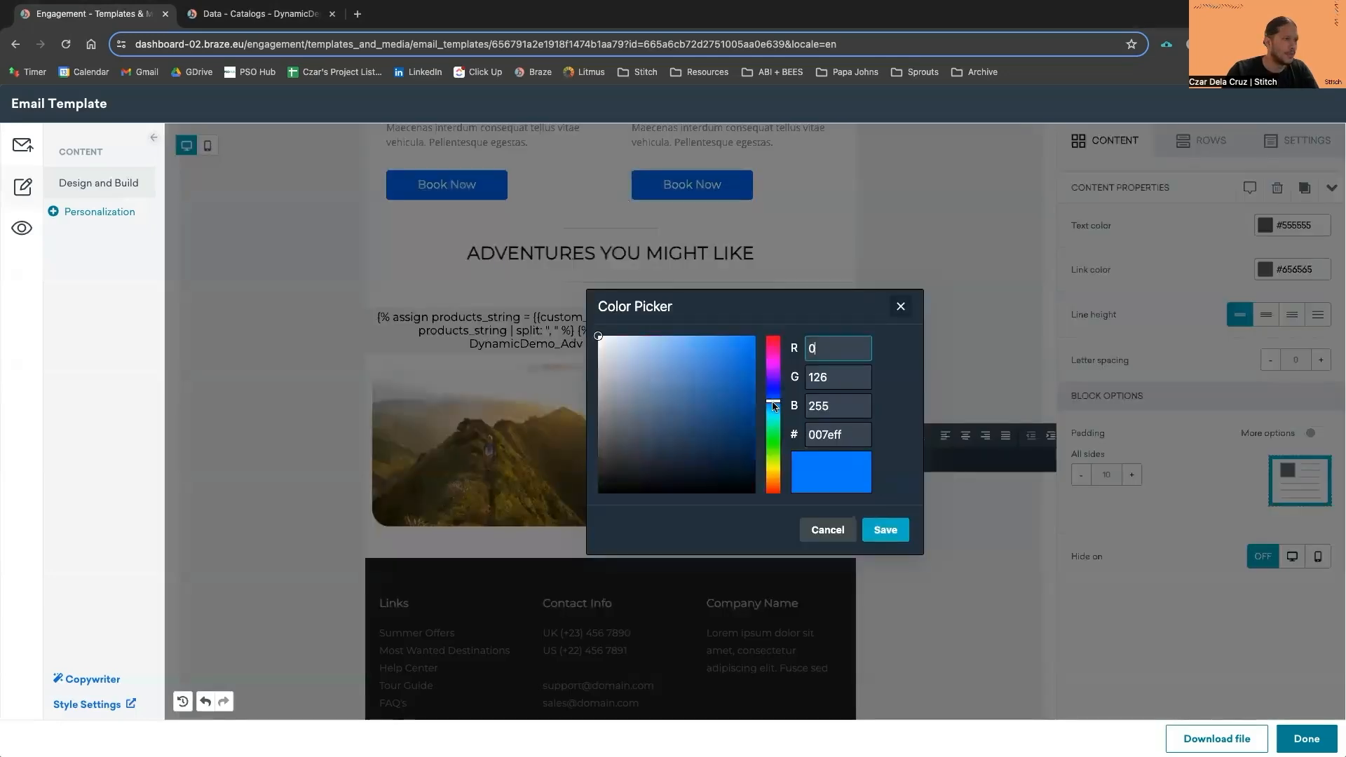
left_click(826, 531)
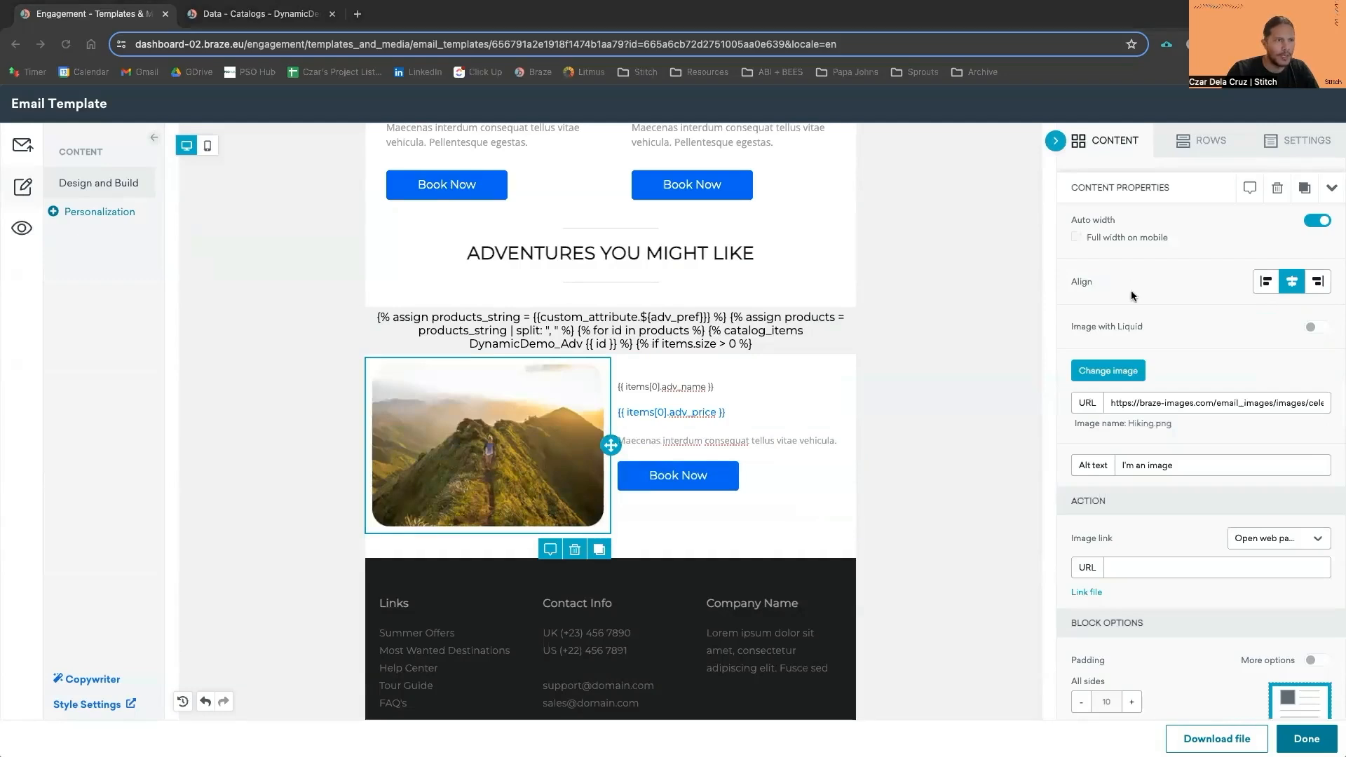
- Link the adventure image to {{ items[0].adv_url }}
type("{{ items[0].adv_image }}")
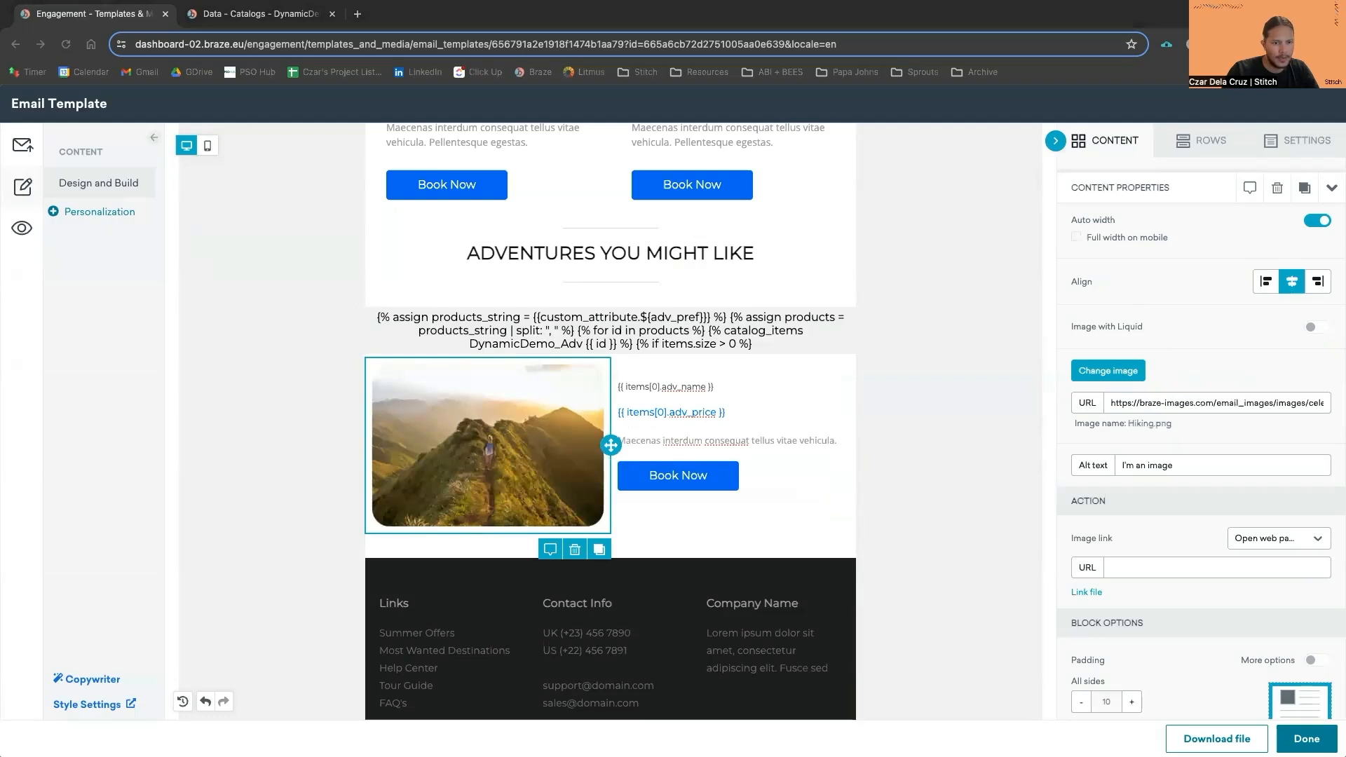
left_click(1216, 566)
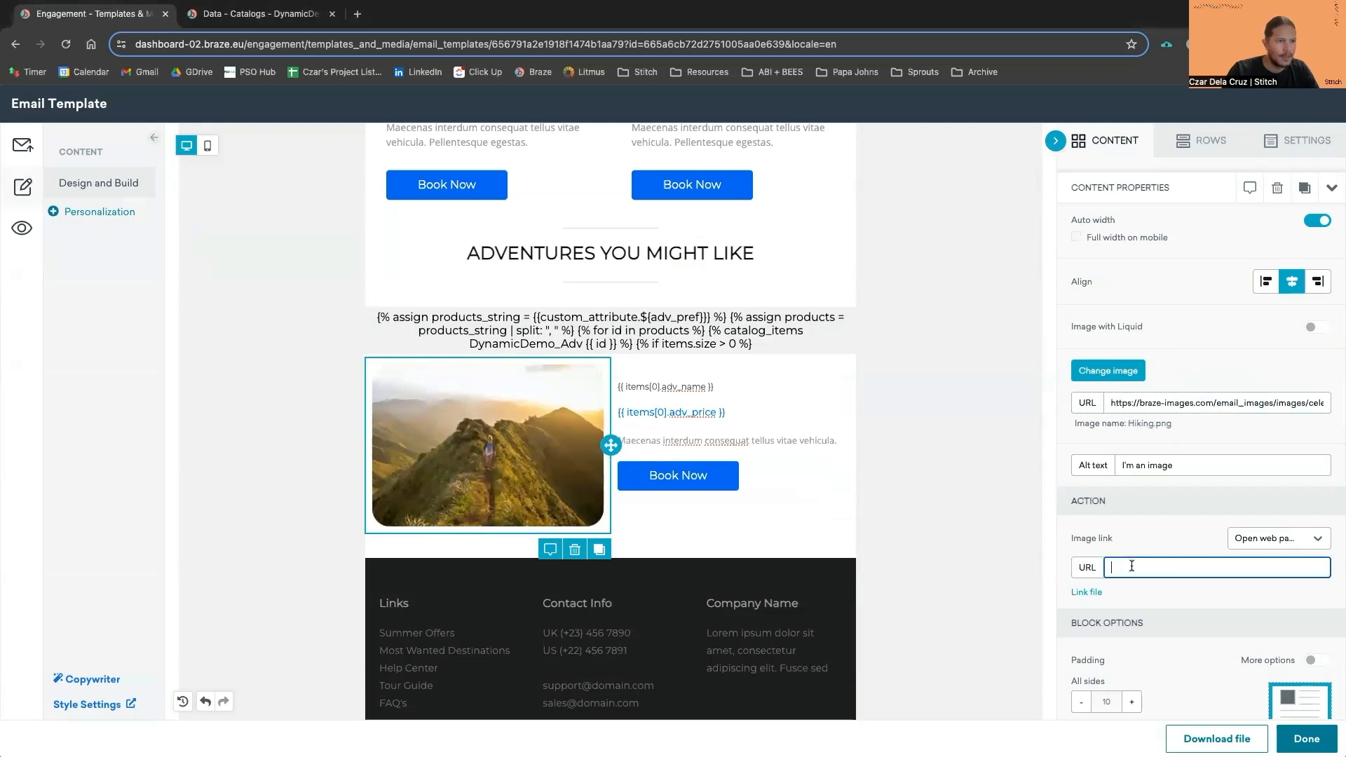
type("{{ items[0].adv_url }}")
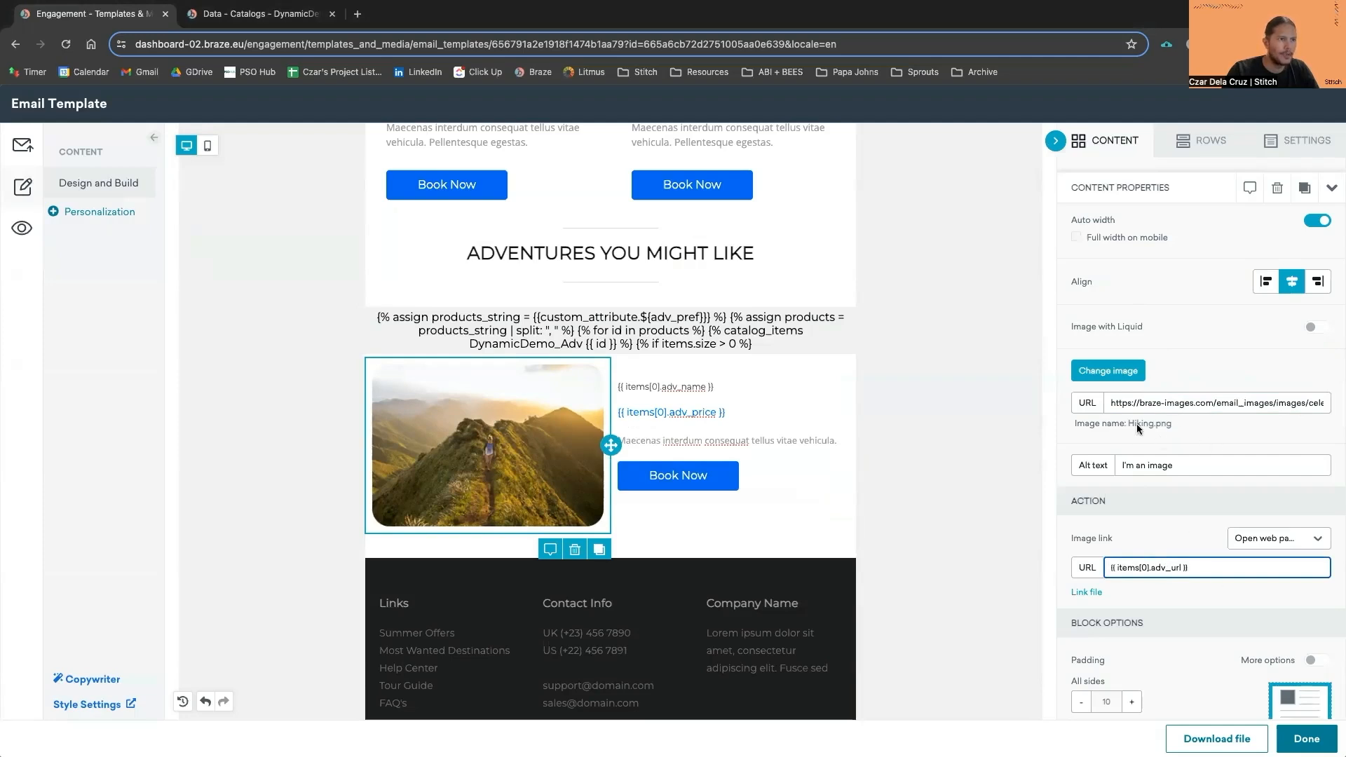
mouse_move(1134, 436)
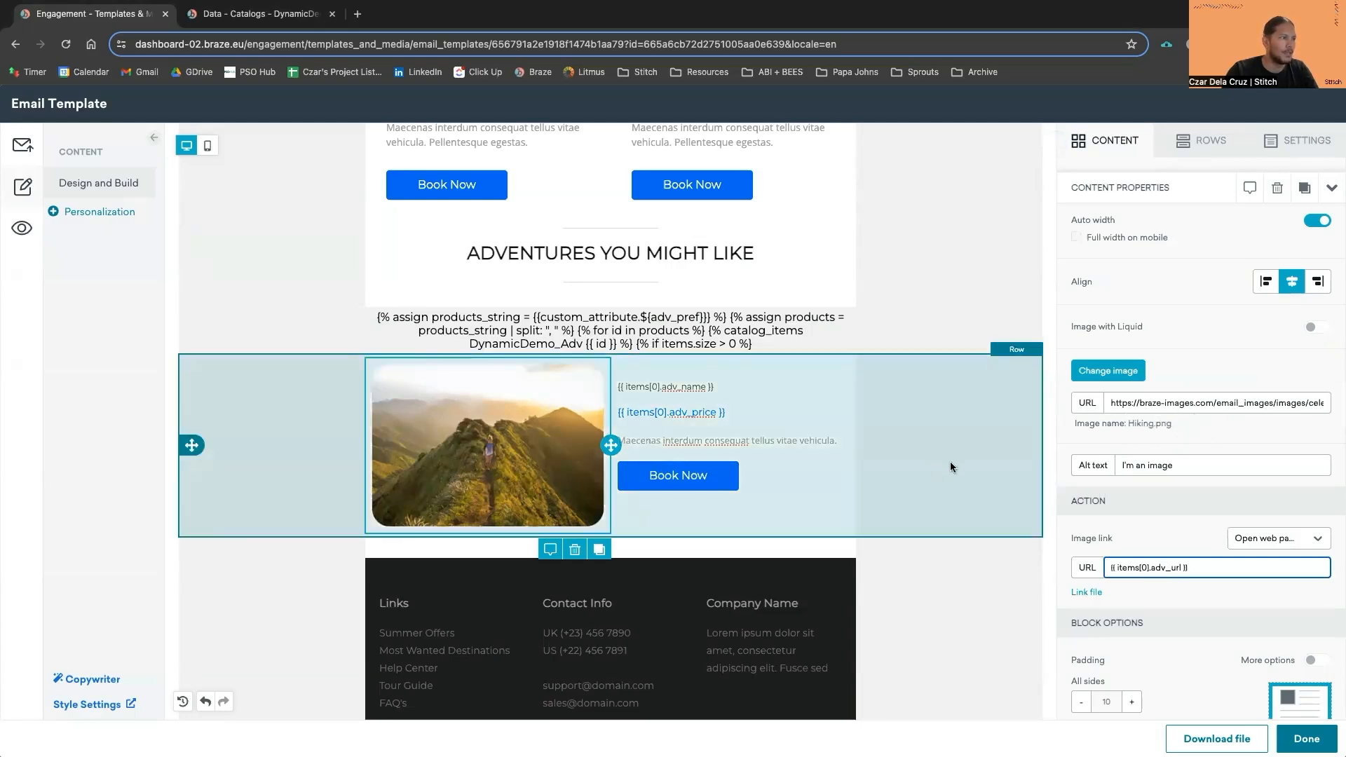
- Link the Book Now button to {{ items[0].adv_url }} and bring up the DynamicDemo_Adv catalog
left_click(676, 475)
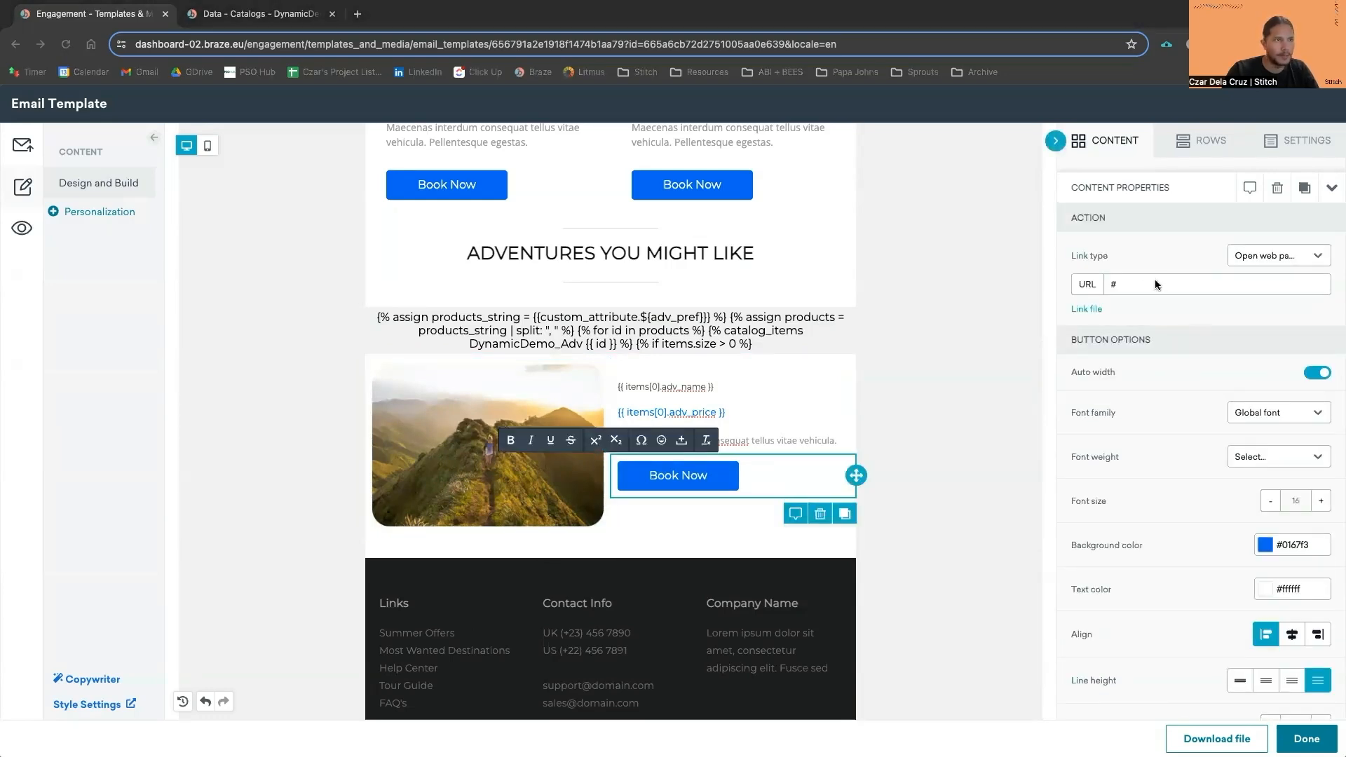
type("{{ items[0].adv_url }}")
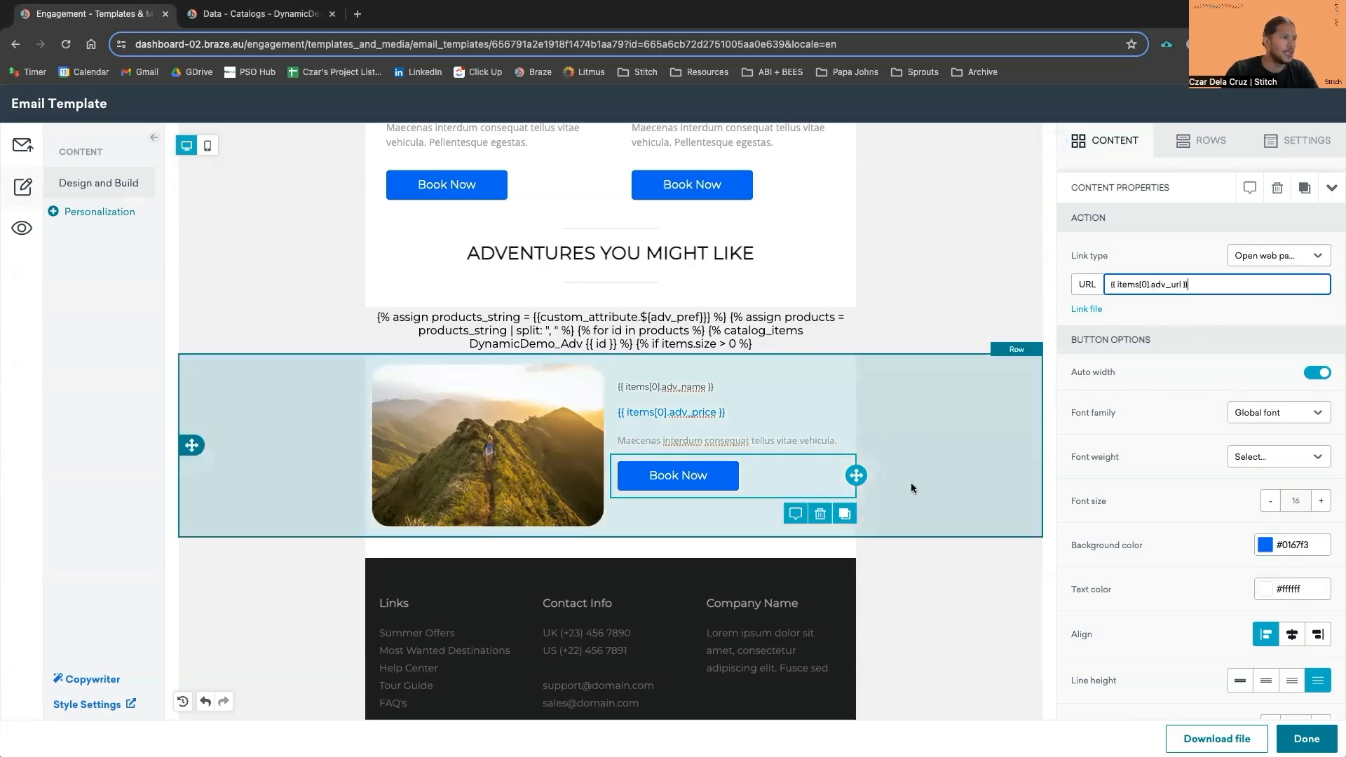
left_click(262, 14)
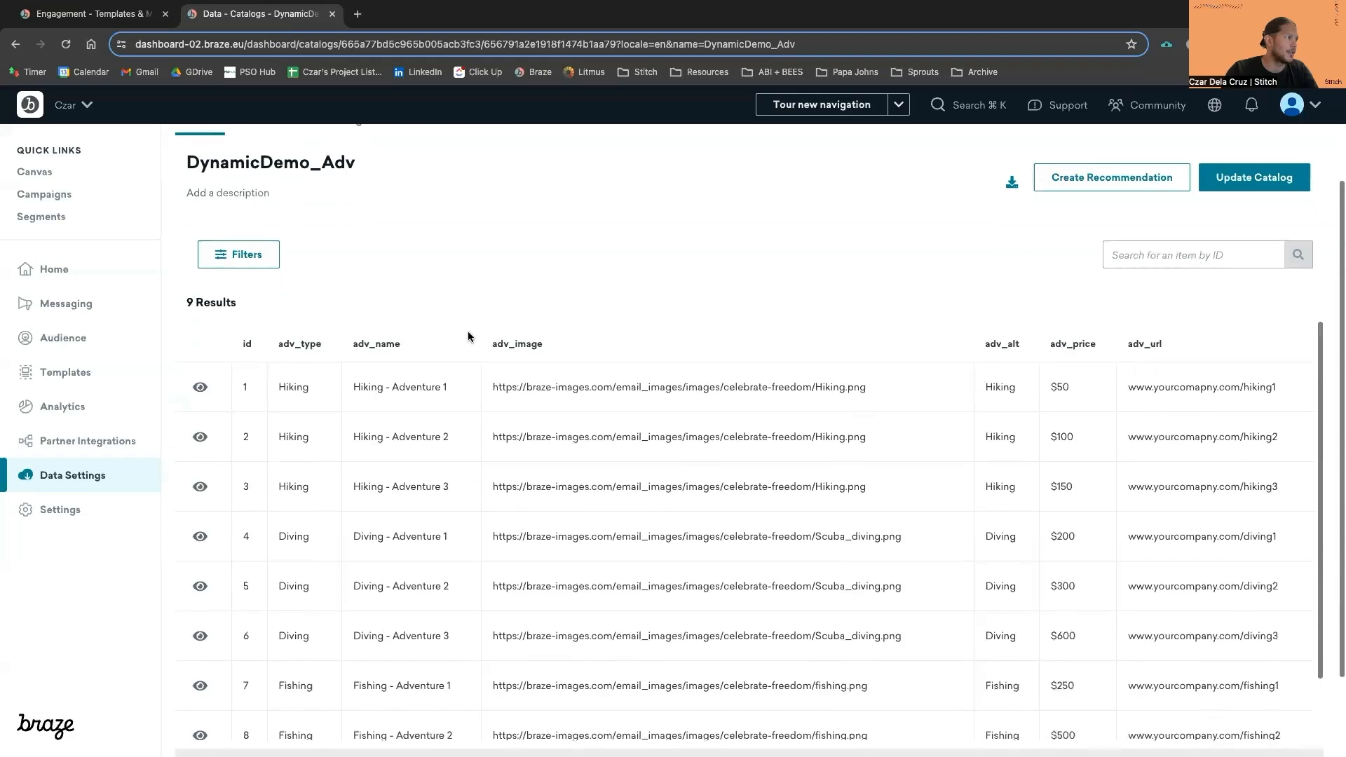
mouse_move(286, 362)
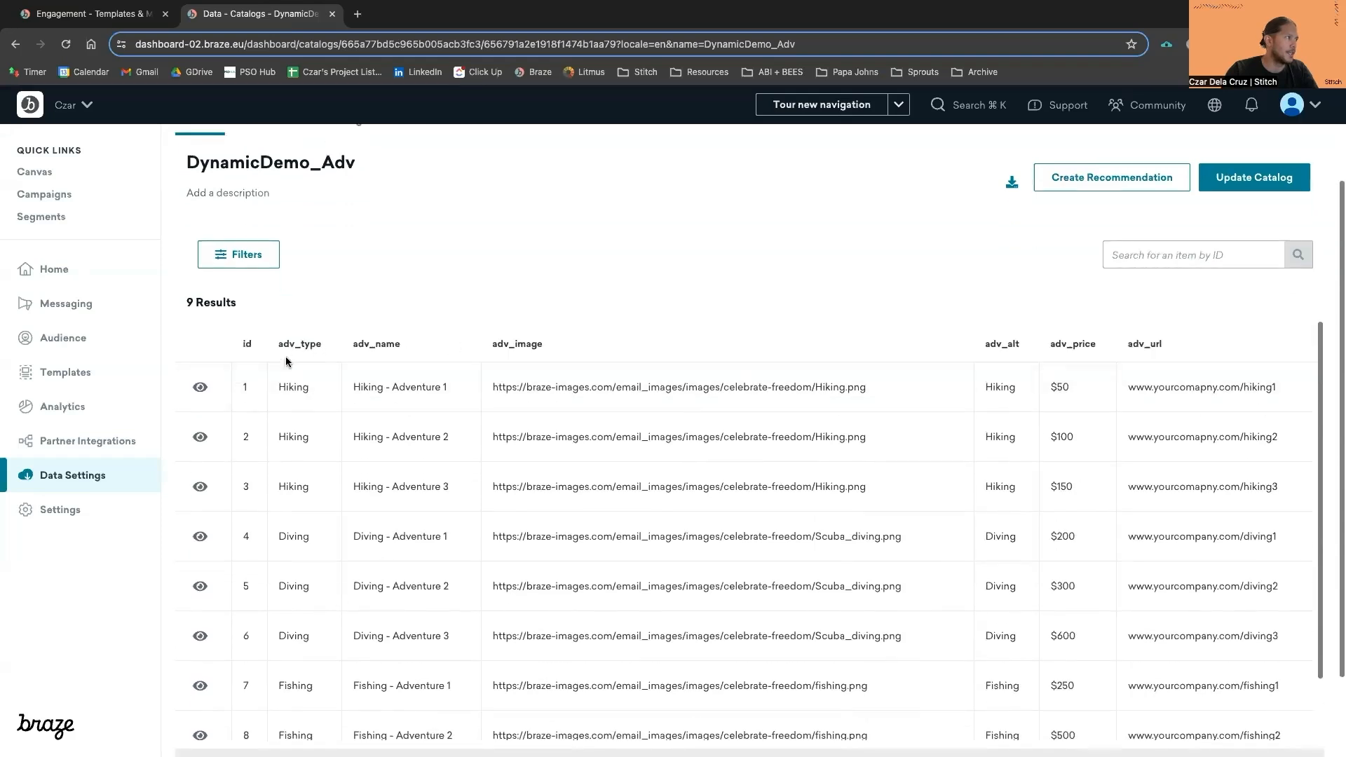
mouse_move(342, 355)
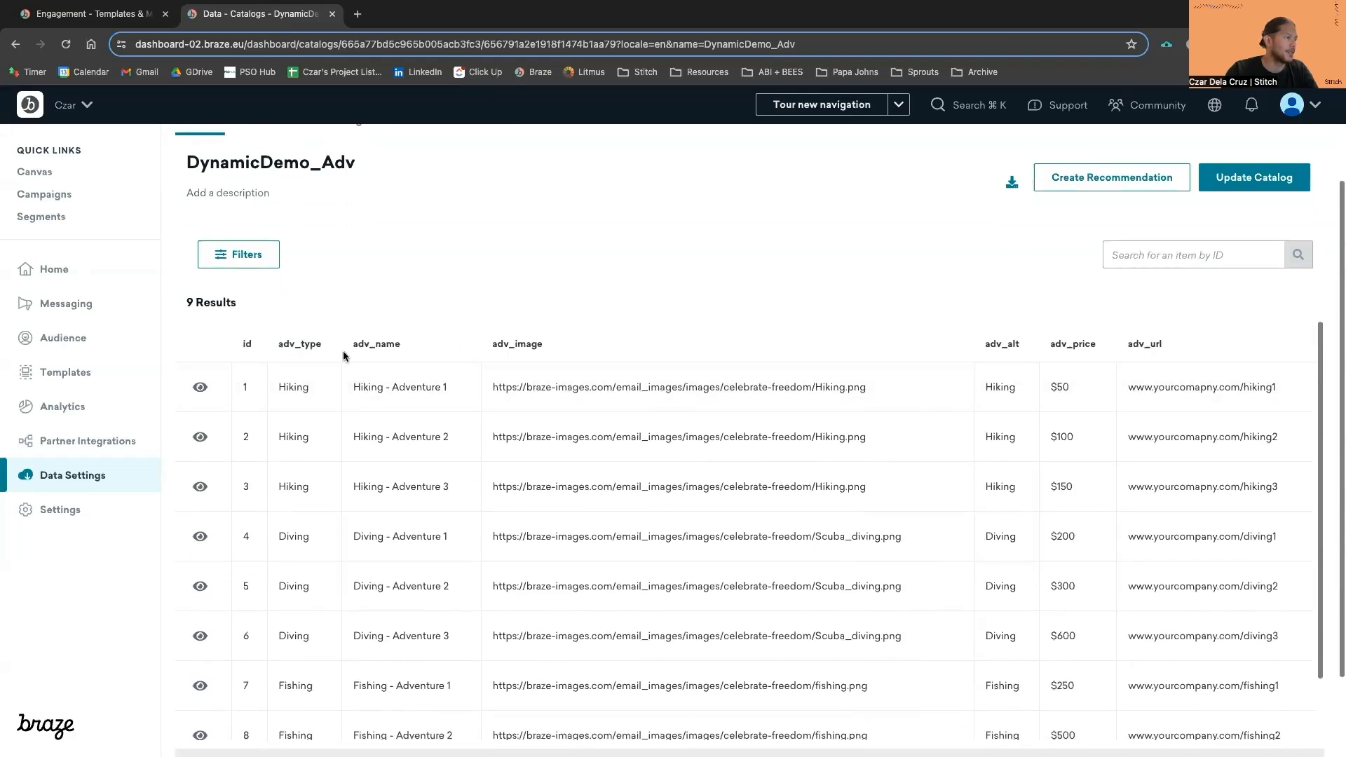
double_click(375, 343)
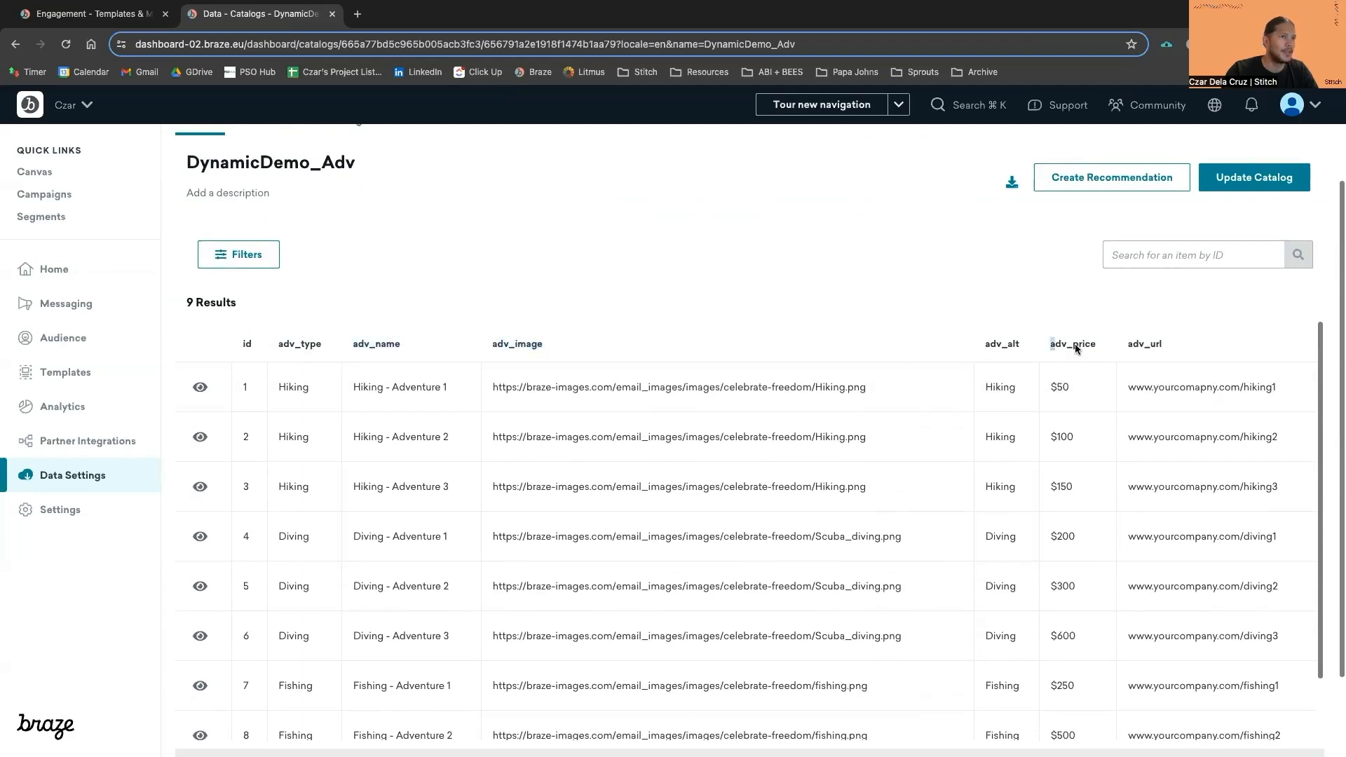
double_click(1144, 345)
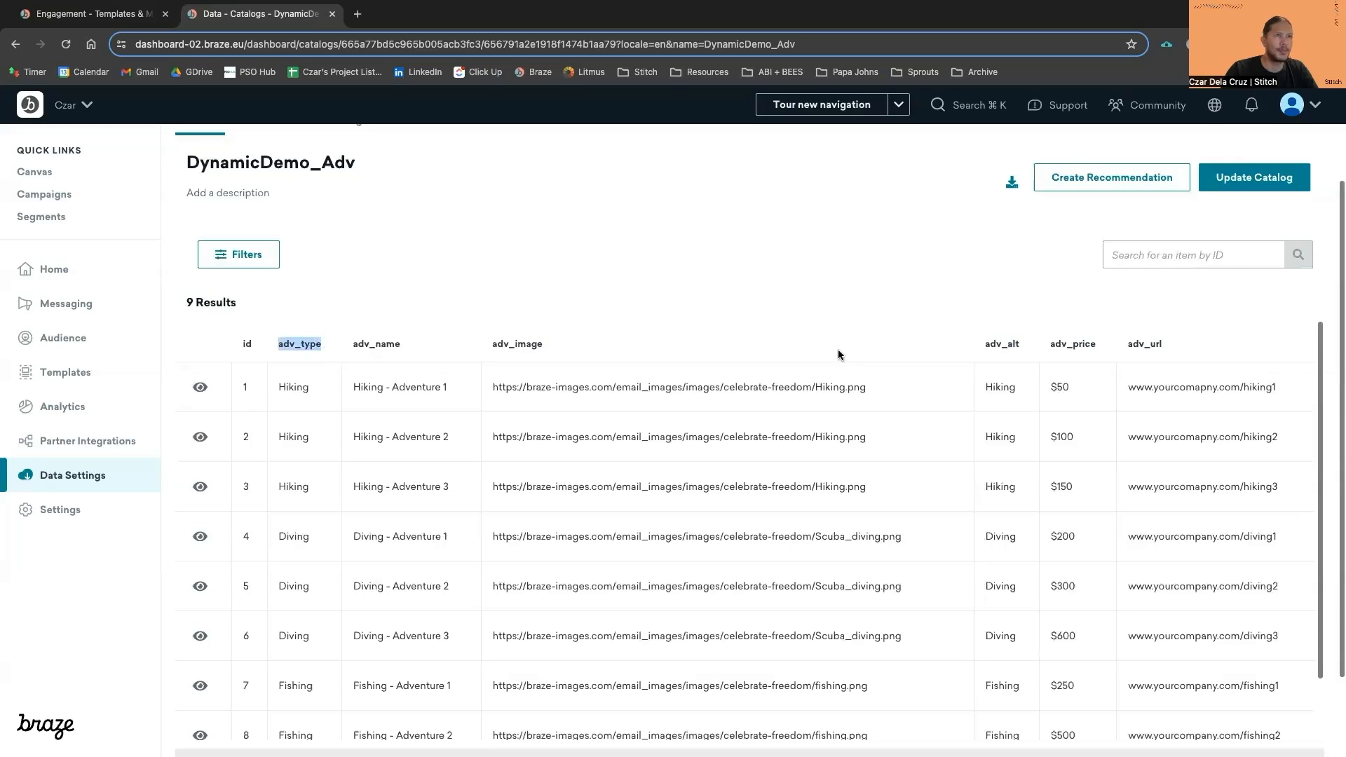
left_click(90, 14)
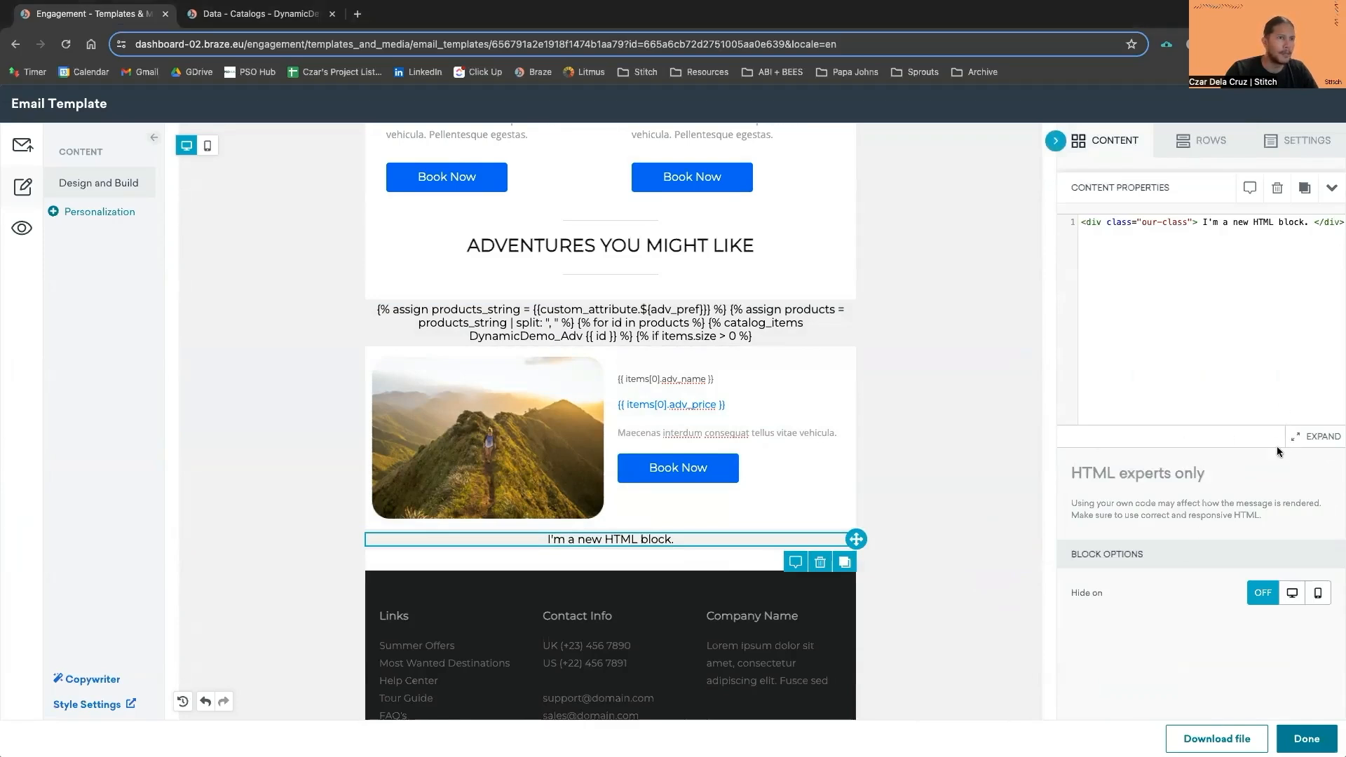
- Finish the loop-closing endif/endfor HTML block and open the per-user preview on Michael Scott
left_click(1314, 436)
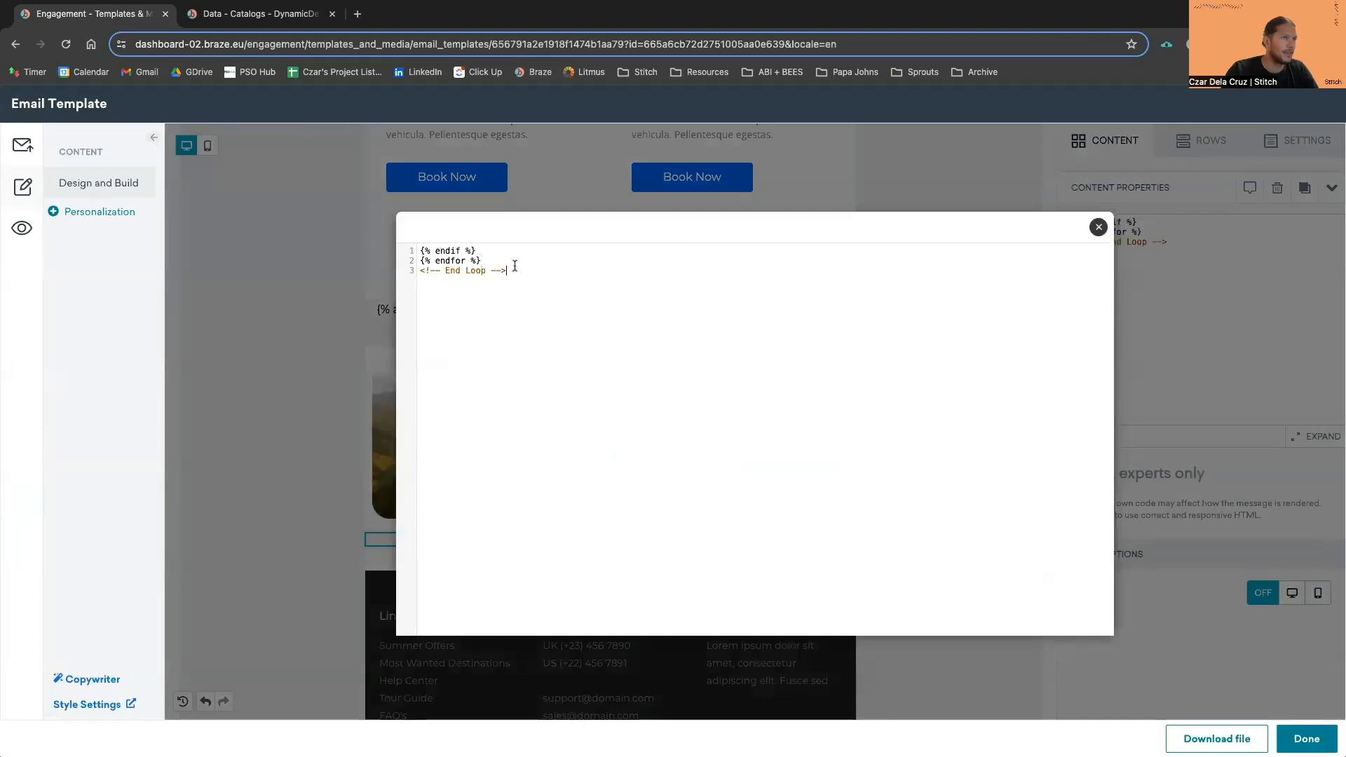
left_click(1096, 227)
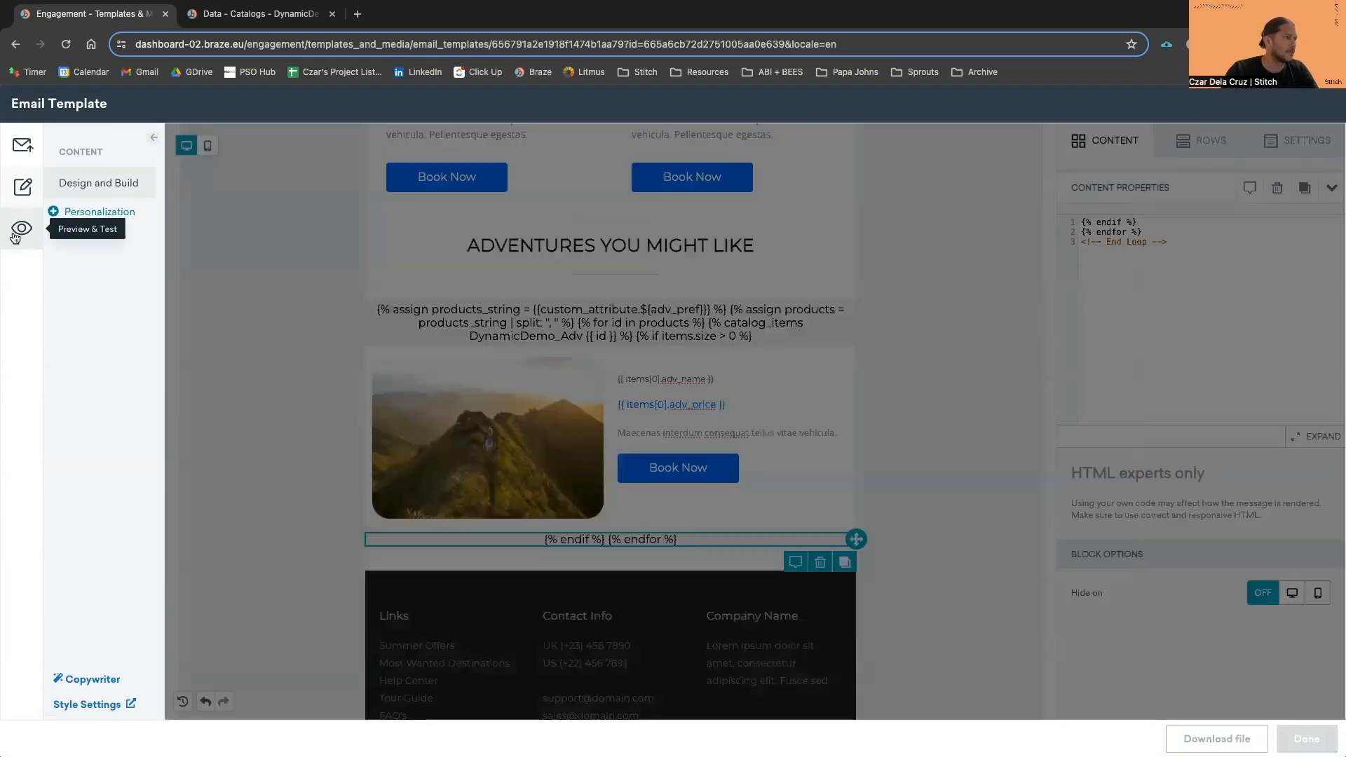
left_click(21, 227)
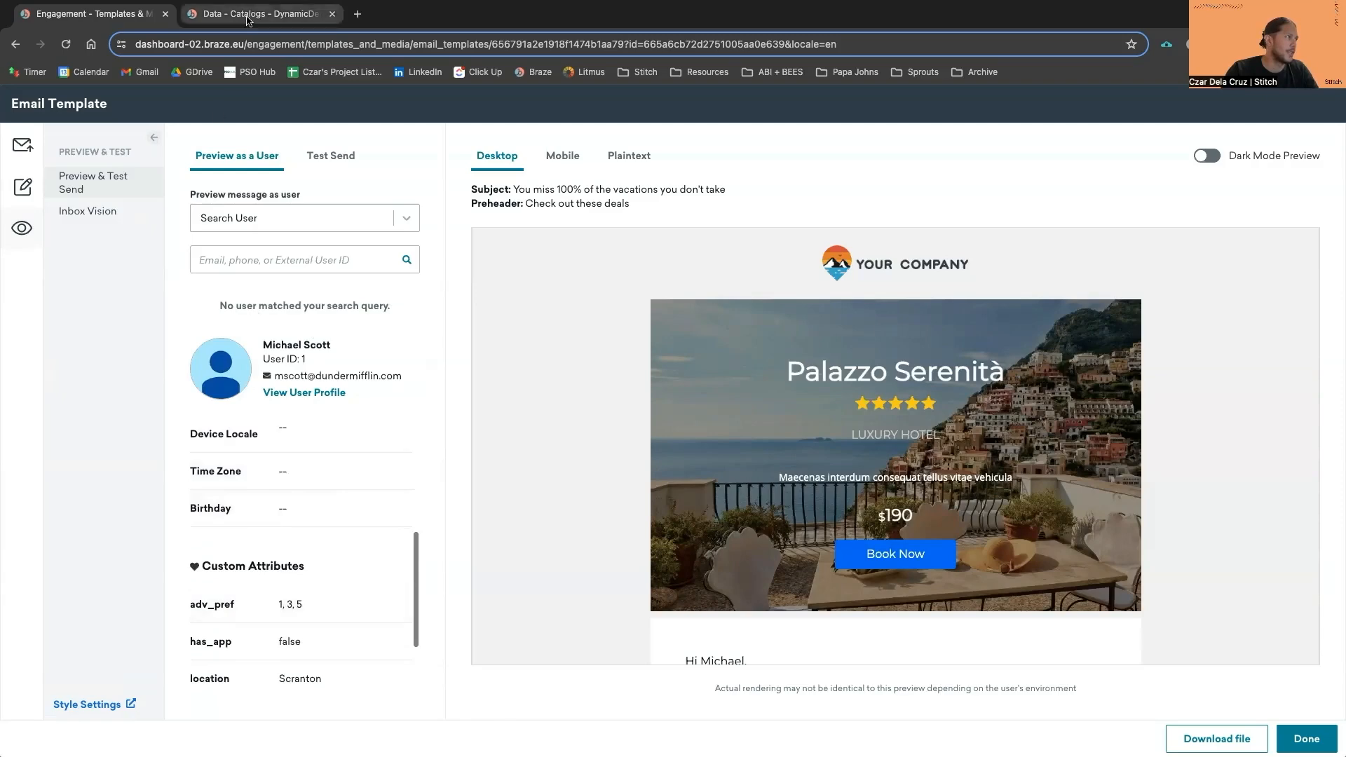
- Review the DynamicDemo_Adv catalog's adventure rows in the Catalogs tab
left_click(258, 14)
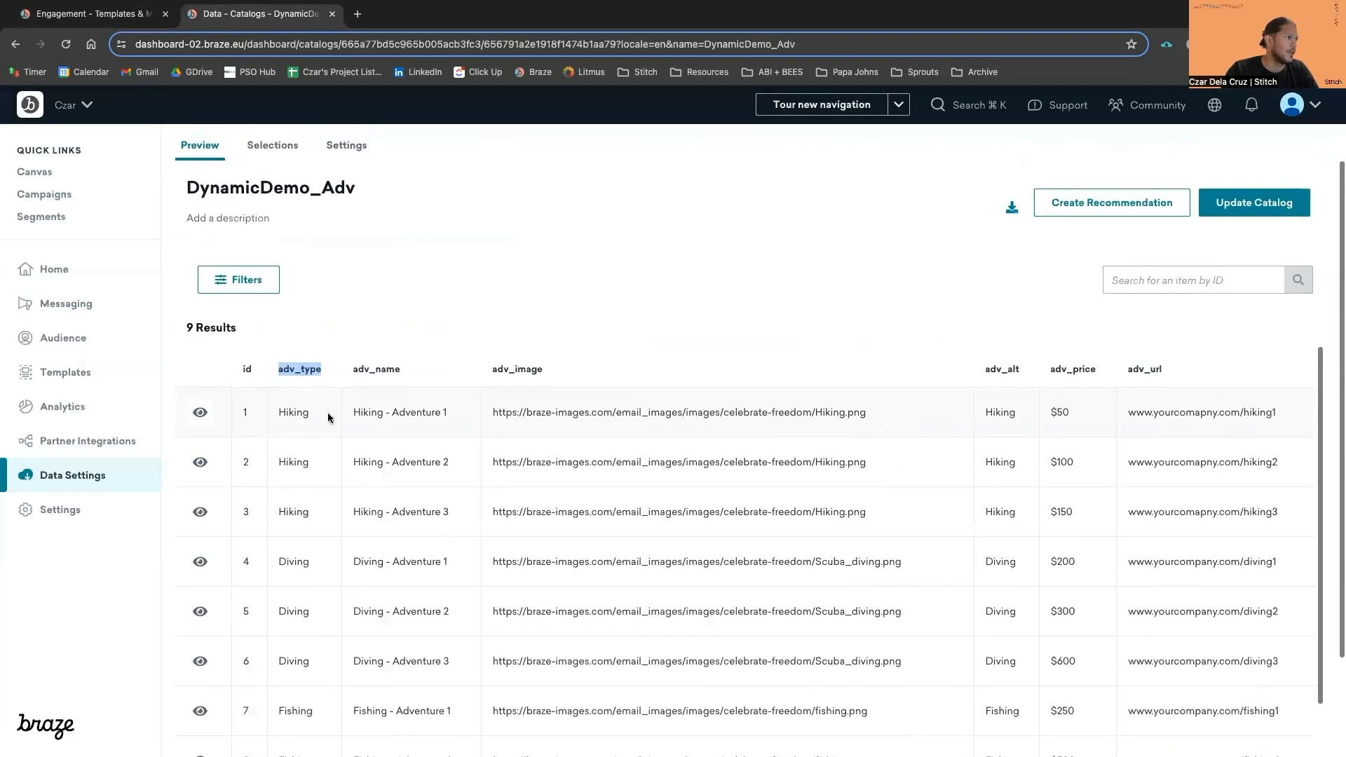
scroll("down", 3)
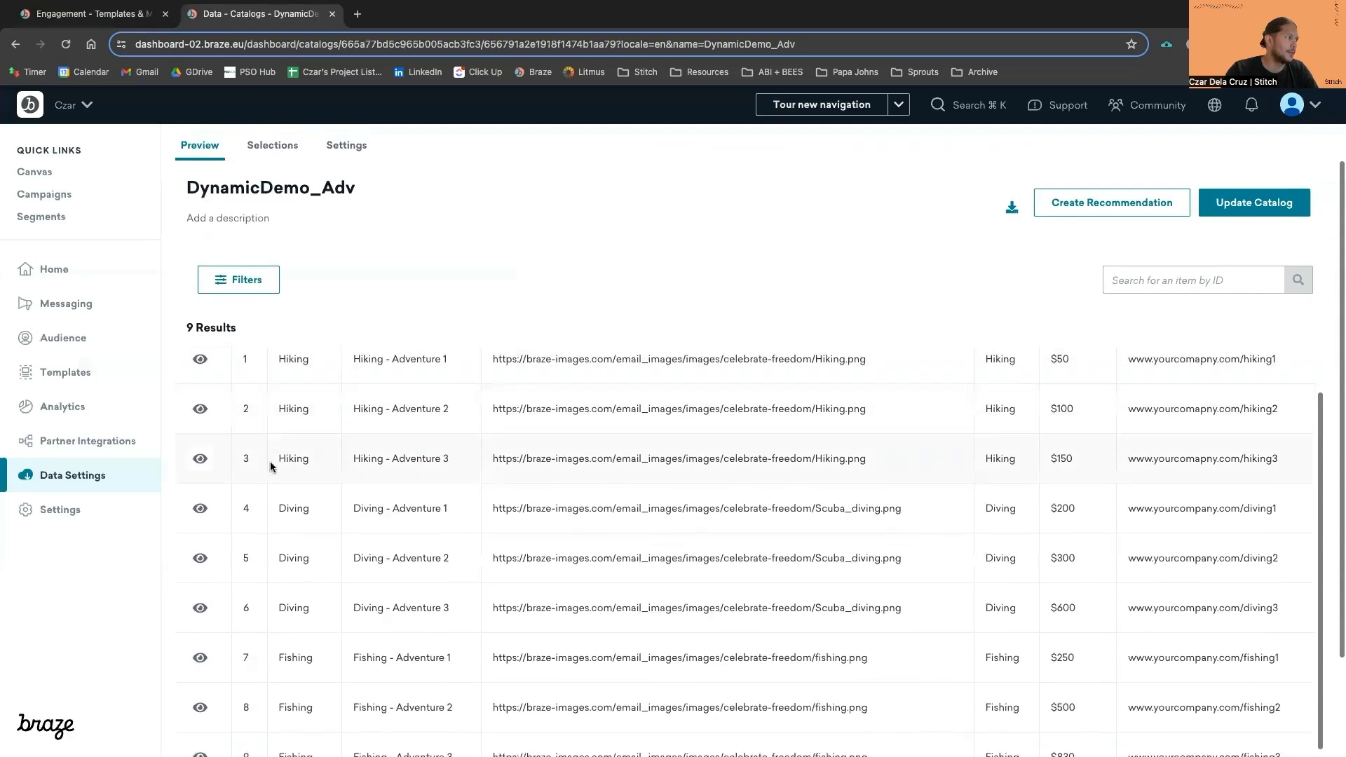
scroll("down", 3)
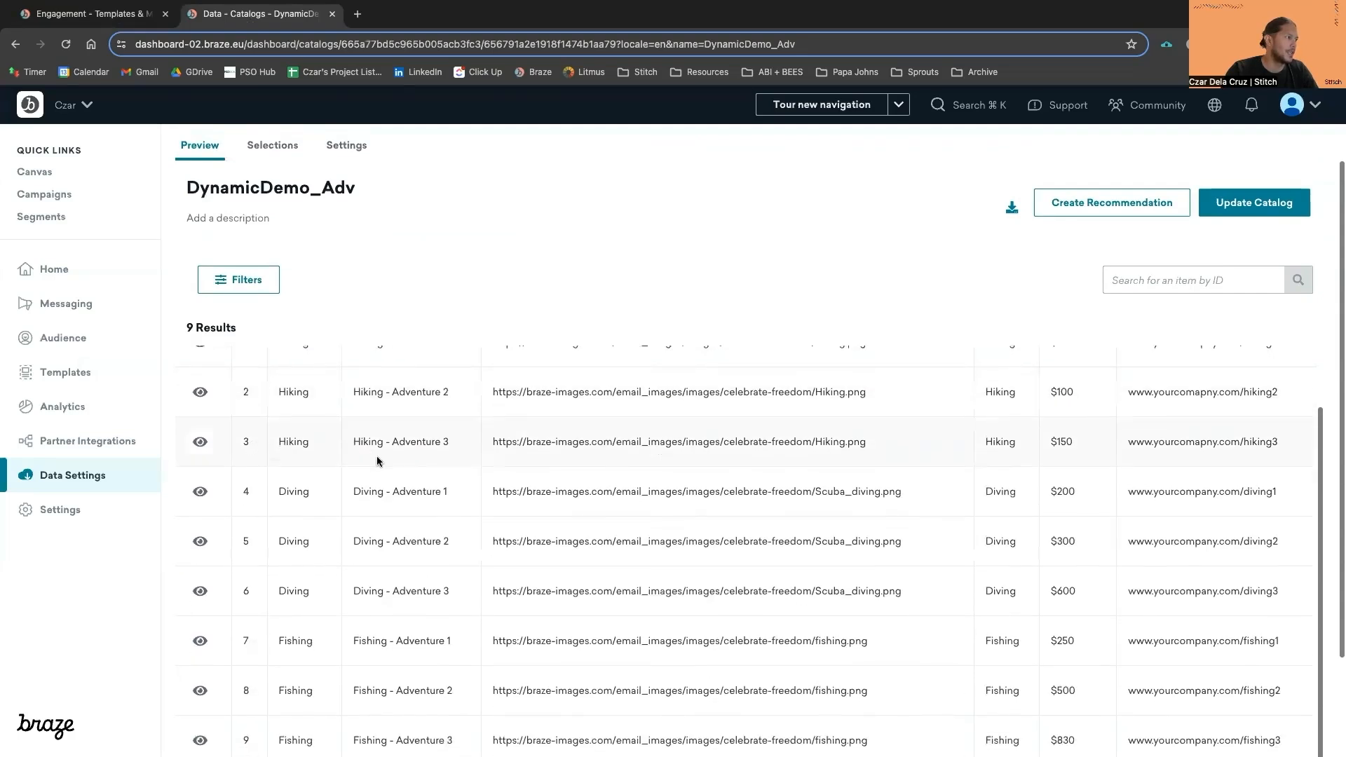
mouse_move(427, 557)
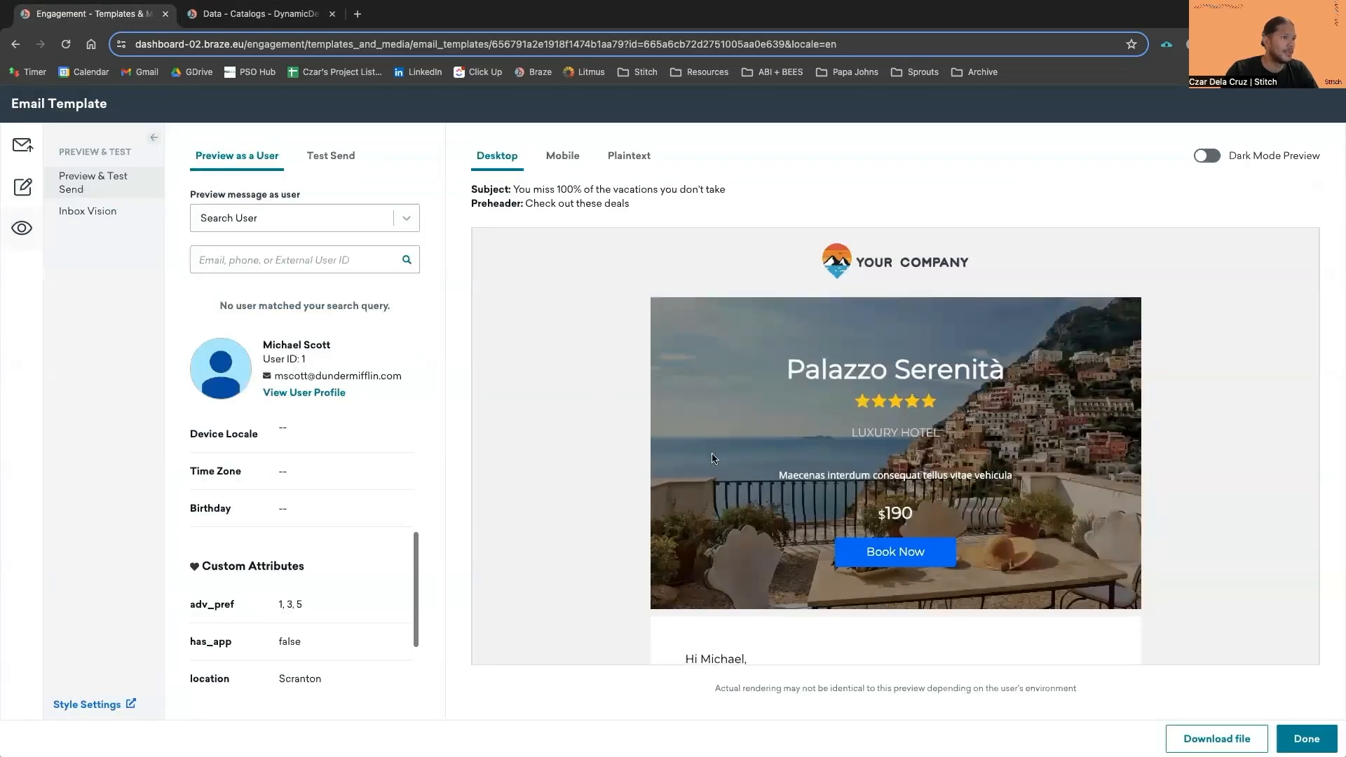
scroll("down", 3)
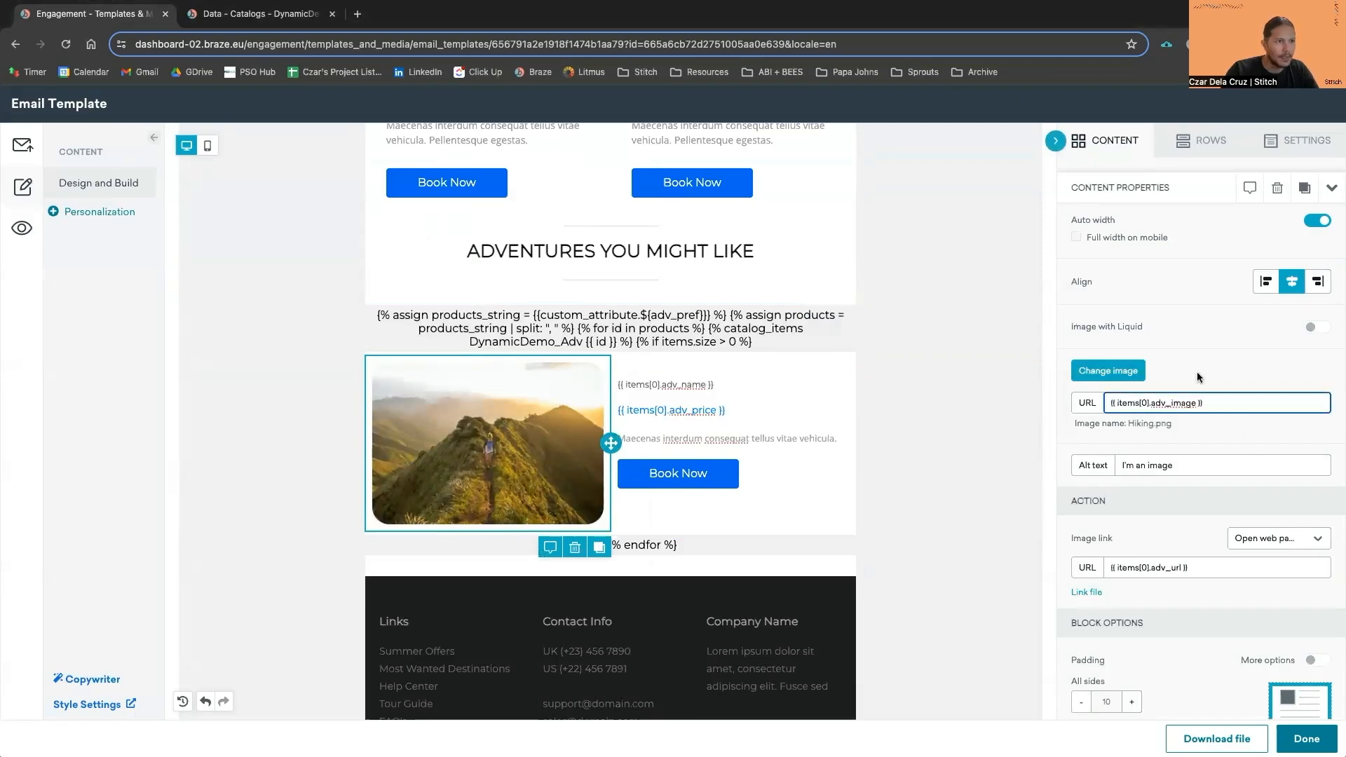
mouse_move(21, 229)
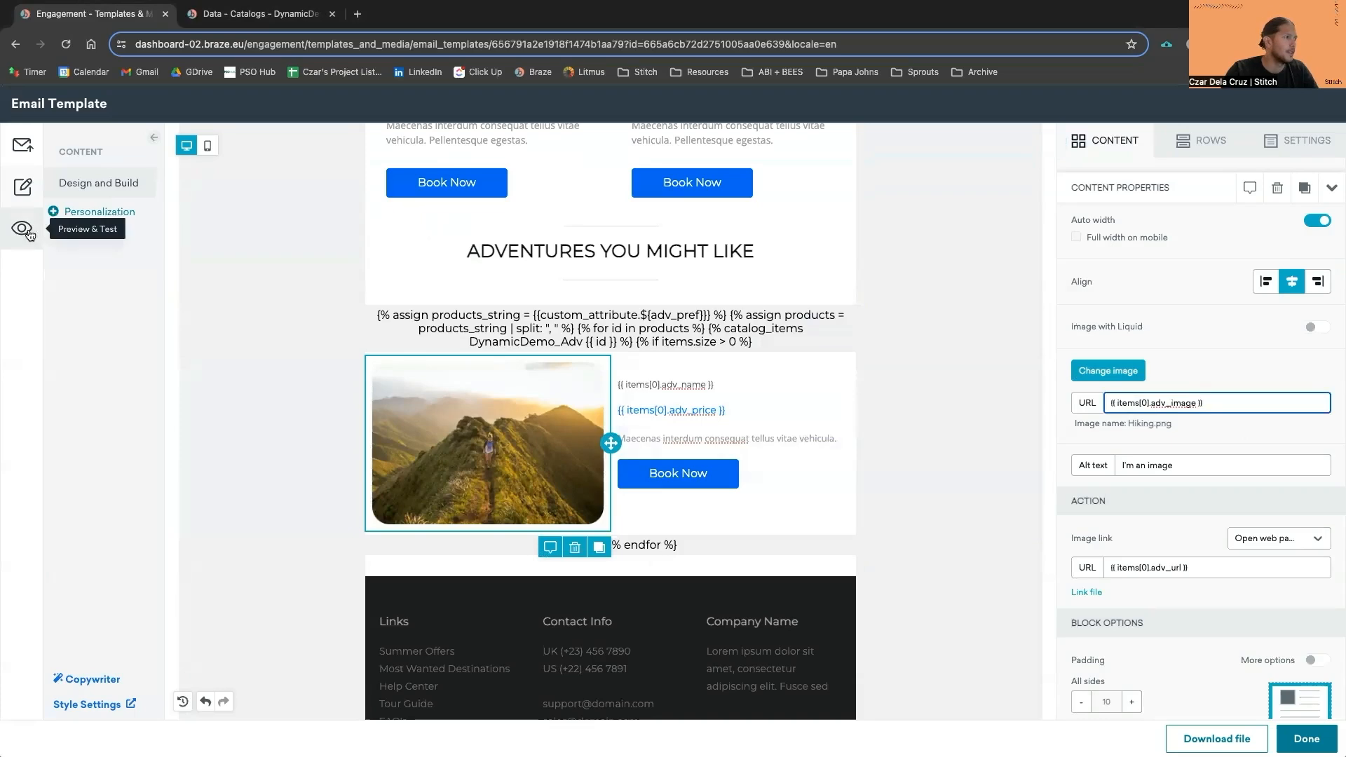
- Preview as the first user and confirm cards for Hiking Adventure 1 ($50), Hiking Adventure 3 ($150) and Diving Adventure 2
left_click(21, 229)
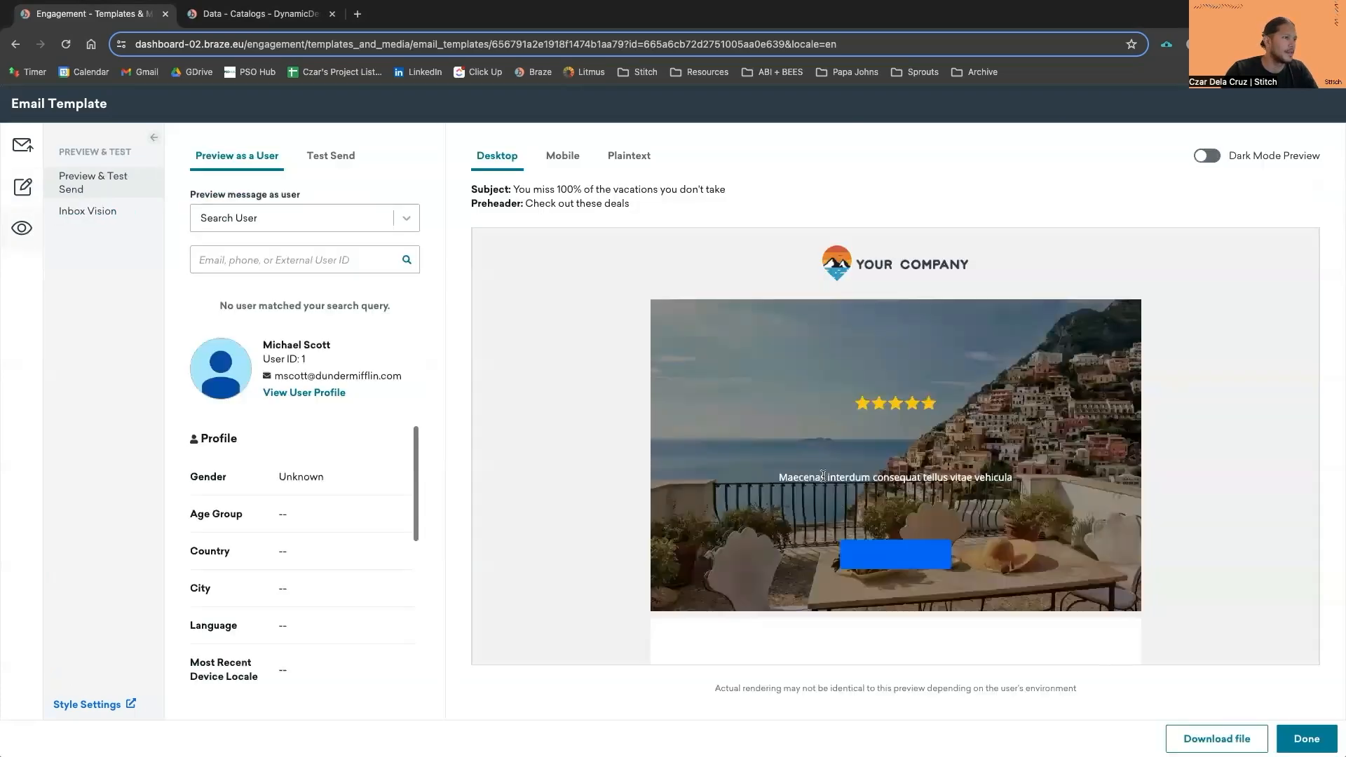
scroll("down", 3)
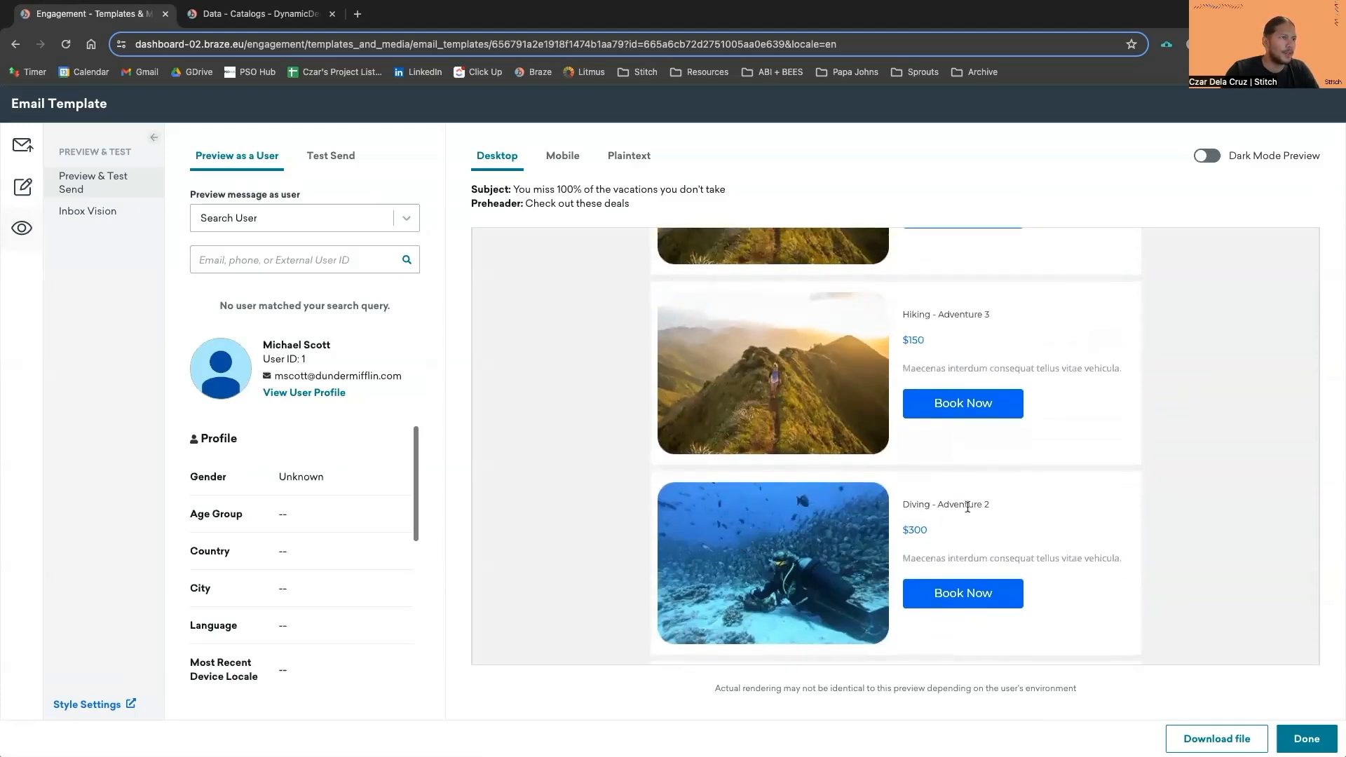
scroll("down", 3)
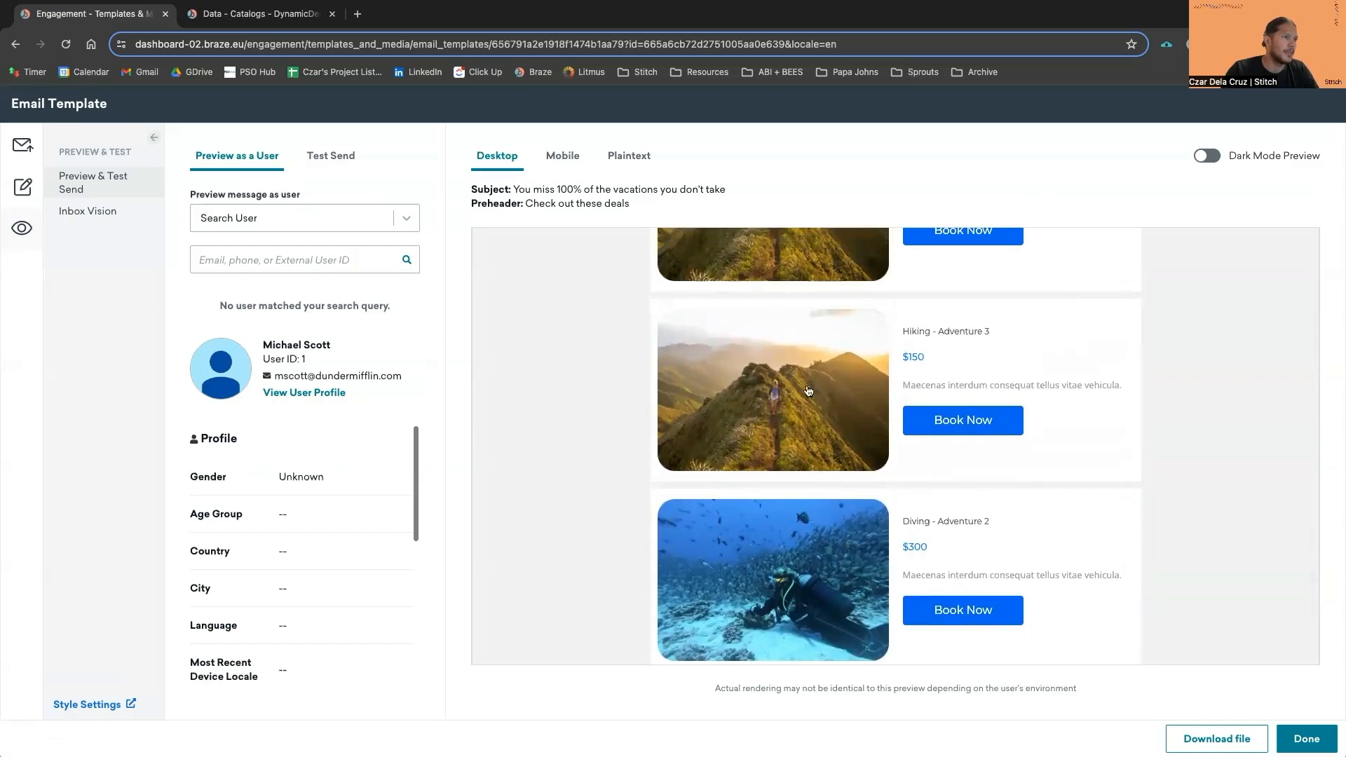
scroll("up", 3)
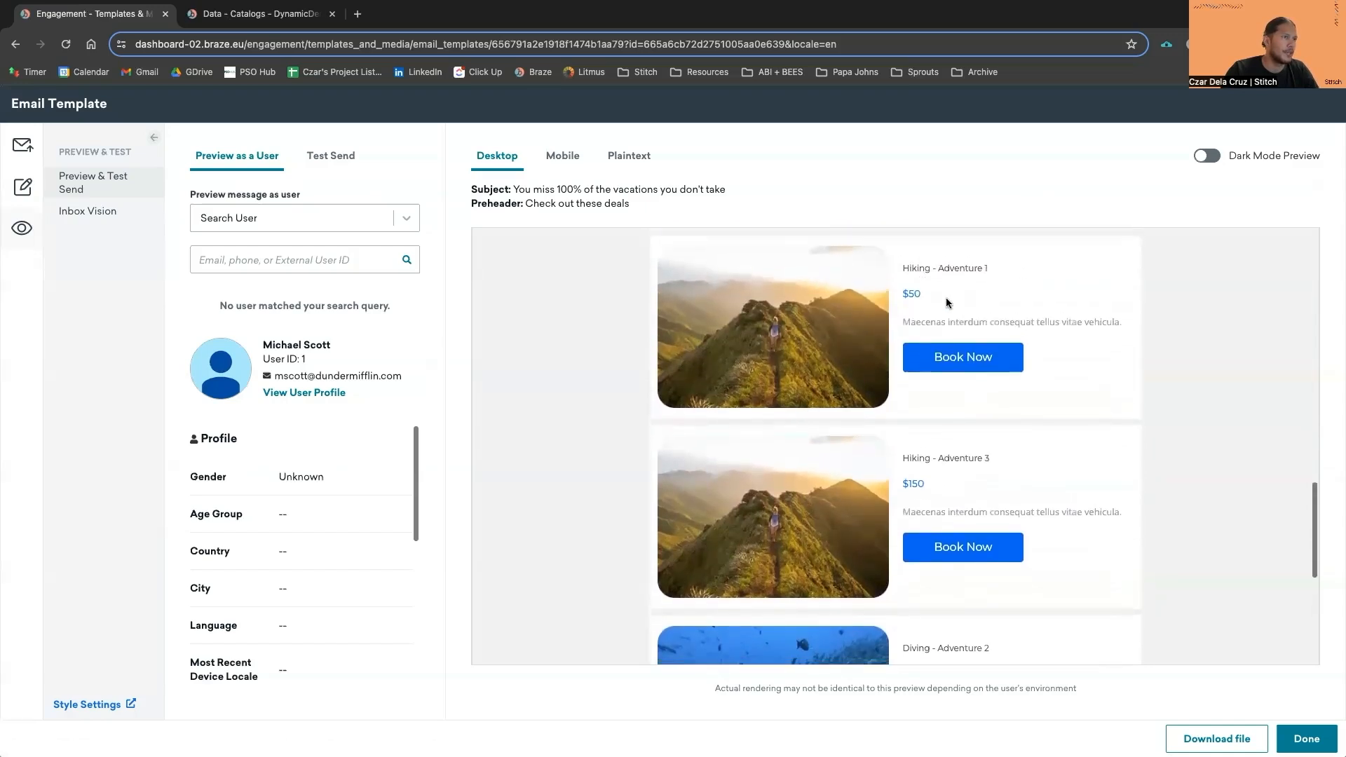
mouse_move(857, 361)
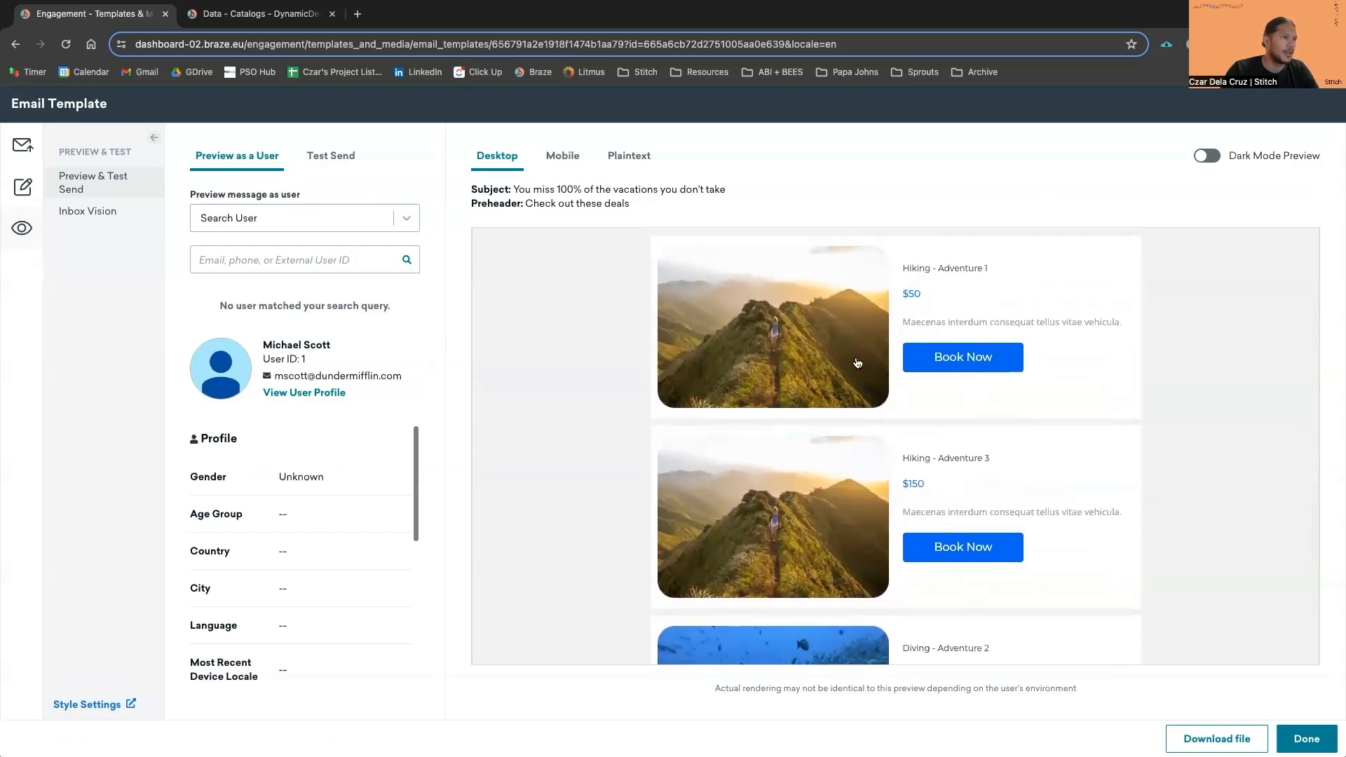
scroll("down", 3)
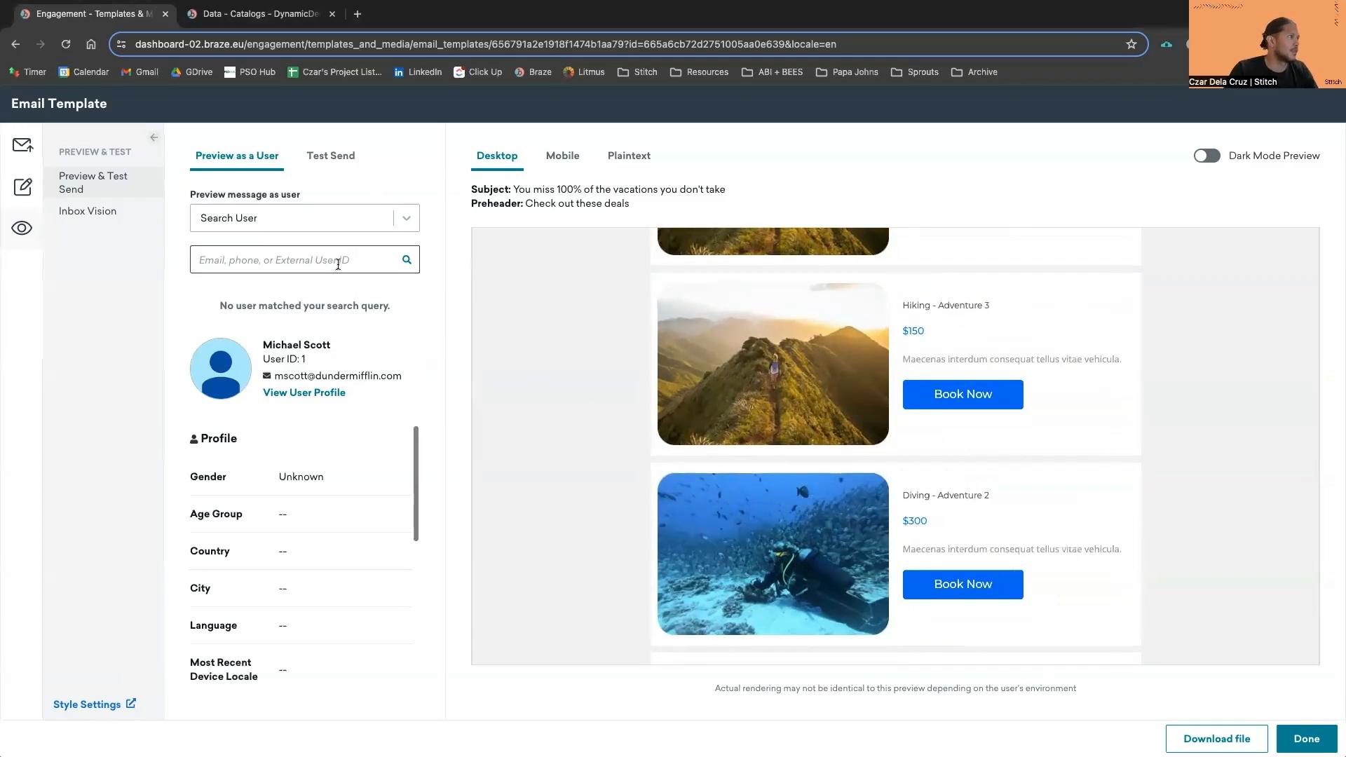
type("dschrute@dundermifflin.com")
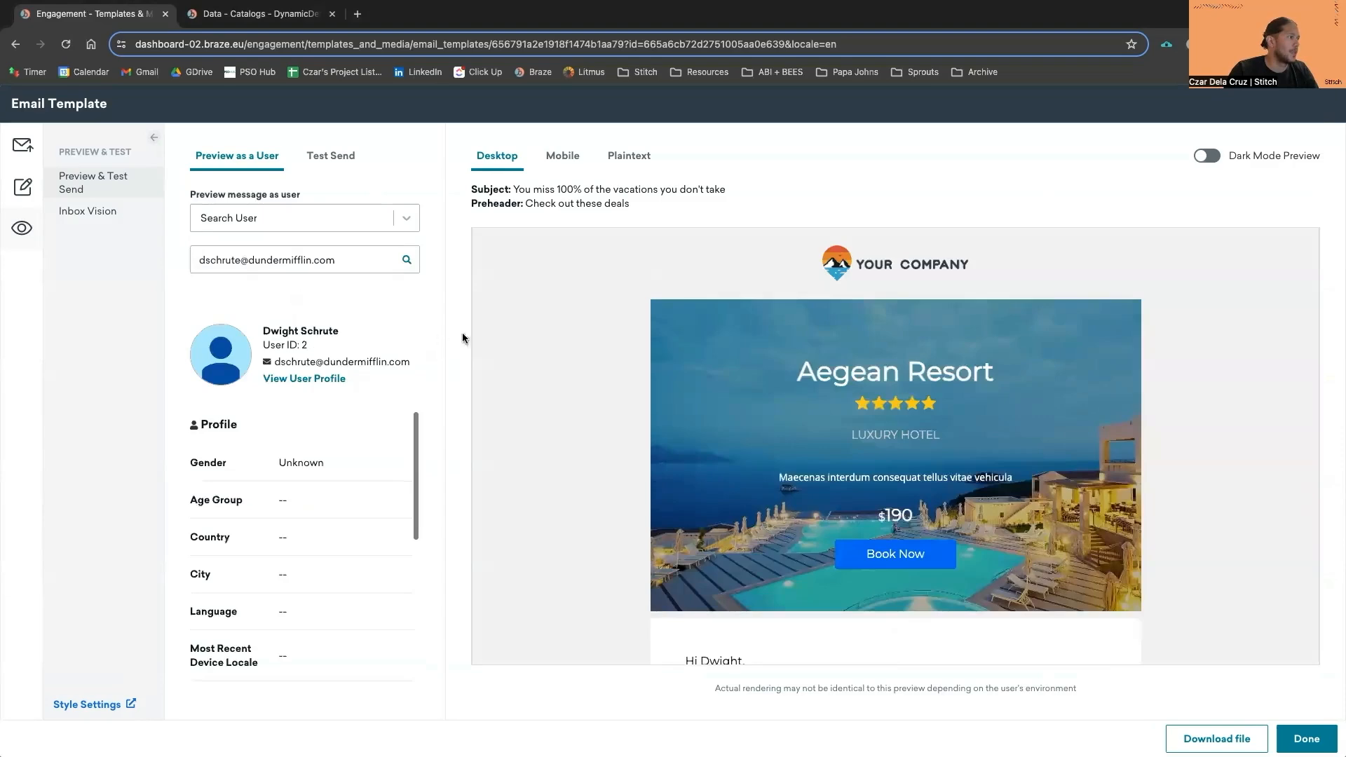
scroll("down", 3)
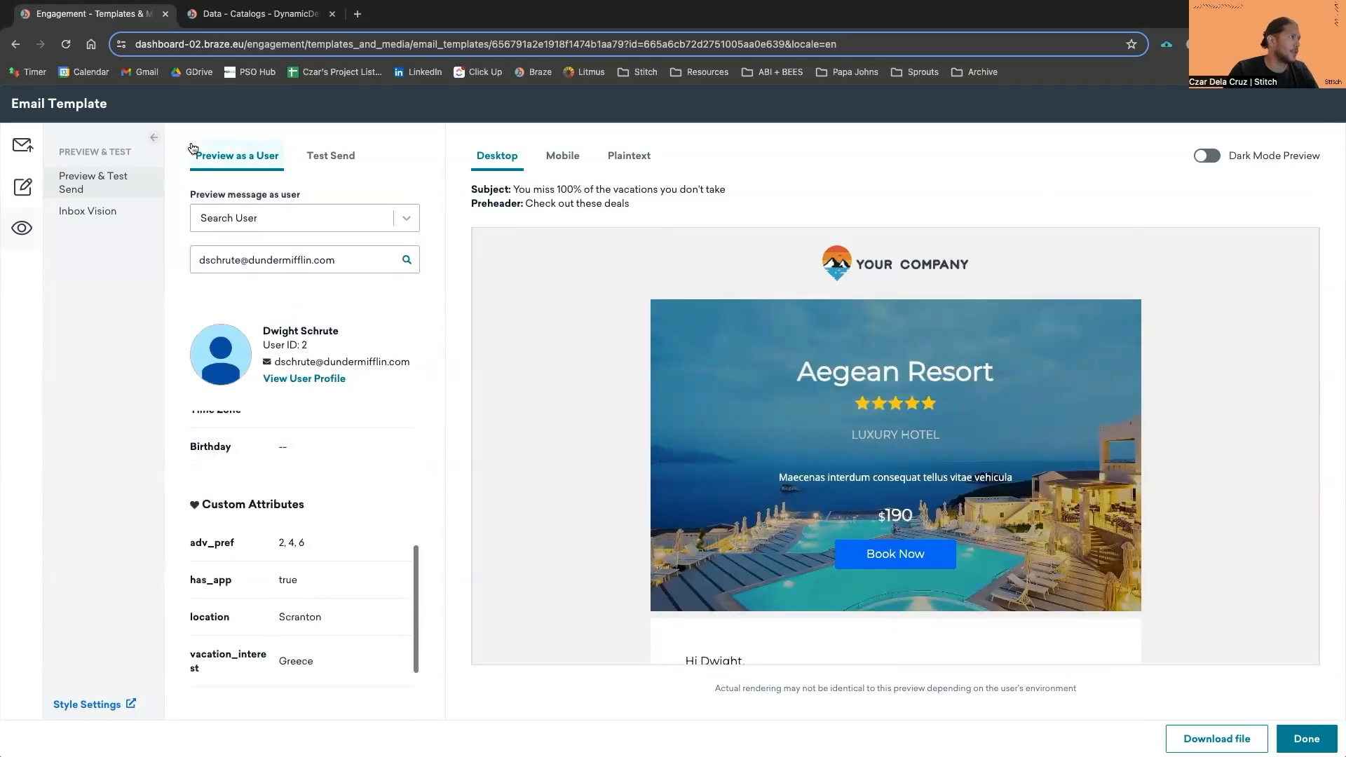
left_click(258, 14)
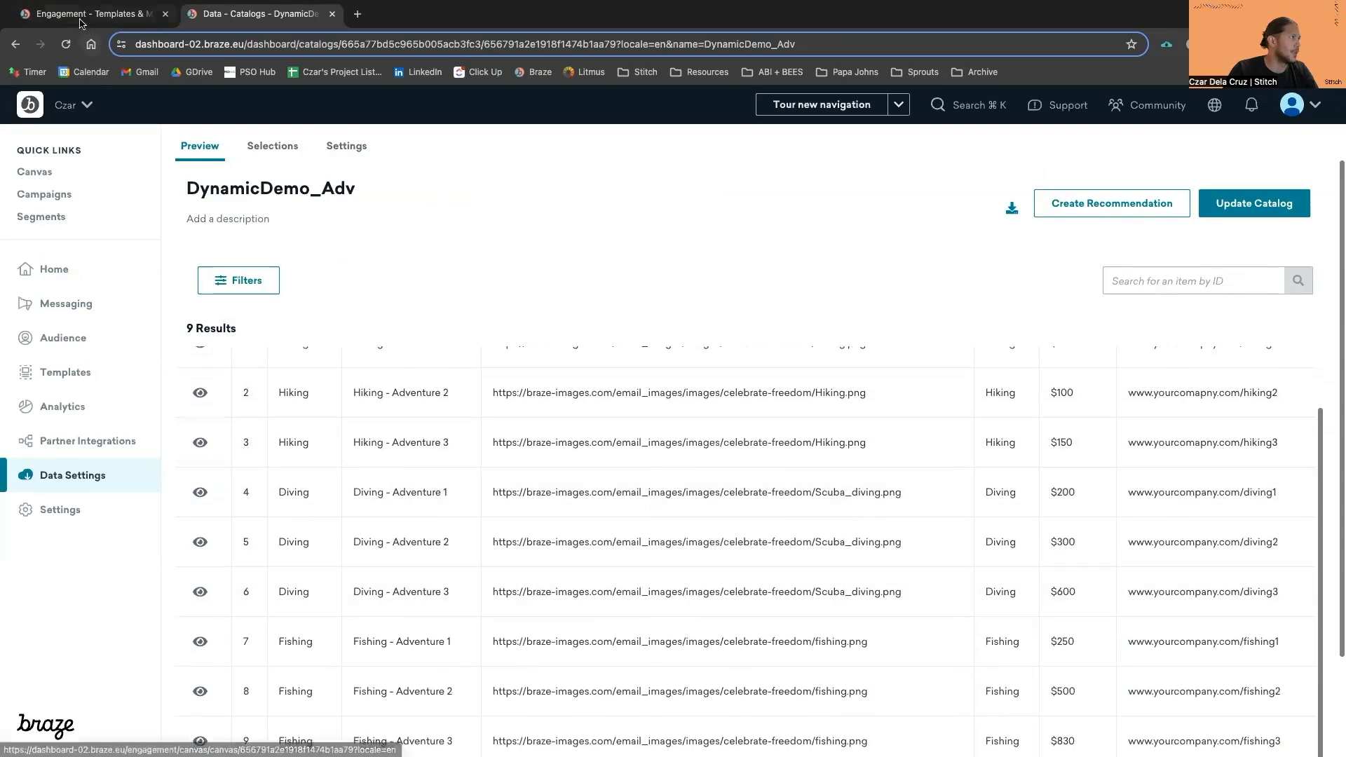
left_click(85, 14)
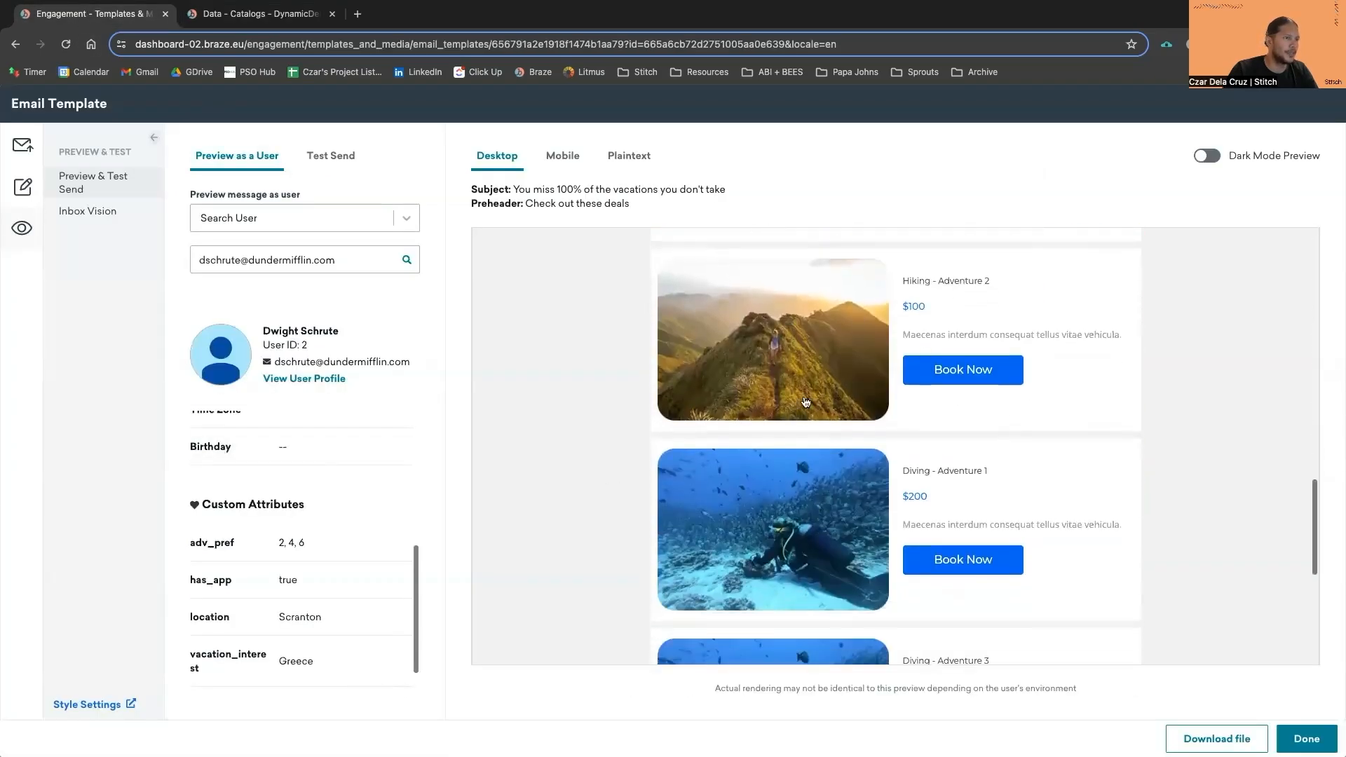
scroll("down", 3)
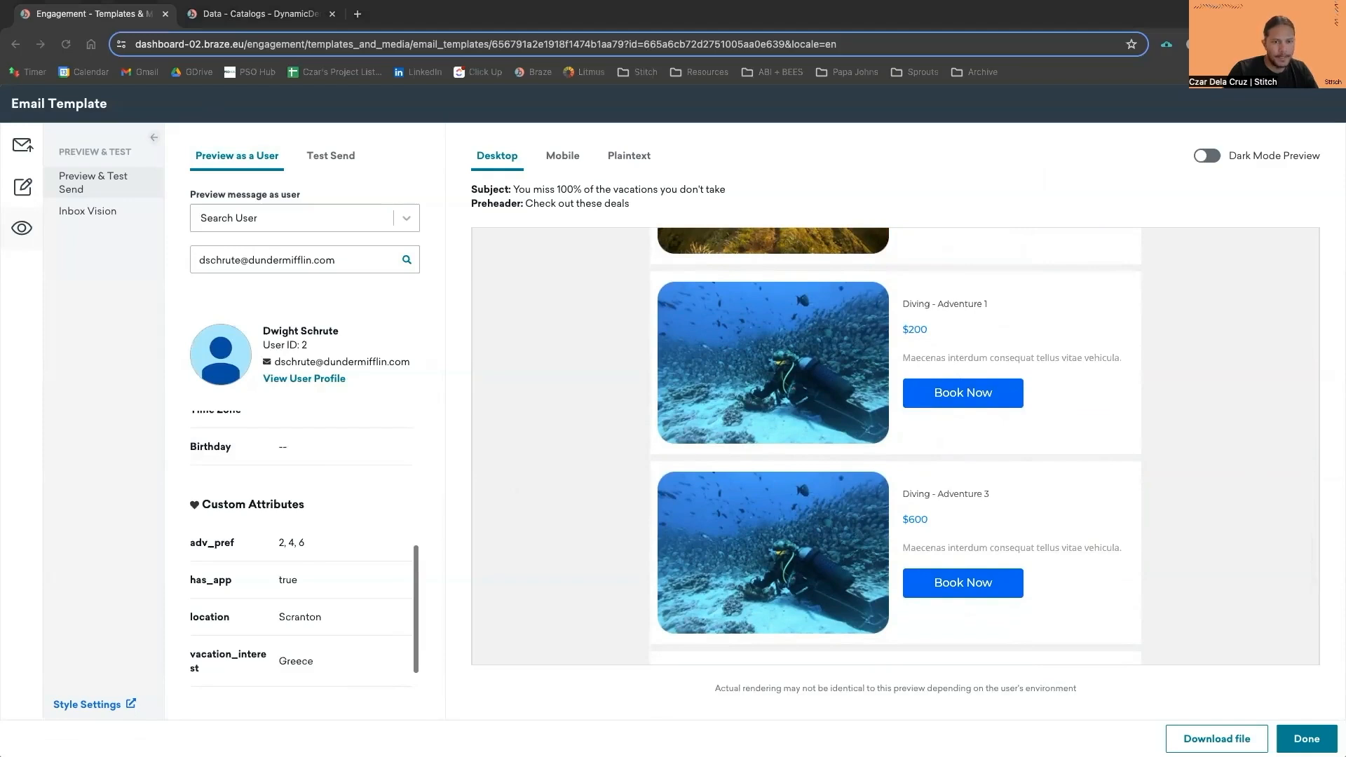
mouse_move(894, 411)
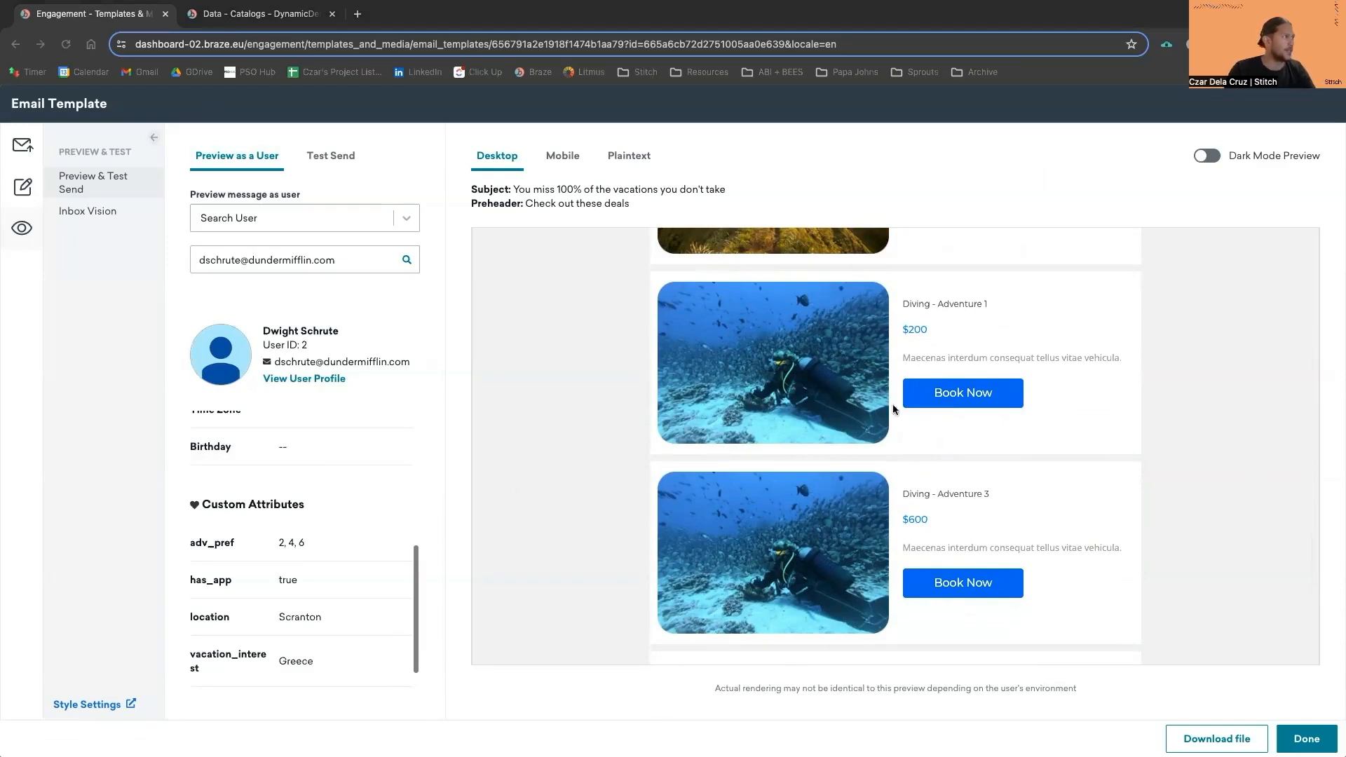
type("jhalpert@dundermifflin.com")
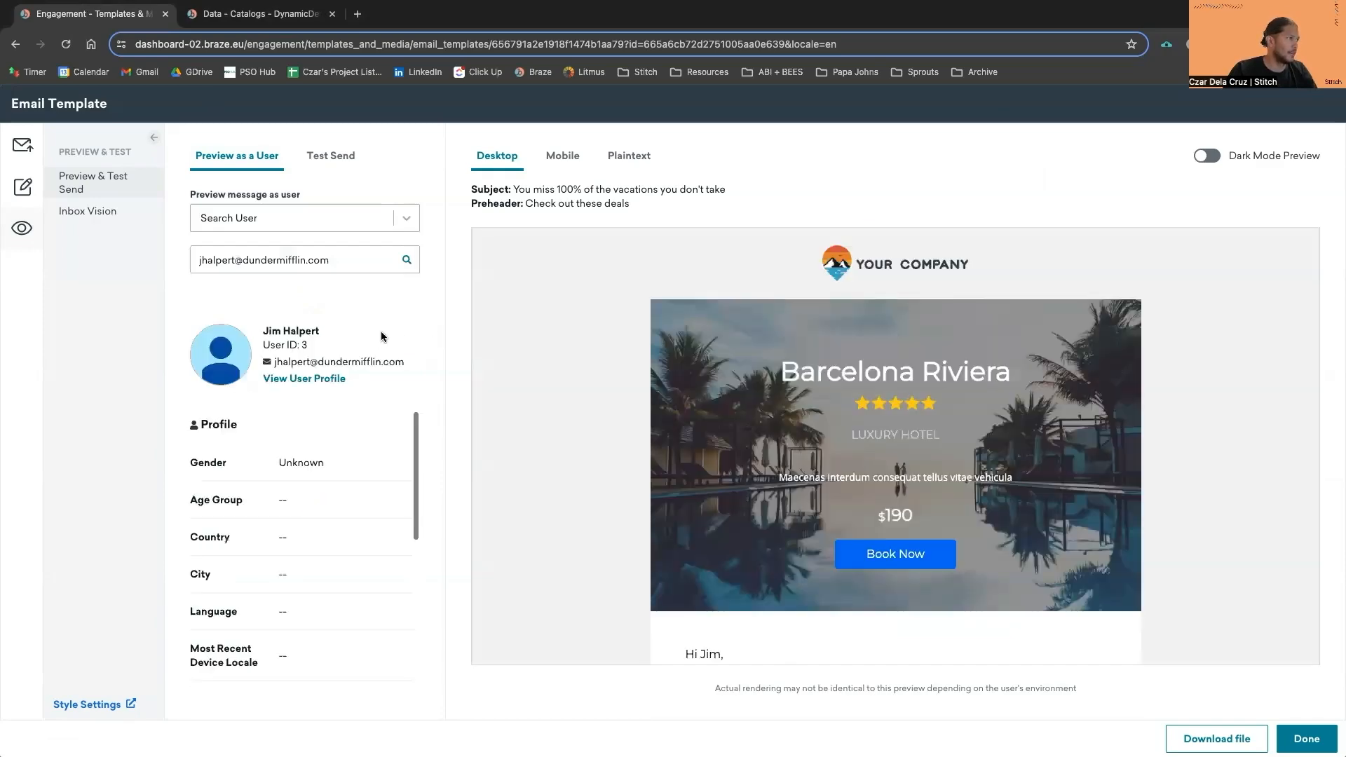
scroll("down", 3)
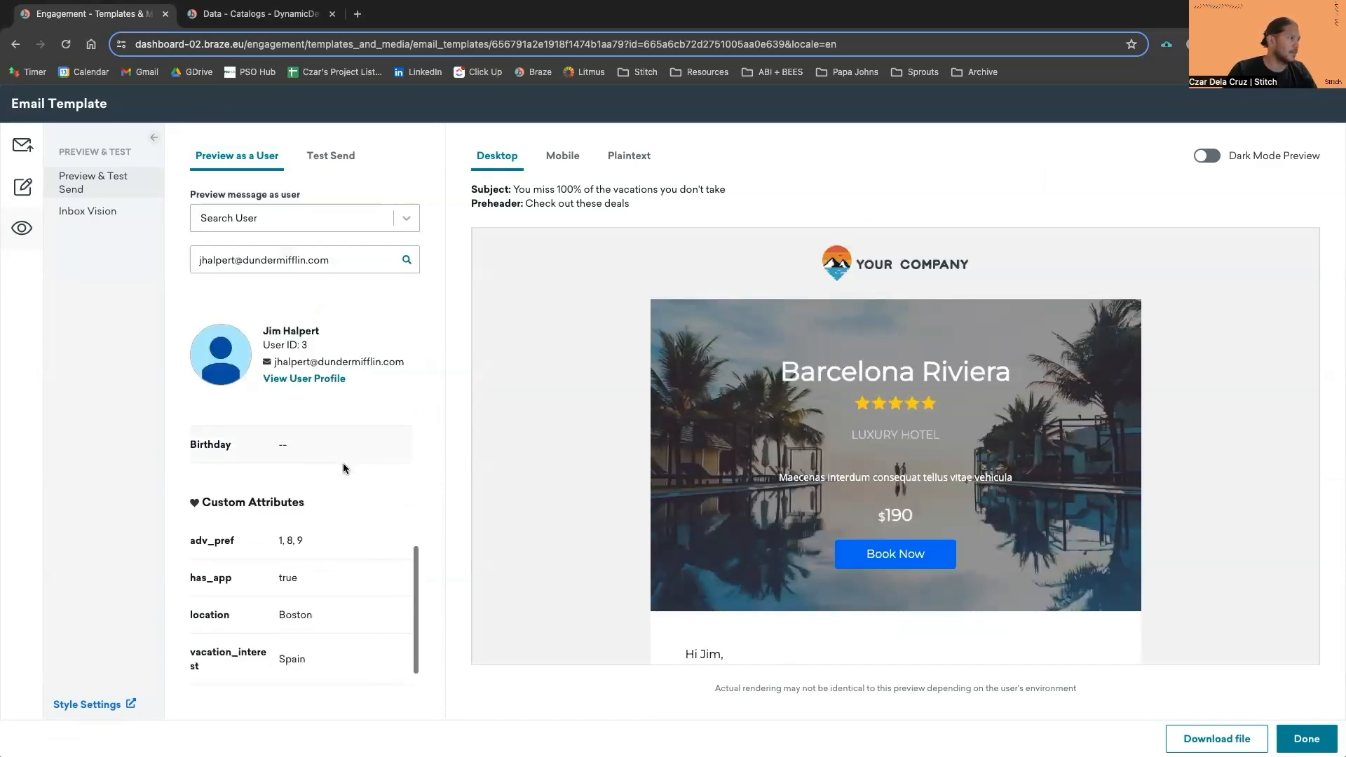
scroll("down", 3)
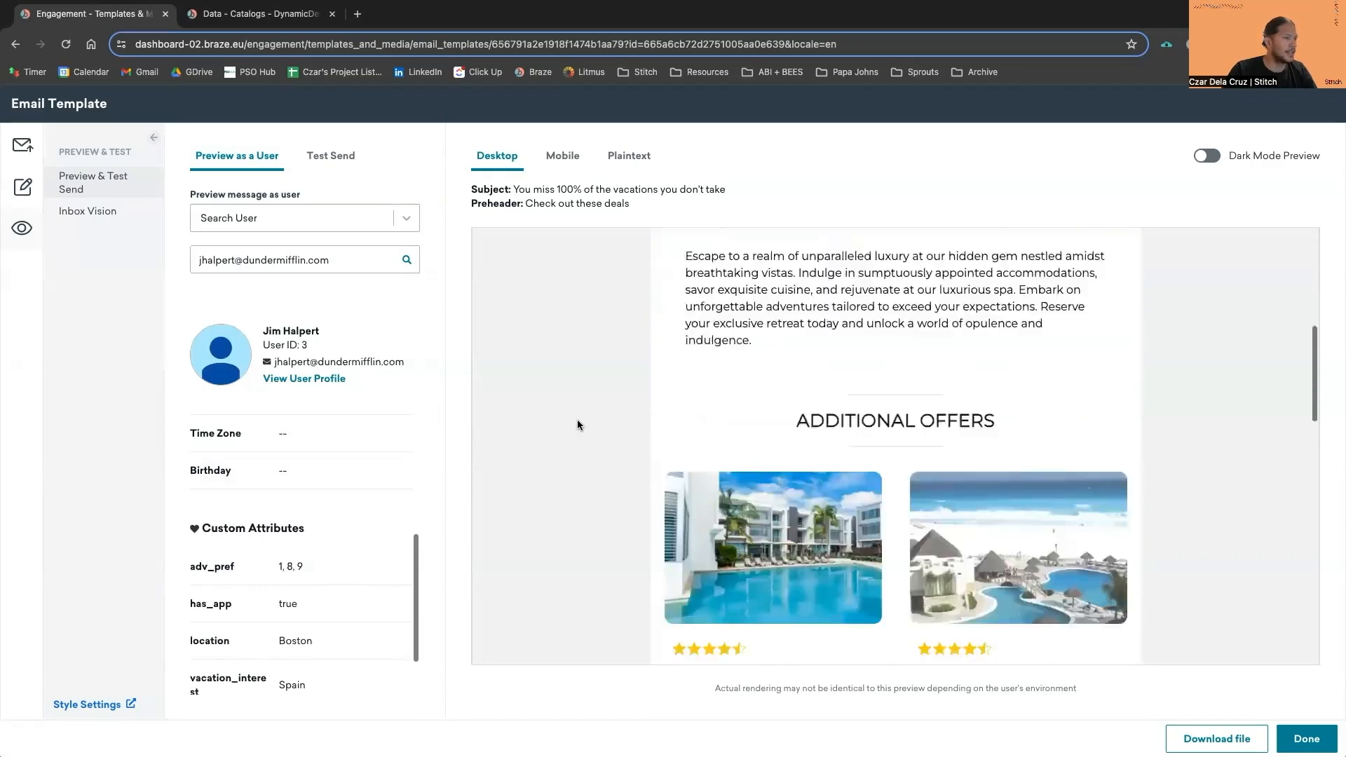
scroll("down", 3)
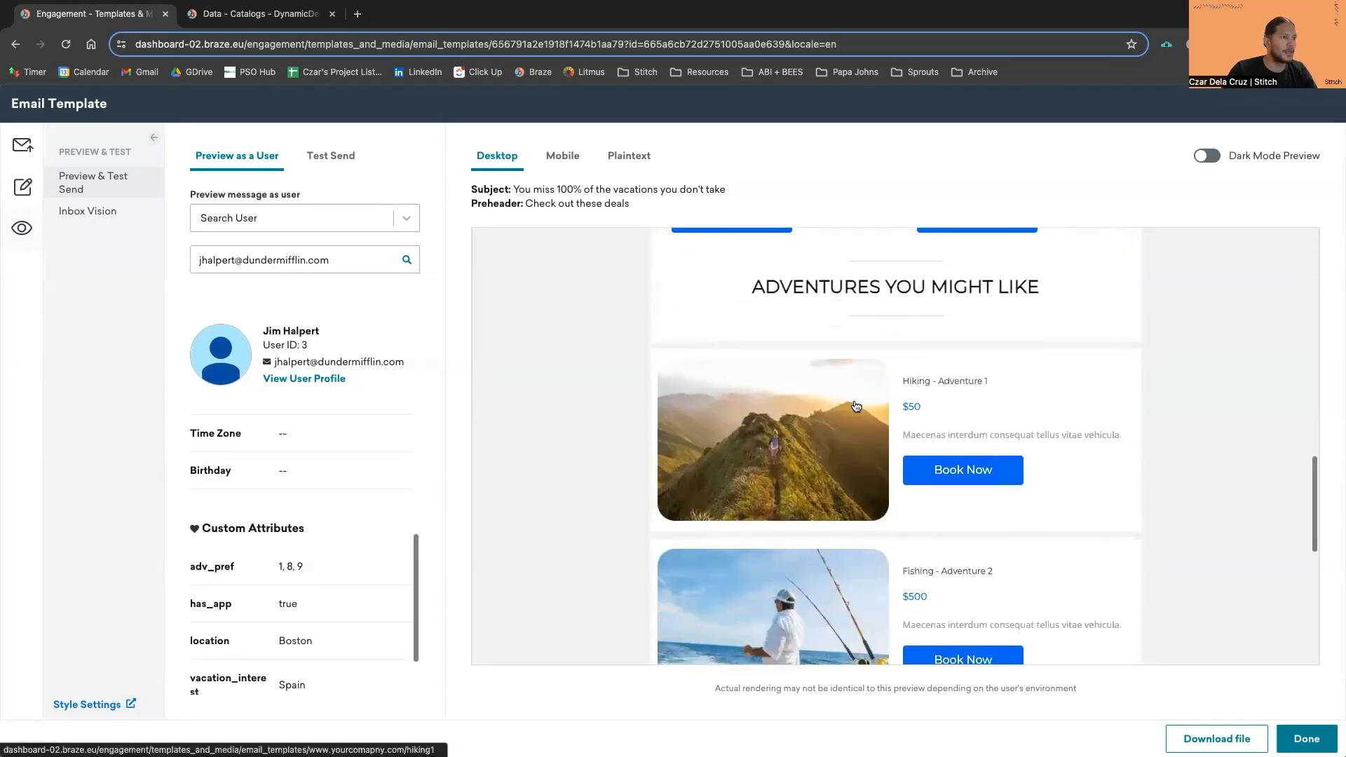
scroll("down", 3)
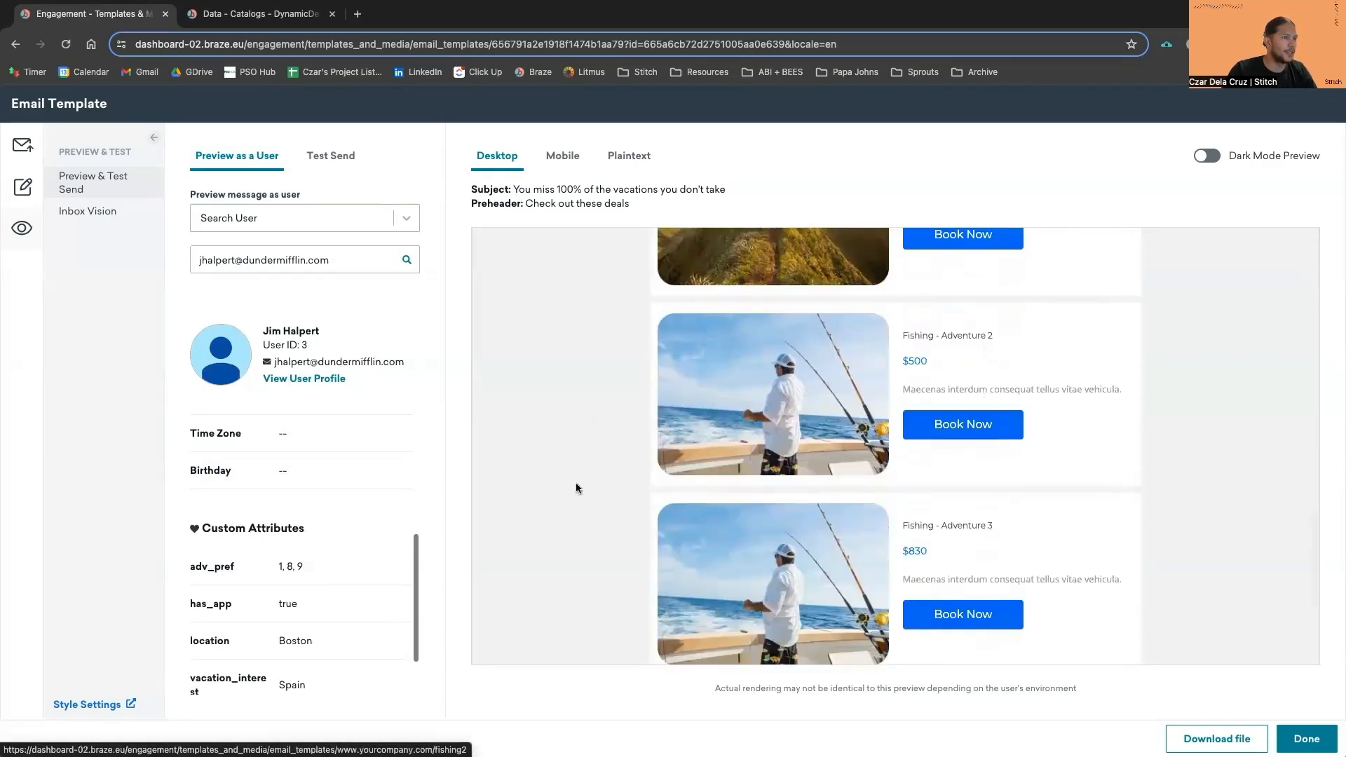
left_click(258, 14)
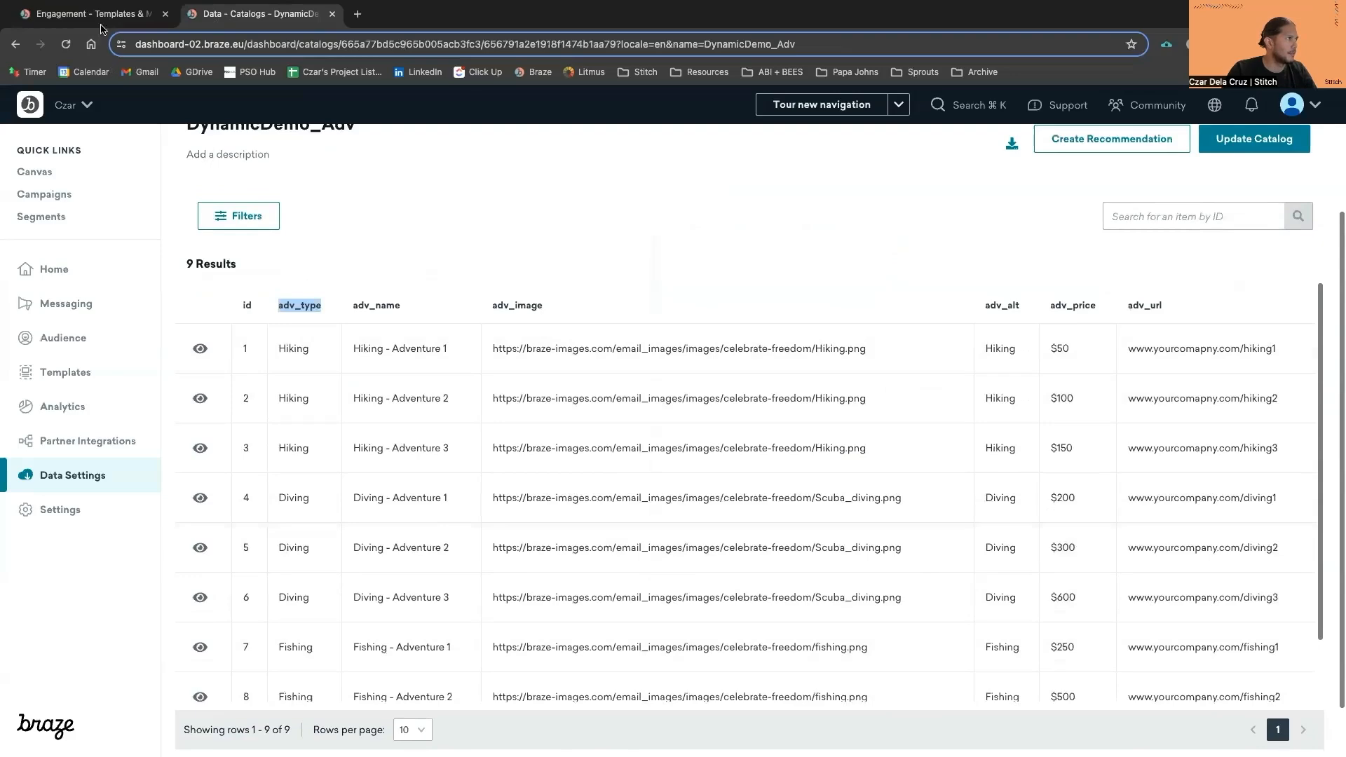
left_click(85, 14)
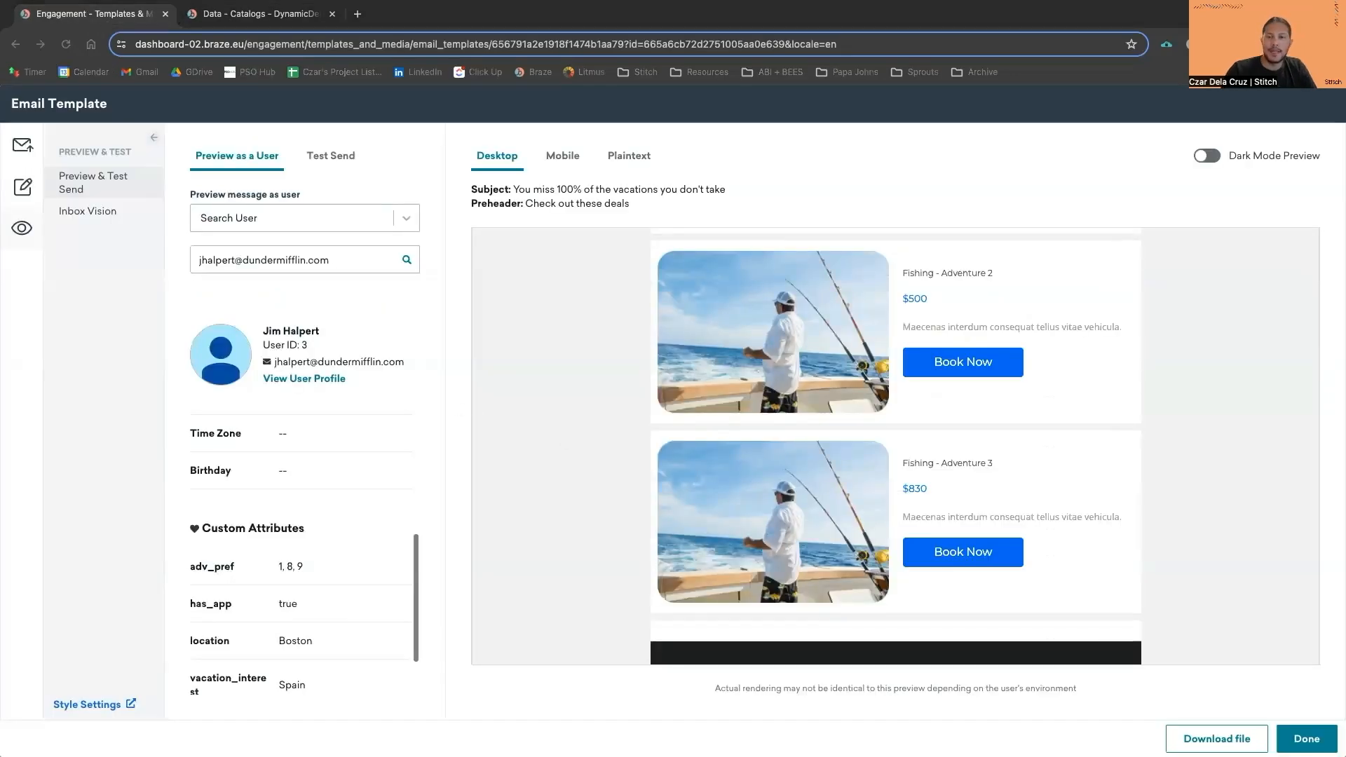